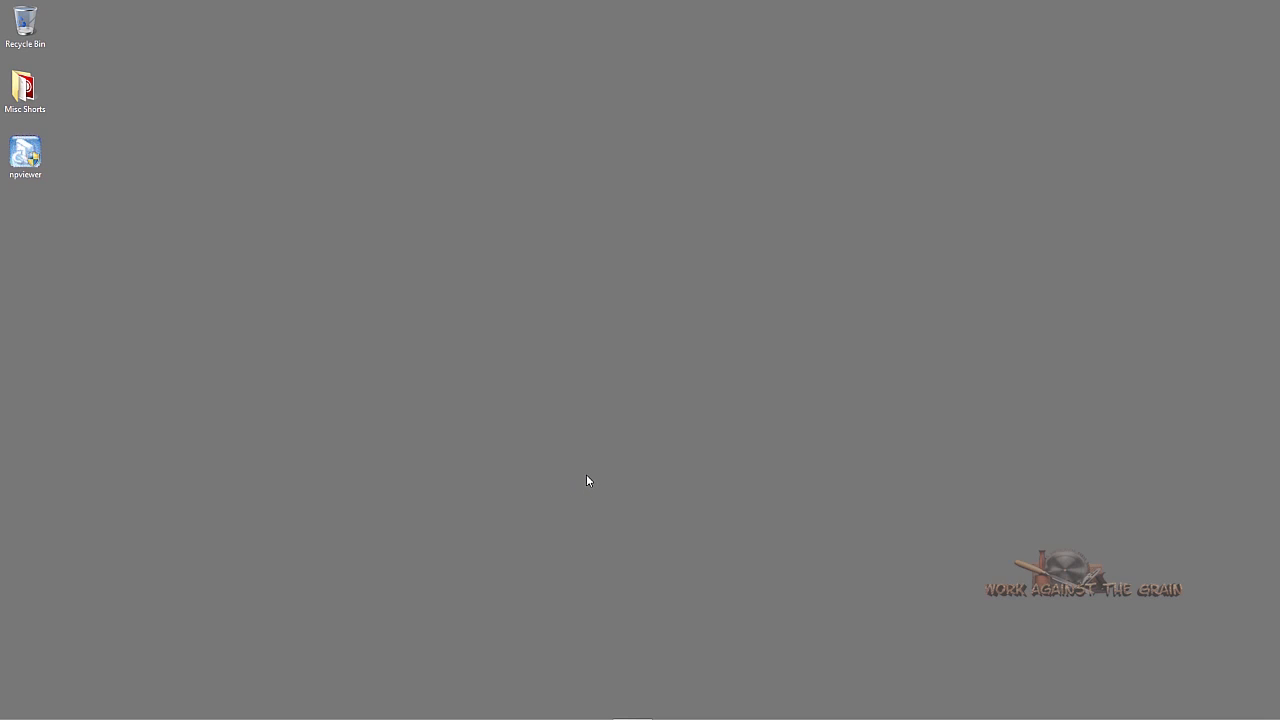
mouse_move(587, 478)
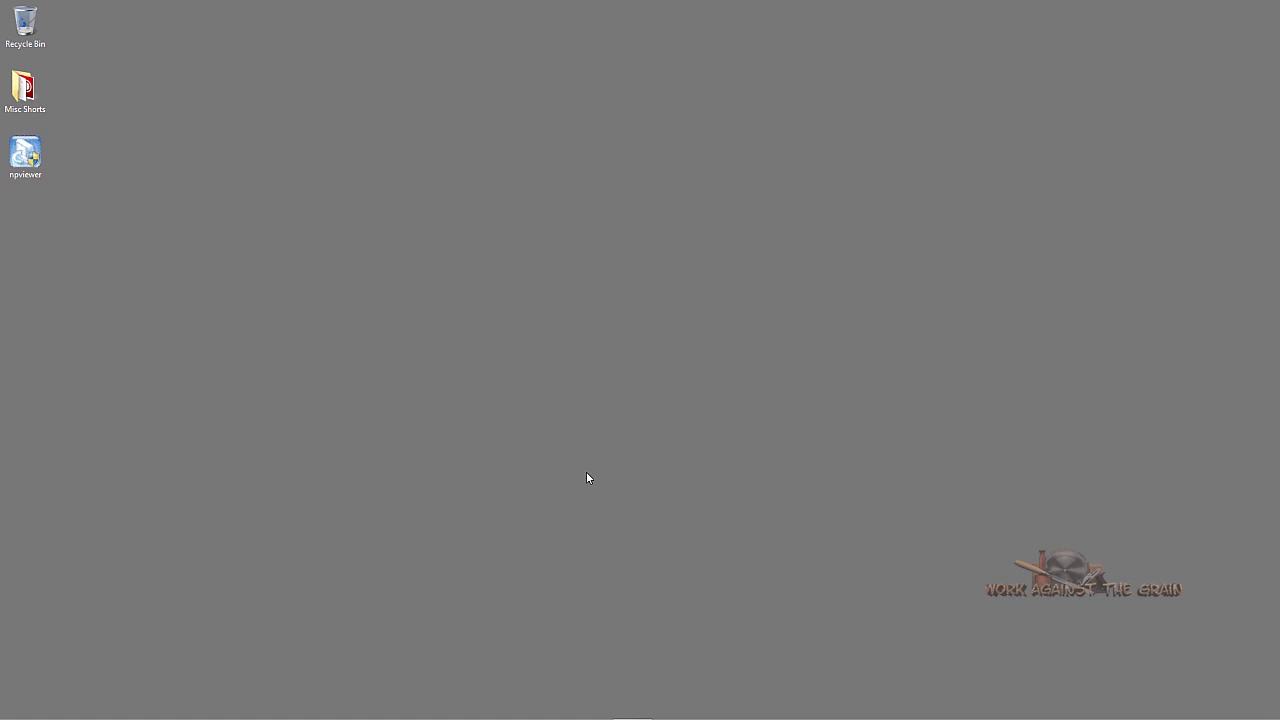
mouse_move(574, 498)
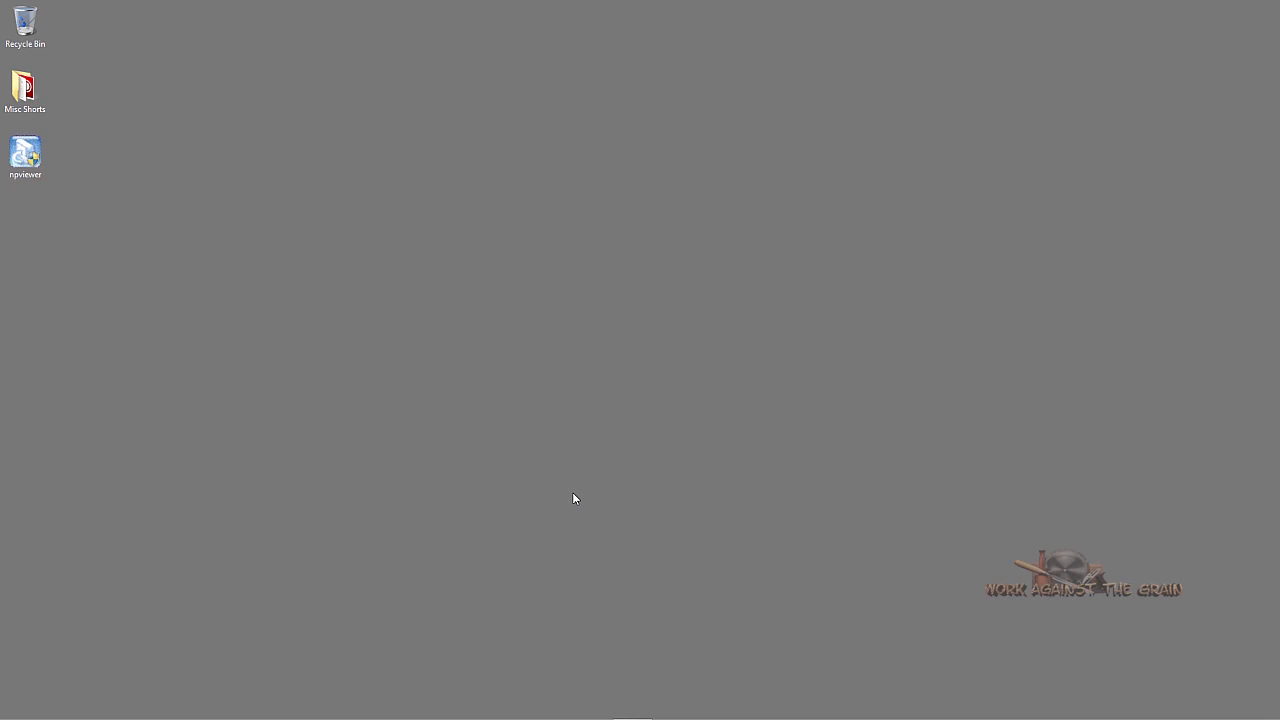
mouse_move(561, 505)
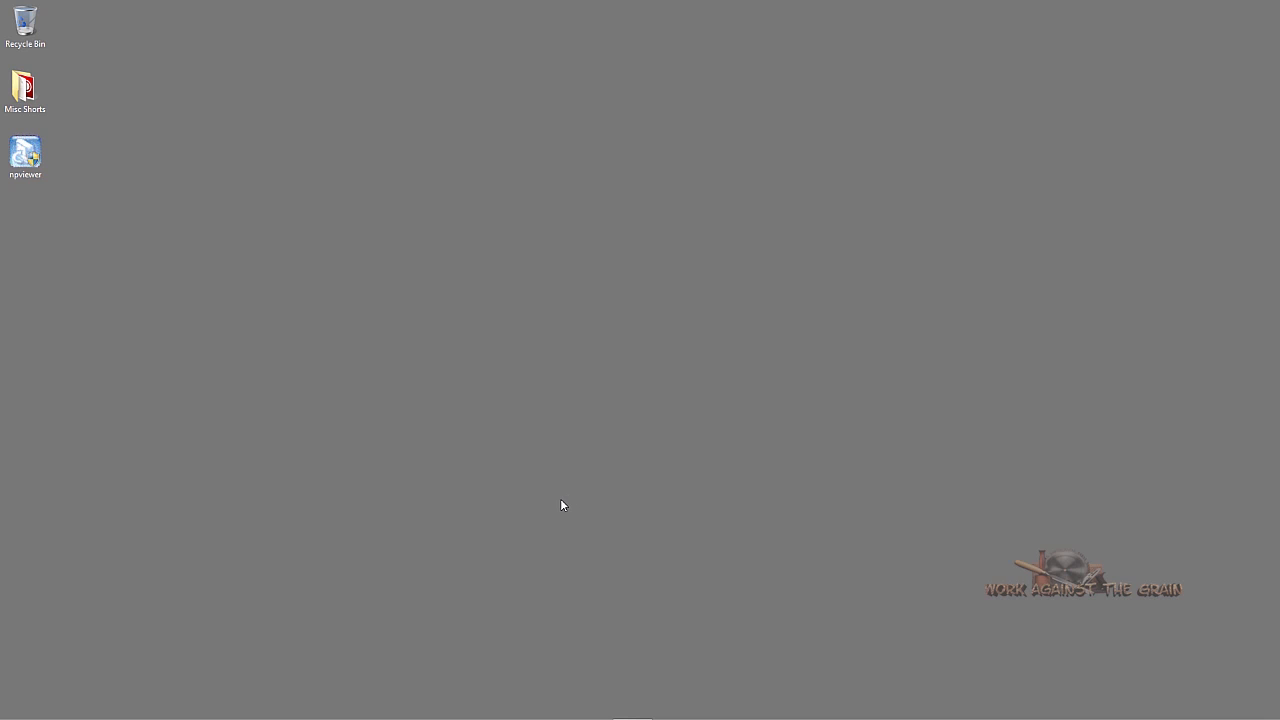
mouse_move(557, 520)
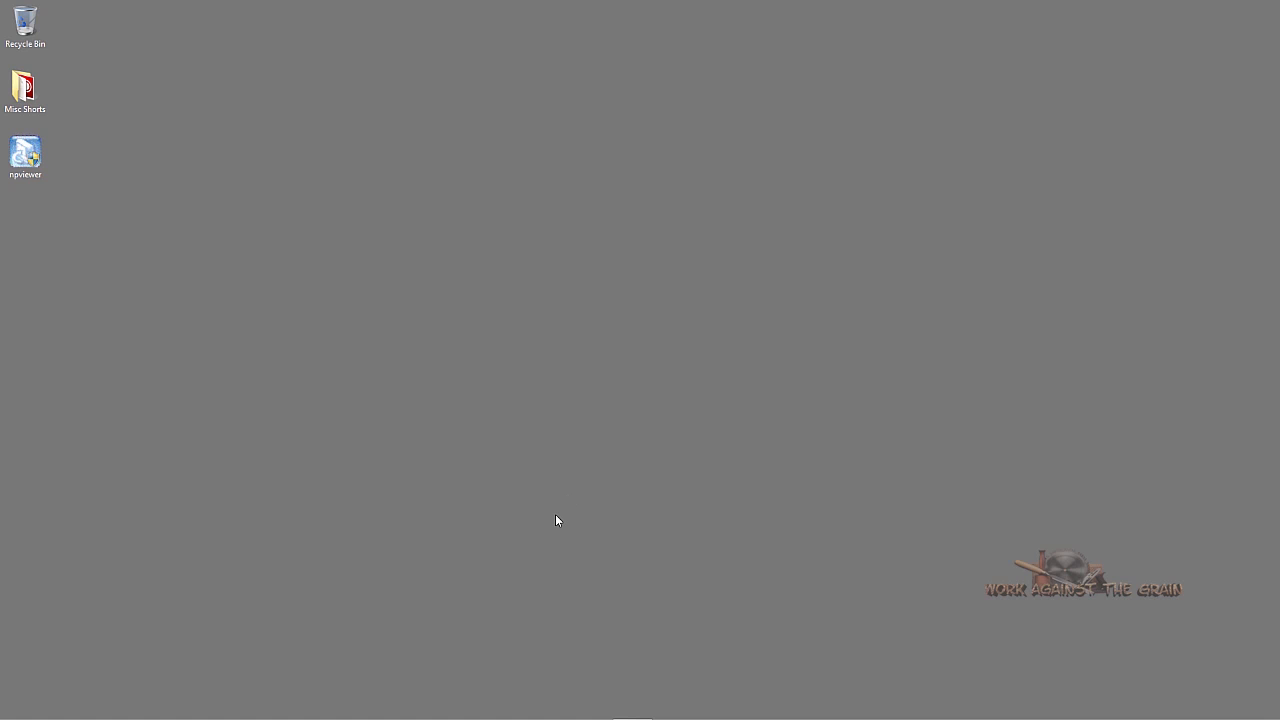
mouse_move(547, 503)
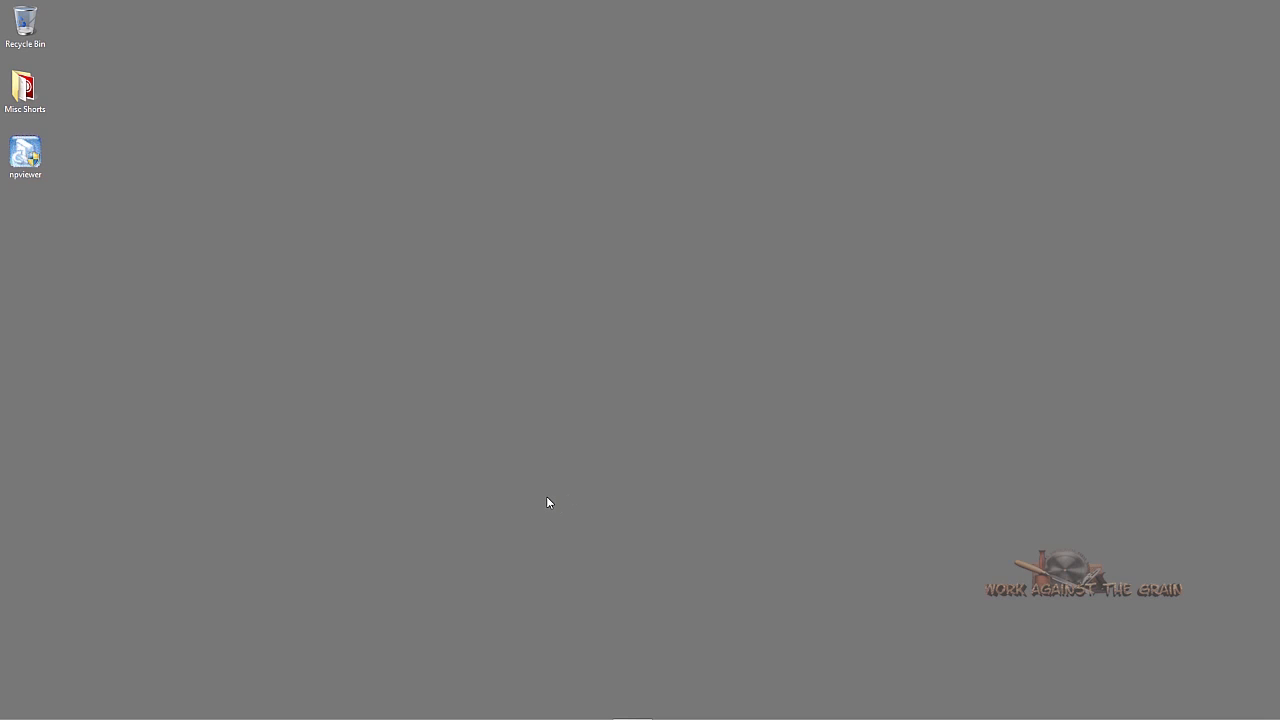
mouse_move(546, 504)
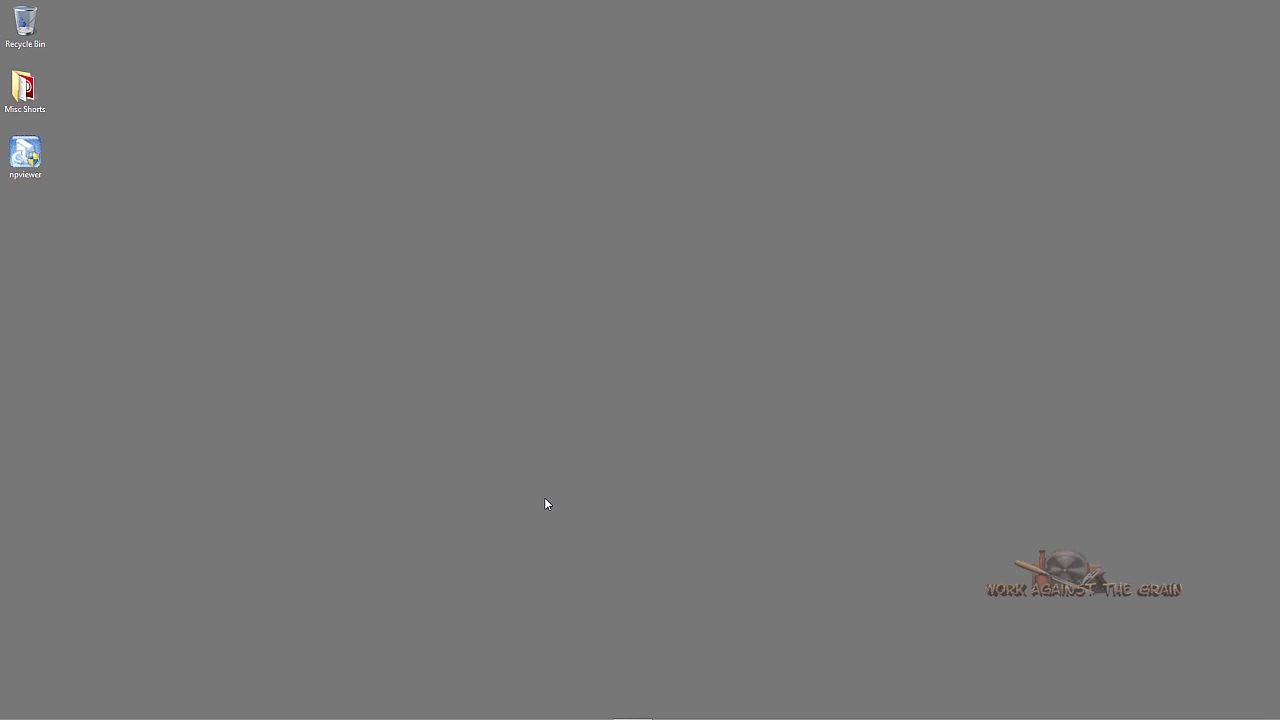
mouse_move(577, 489)
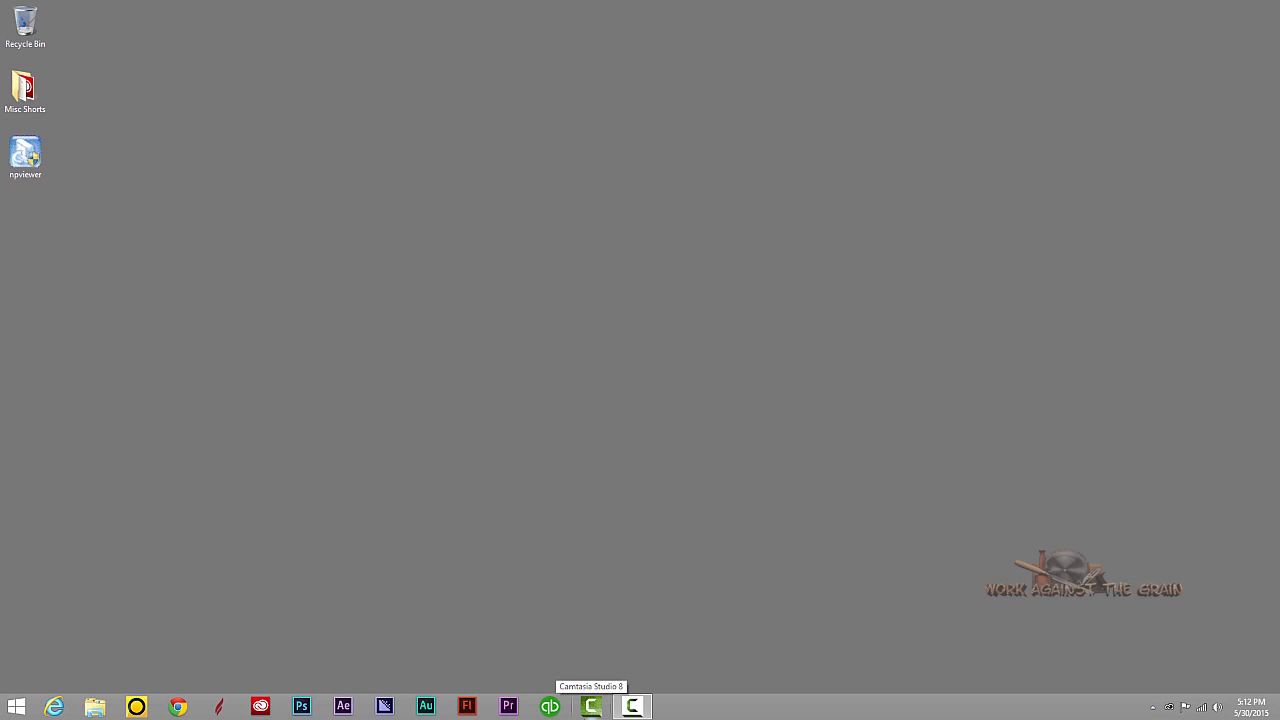
Launch Vectric Aspire and maximize its window to fill the screen.
left_click(631, 706)
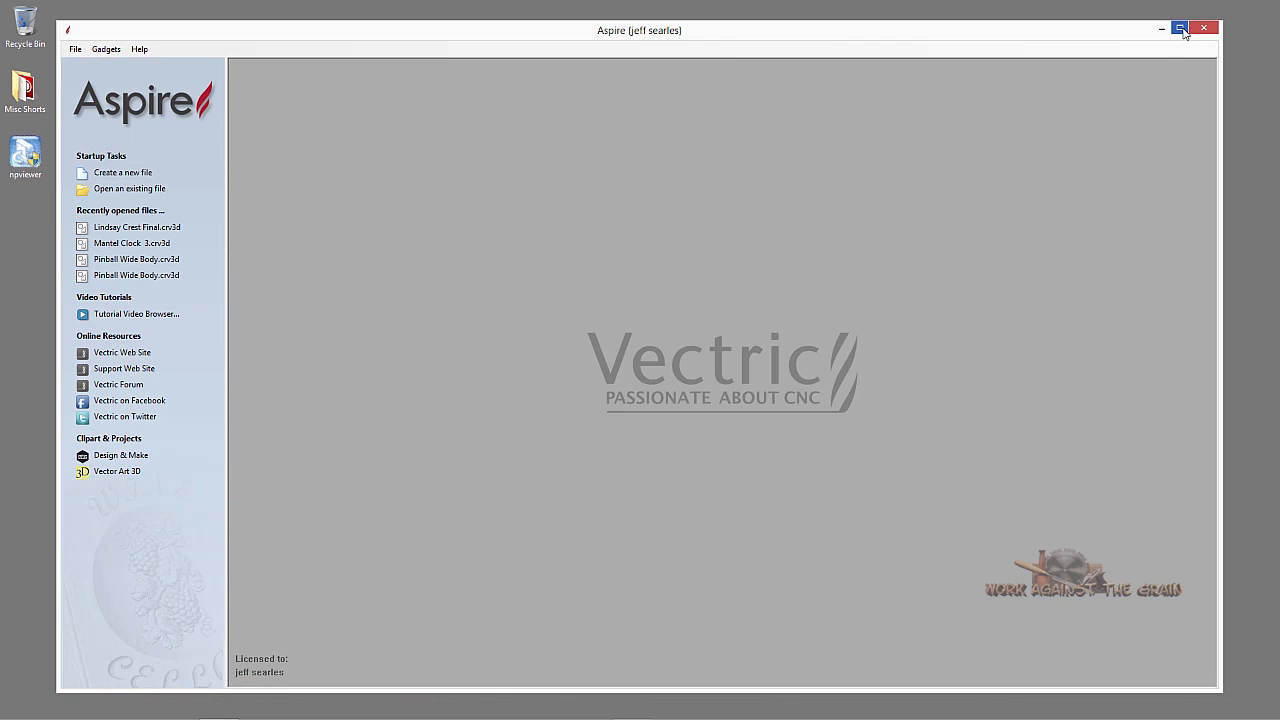
left_click(1179, 28)
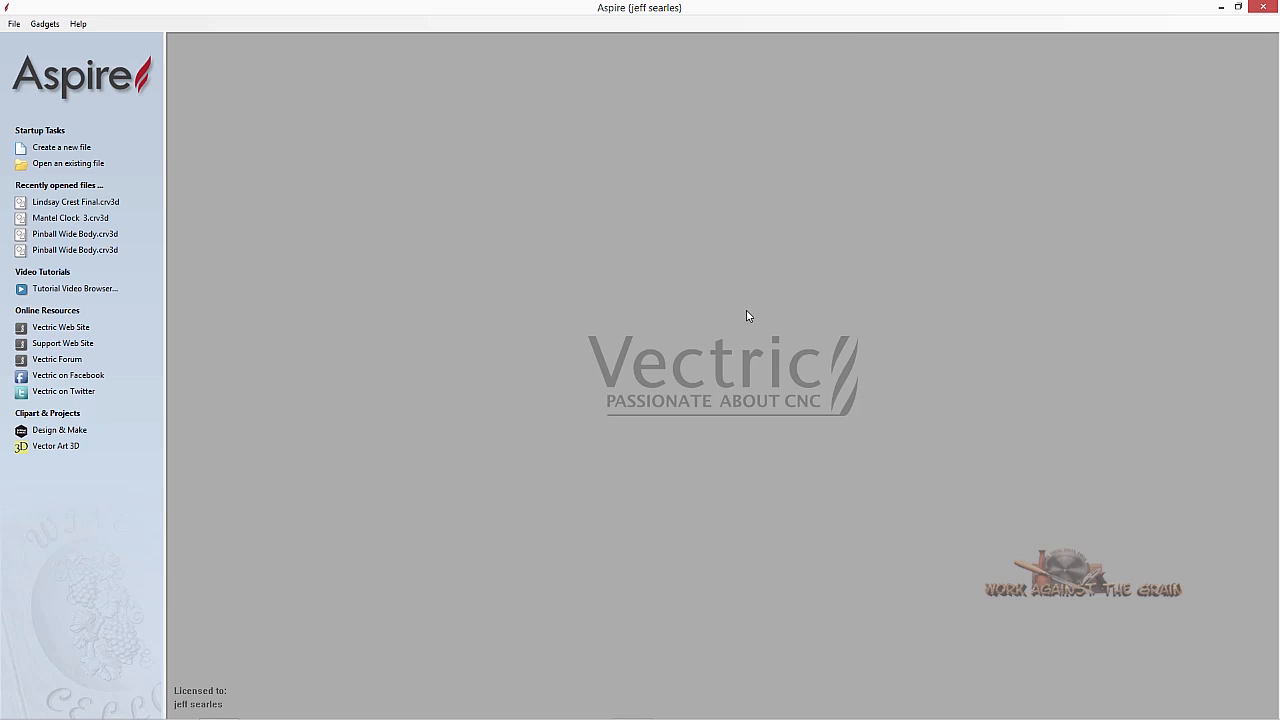
mouse_move(745, 309)
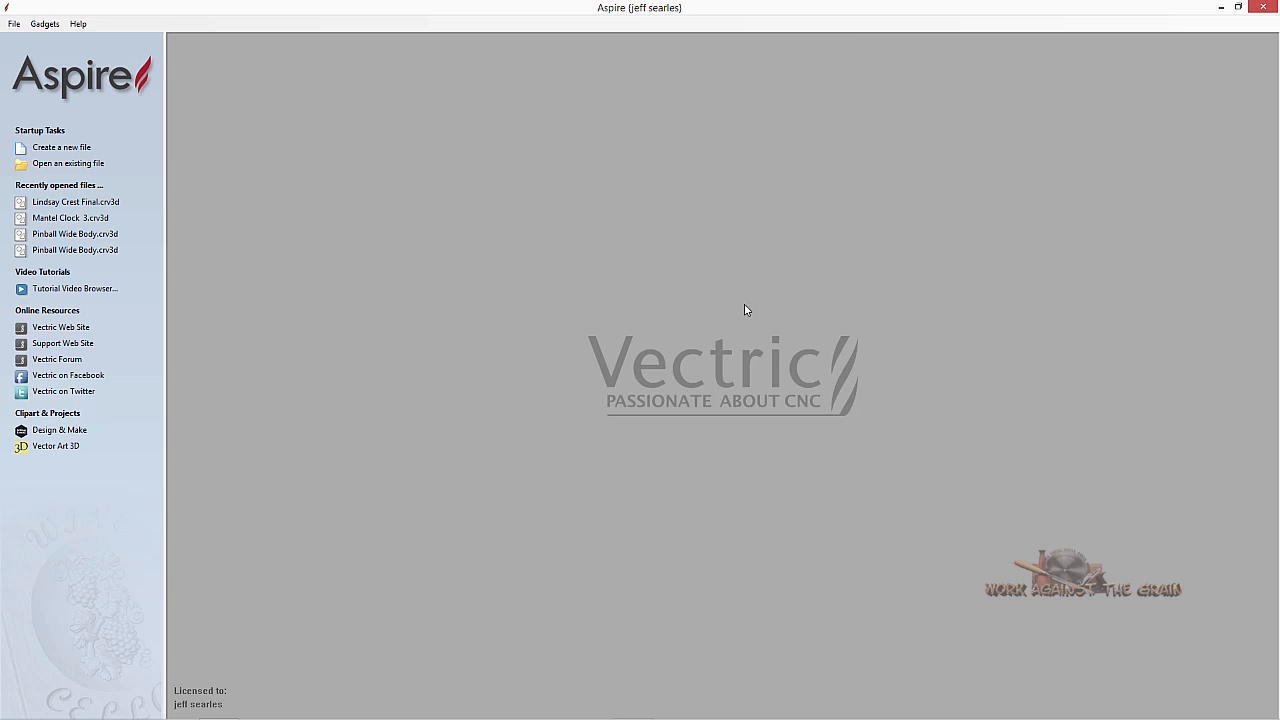
mouse_move(694, 312)
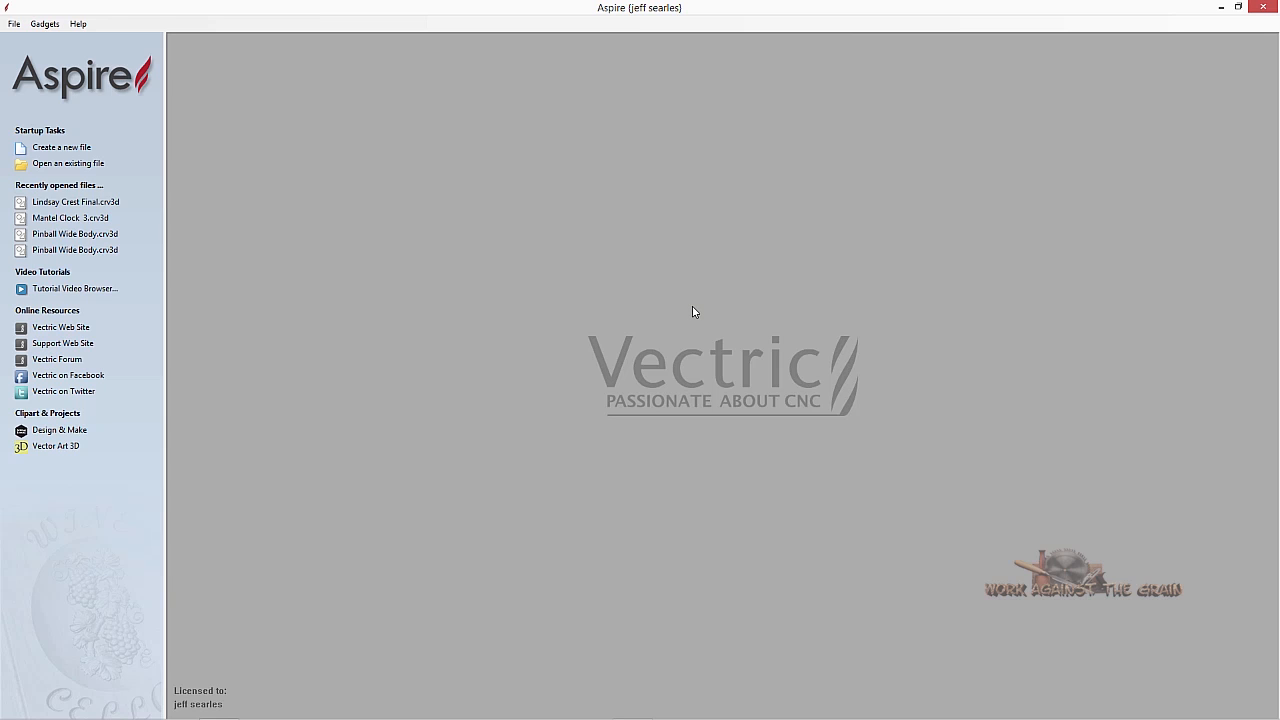
mouse_move(688, 315)
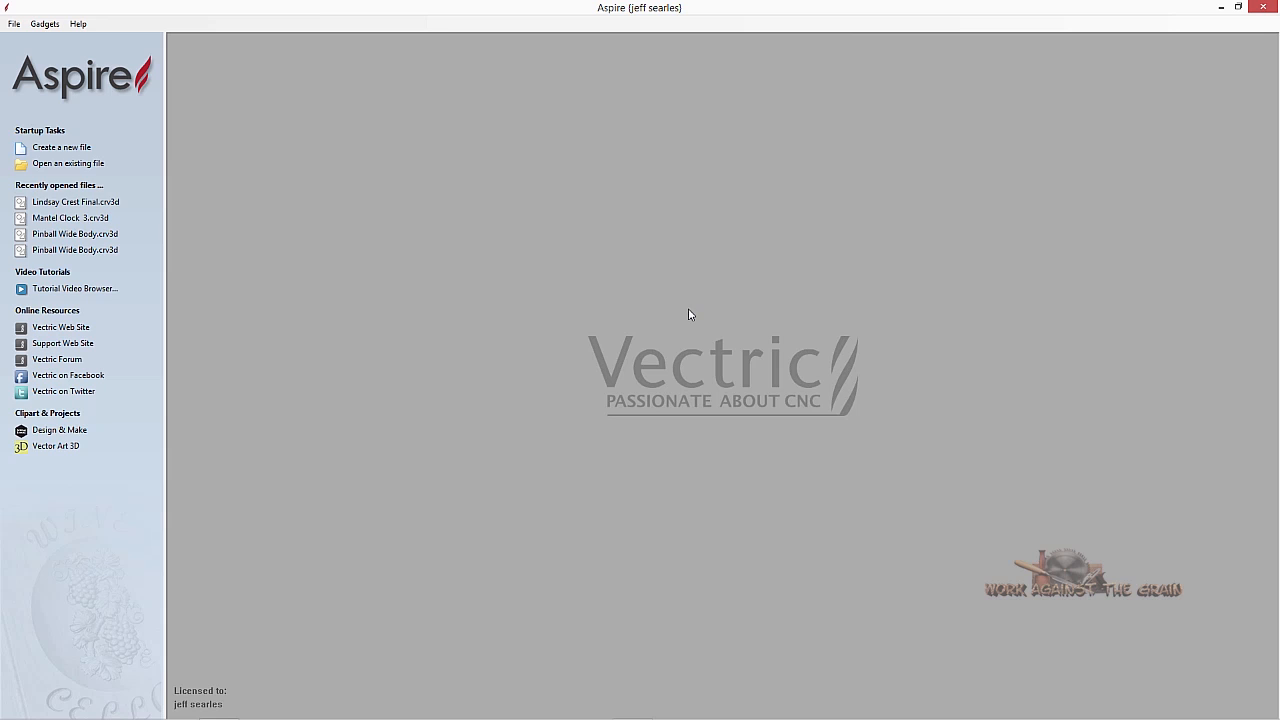
mouse_move(678, 321)
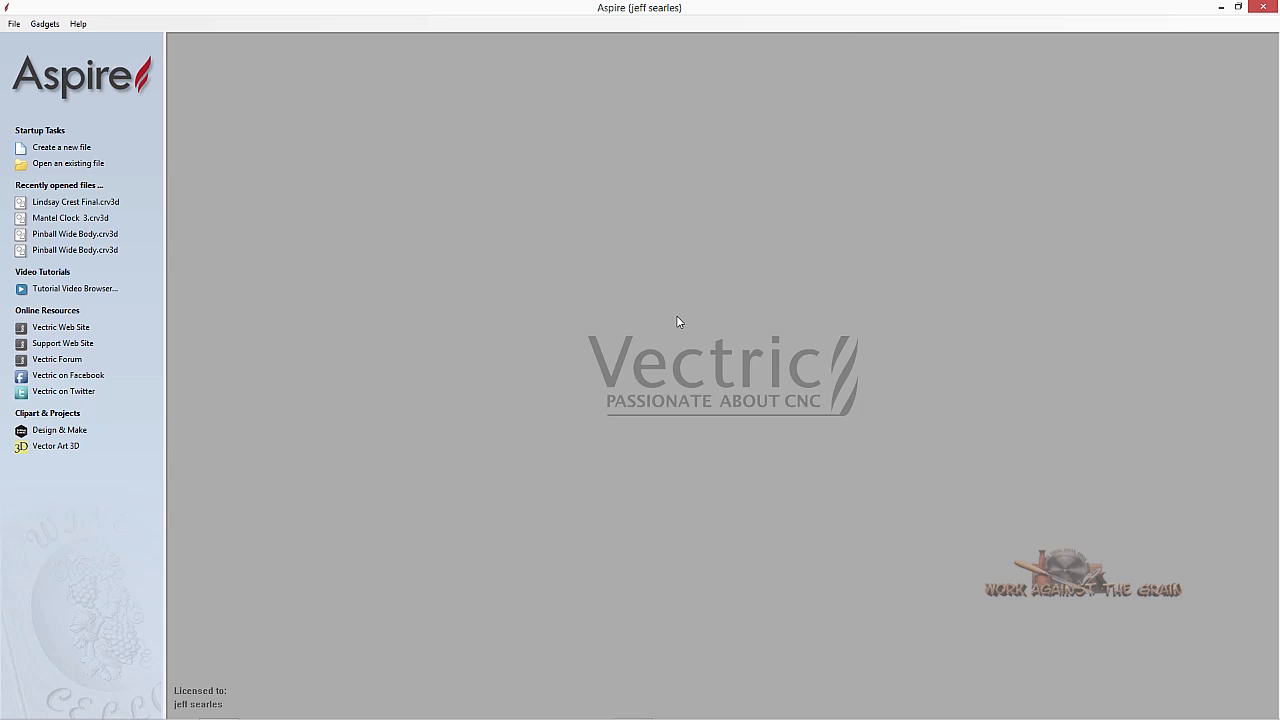
mouse_move(678, 322)
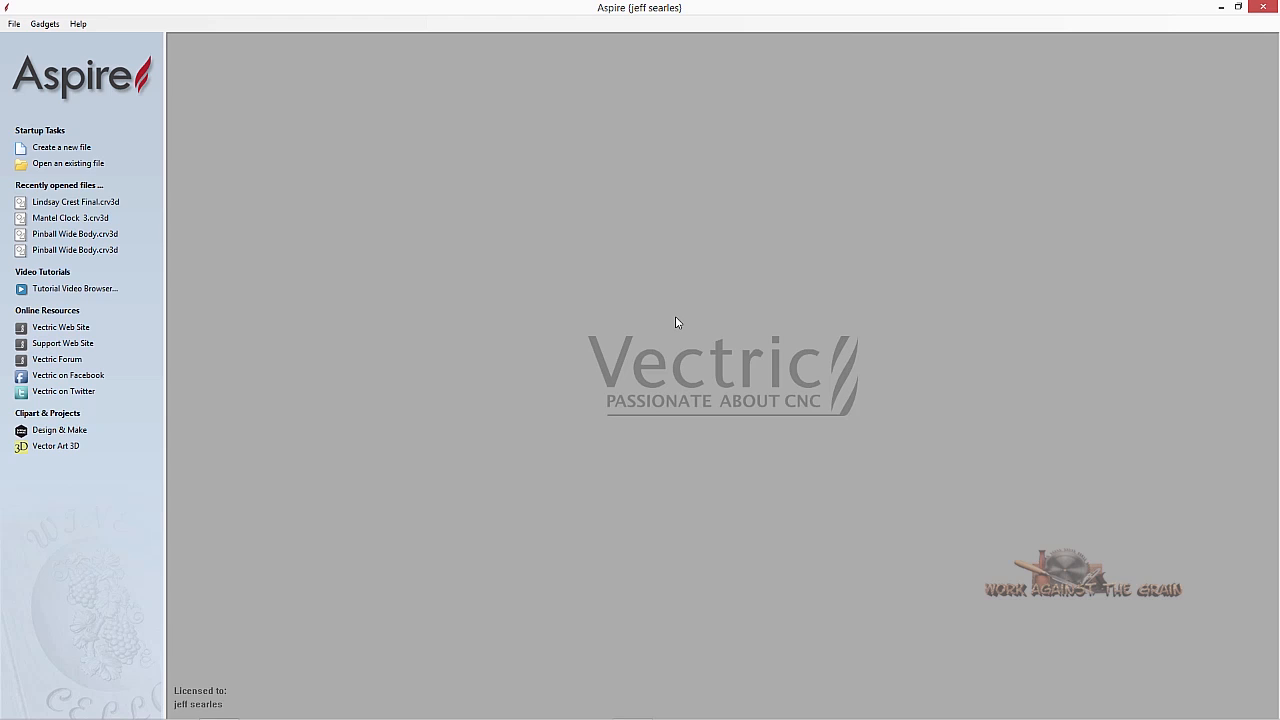
mouse_move(671, 325)
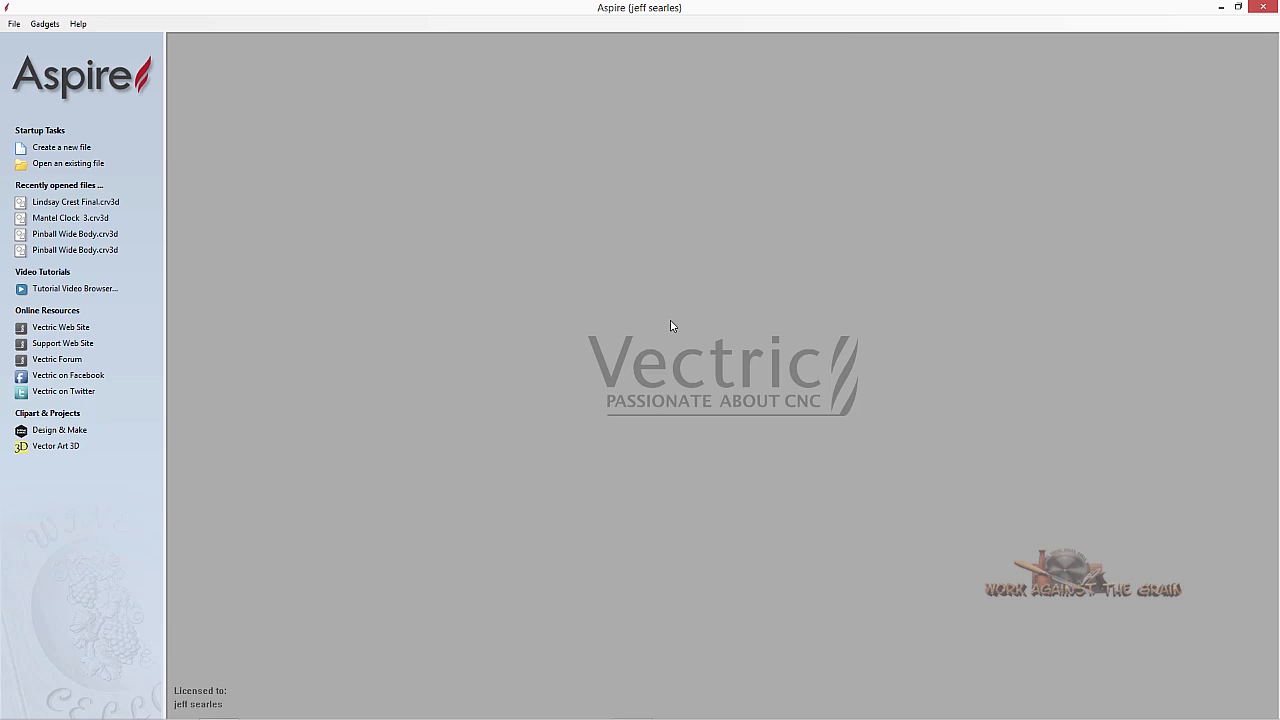
mouse_move(668, 326)
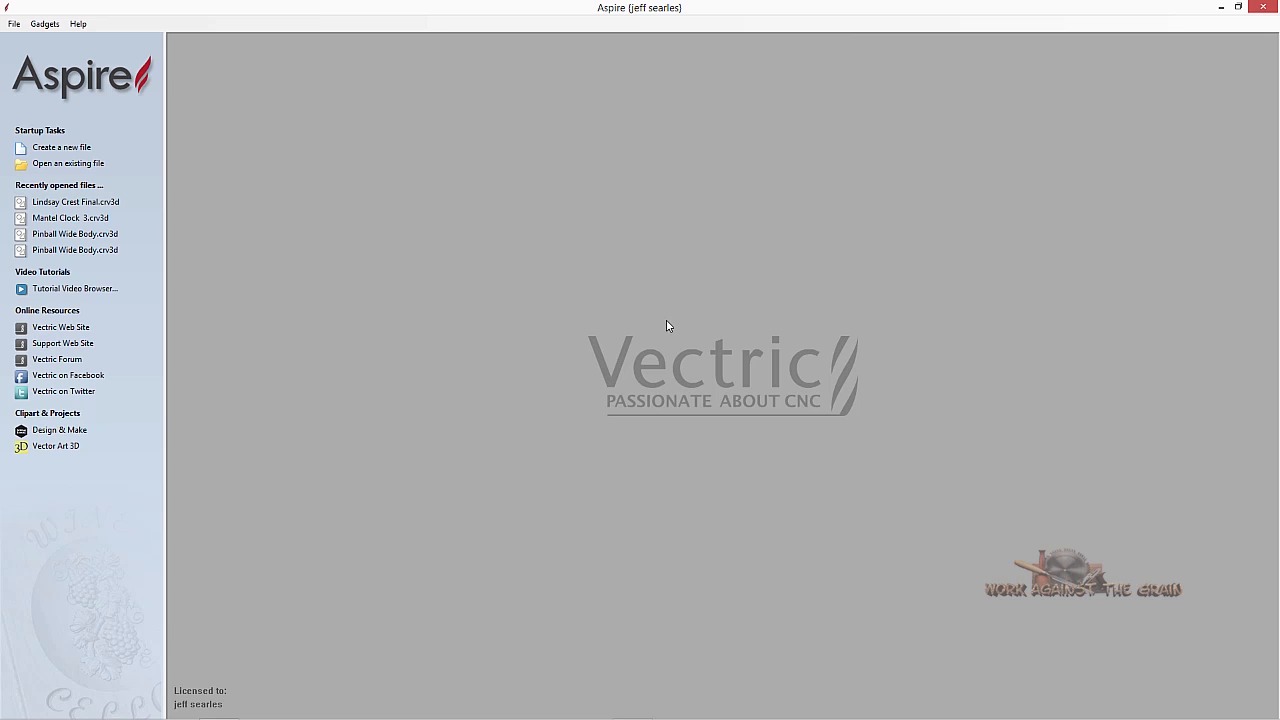
mouse_move(591, 347)
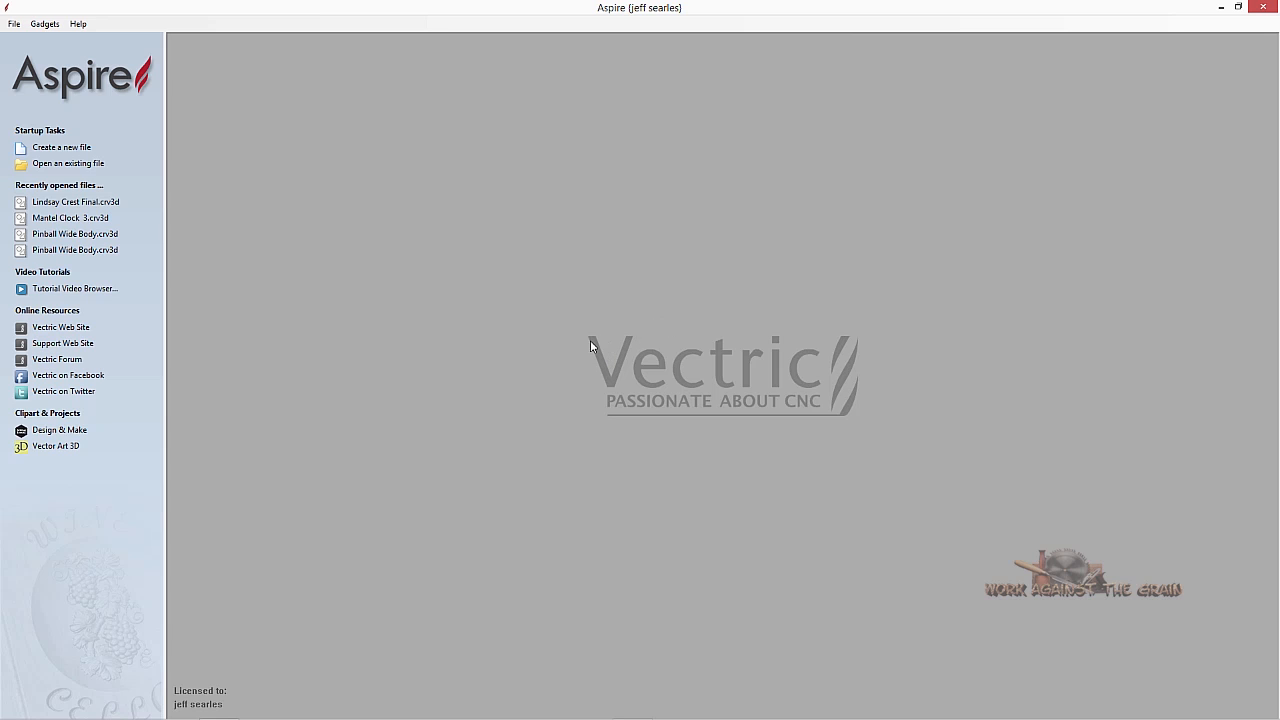
mouse_move(548, 343)
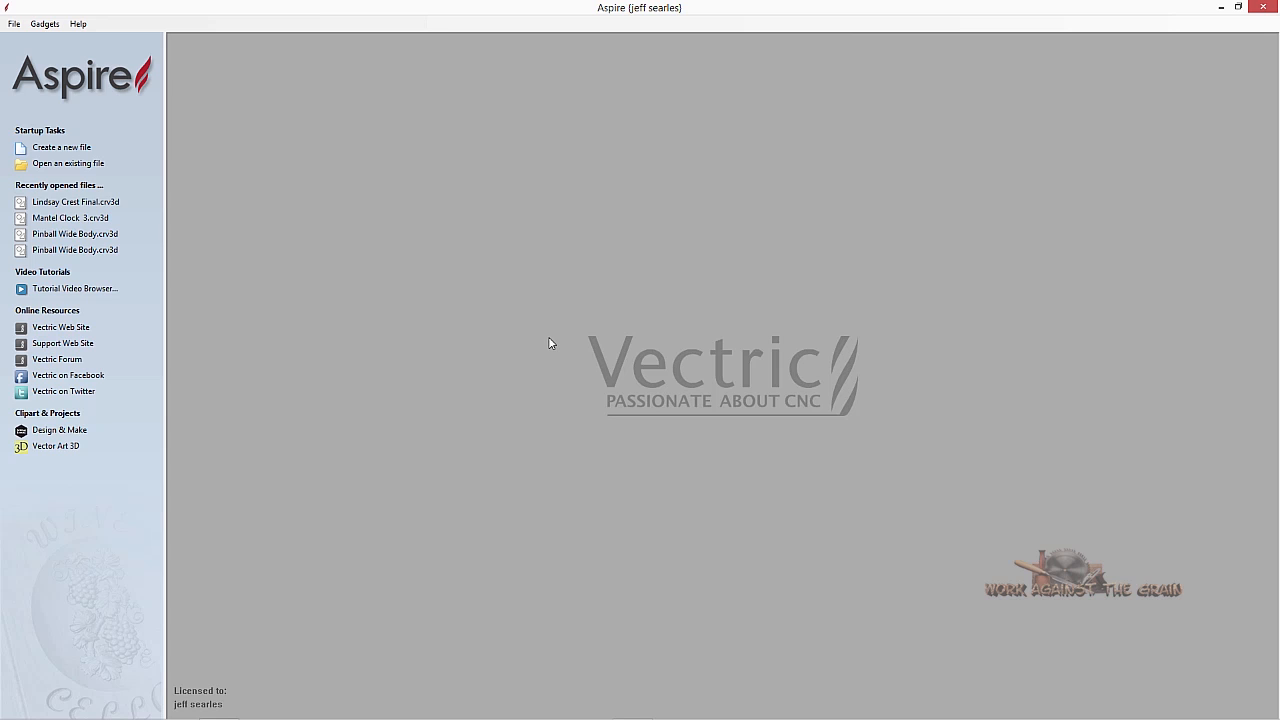
mouse_move(544, 346)
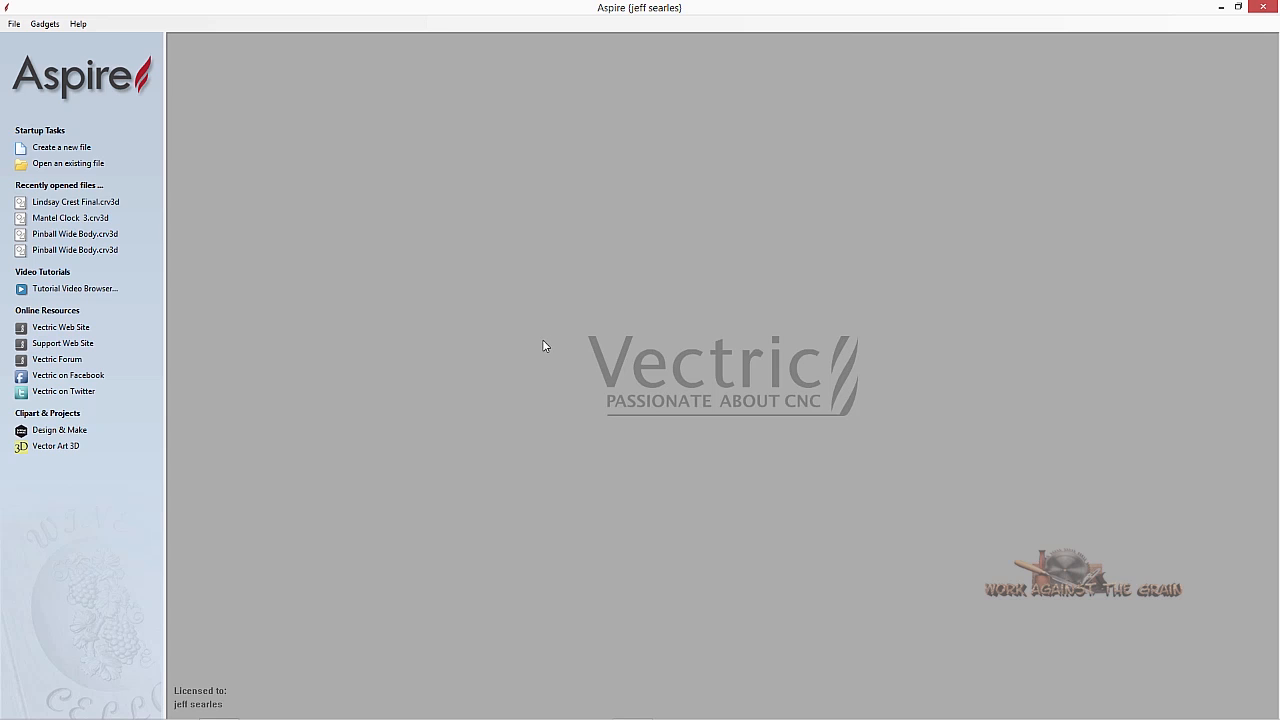
mouse_move(540, 347)
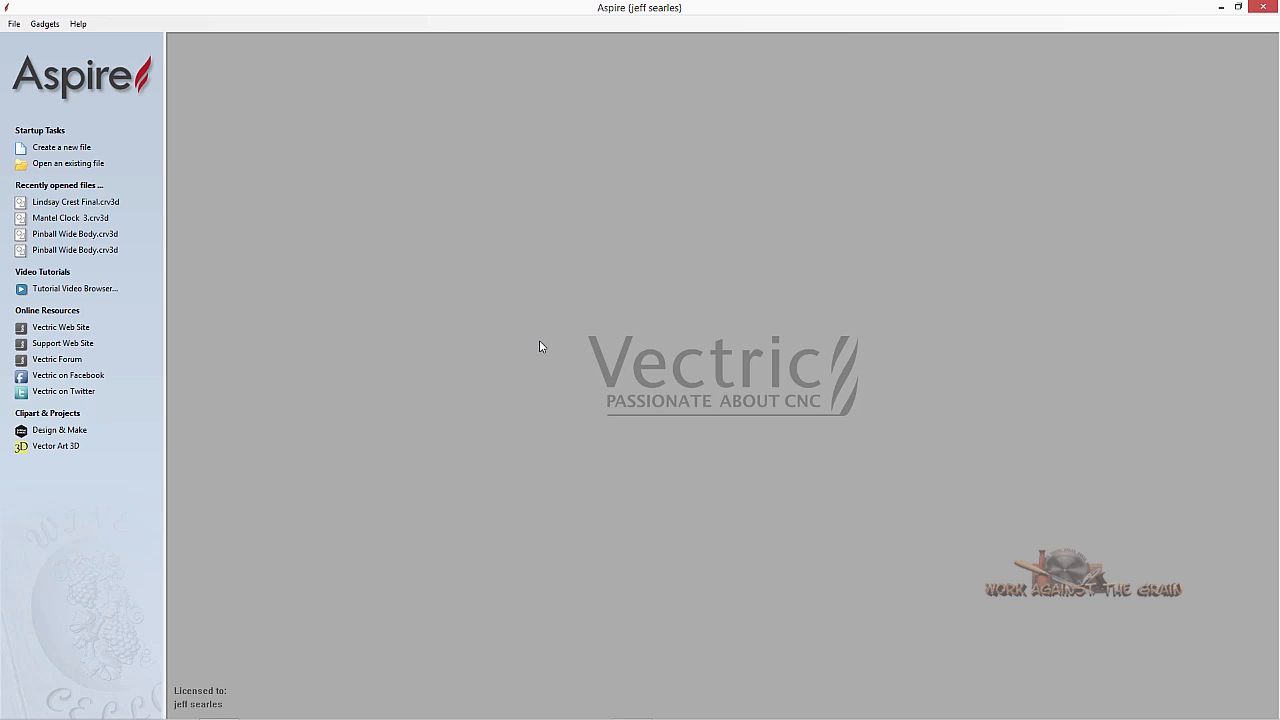
mouse_move(571, 343)
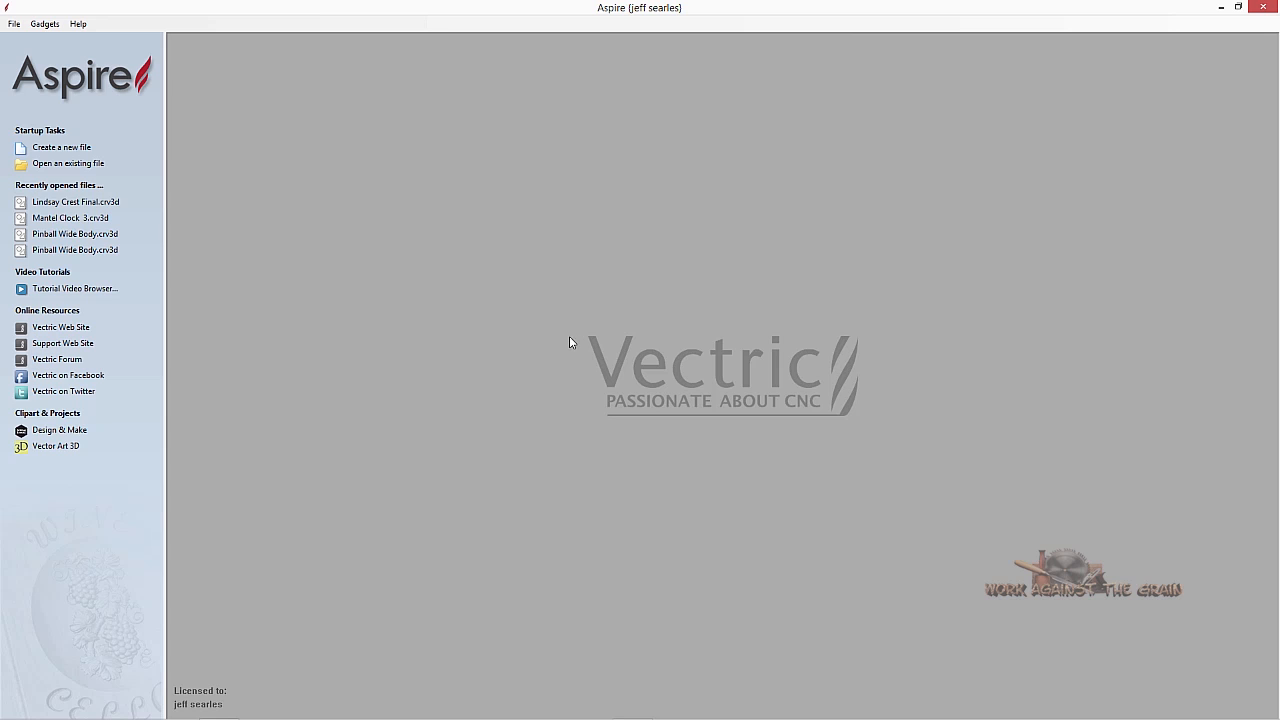
mouse_move(547, 355)
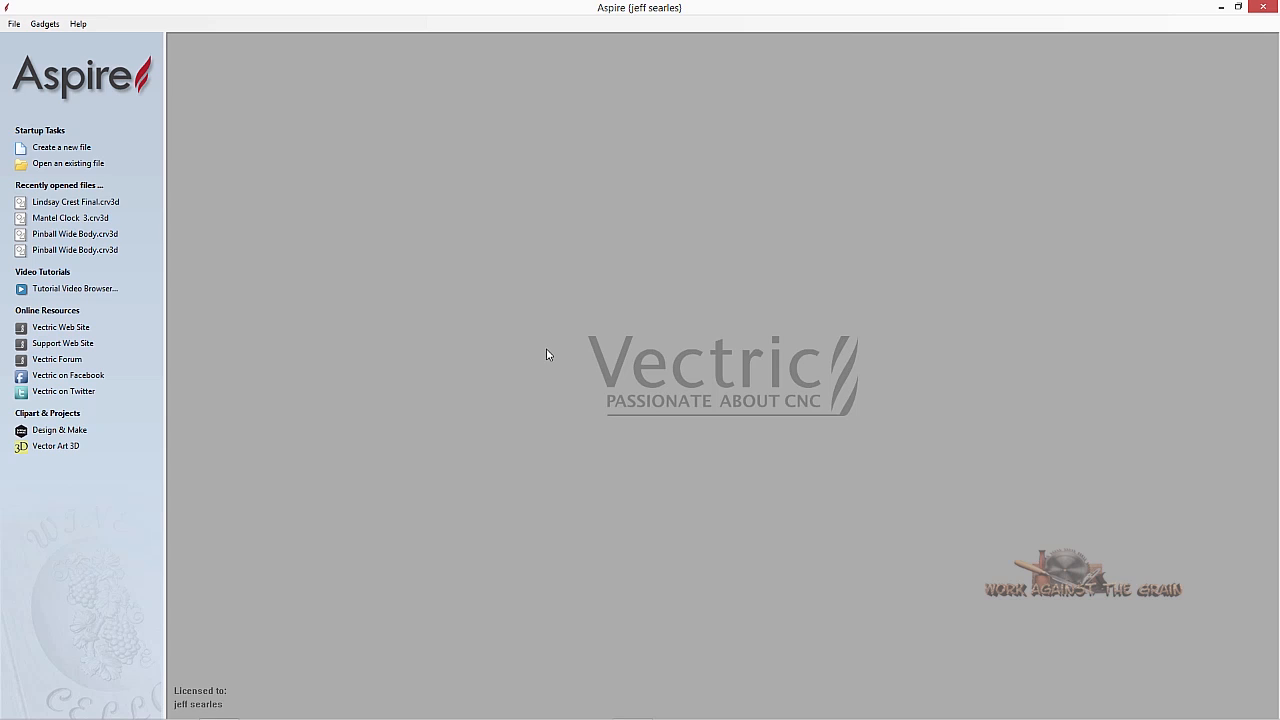
mouse_move(548, 350)
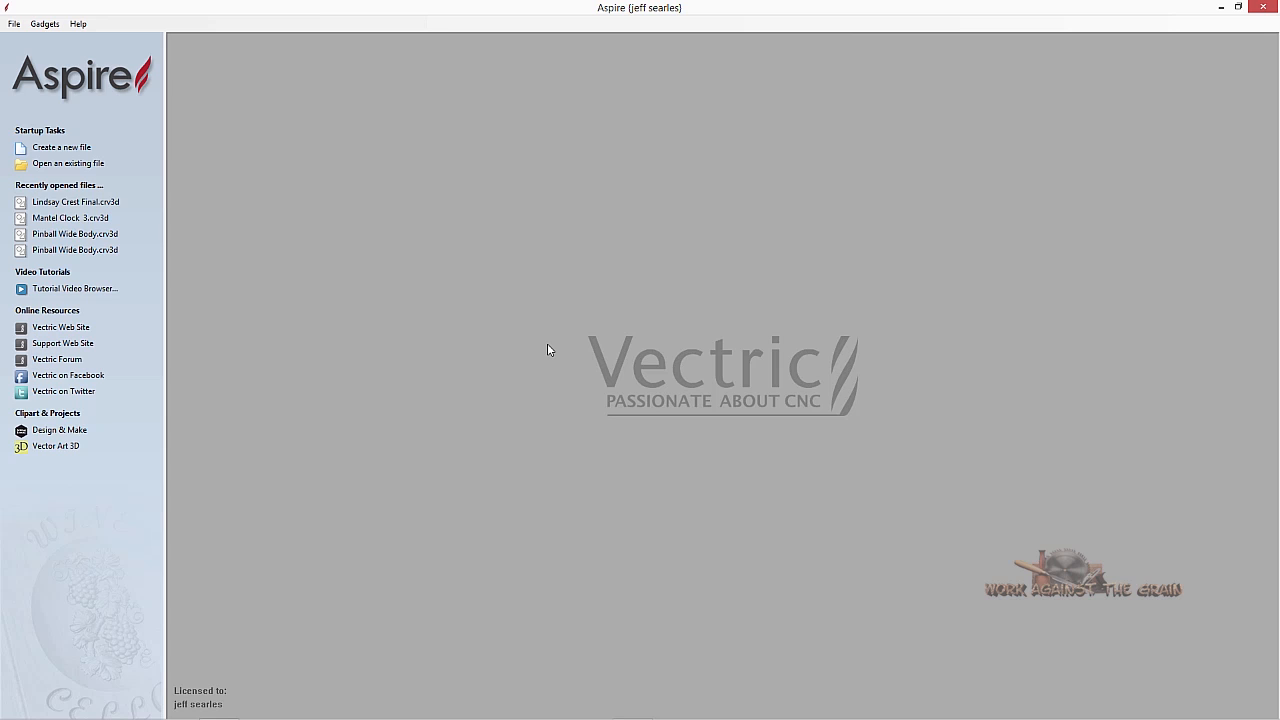
mouse_move(555, 362)
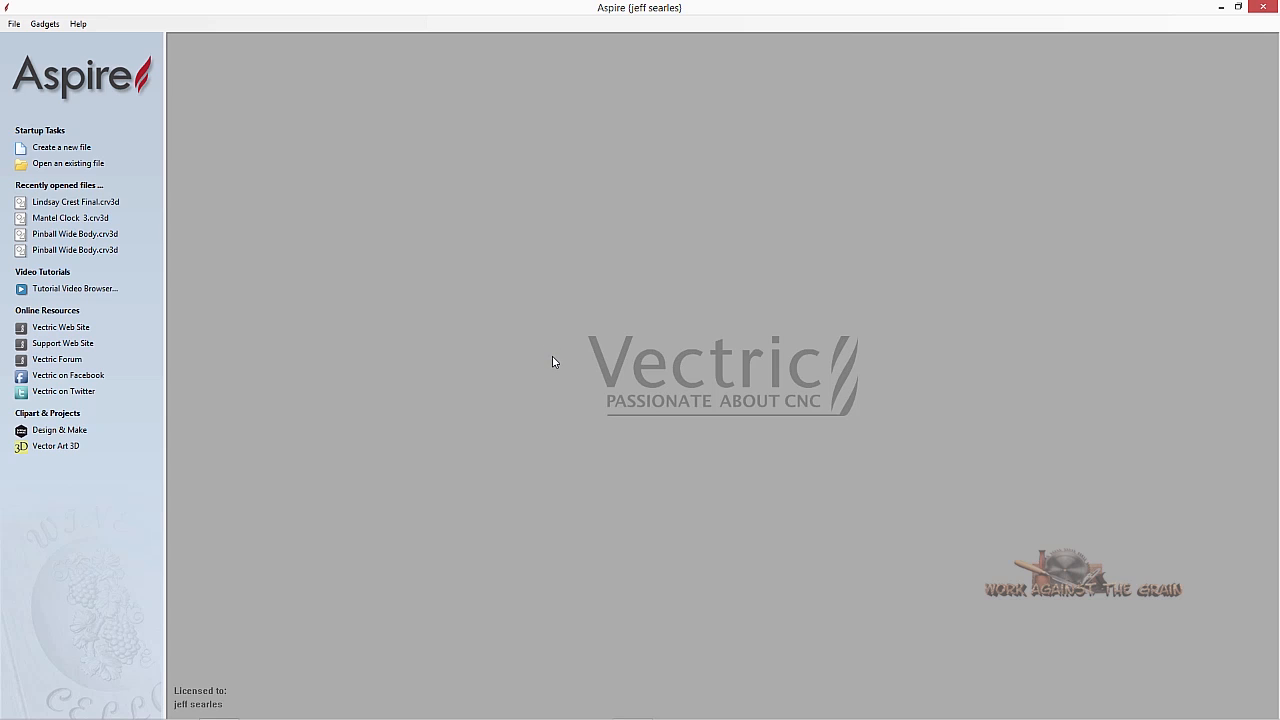
mouse_move(525, 348)
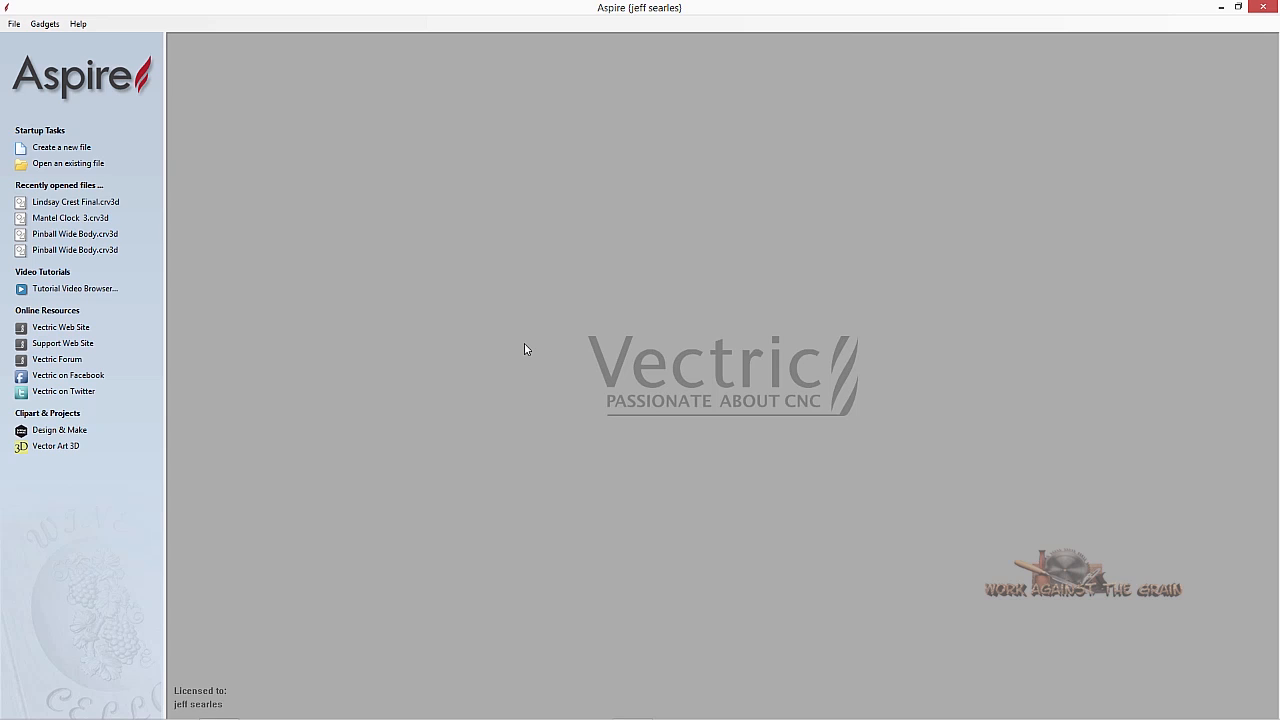
mouse_move(532, 345)
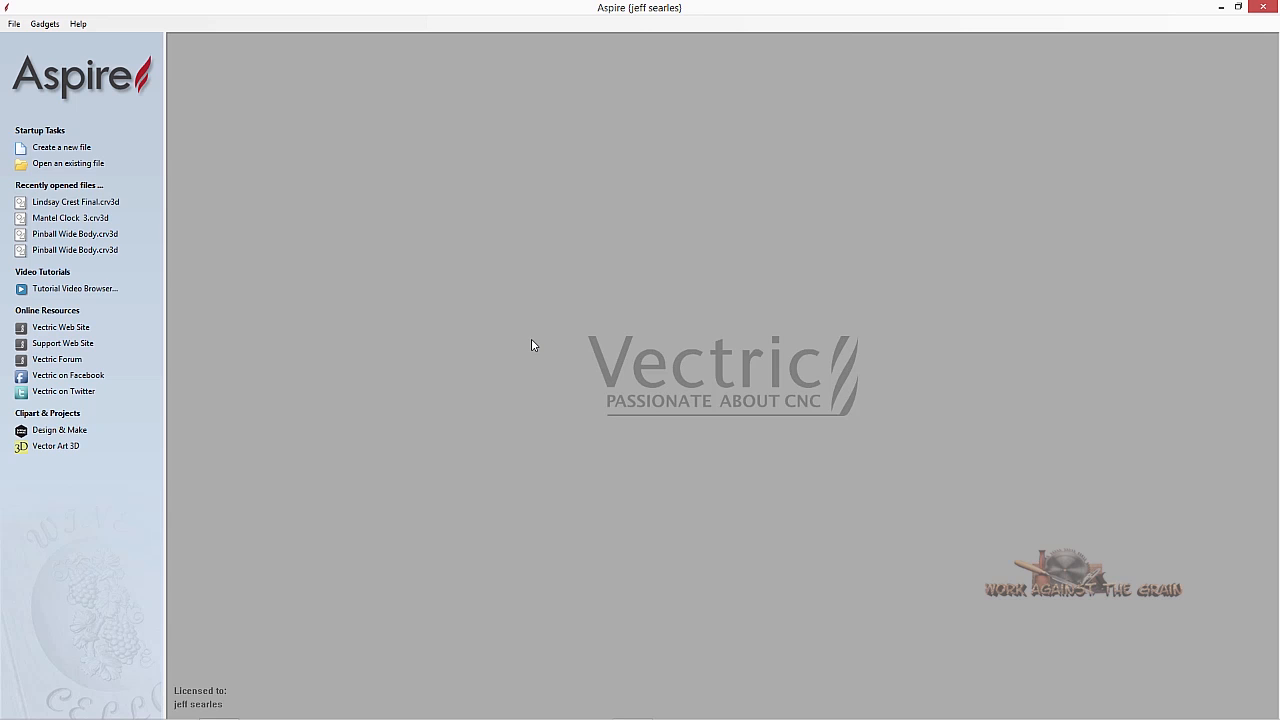
mouse_move(1166, 31)
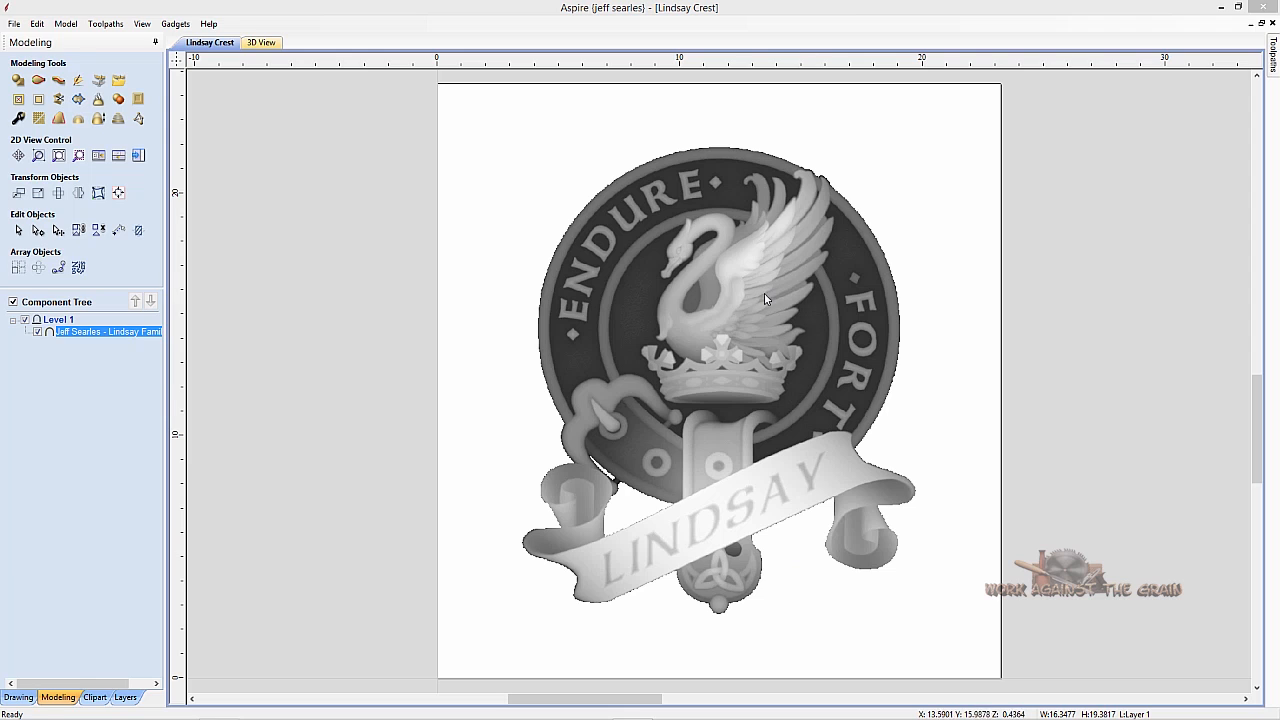
mouse_move(73, 357)
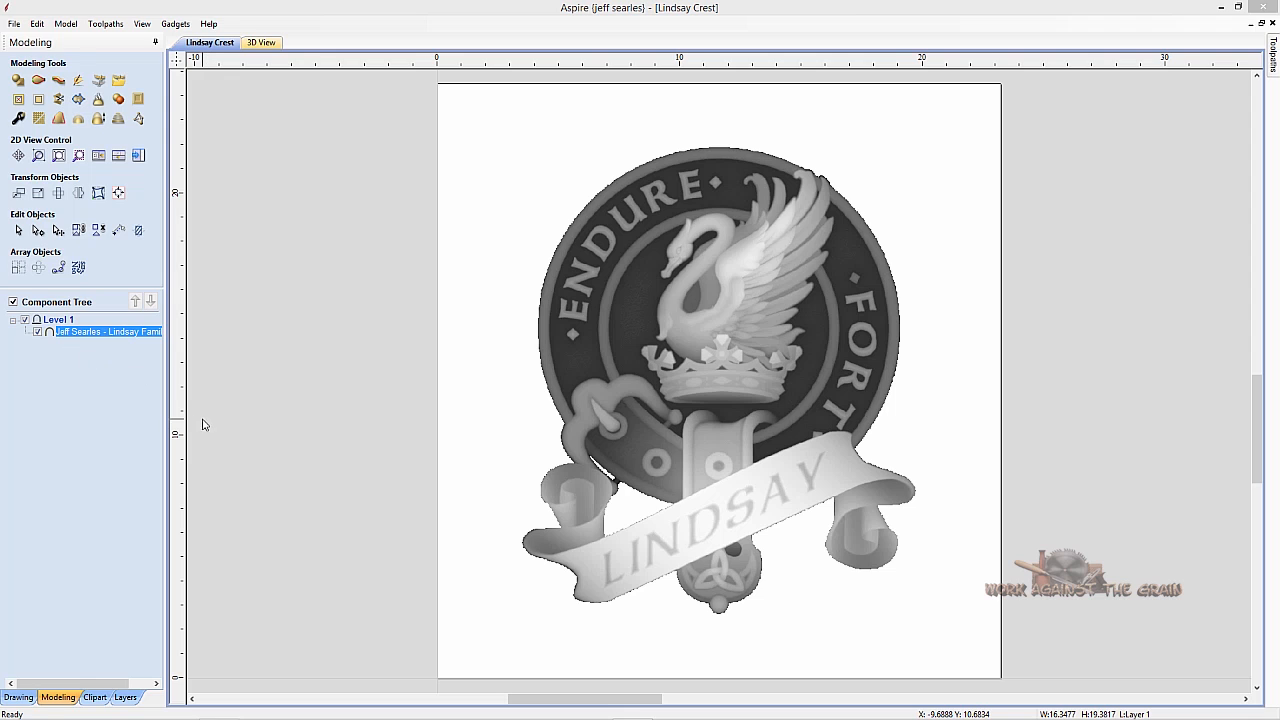
mouse_move(567, 424)
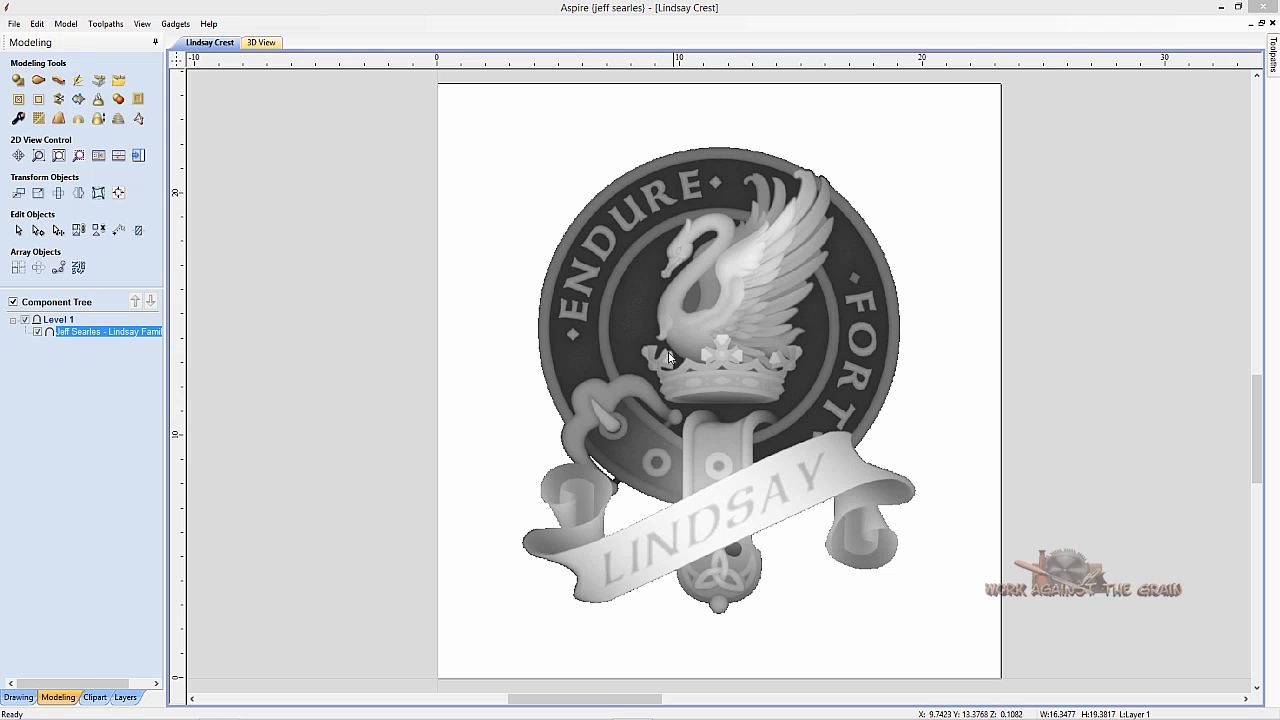
mouse_move(662, 402)
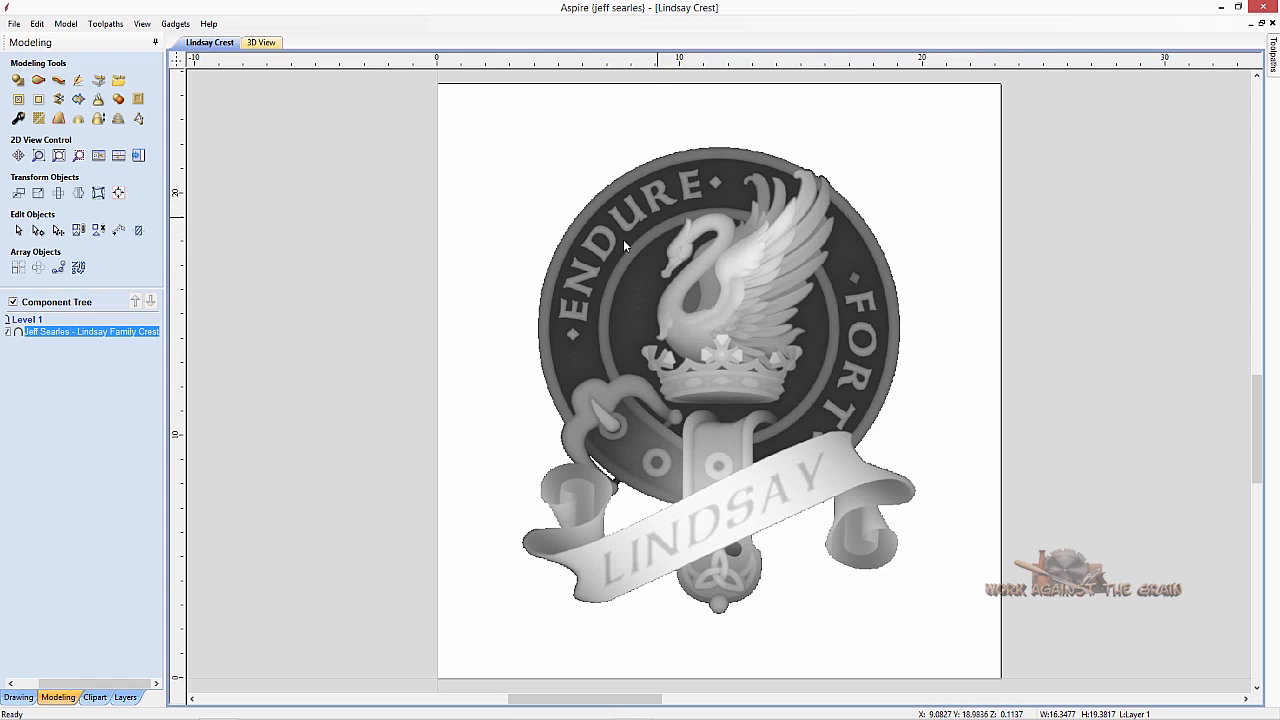
mouse_move(563, 339)
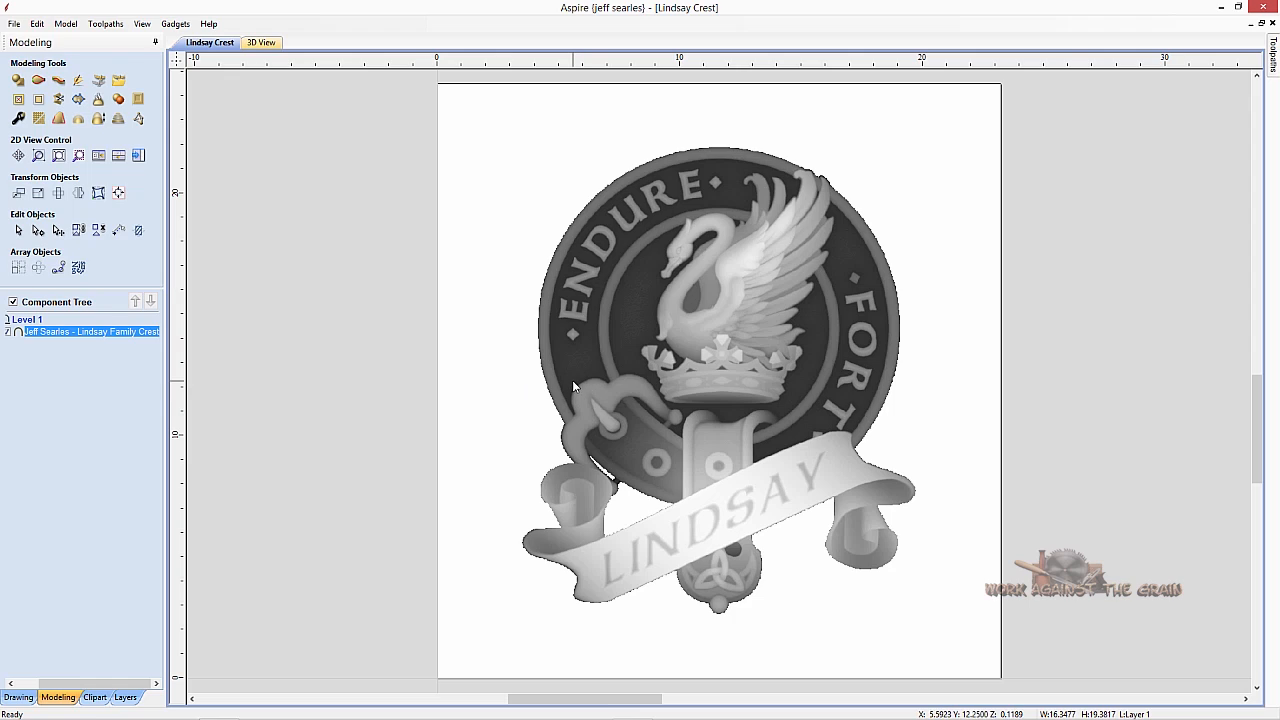
left_click(261, 42)
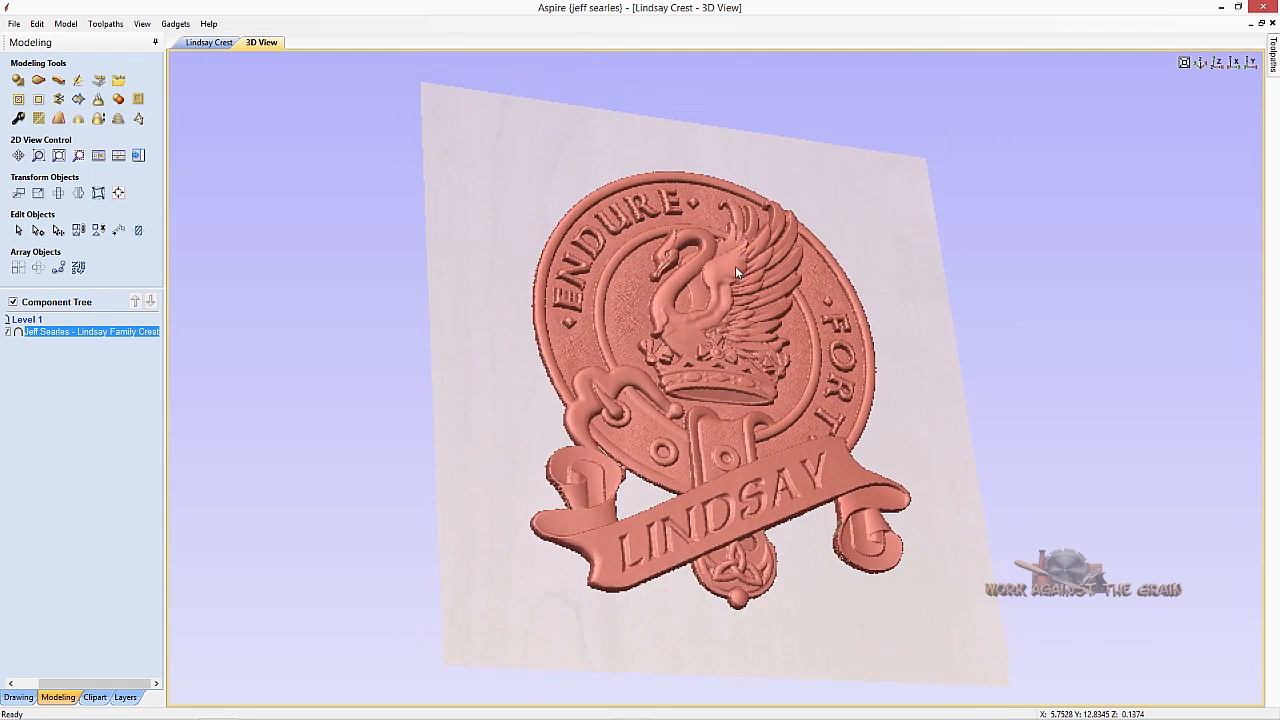
left_click(209, 42)
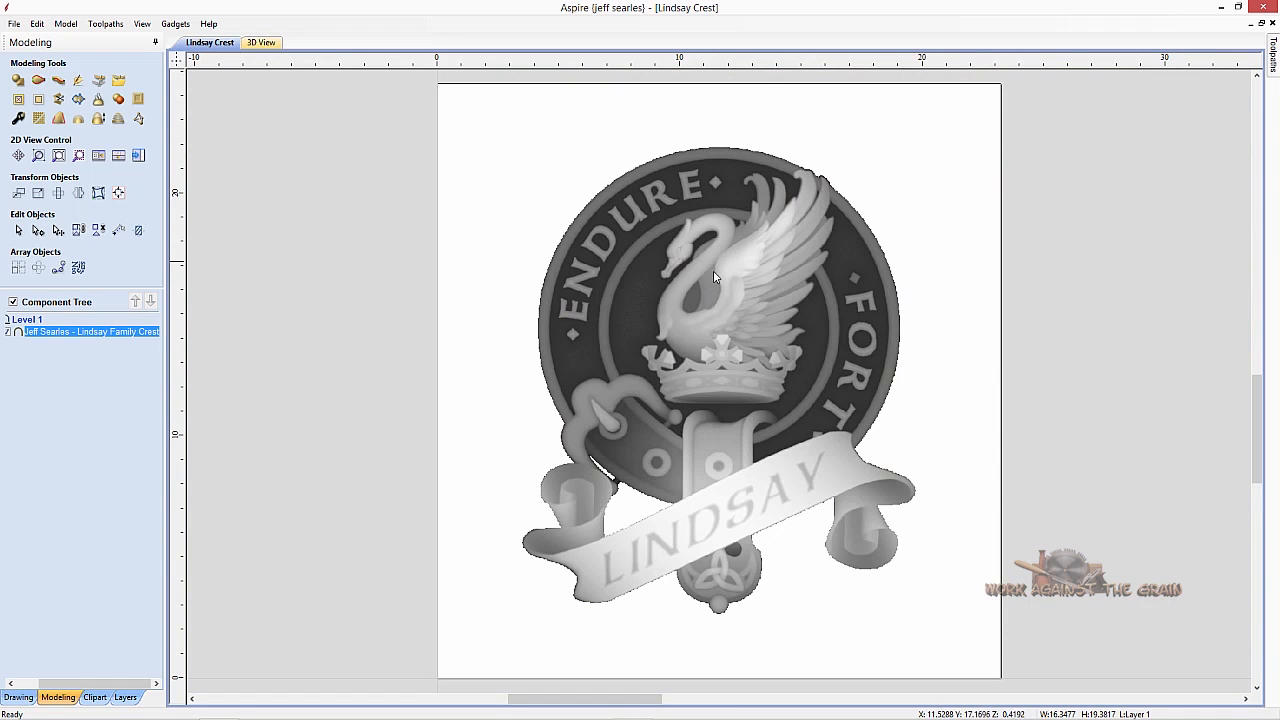
mouse_move(750, 308)
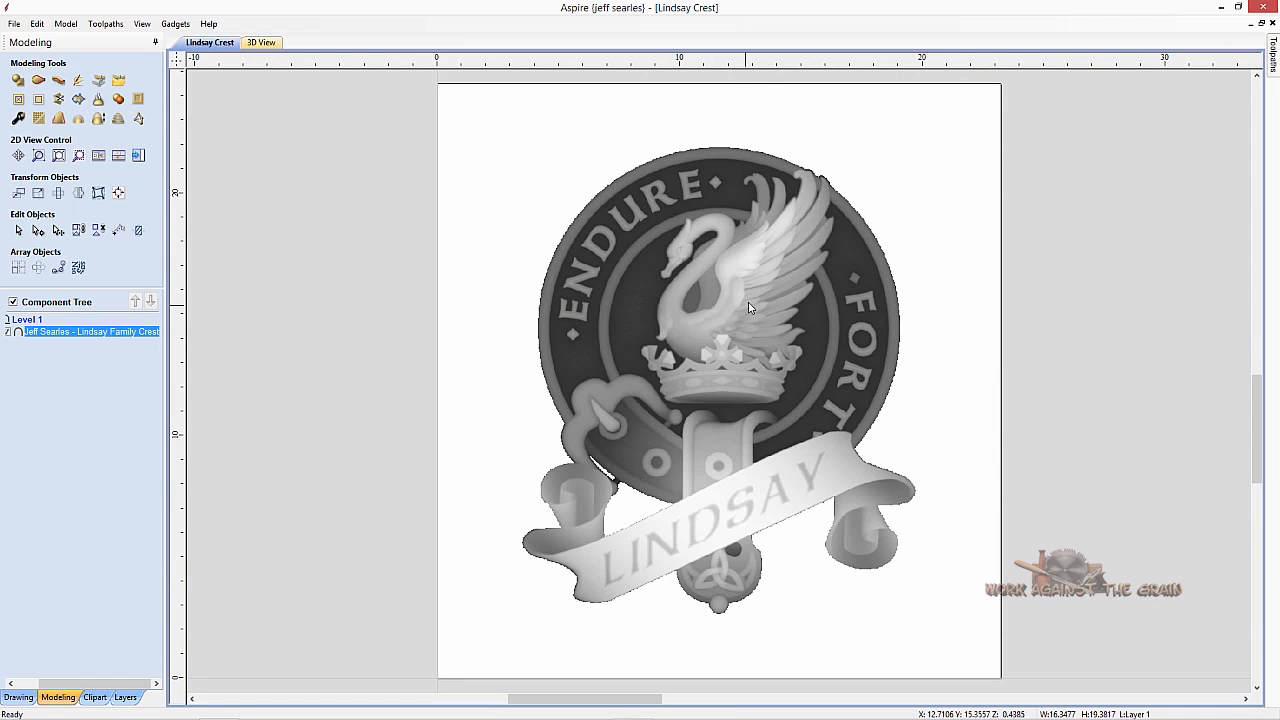
mouse_move(725, 343)
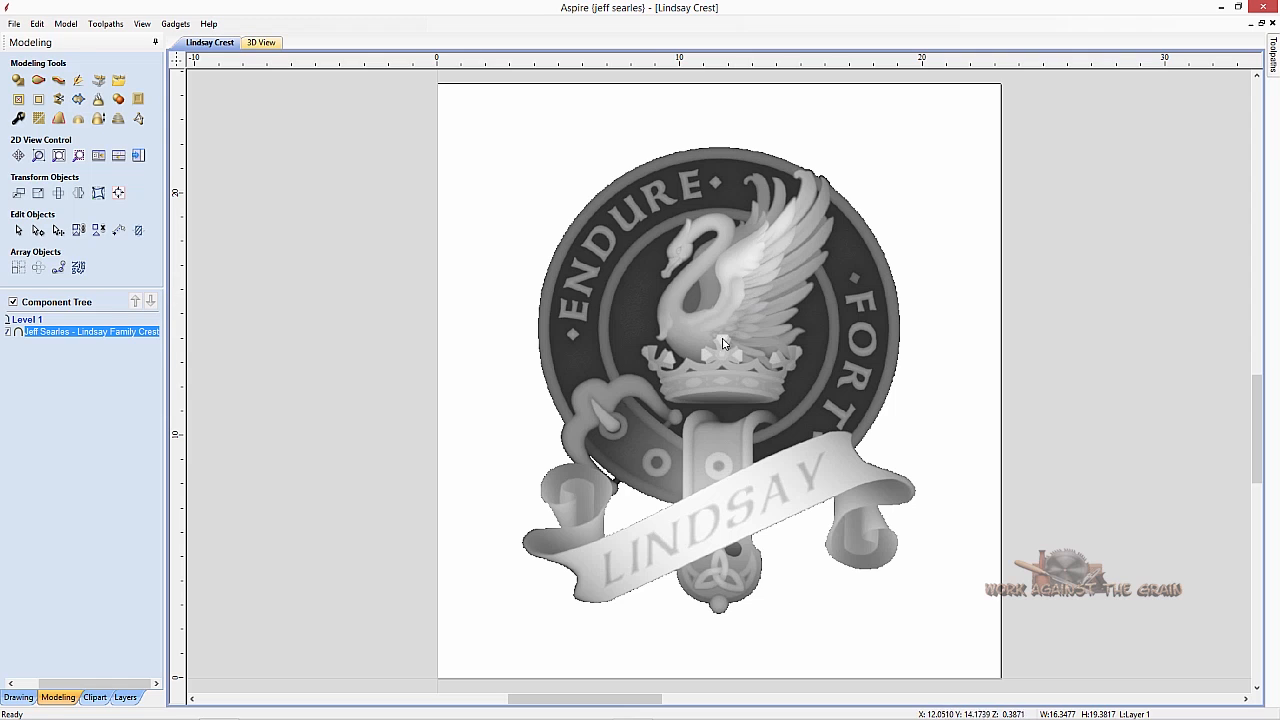
mouse_move(728, 541)
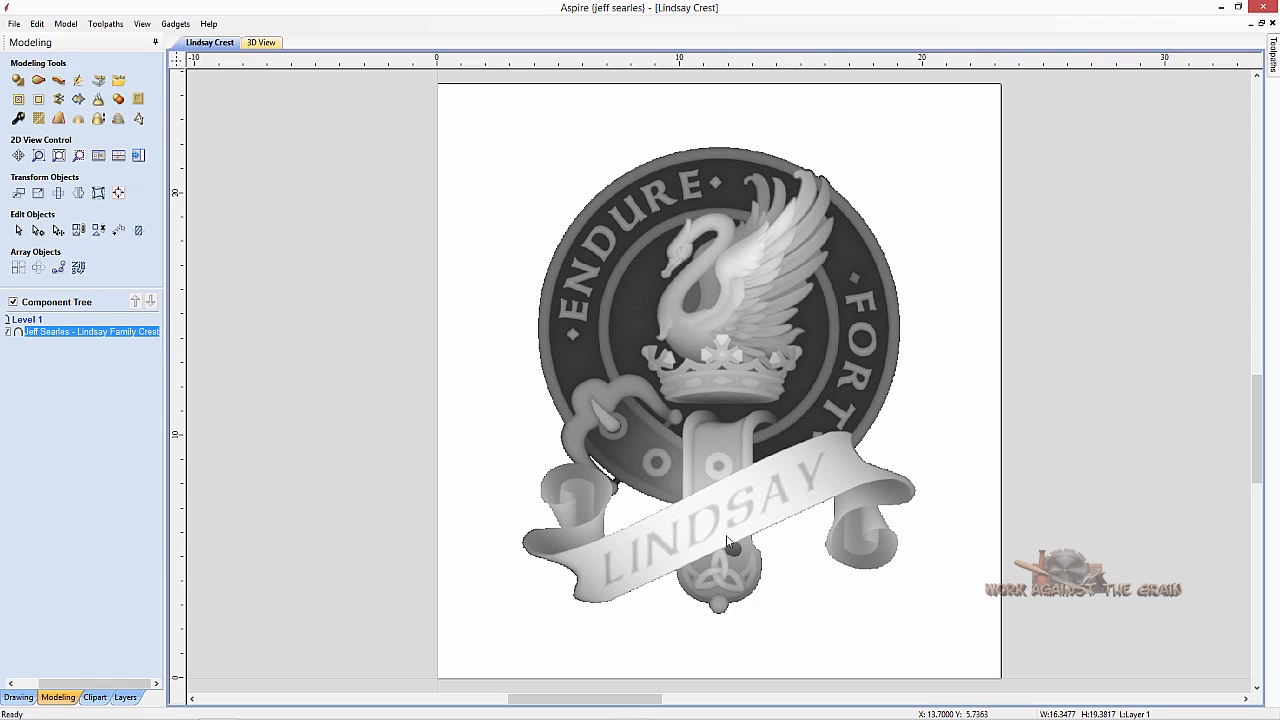
mouse_move(770, 467)
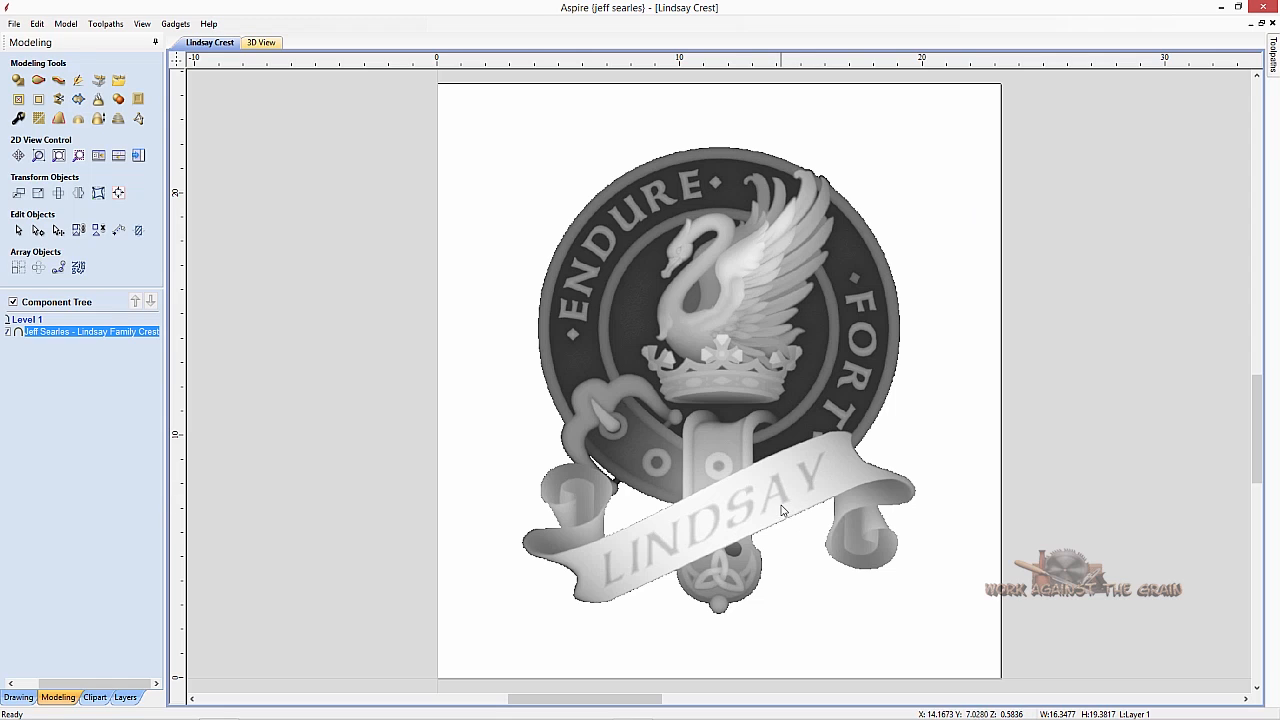
mouse_move(783, 492)
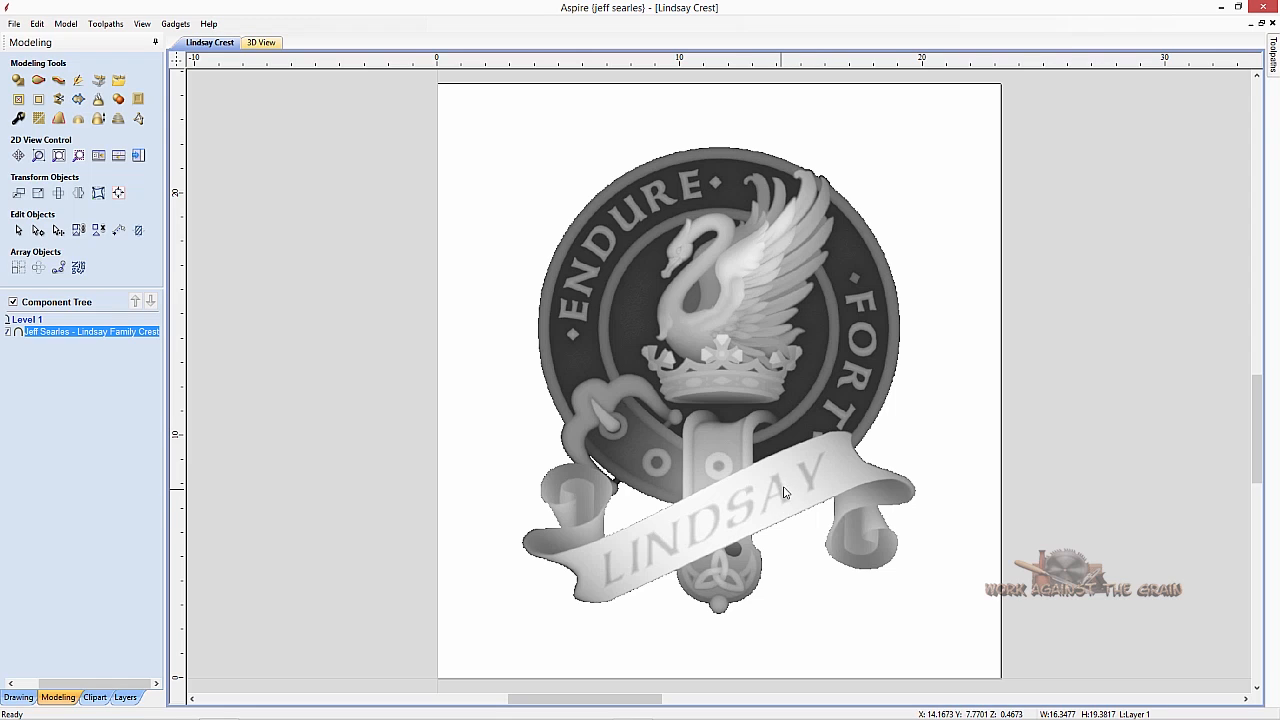
mouse_move(795, 443)
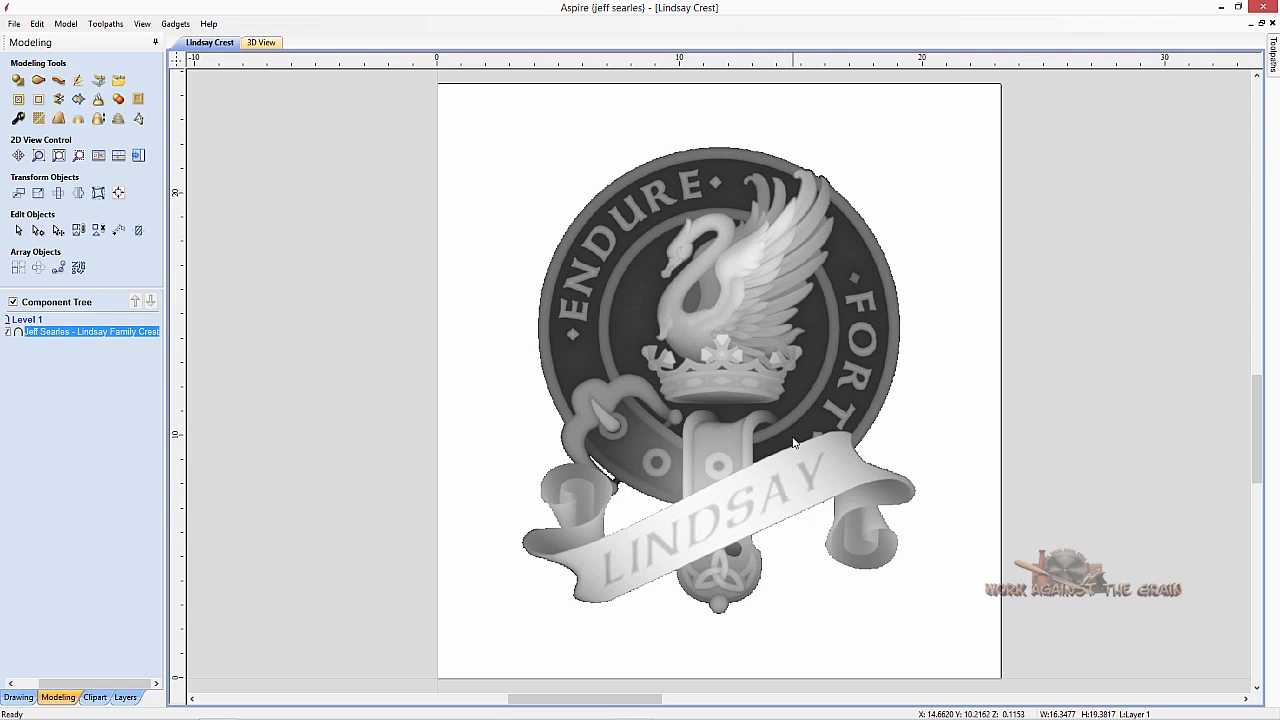
mouse_move(757, 312)
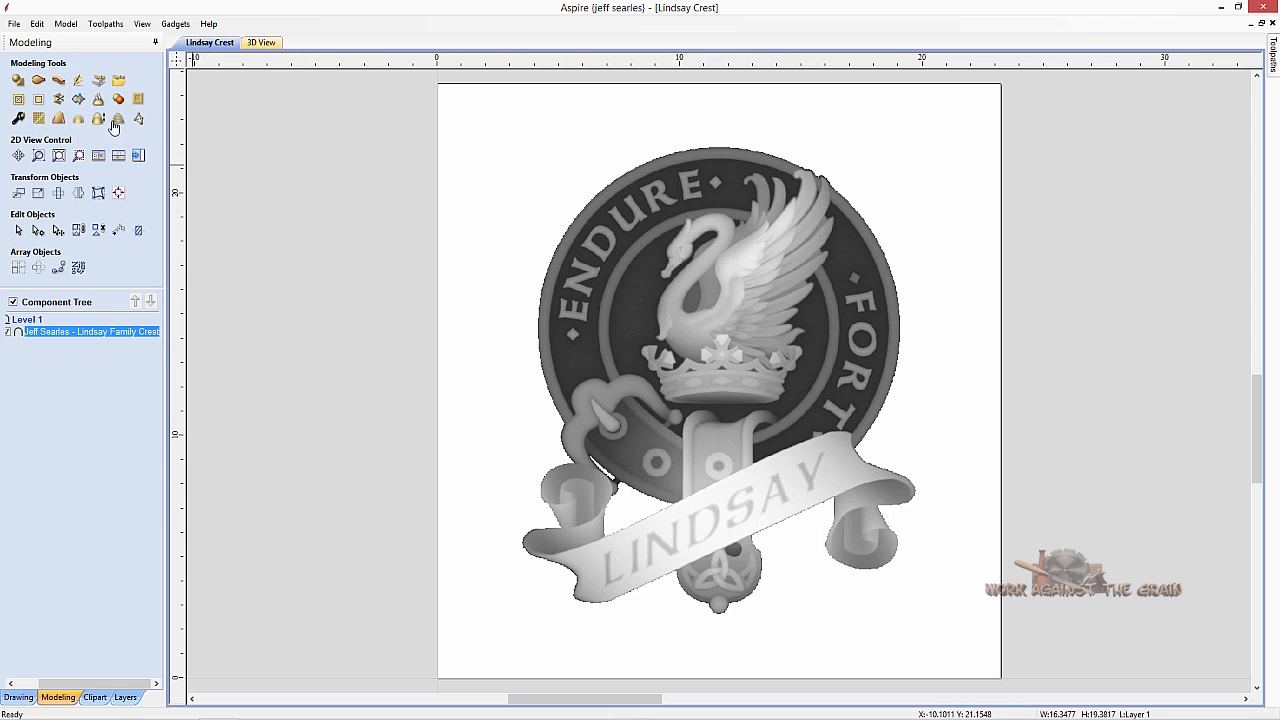
Start Trace Bitmap on the crest image and sweep the threshold between 0.30 and 0.99.
left_click(36, 23)
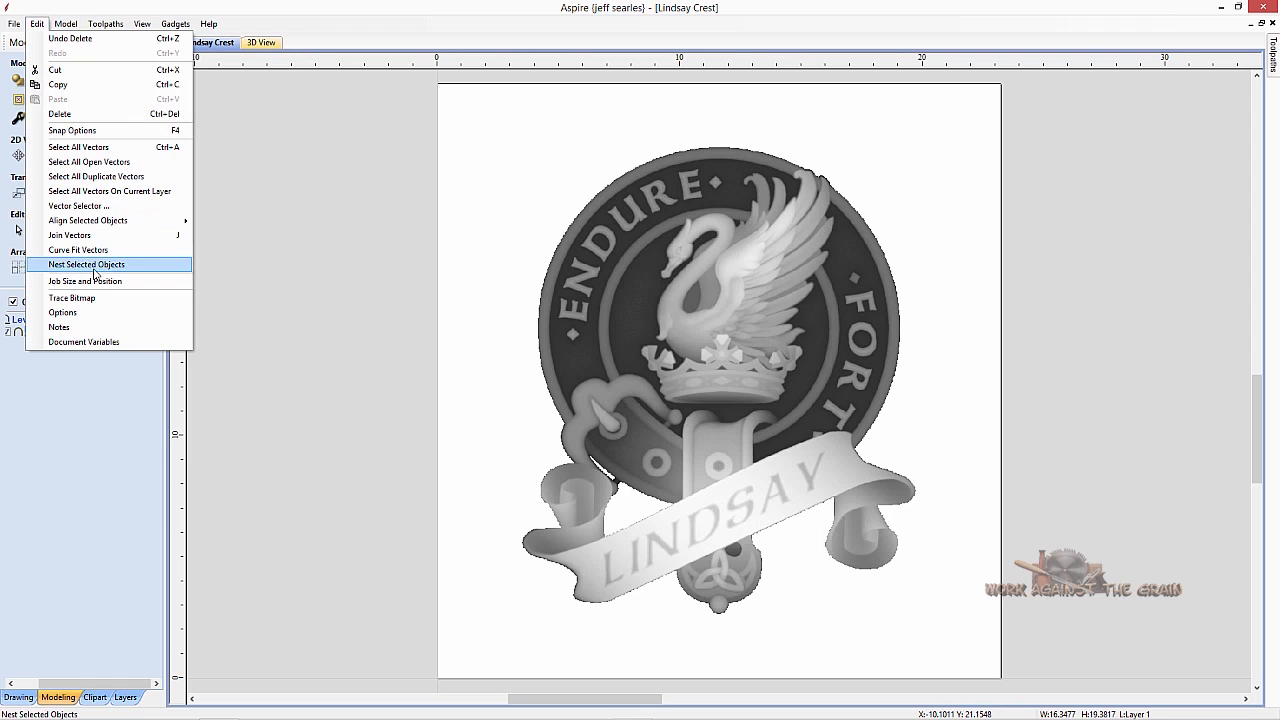
left_click(72, 297)
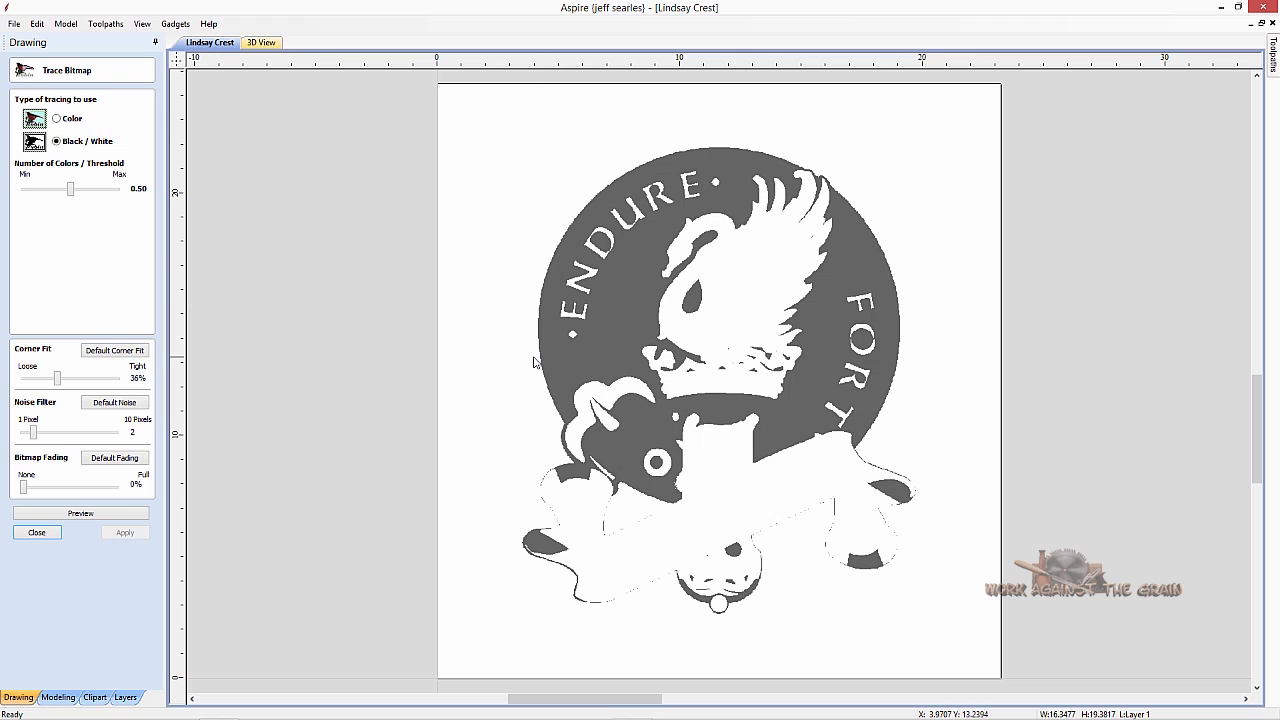
mouse_move(80, 173)
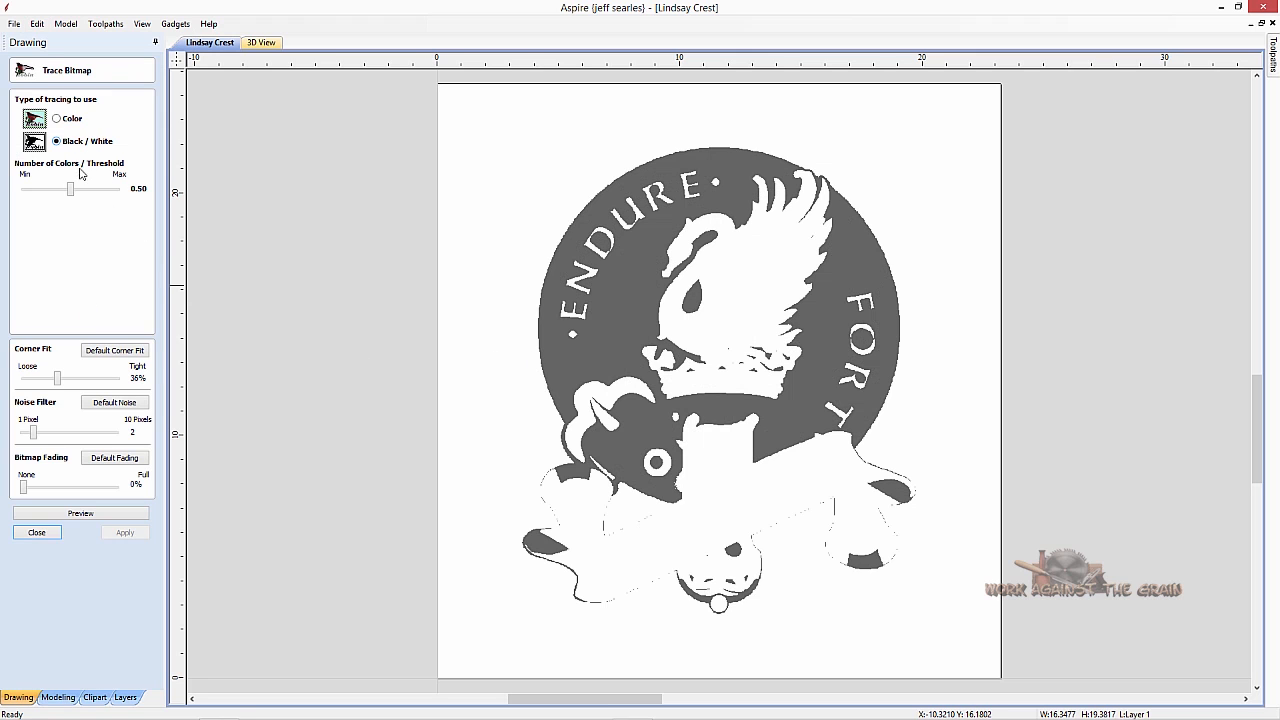
left_click_drag(70, 189, 52, 189)
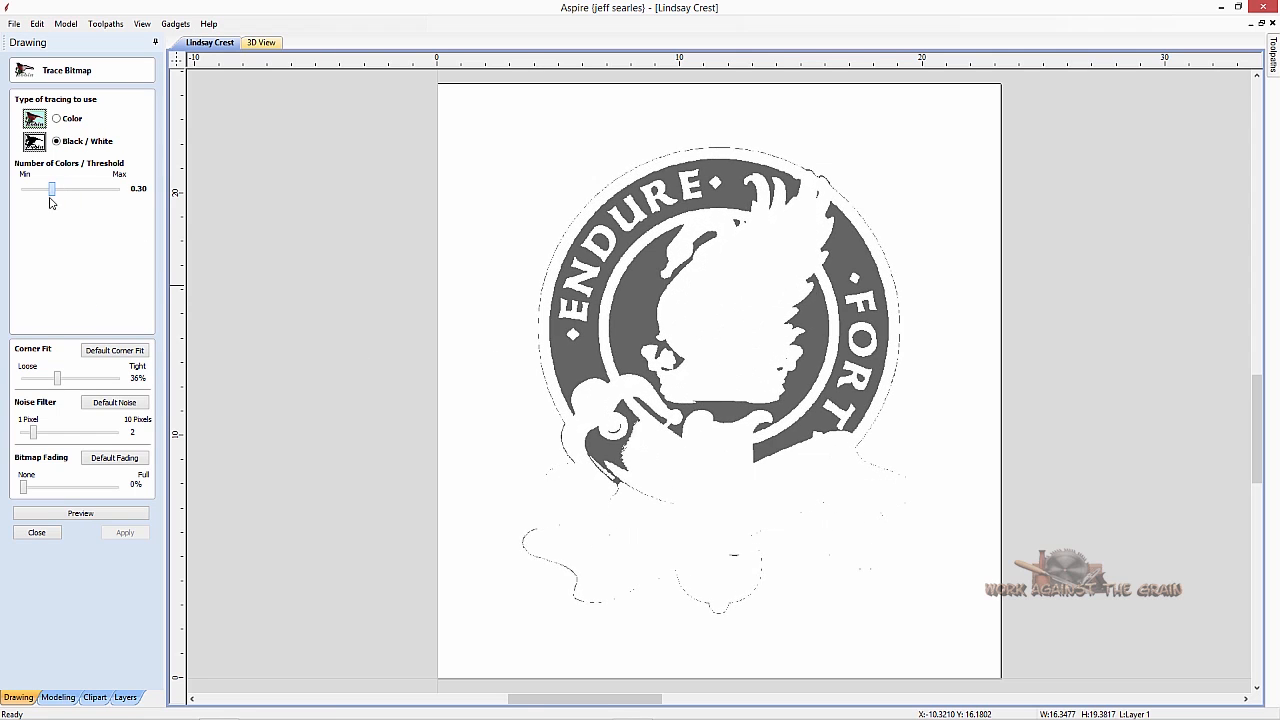
left_click_drag(52, 189, 117, 189)
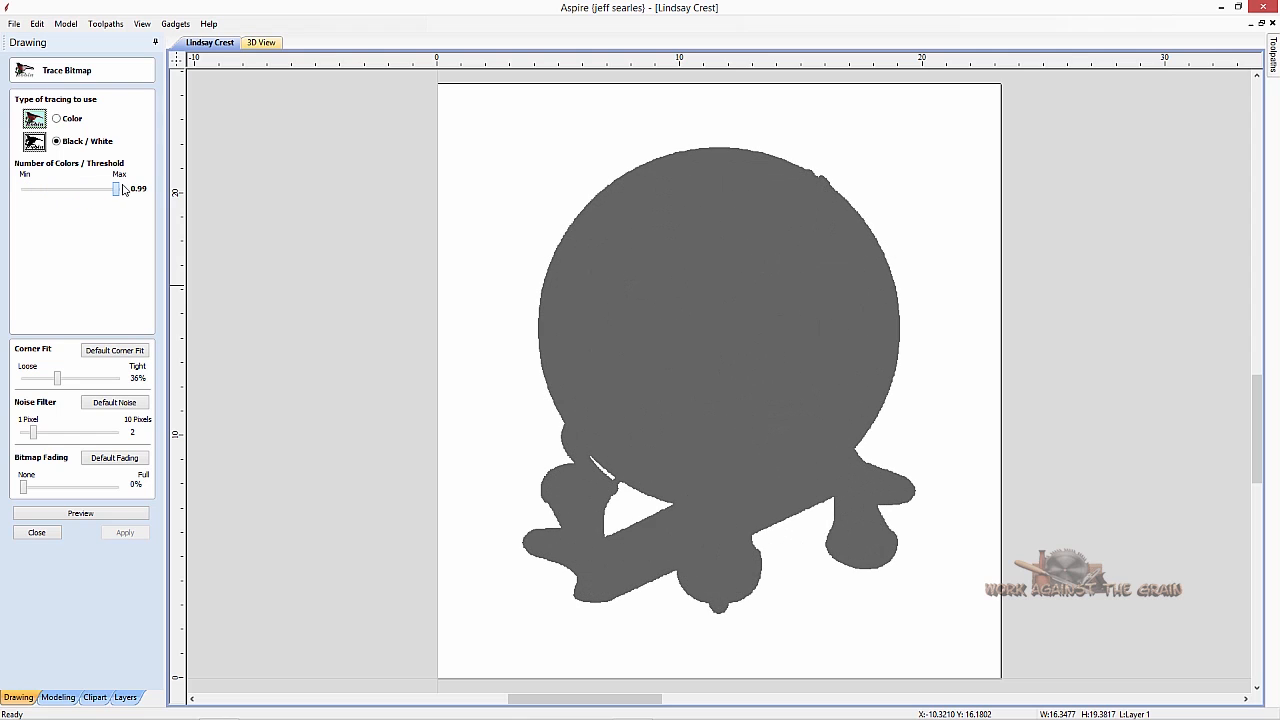
Narrow the black-and-white trace threshold down, settling at 0.39.
left_click_drag(117, 189, 66, 189)
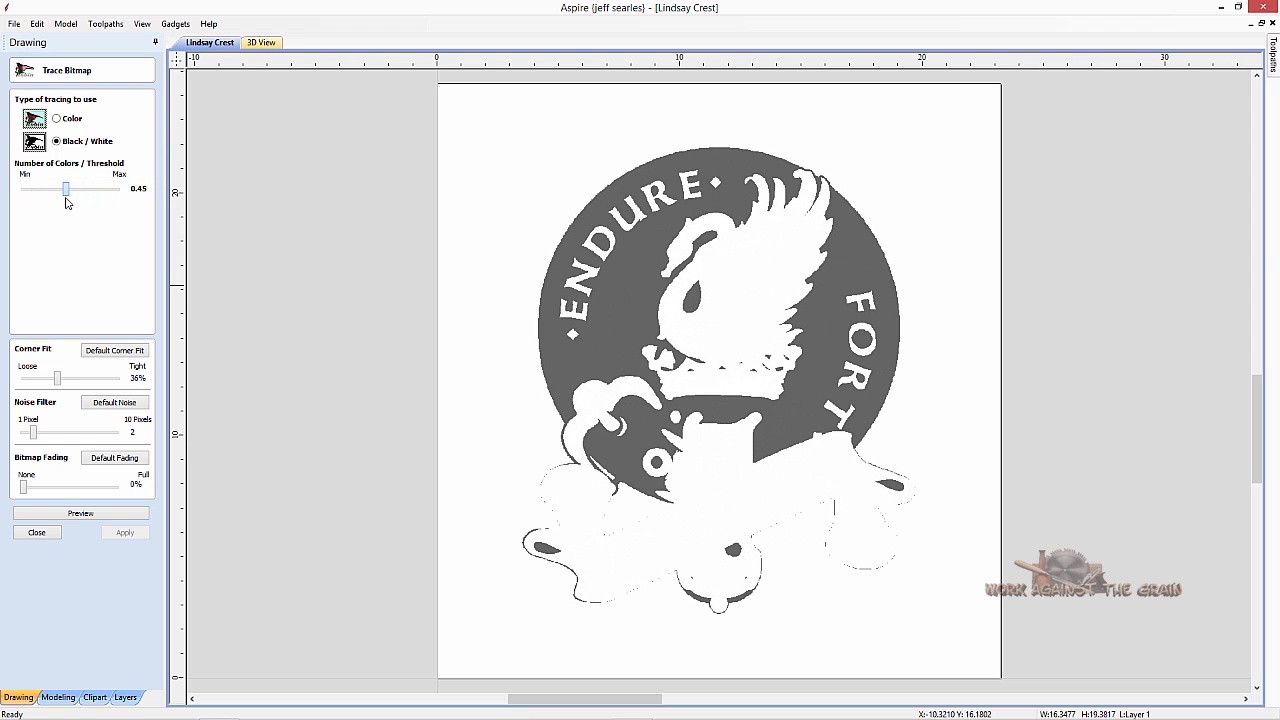
left_click_drag(65, 189, 53, 189)
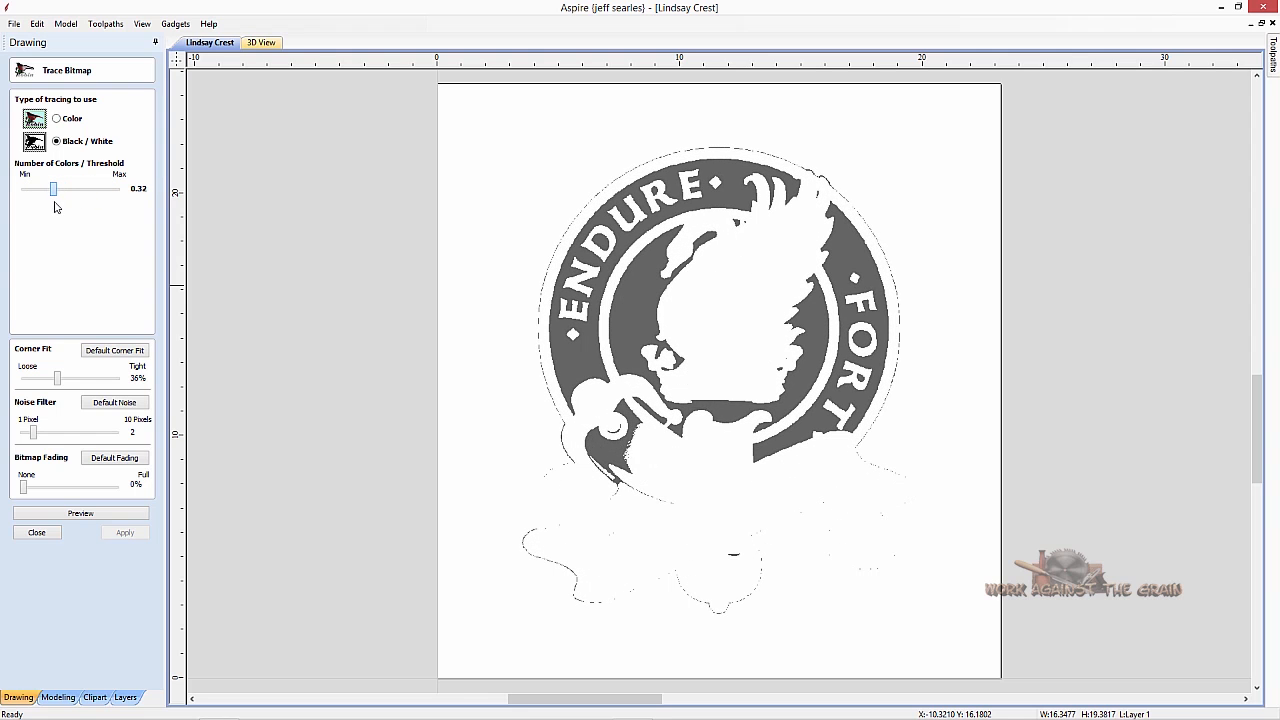
left_click_drag(54, 189, 66, 189)
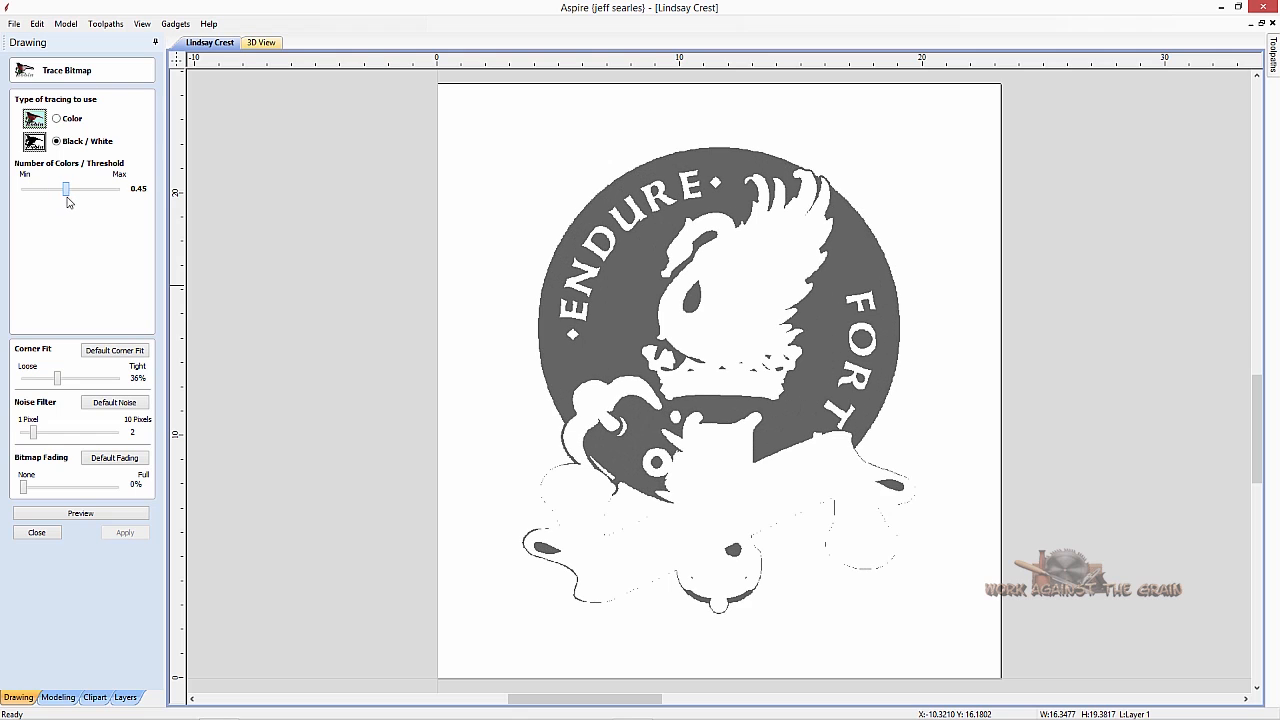
left_click_drag(65, 189, 73, 189)
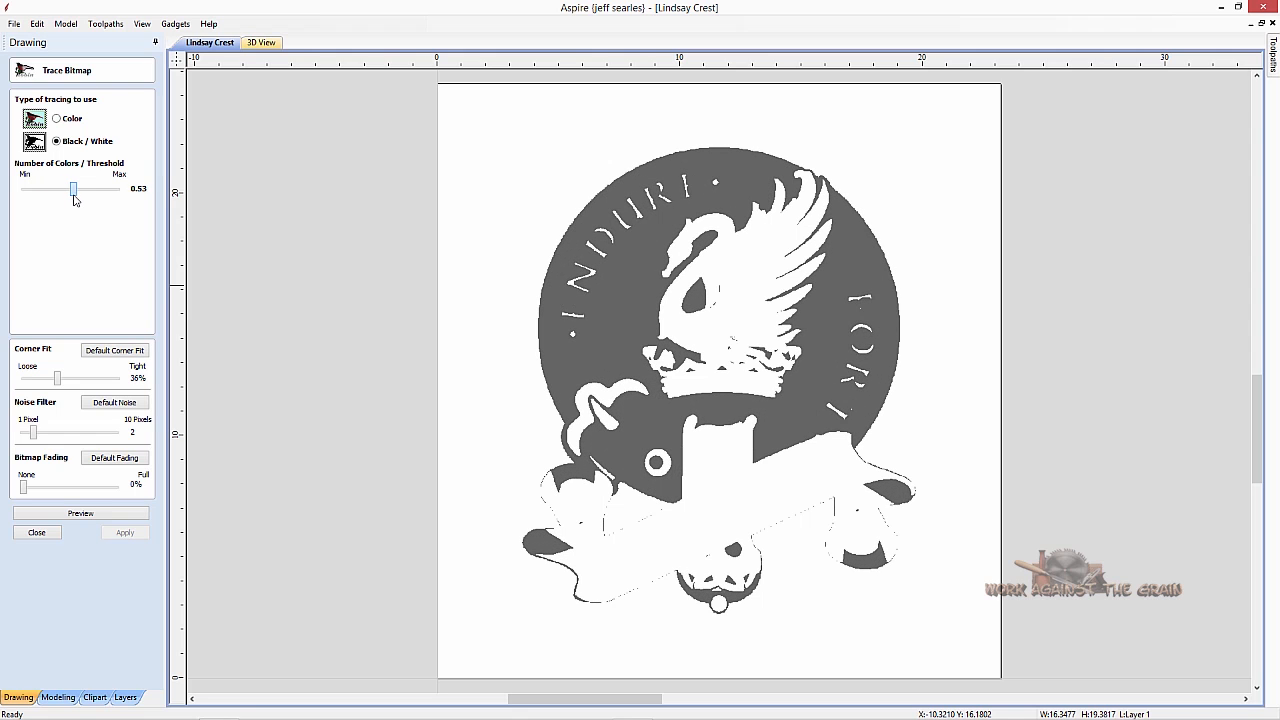
left_click_drag(73, 189, 70, 189)
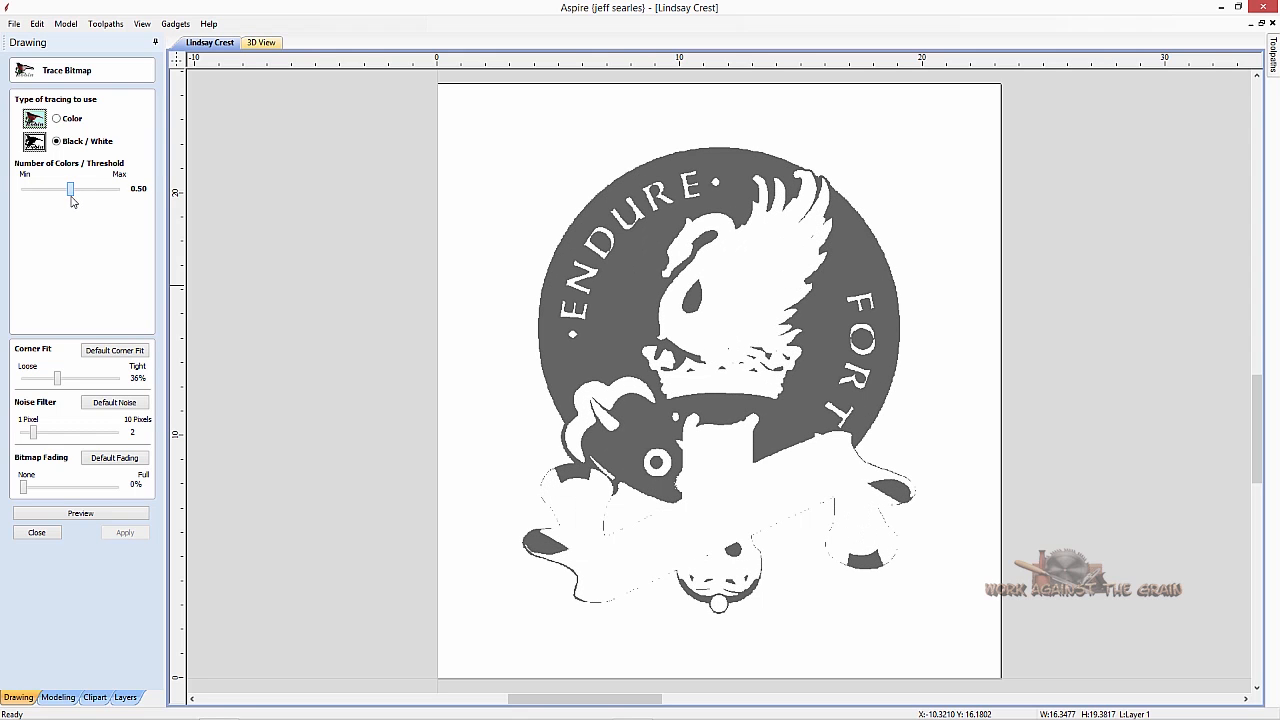
left_click_drag(72, 189, 68, 189)
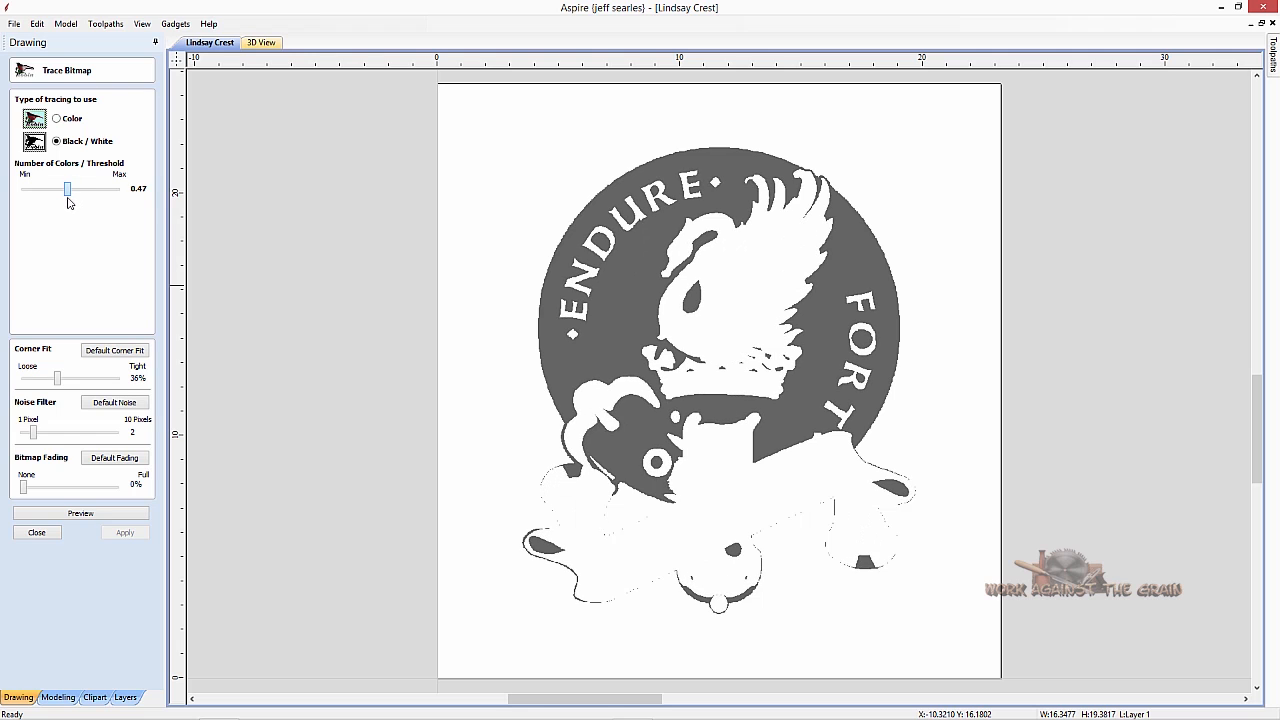
left_click_drag(67, 189, 61, 189)
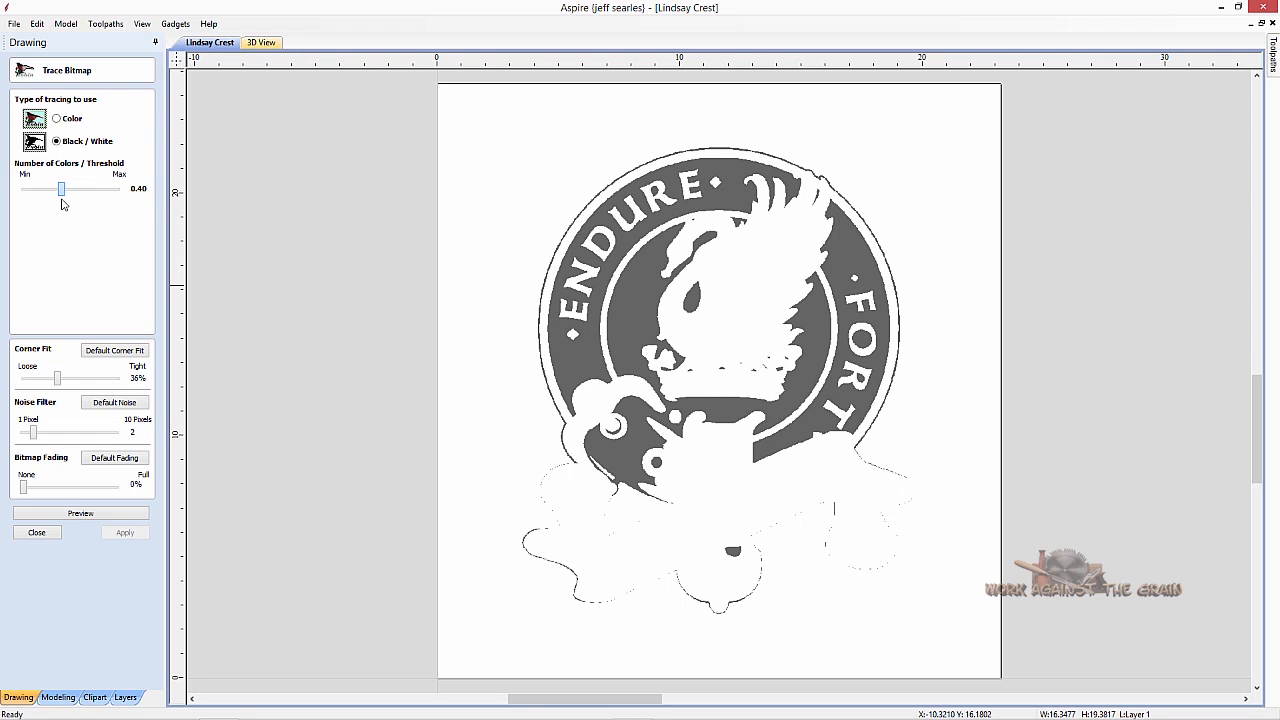
left_click_drag(61, 189, 56, 189)
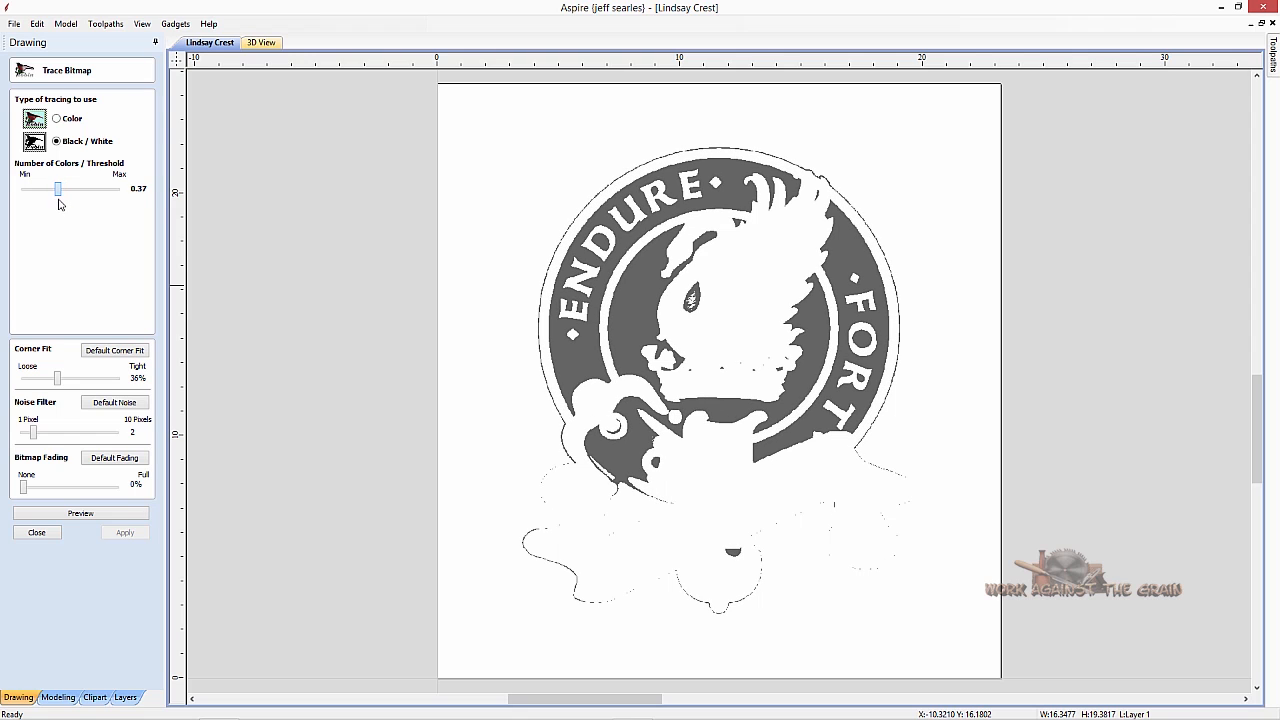
left_click_drag(57, 189, 60, 189)
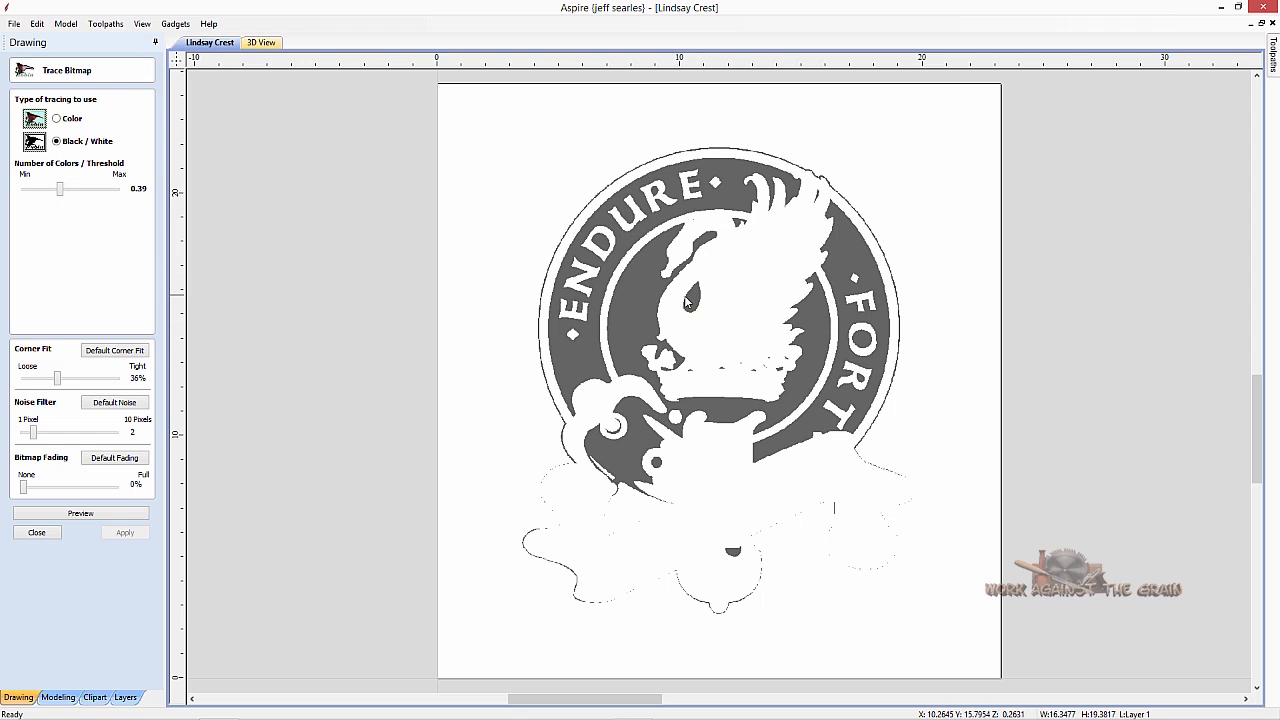
mouse_move(705, 273)
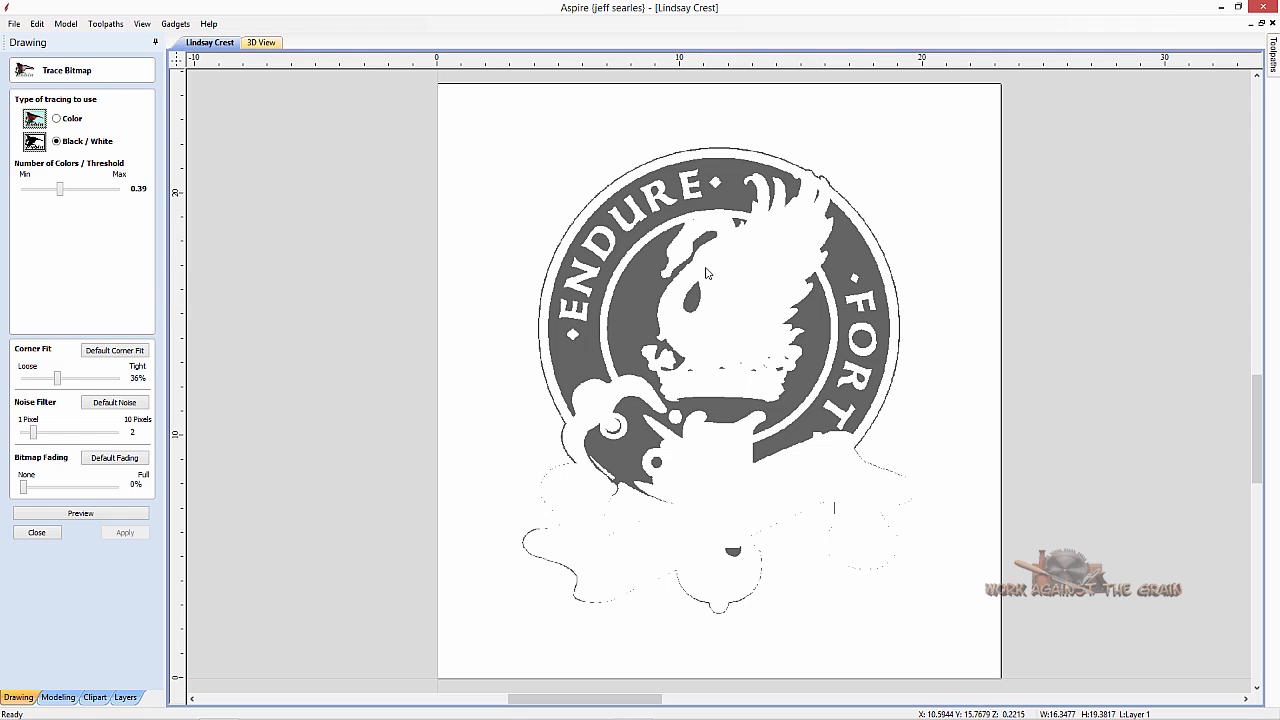
mouse_move(700, 322)
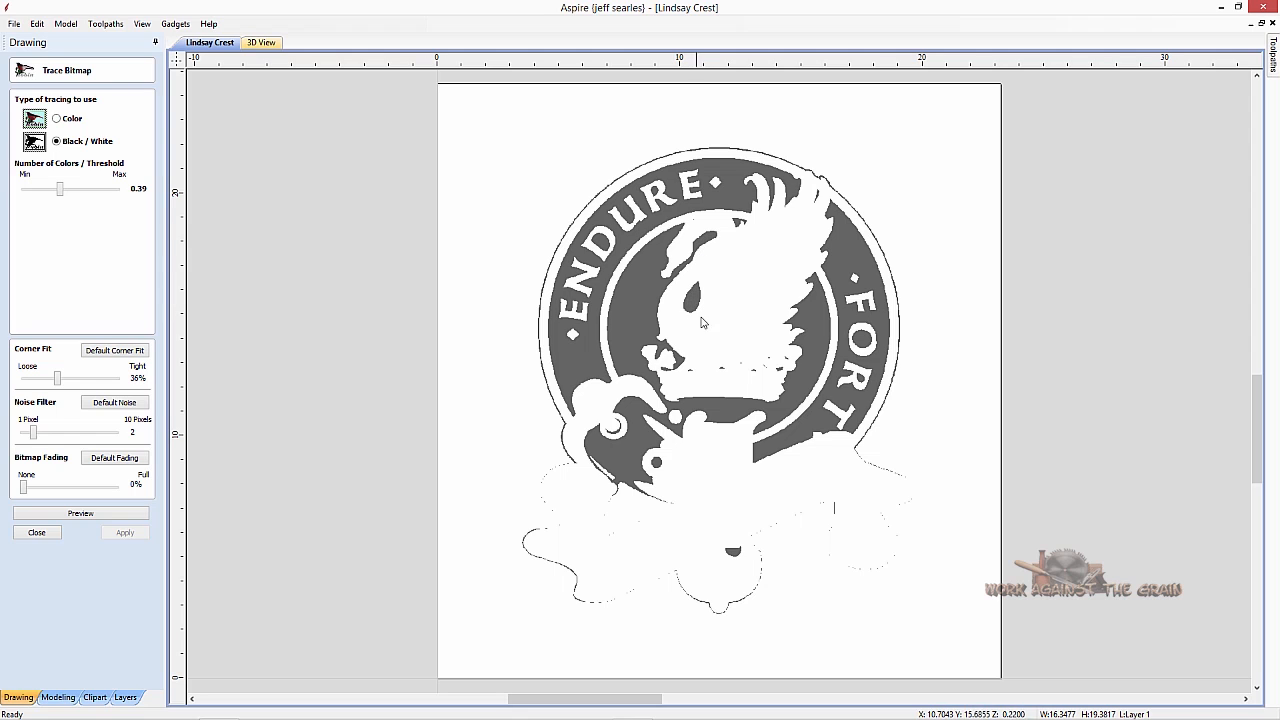
mouse_move(705, 381)
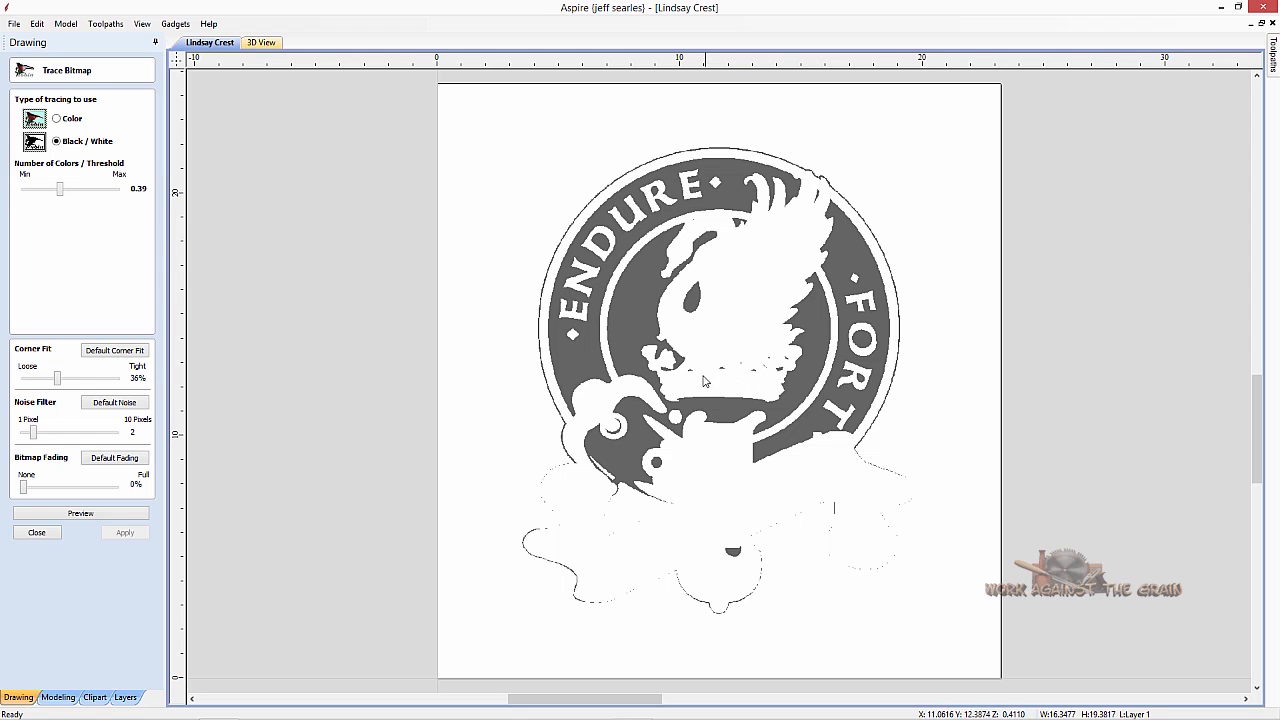
mouse_move(715, 285)
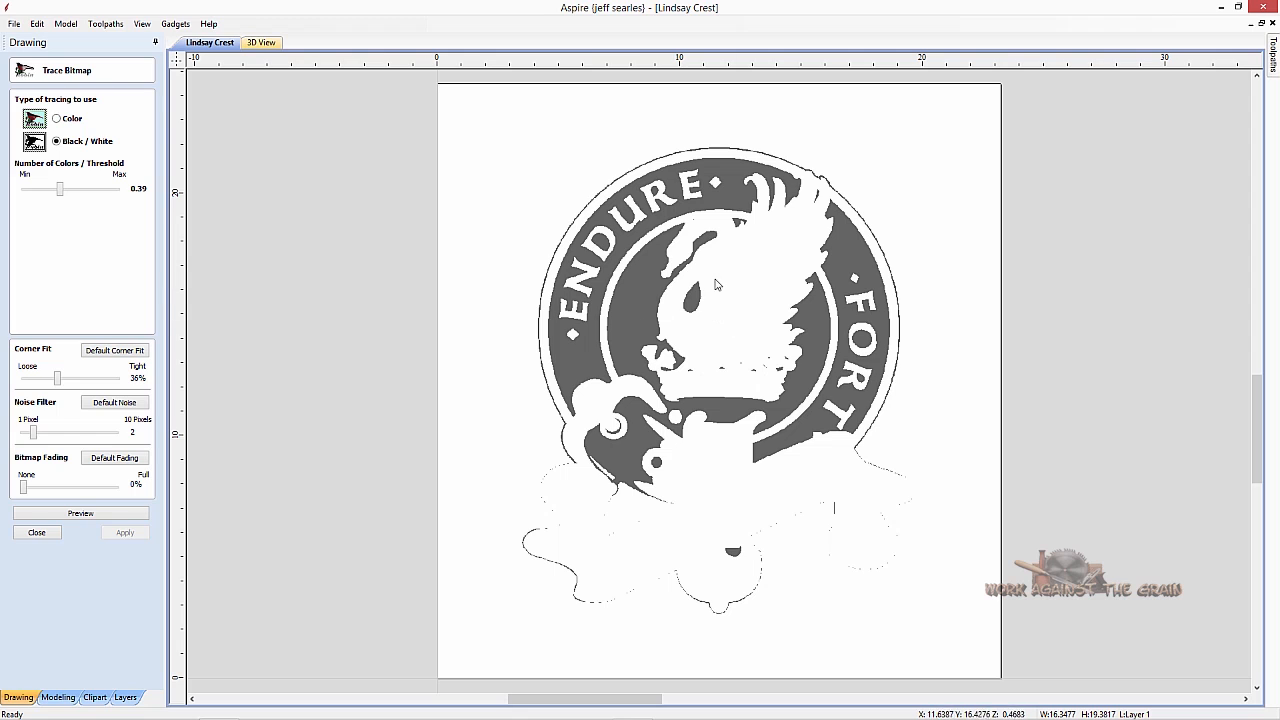
mouse_move(725, 325)
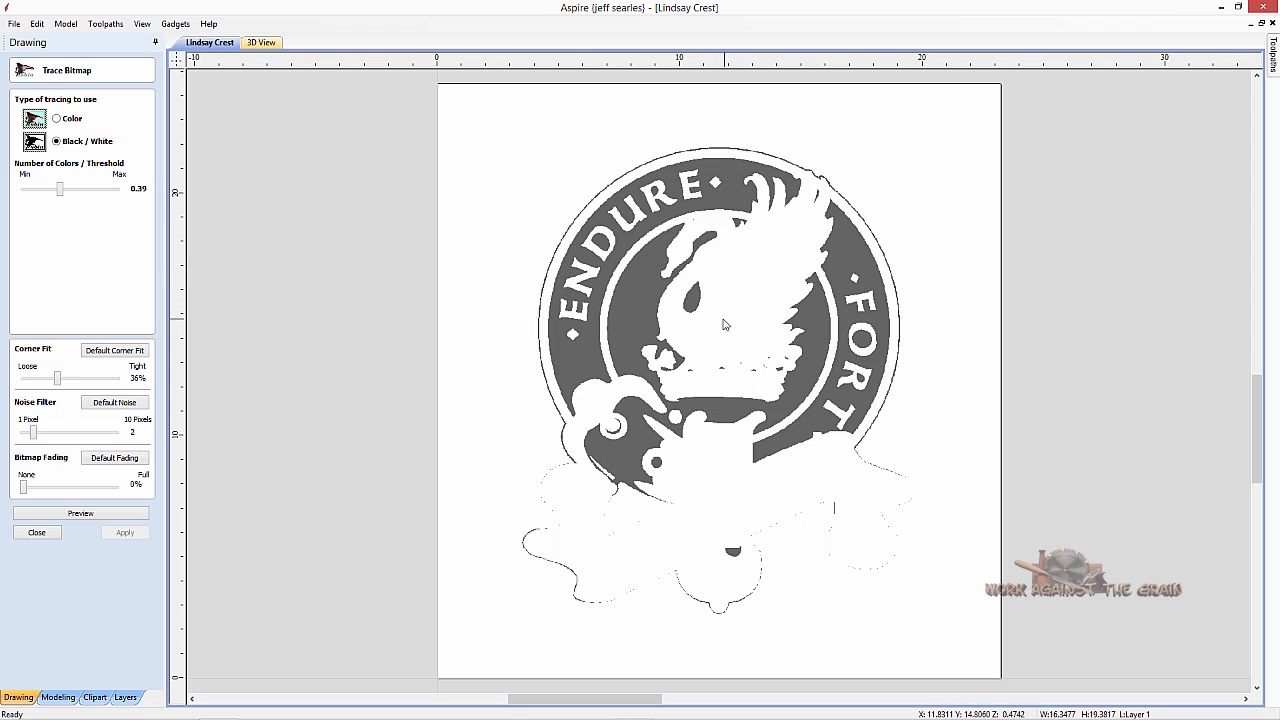
mouse_move(24, 222)
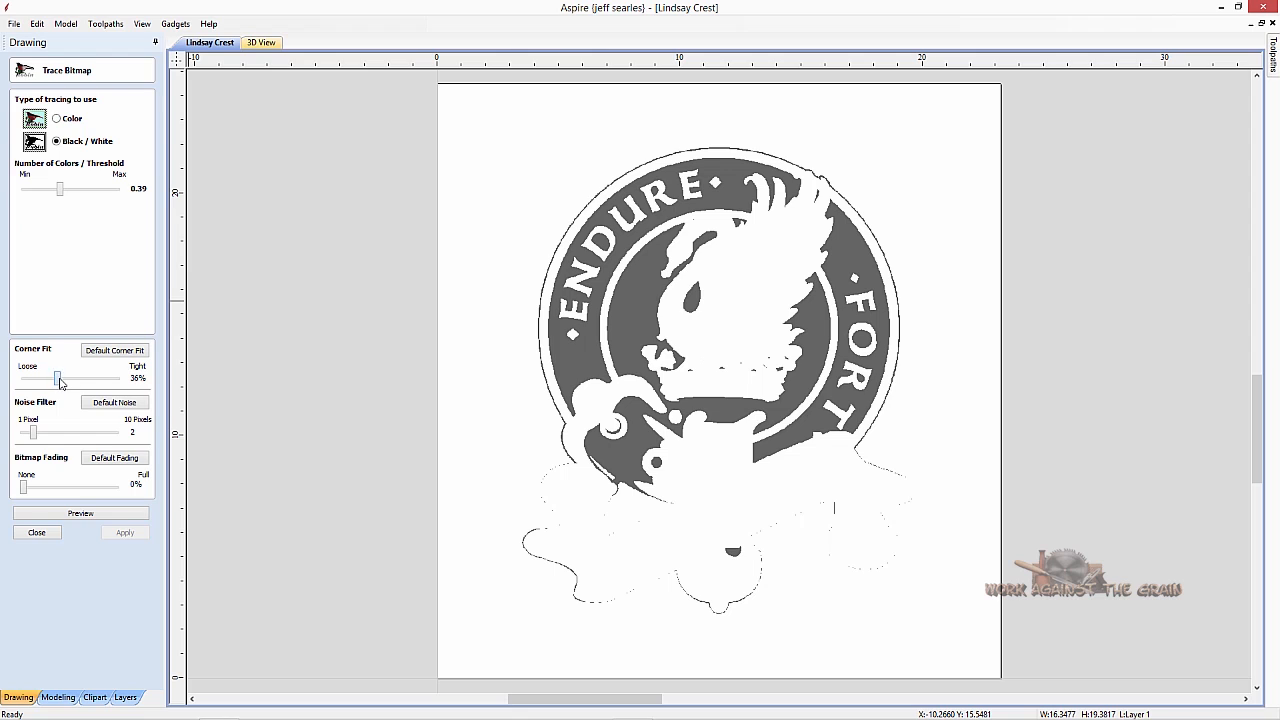
Set the trace corner fit to 40% and the noise filter to 4 pixels.
left_click_drag(58, 378, 85, 378)
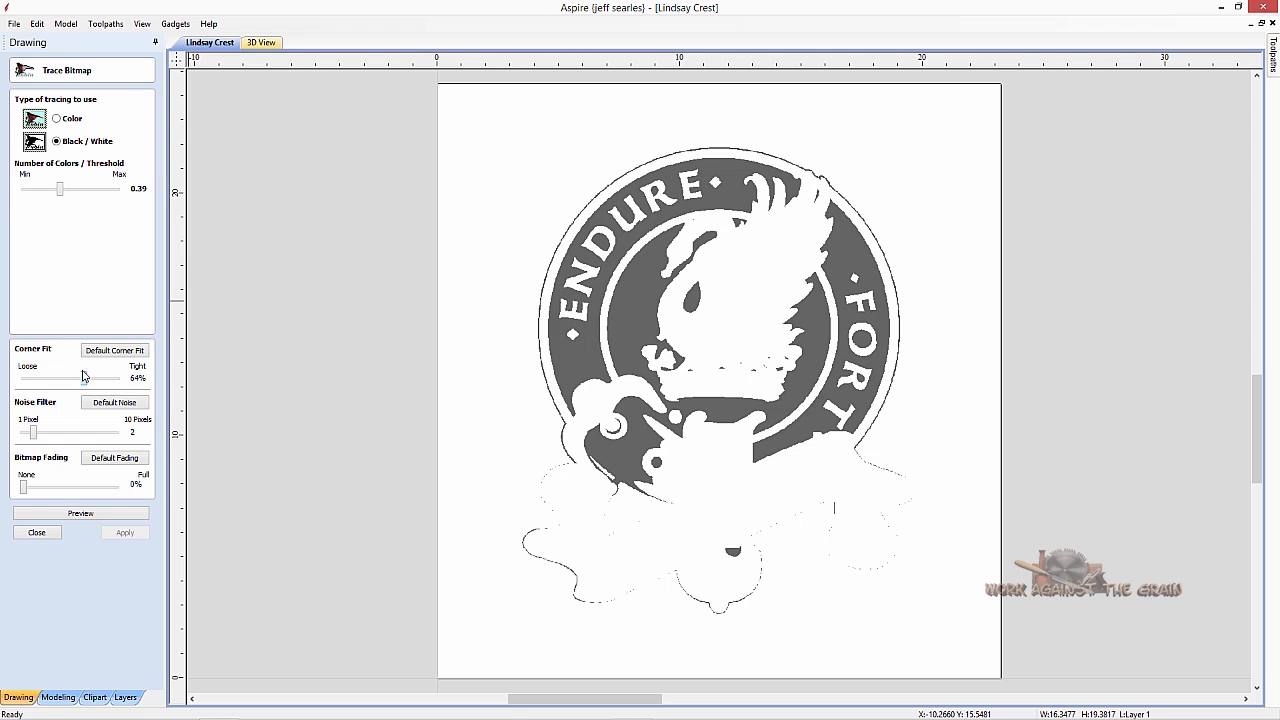
left_click_drag(82, 378, 85, 378)
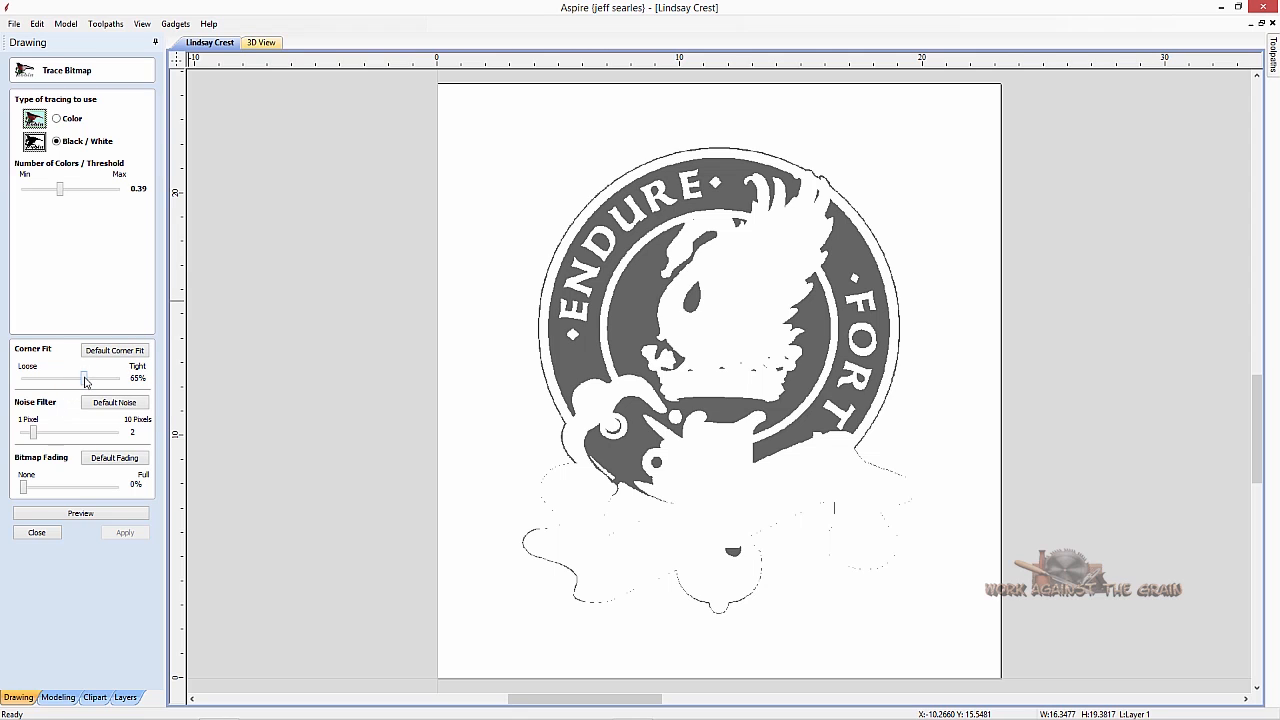
left_click_drag(85, 378, 56, 378)
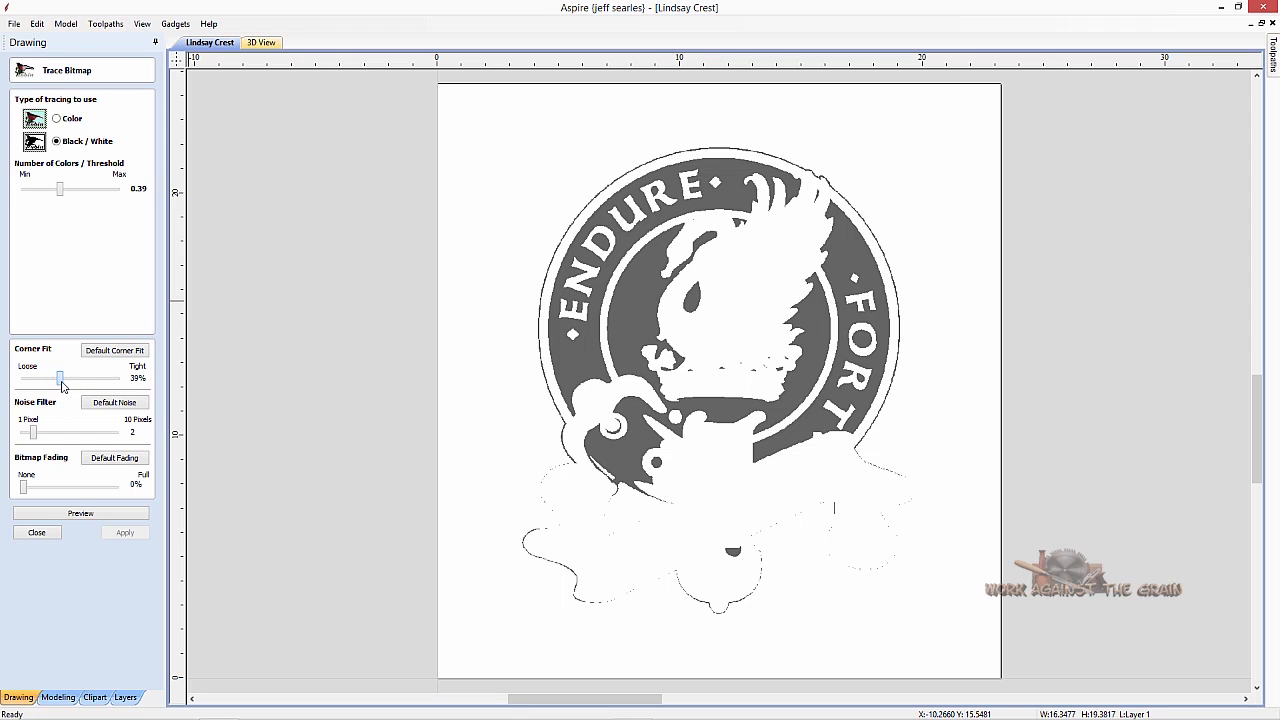
left_click_drag(60, 378, 64, 378)
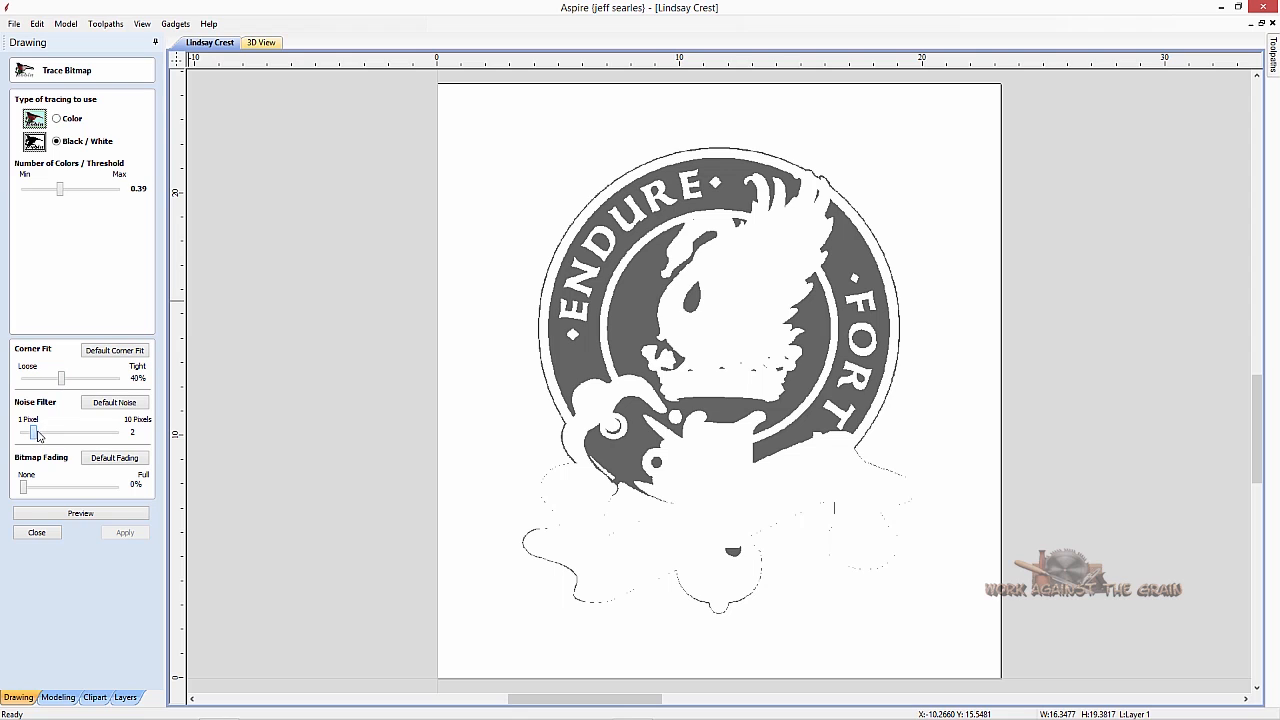
left_click_drag(33, 432, 55, 432)
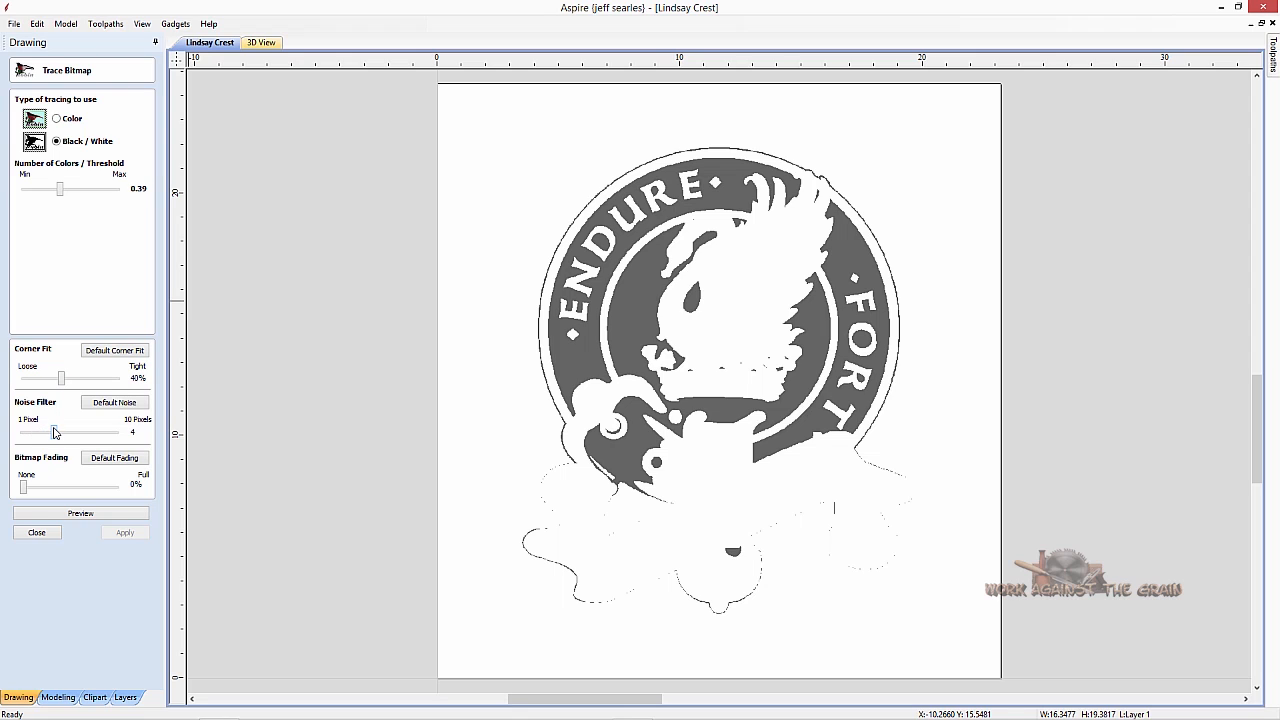
mouse_move(28, 488)
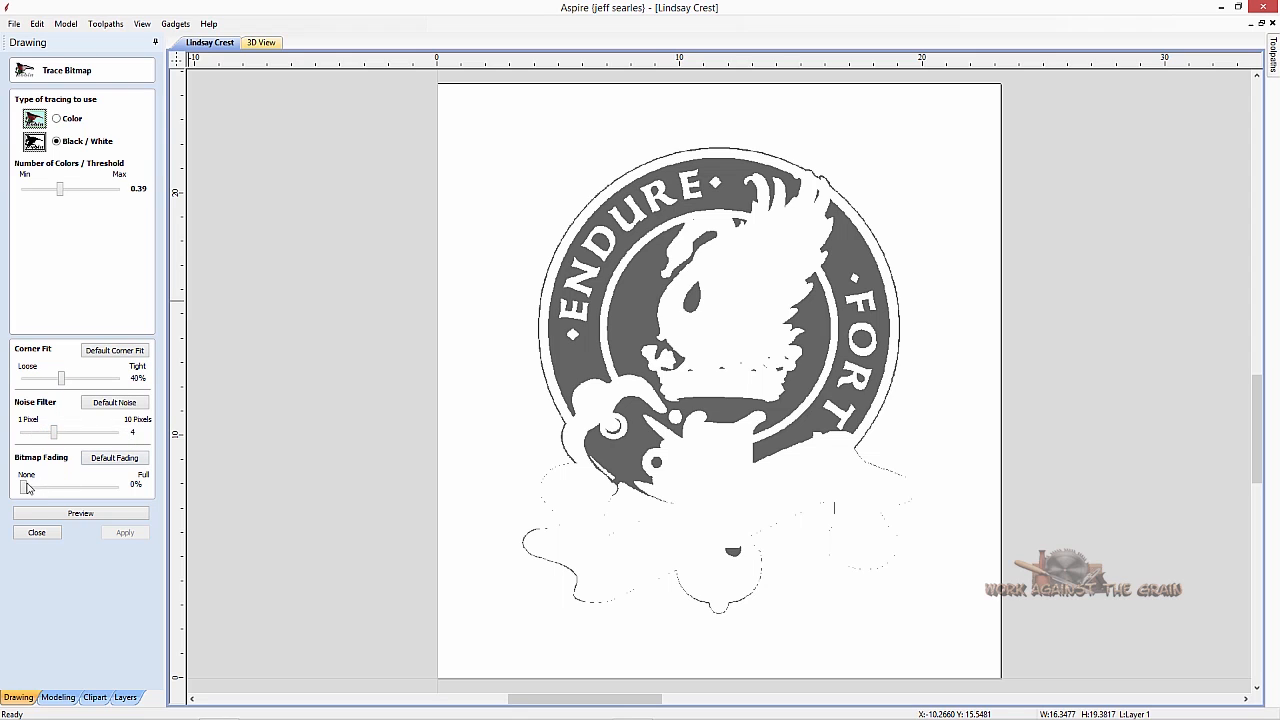
Fade the bitmap to compare against the trace, then return fading to none.
left_click_drag(28, 487, 60, 487)
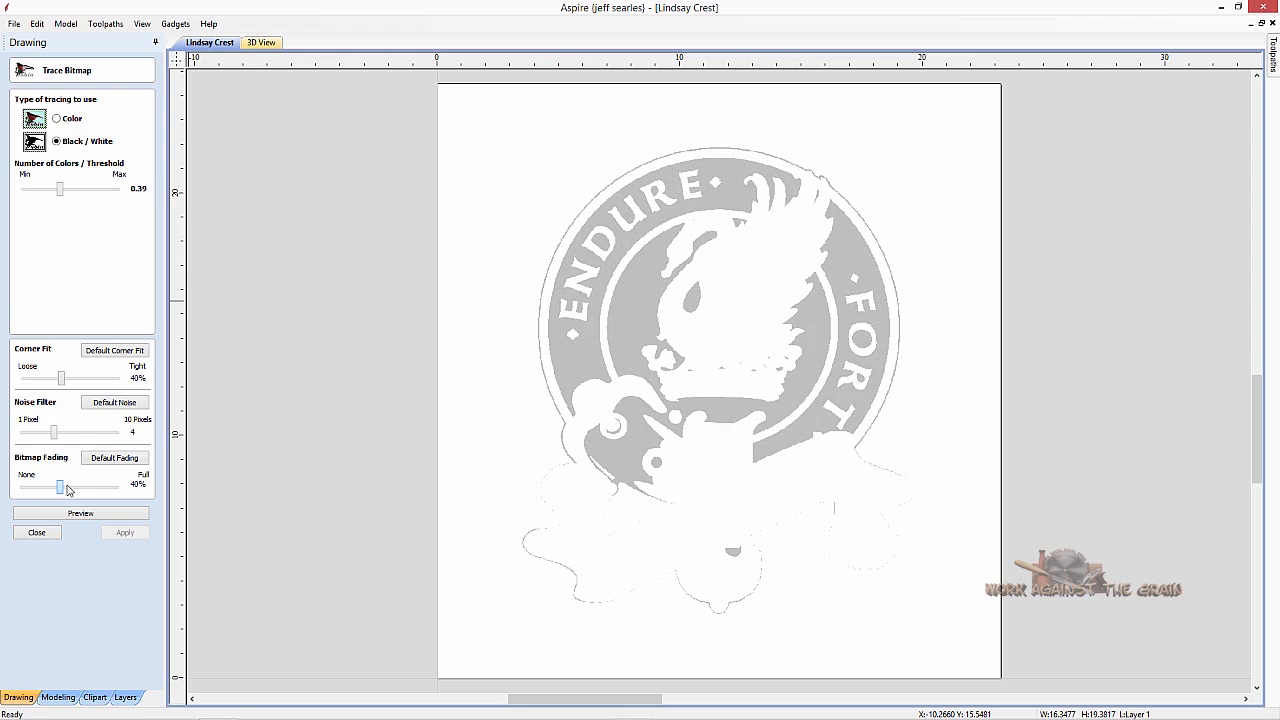
left_click_drag(60, 487, 110, 487)
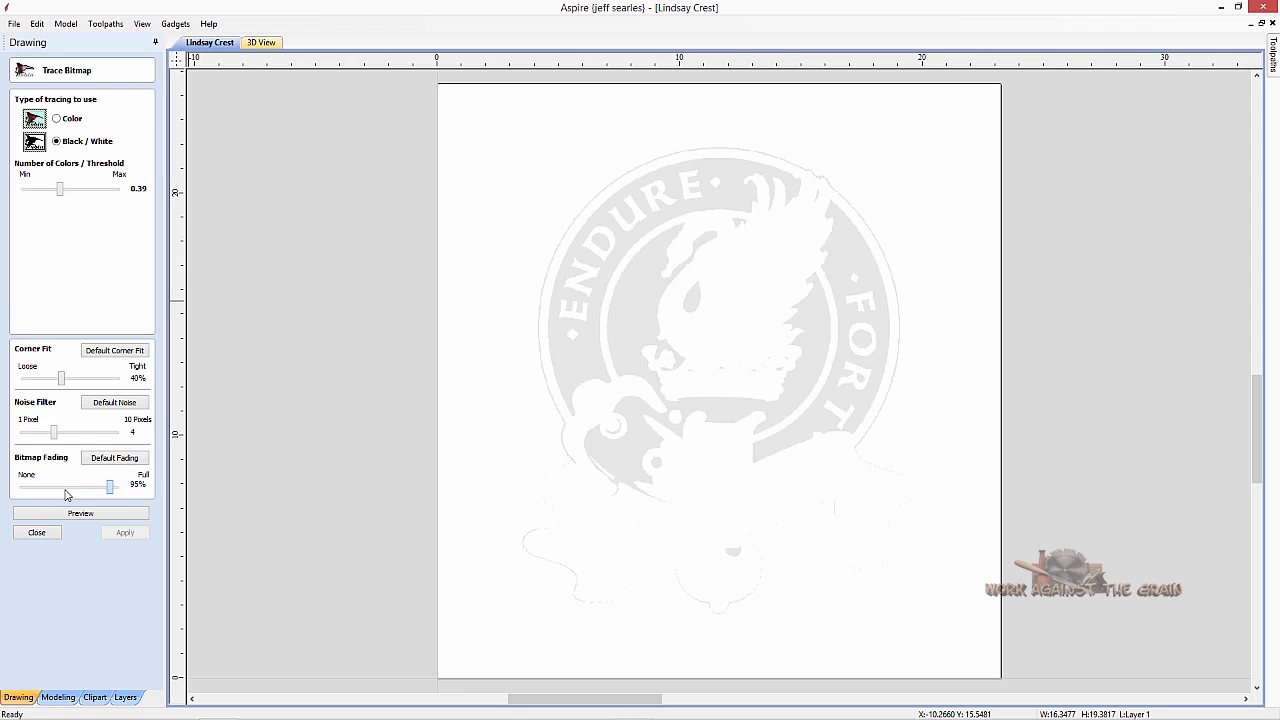
left_click_drag(110, 485, 22, 485)
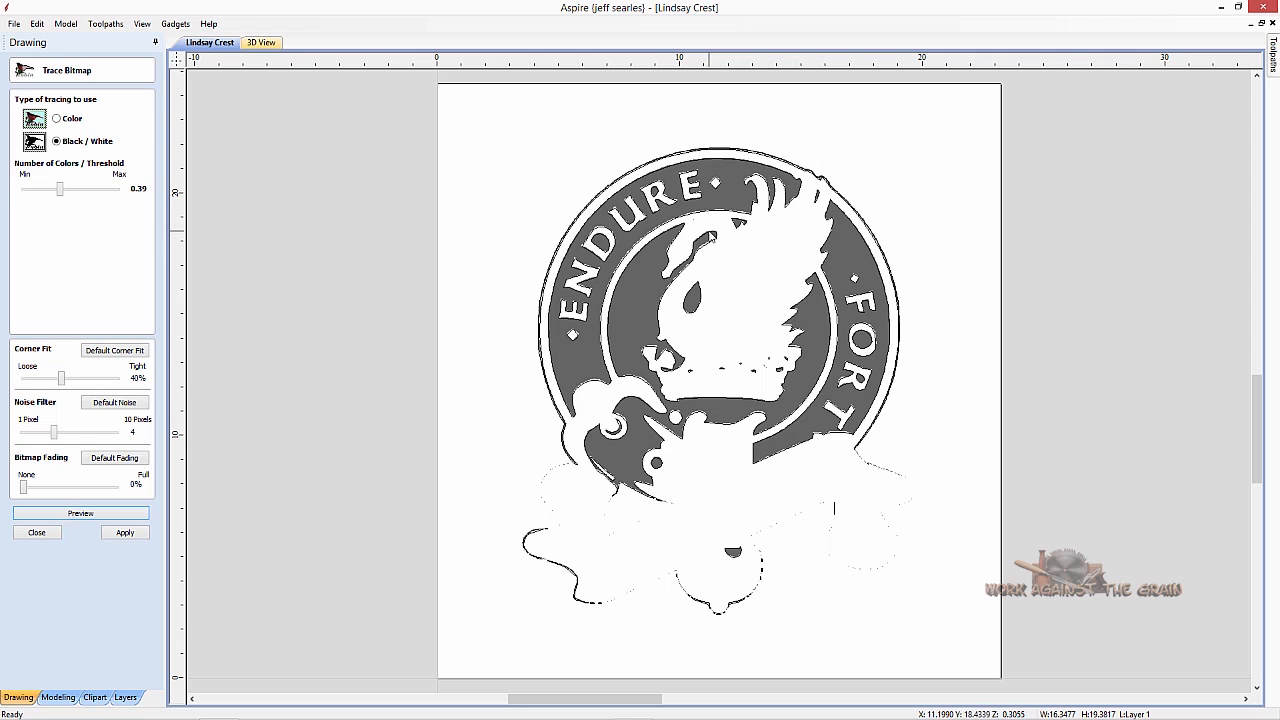
mouse_move(775, 377)
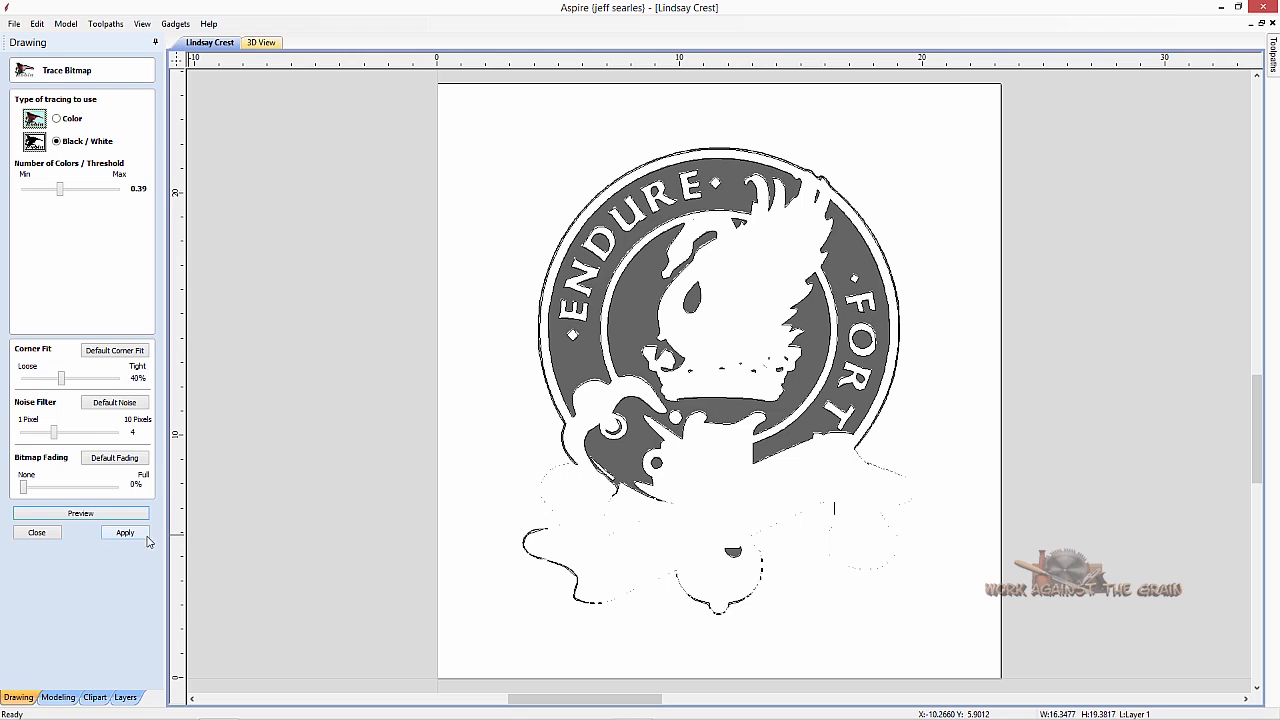
Apply the trace to create the crest vectors and show the modelling tools.
left_click(124, 532)
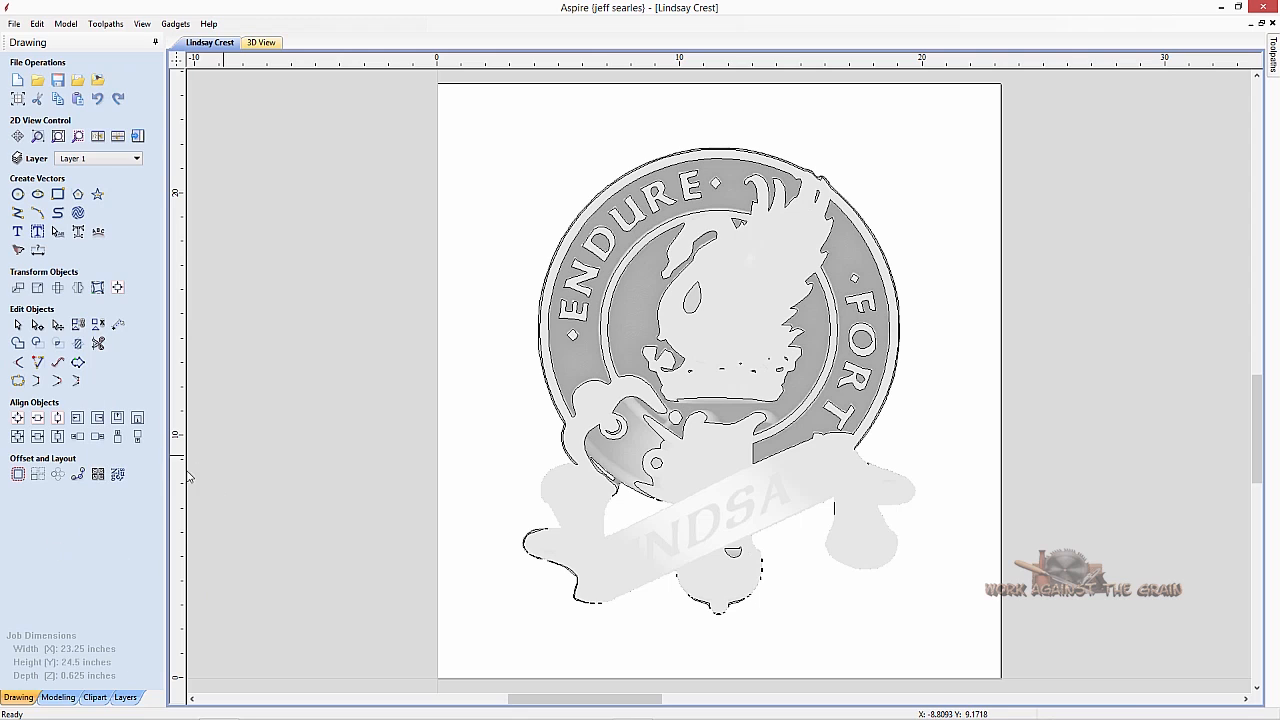
left_click(57, 697)
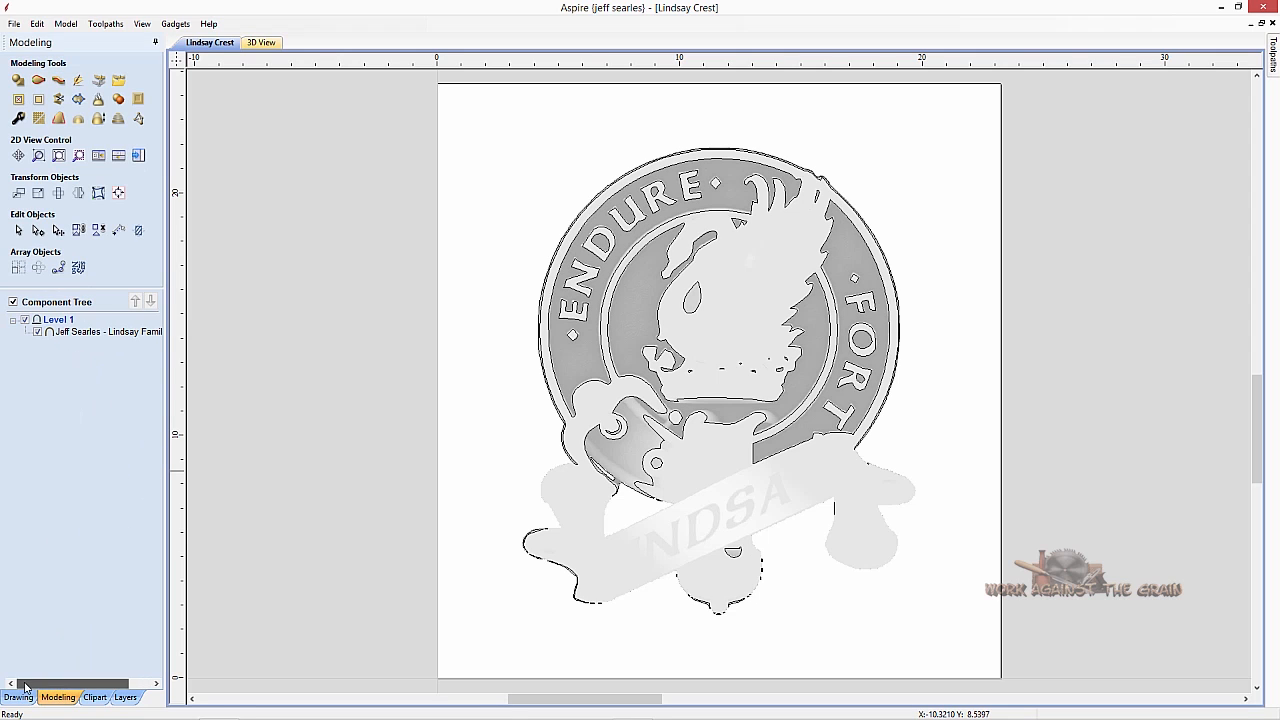
Hide the crest relief and select the duplicate outer ring outlines for deletion.
left_click(13, 301)
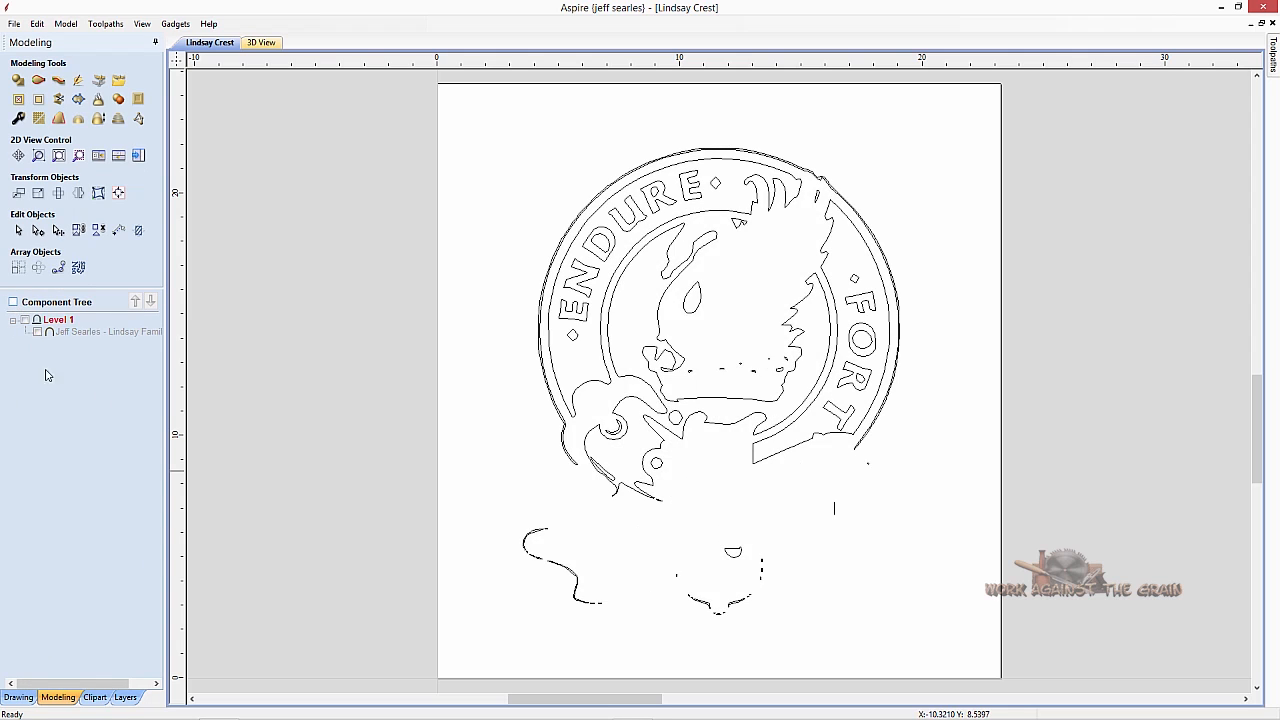
mouse_move(758, 467)
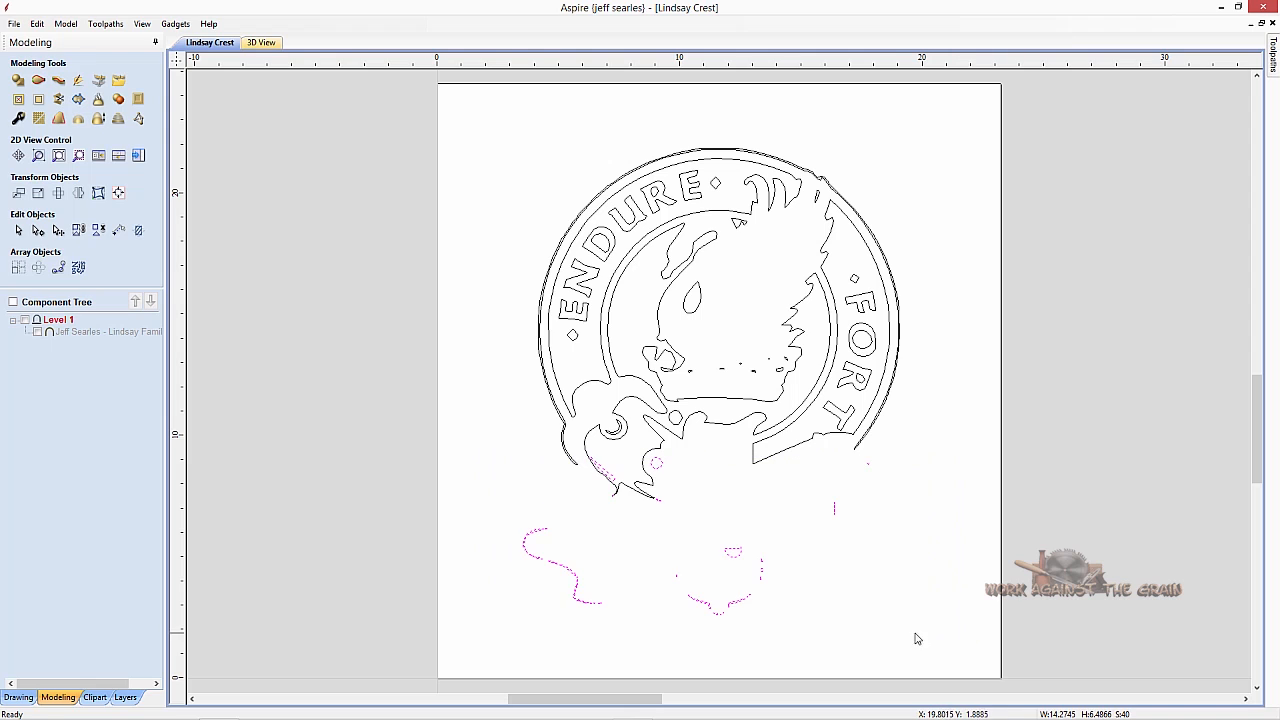
mouse_move(922, 634)
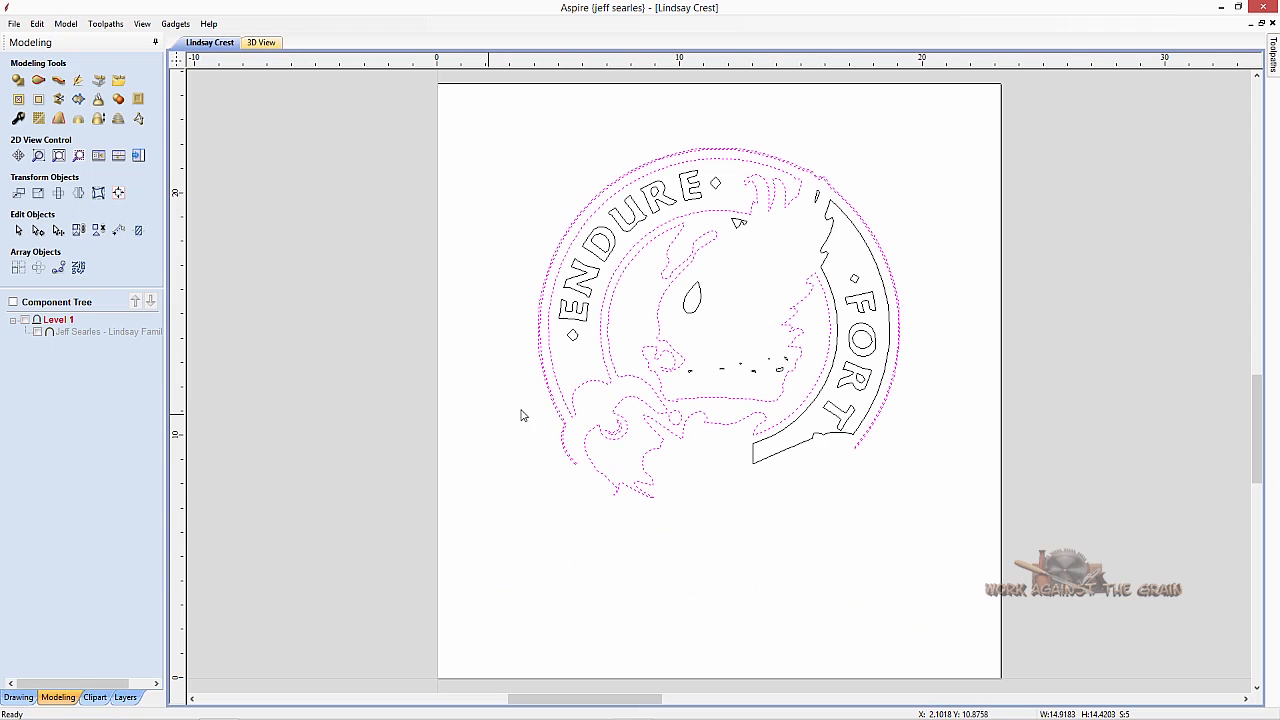
mouse_move(753, 447)
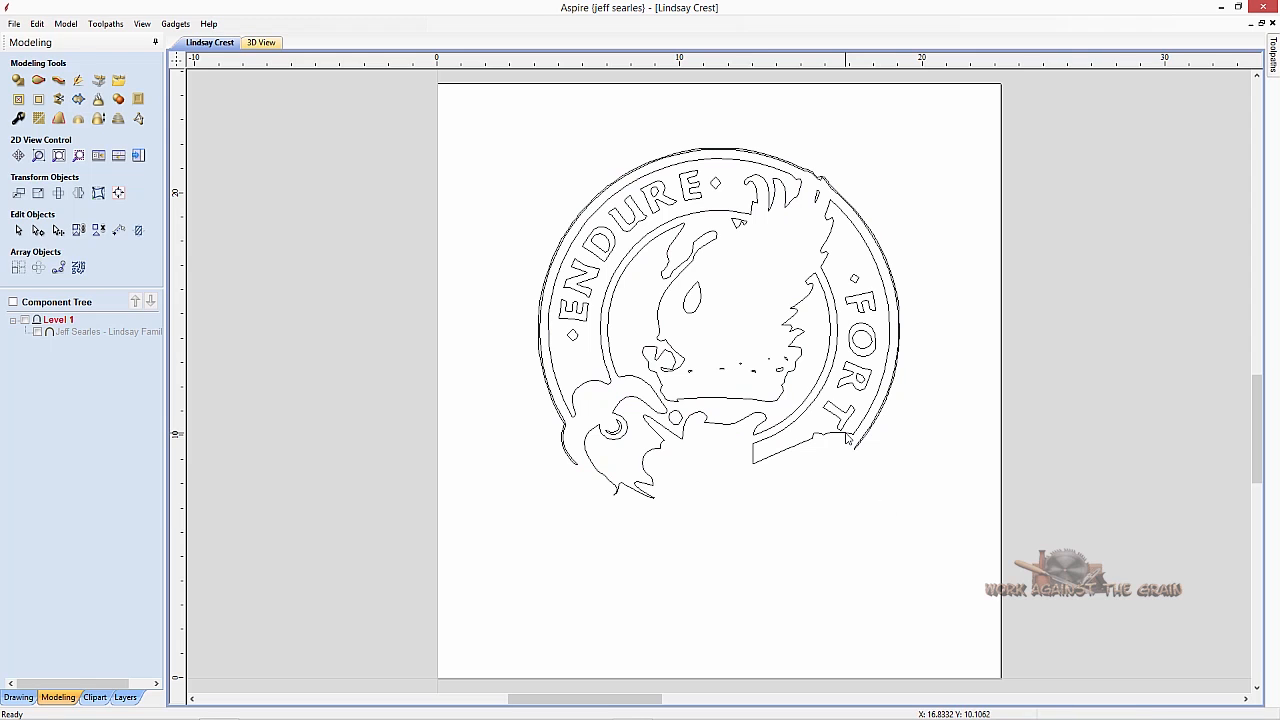
left_click(845, 440)
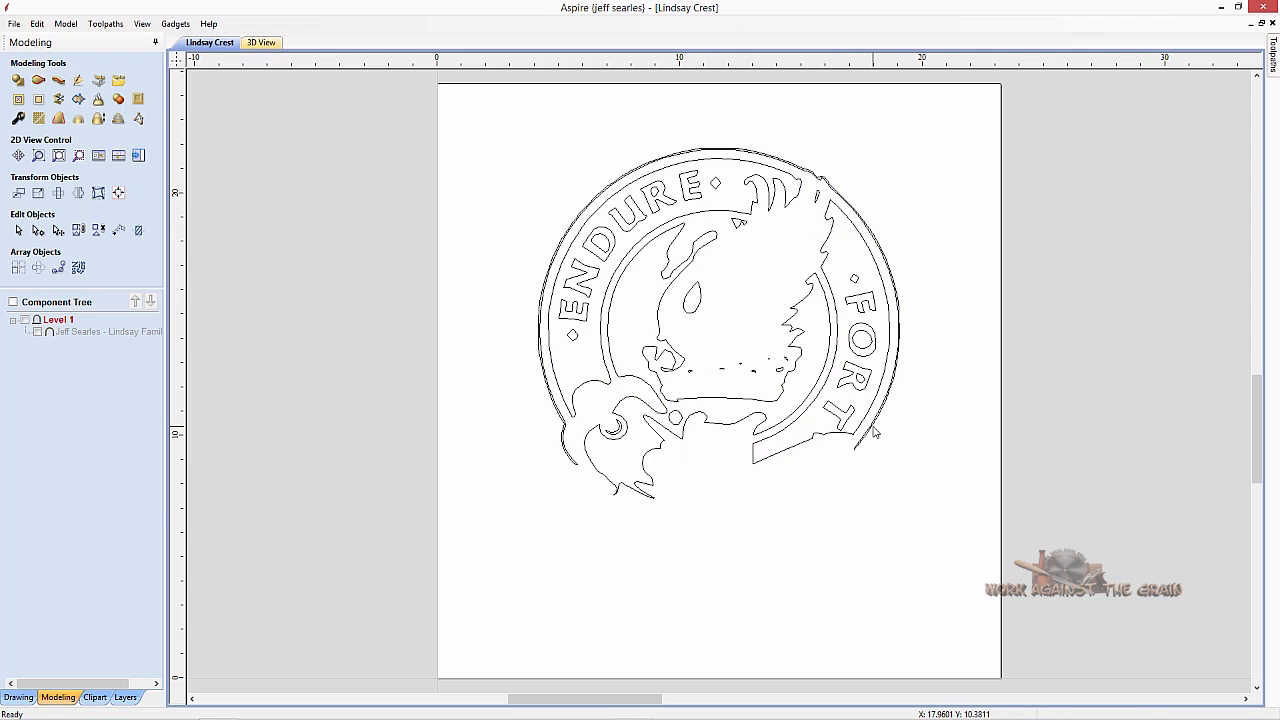
left_click(870, 430)
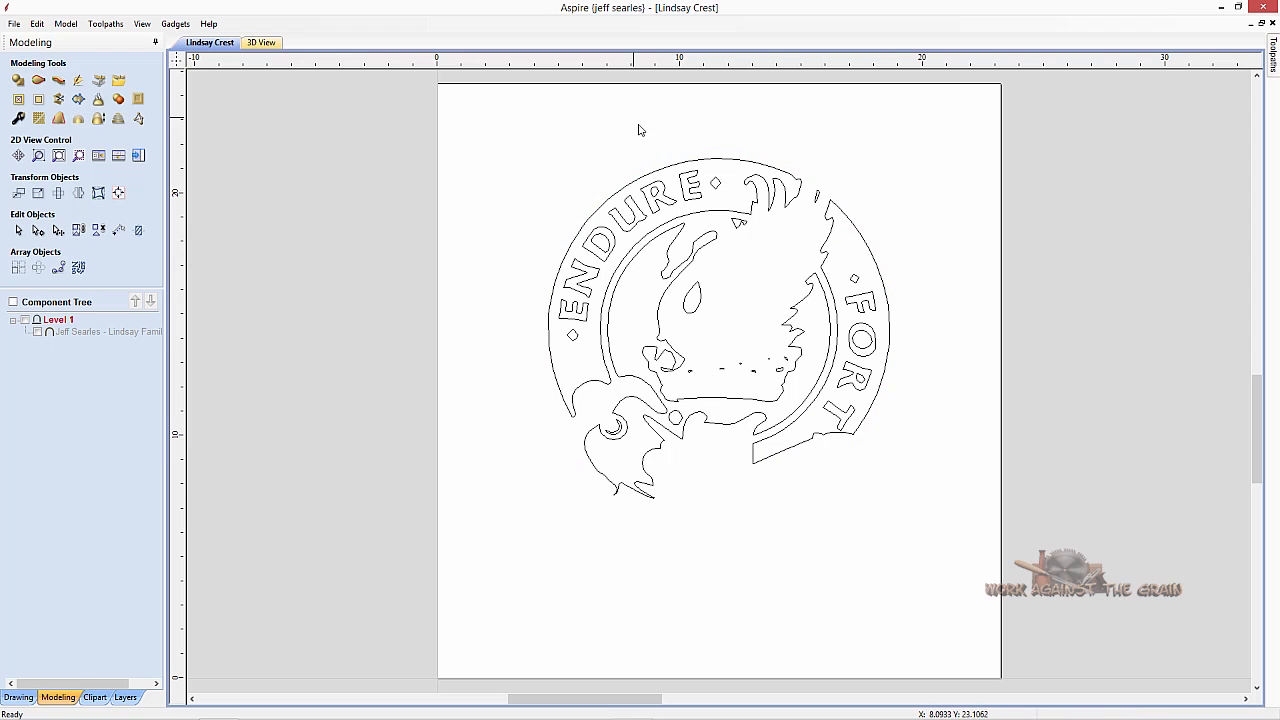
mouse_move(632, 190)
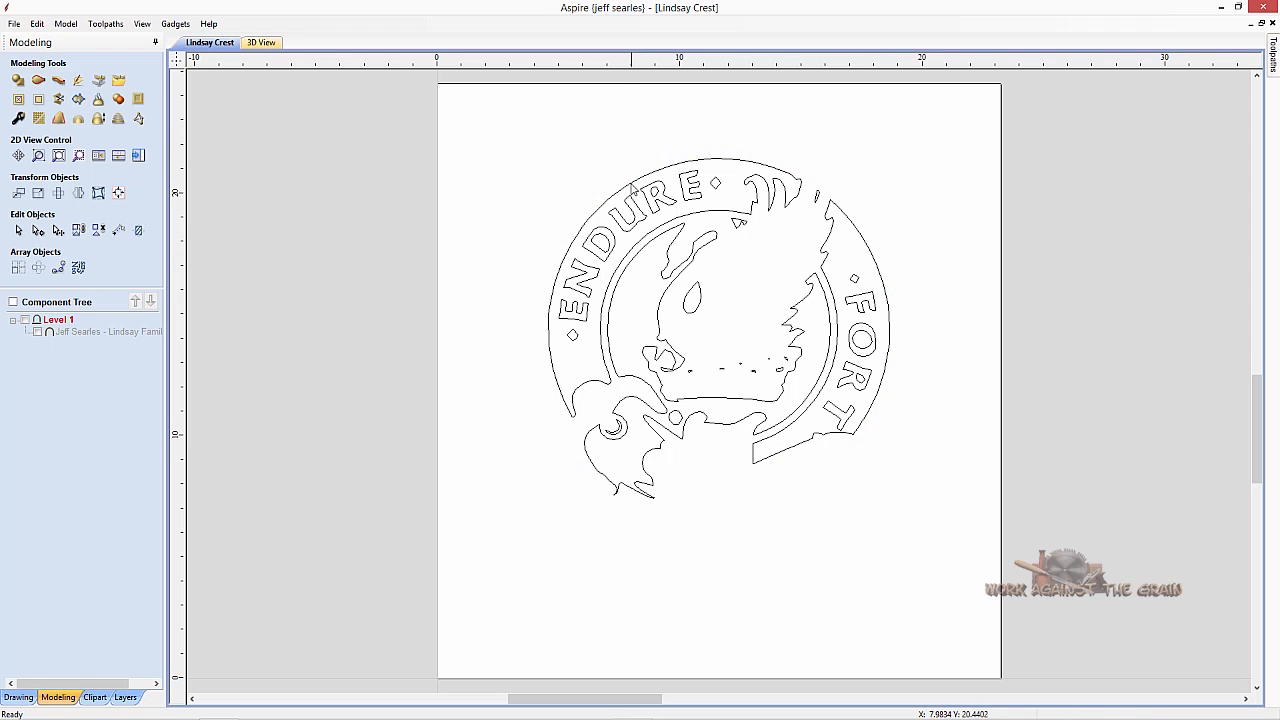
Select and remove the crest lettering, then select the bird head outline.
left_click(632, 195)
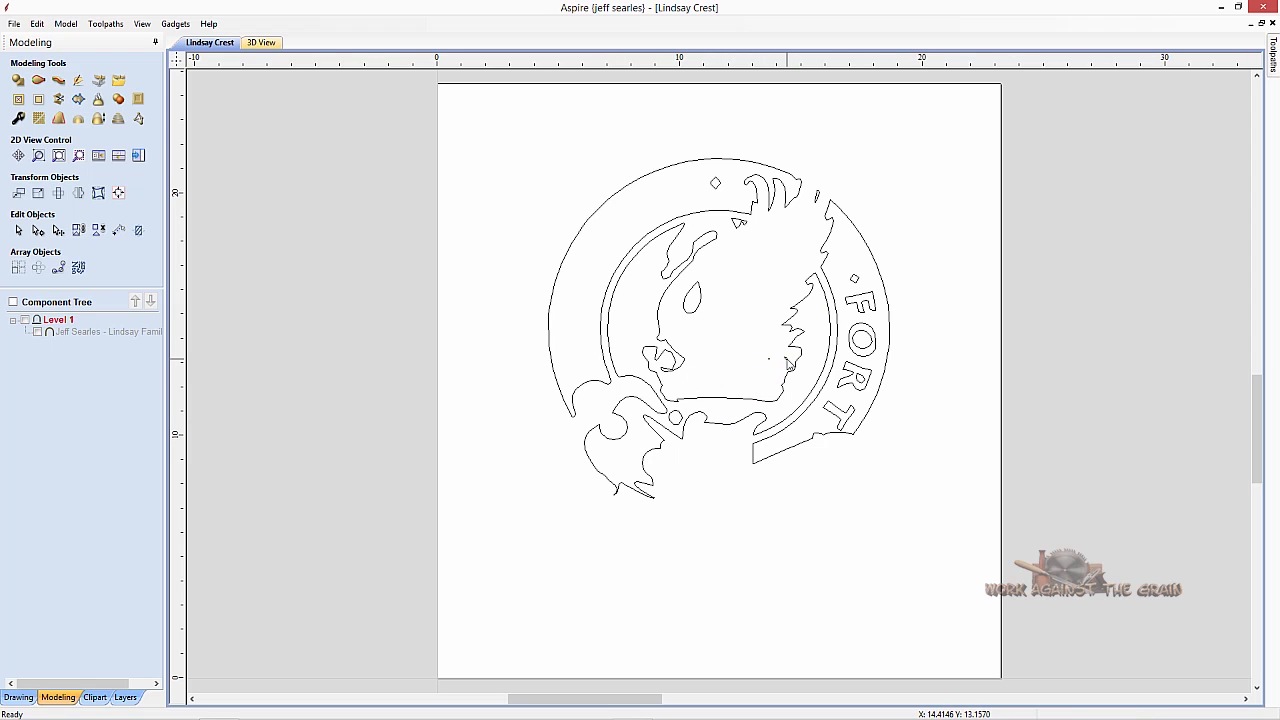
mouse_move(763, 381)
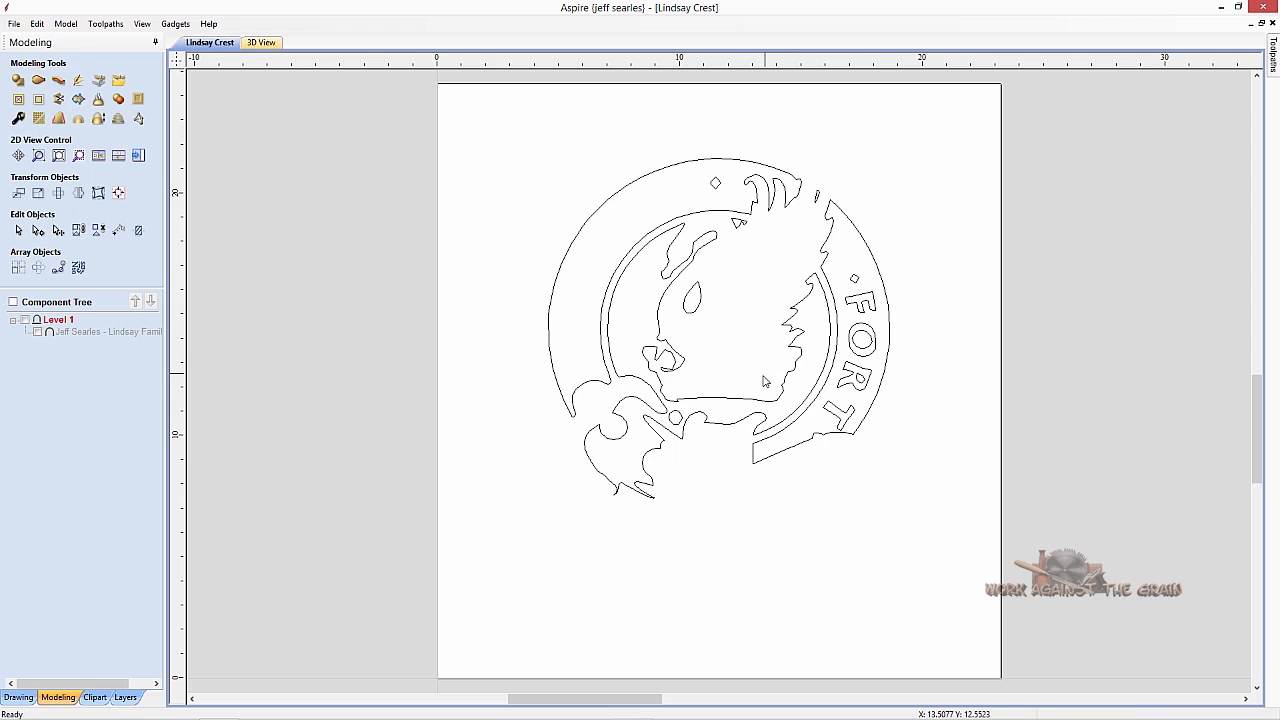
mouse_move(808, 317)
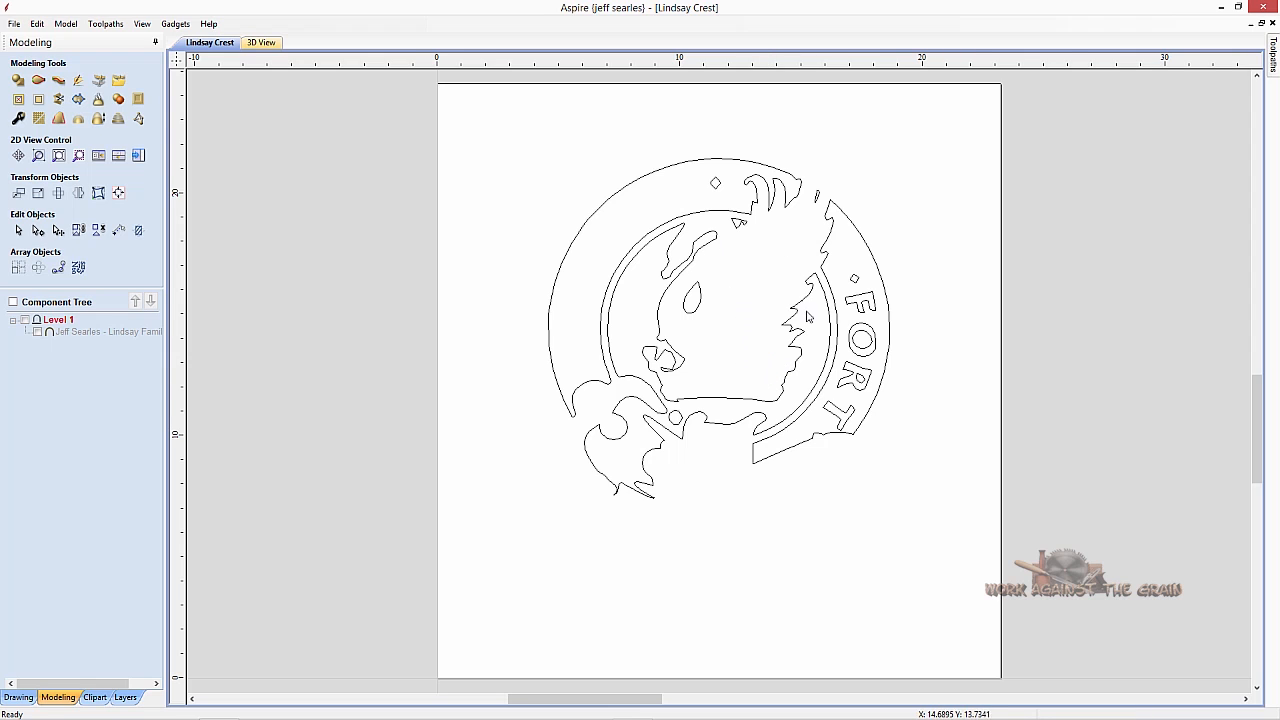
mouse_move(738, 202)
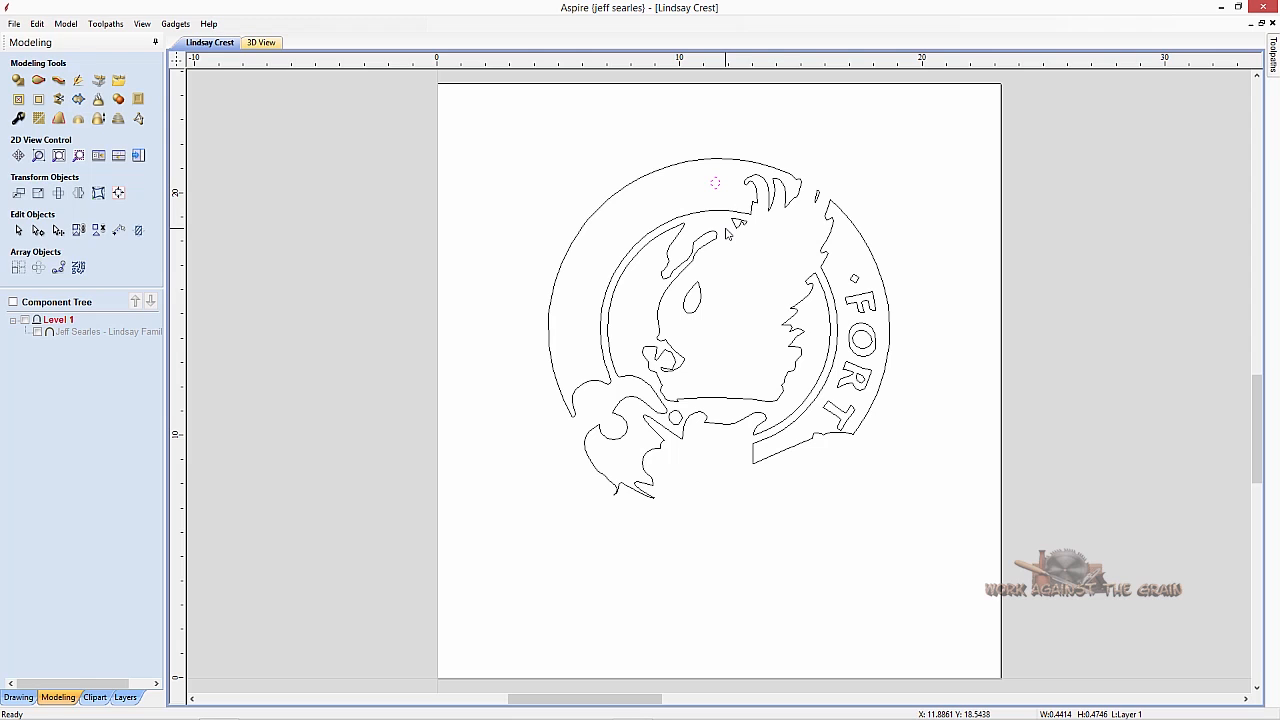
mouse_move(855, 288)
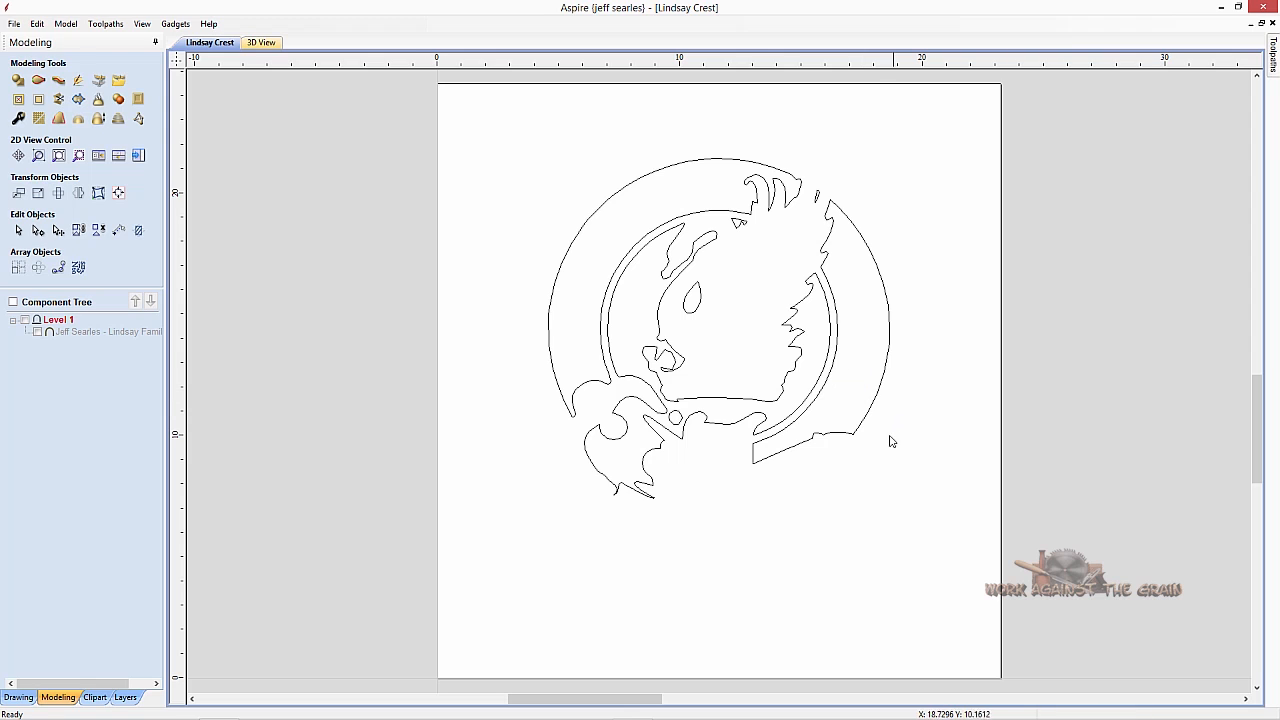
mouse_move(682, 430)
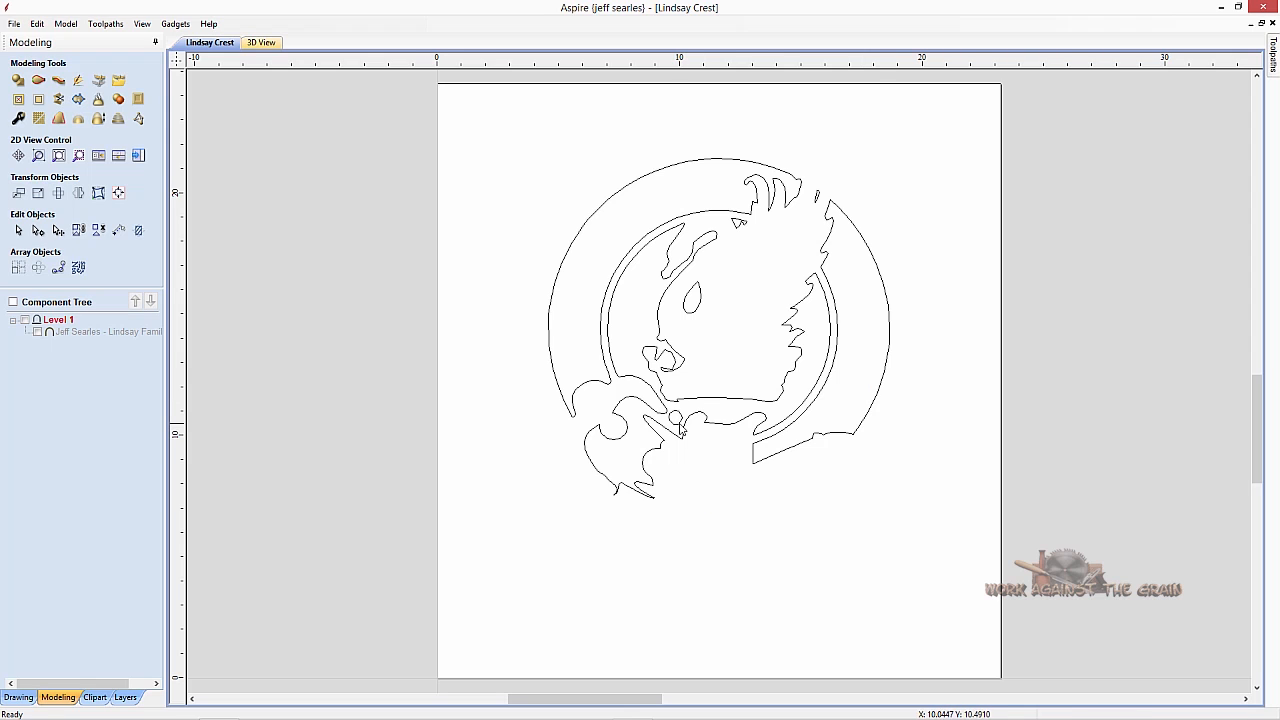
mouse_move(690, 444)
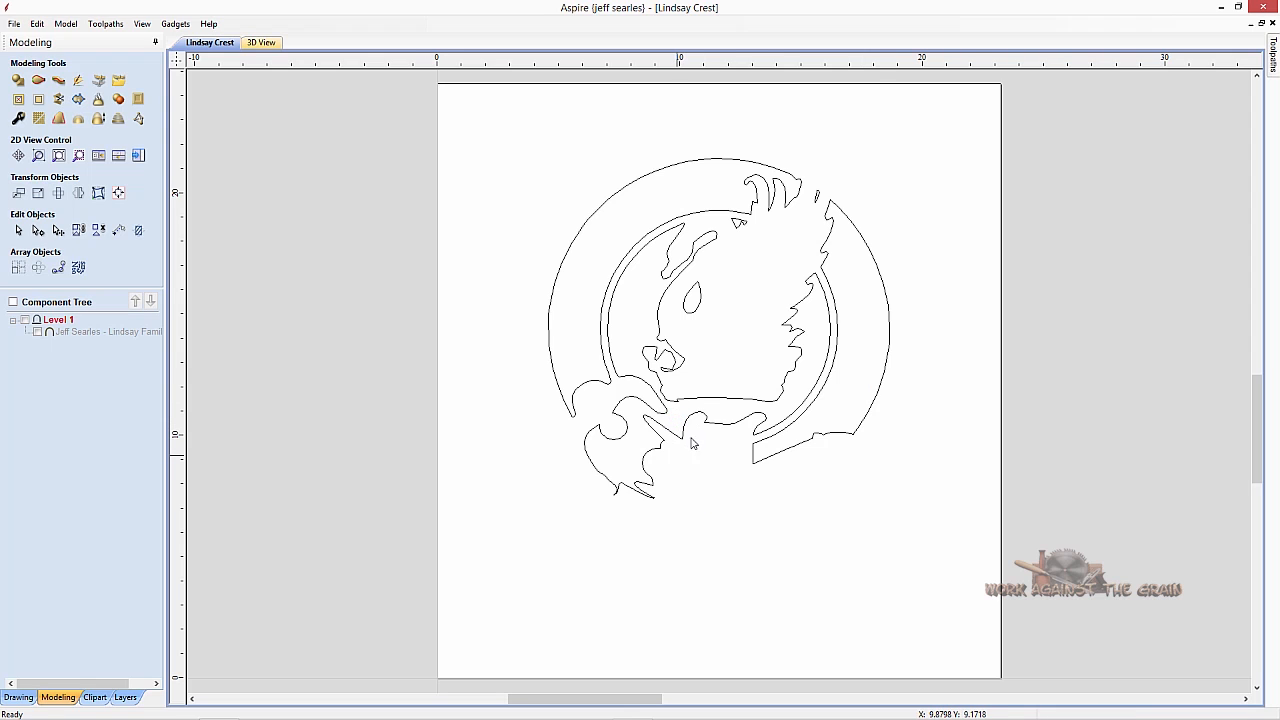
left_click(690, 440)
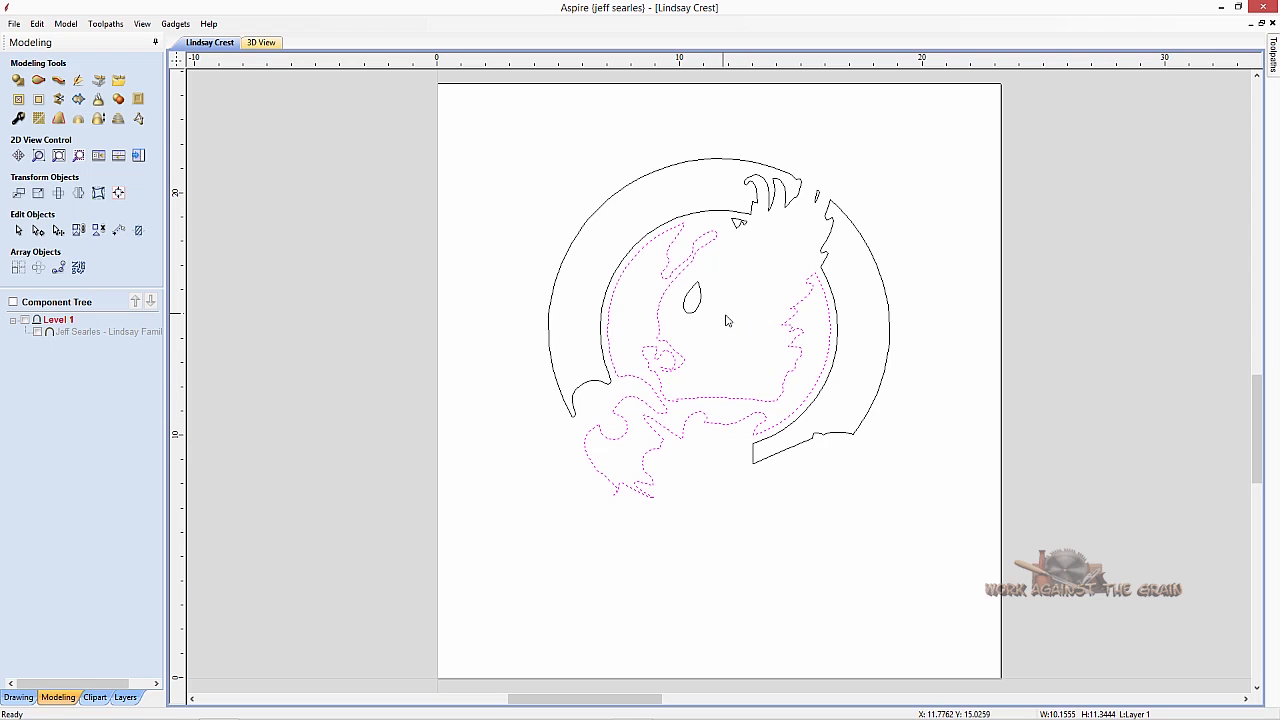
mouse_move(670, 422)
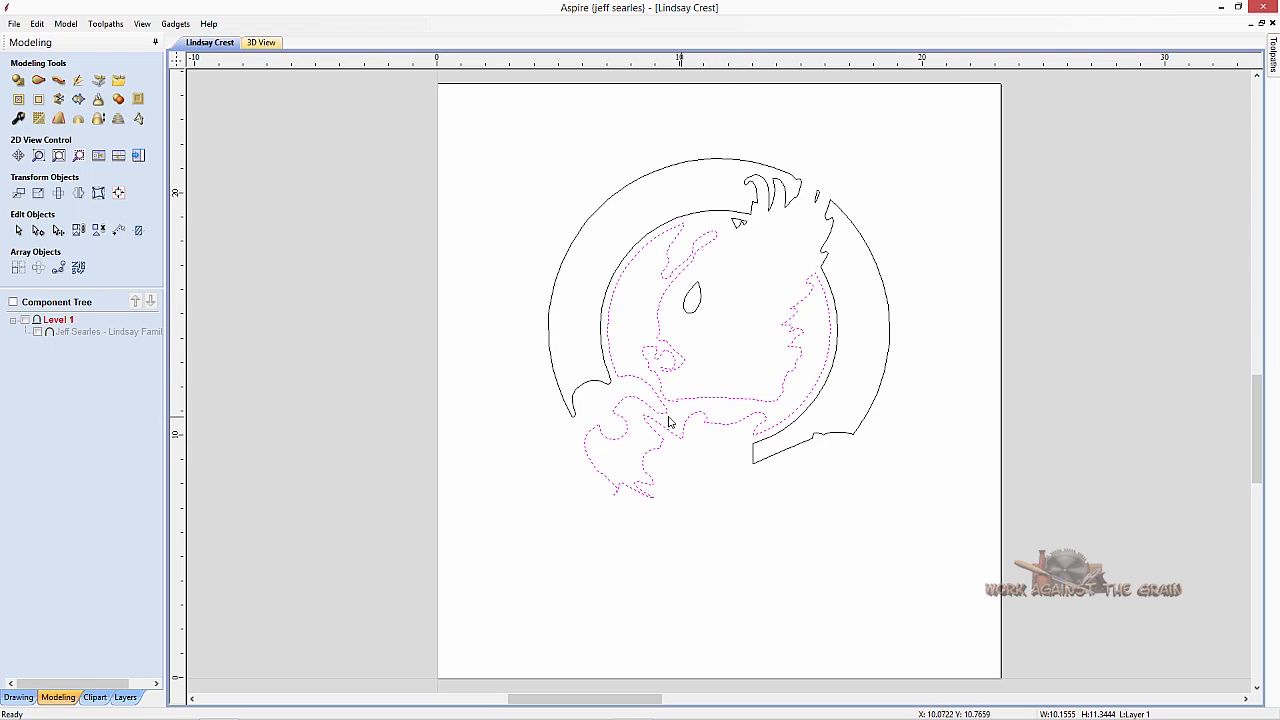
mouse_move(650, 292)
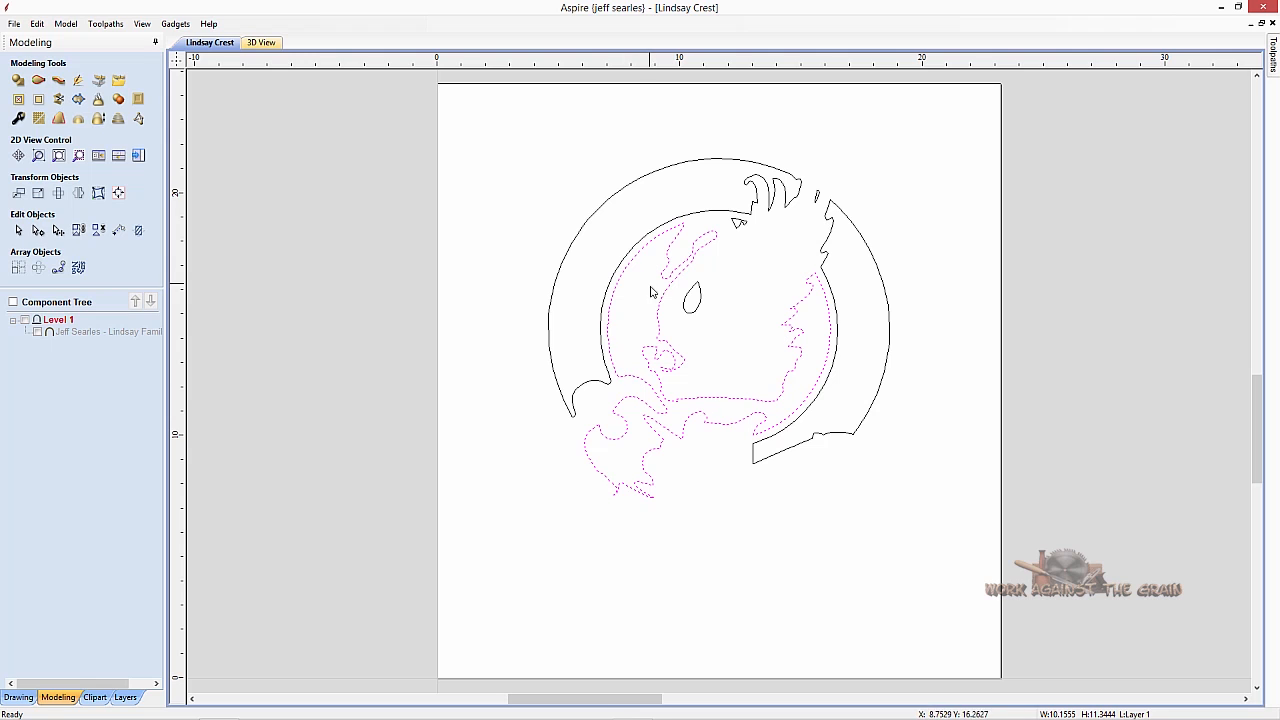
mouse_move(683, 233)
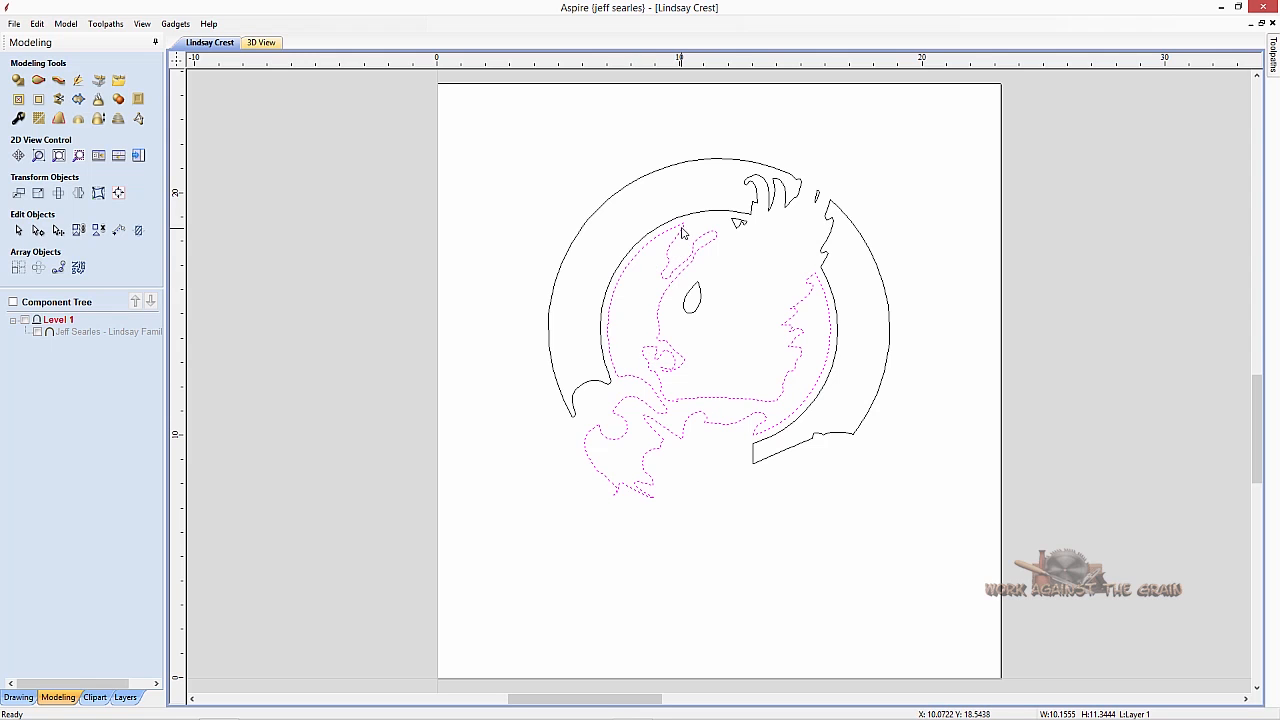
mouse_move(683, 228)
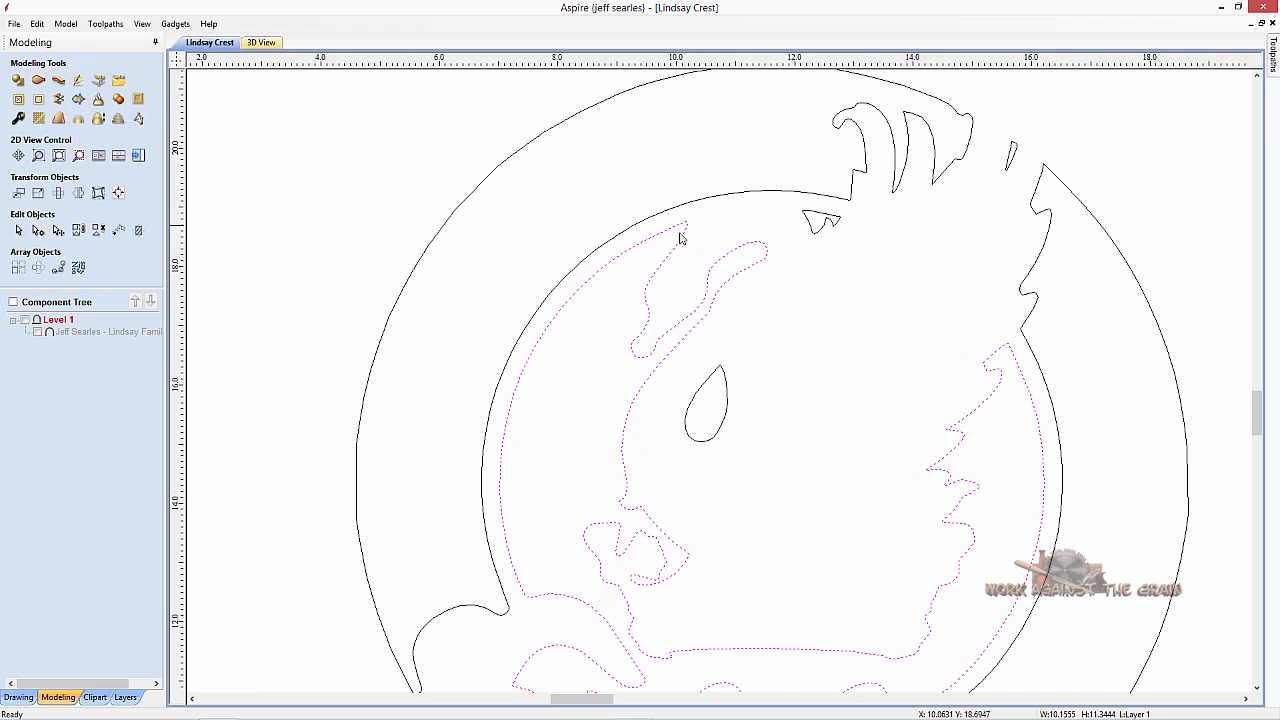
mouse_move(1008, 350)
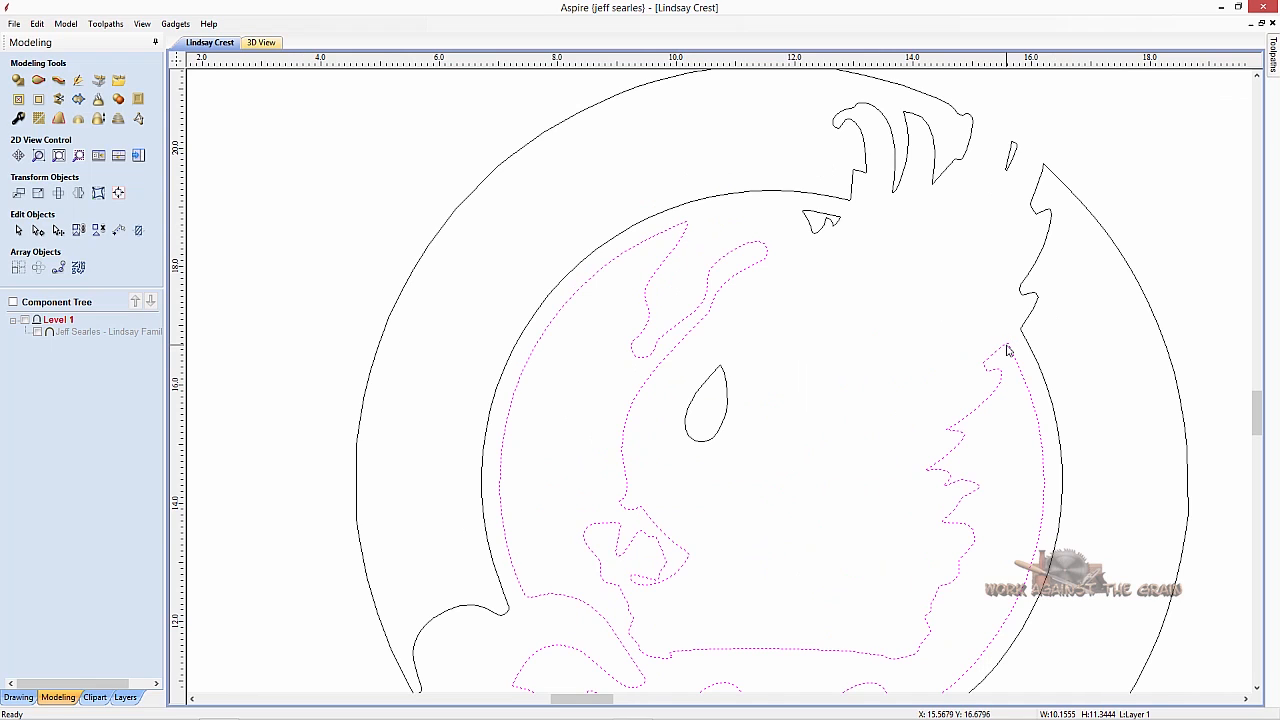
mouse_move(1007, 350)
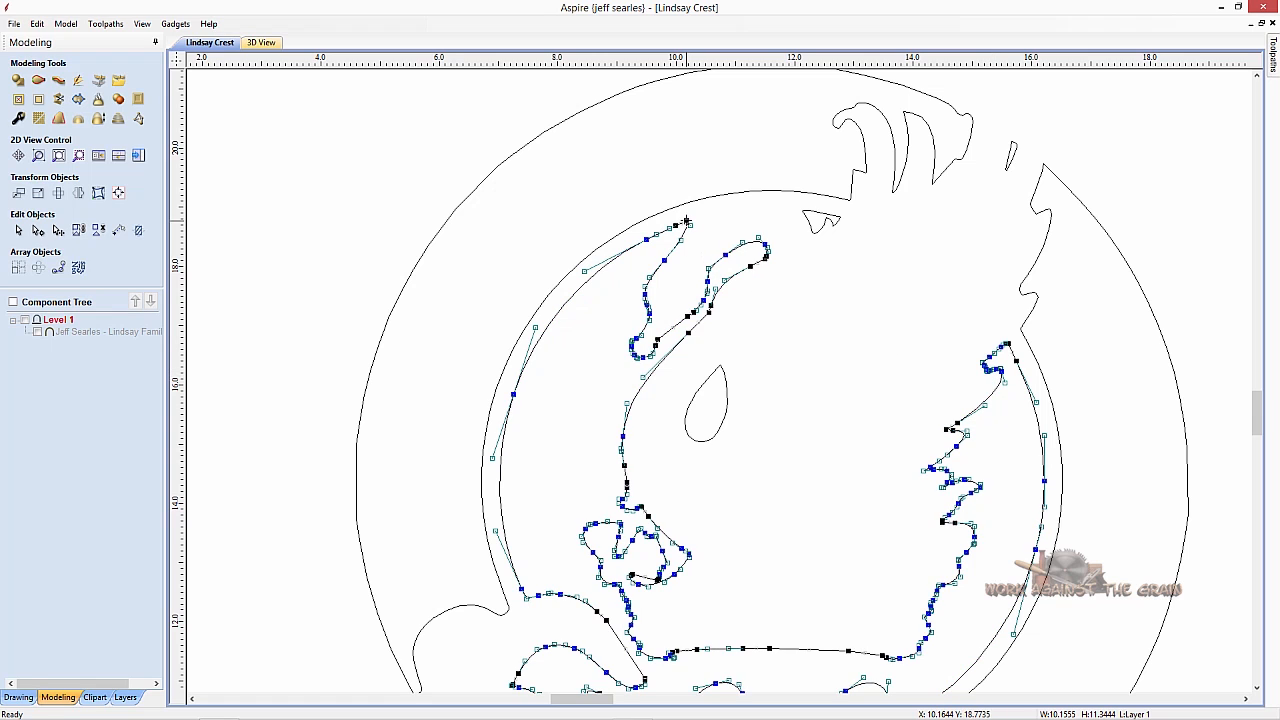
Cut the ring outline at the node beside the bird head and at the right-side node.
right_click(686, 222)
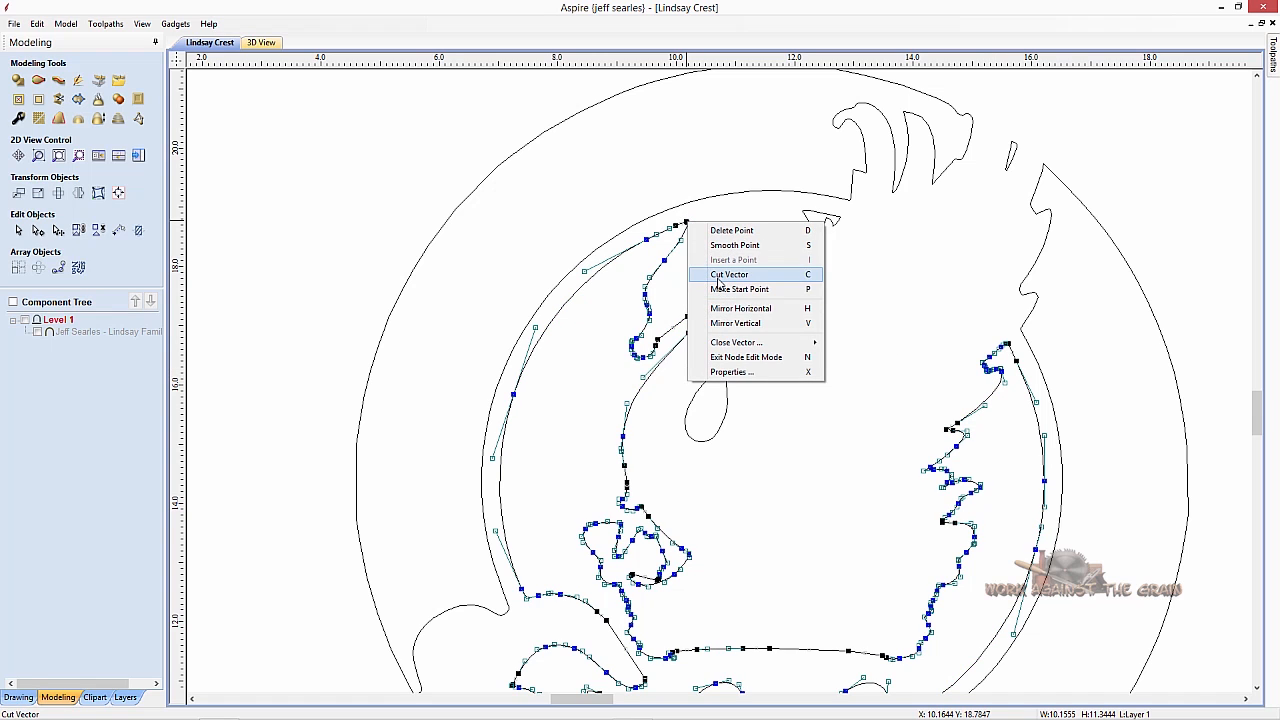
left_click(729, 274)
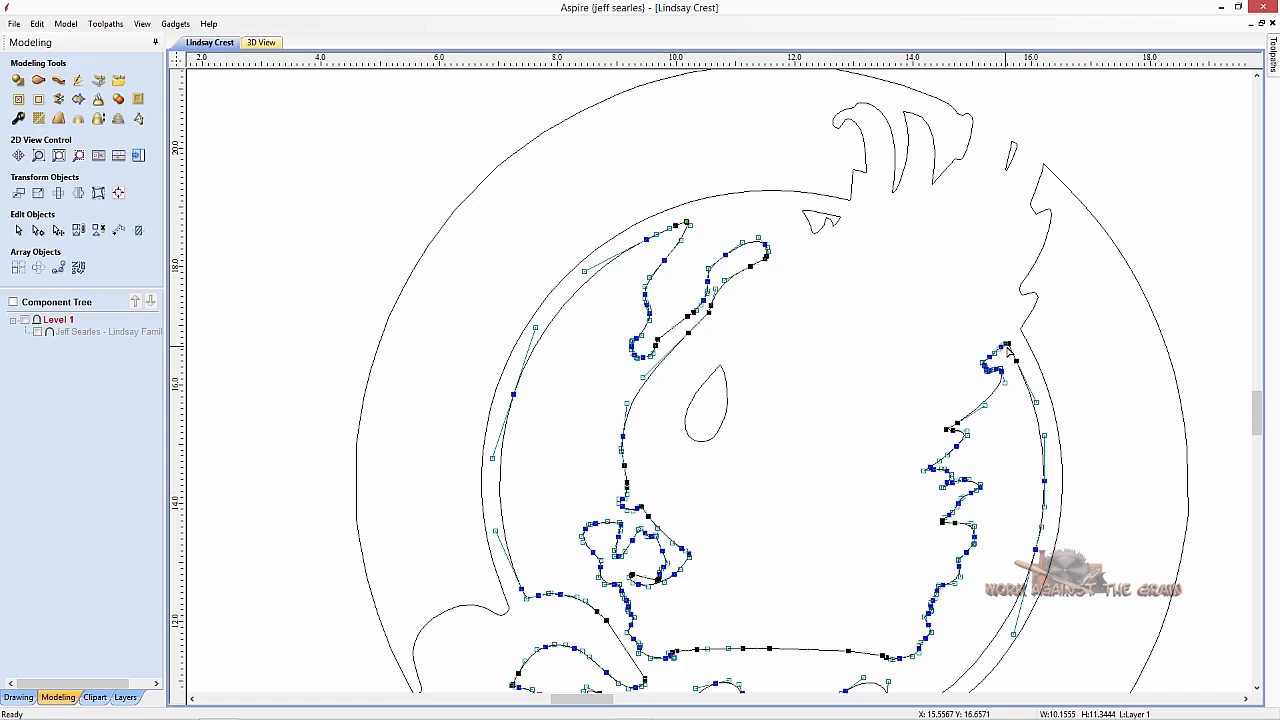
right_click(1010, 352)
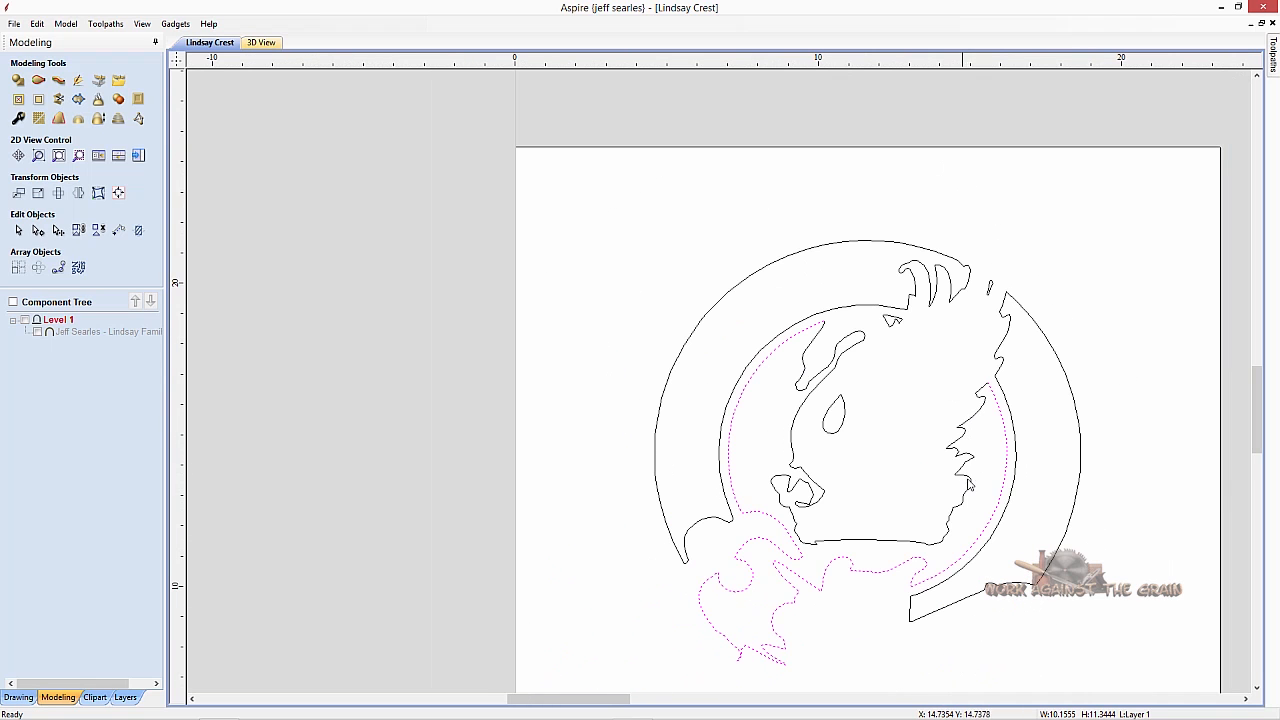
mouse_move(933, 403)
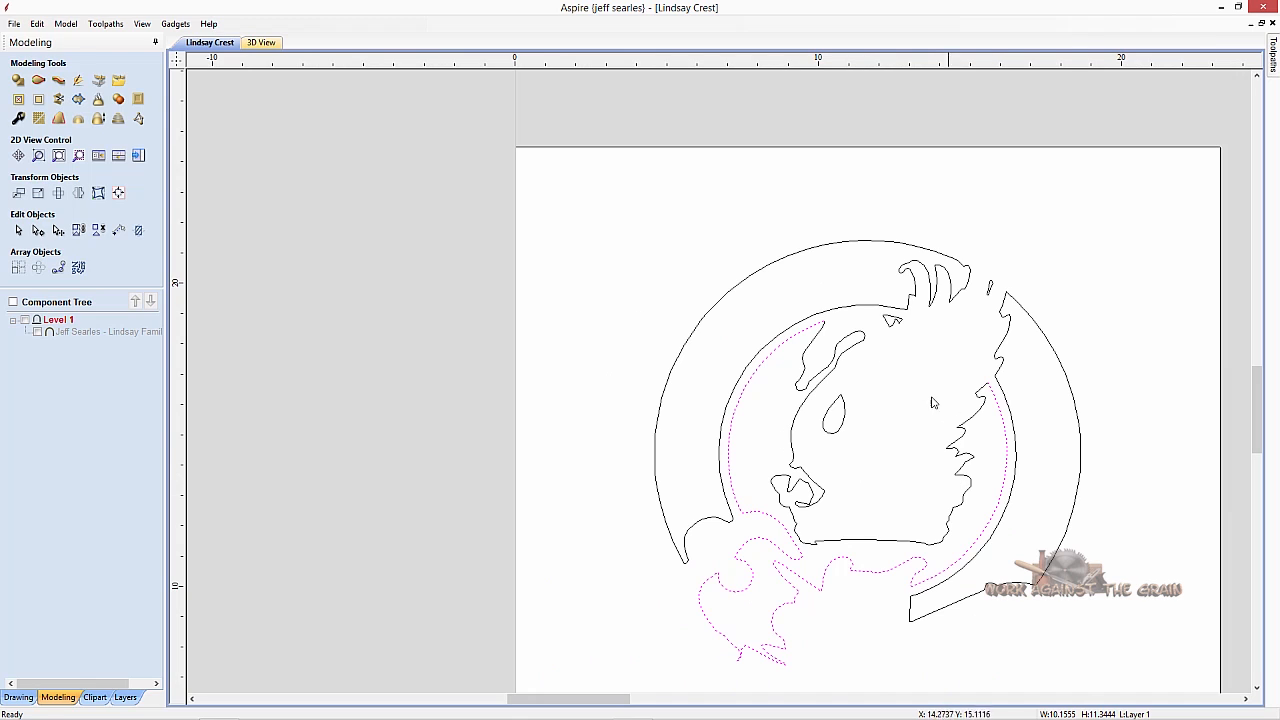
mouse_move(994, 439)
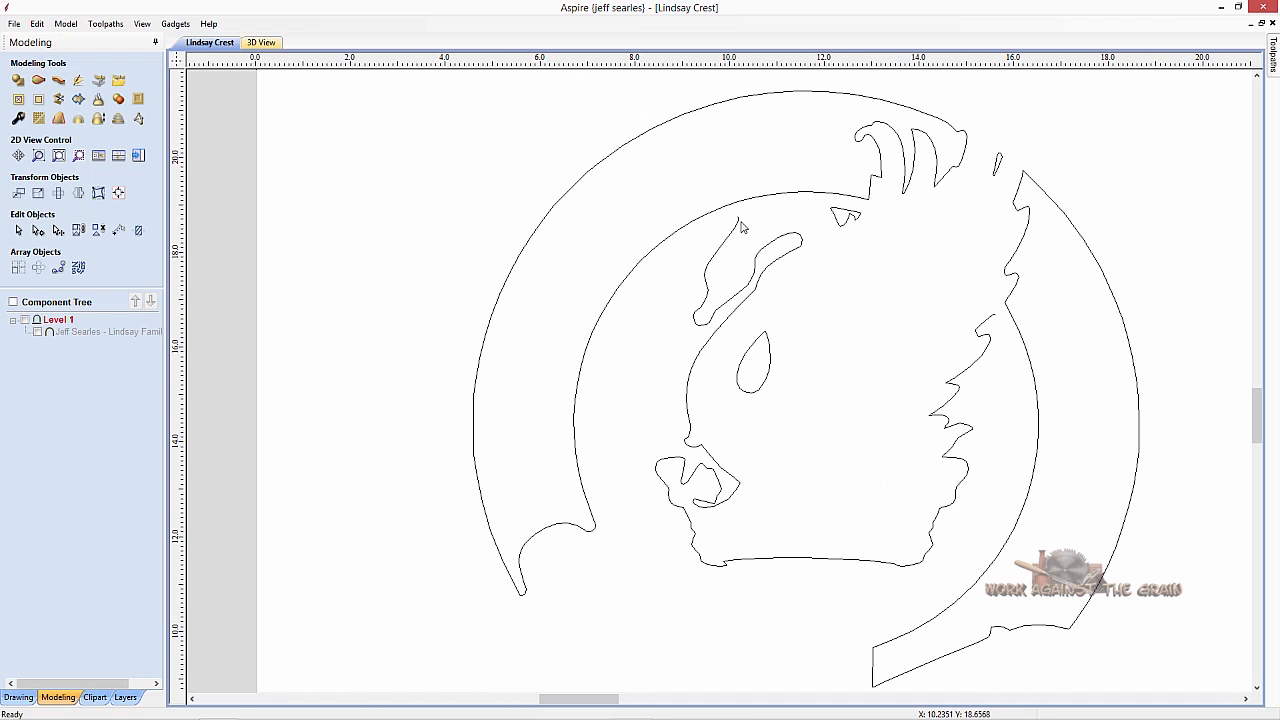
mouse_move(810, 195)
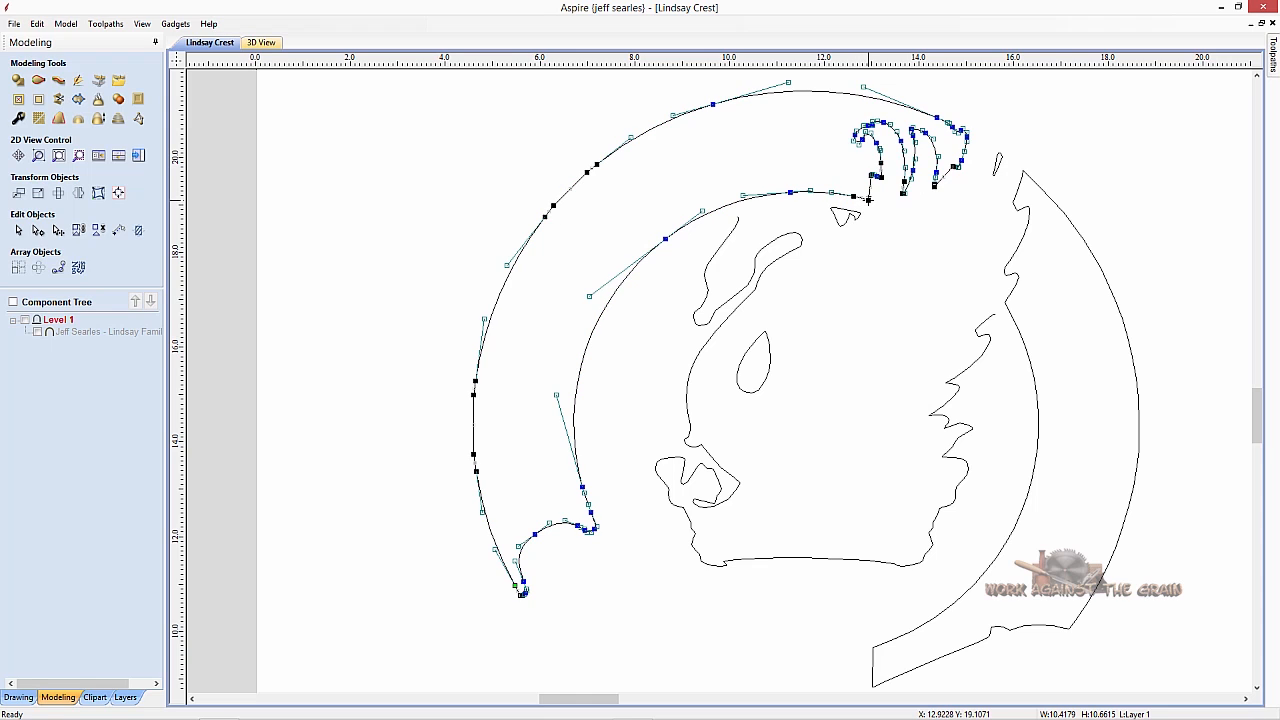
mouse_move(900, 253)
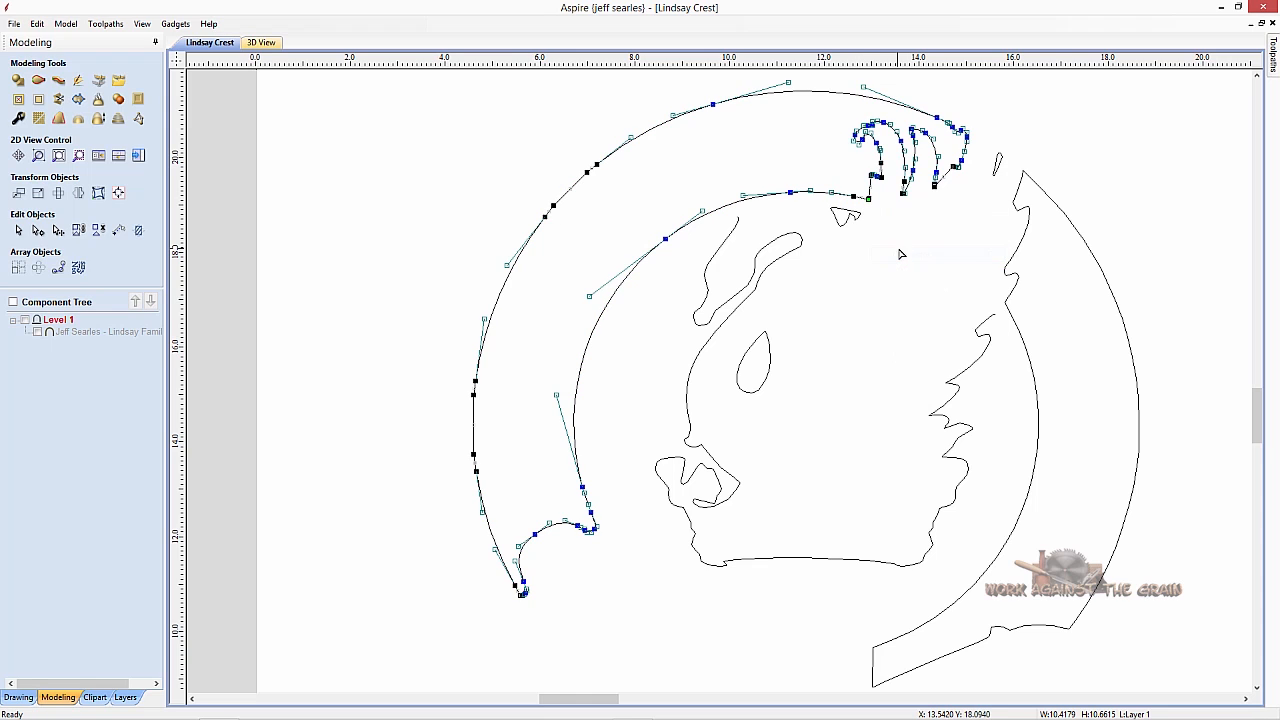
Bring up node options where the top feathers meet the crest ring.
right_click(965, 140)
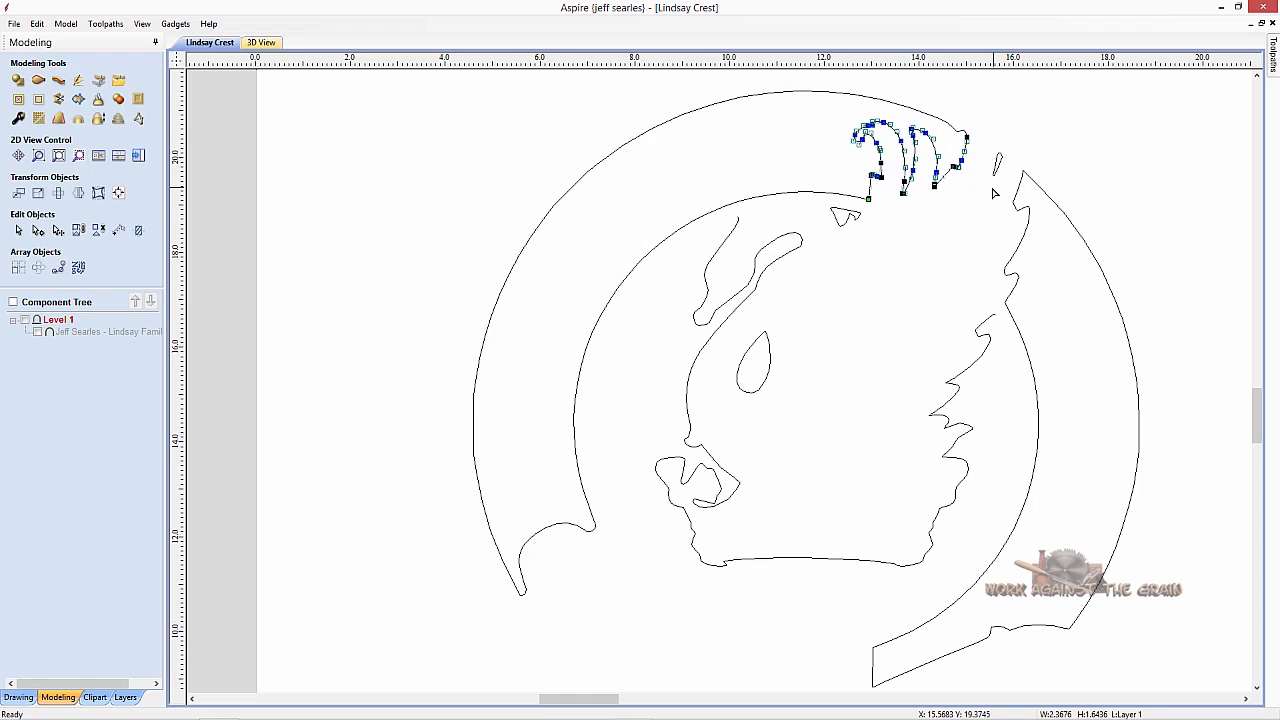
mouse_move(977, 157)
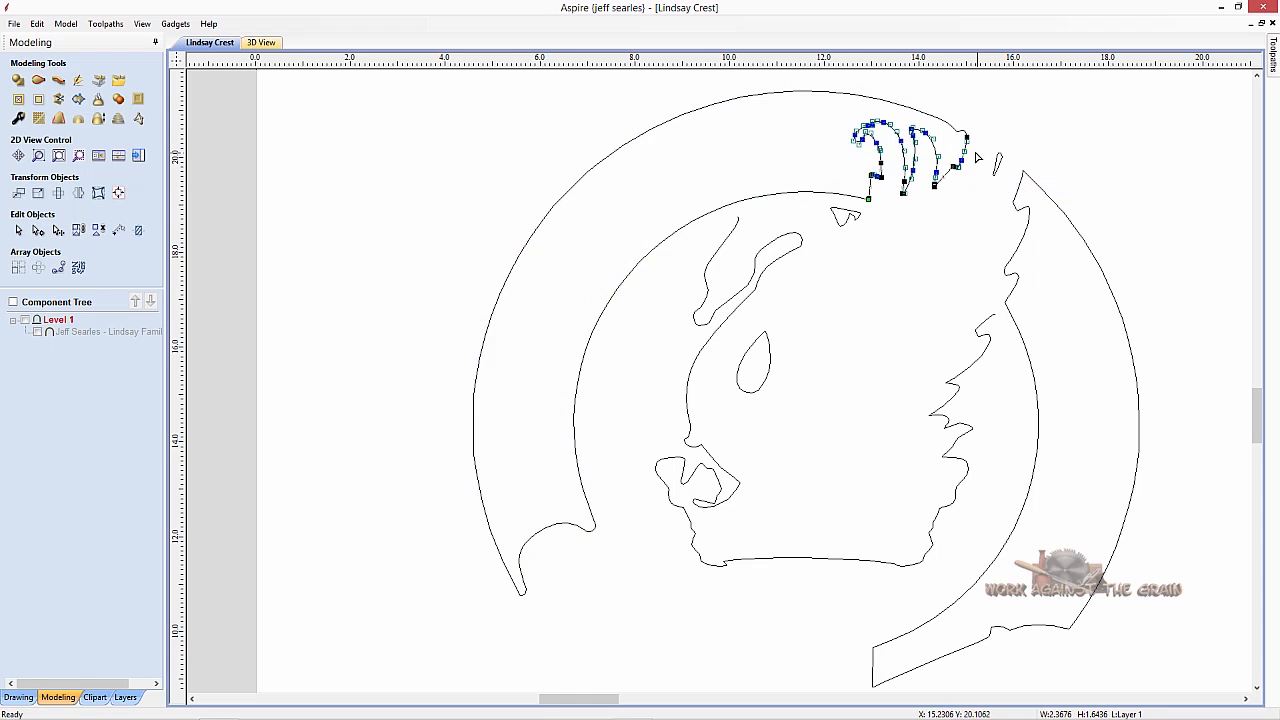
mouse_move(967, 137)
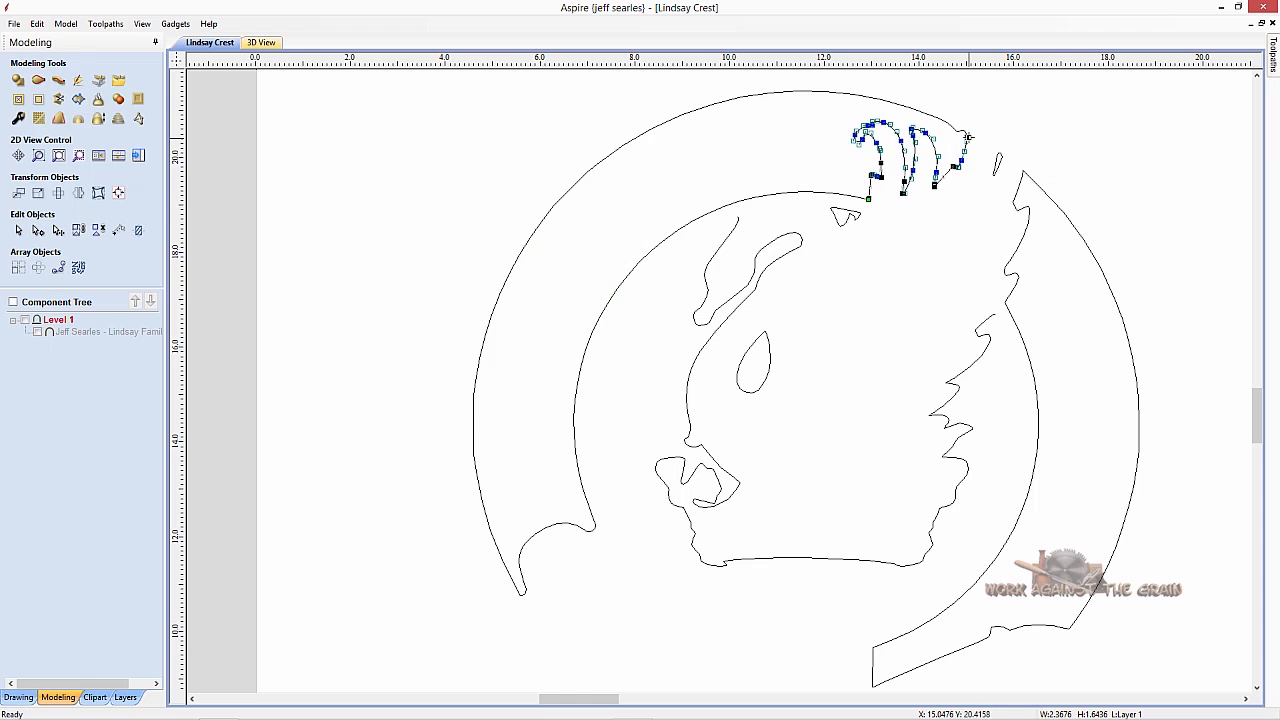
mouse_move(967, 207)
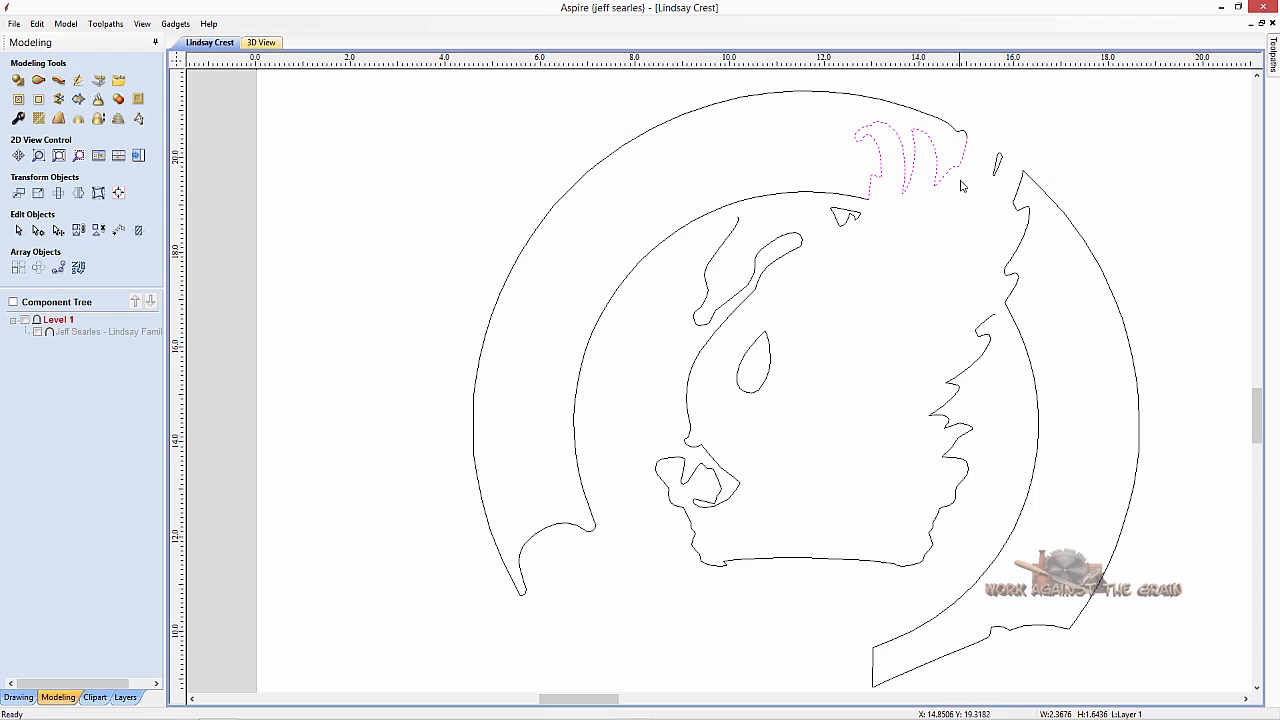
mouse_move(913, 117)
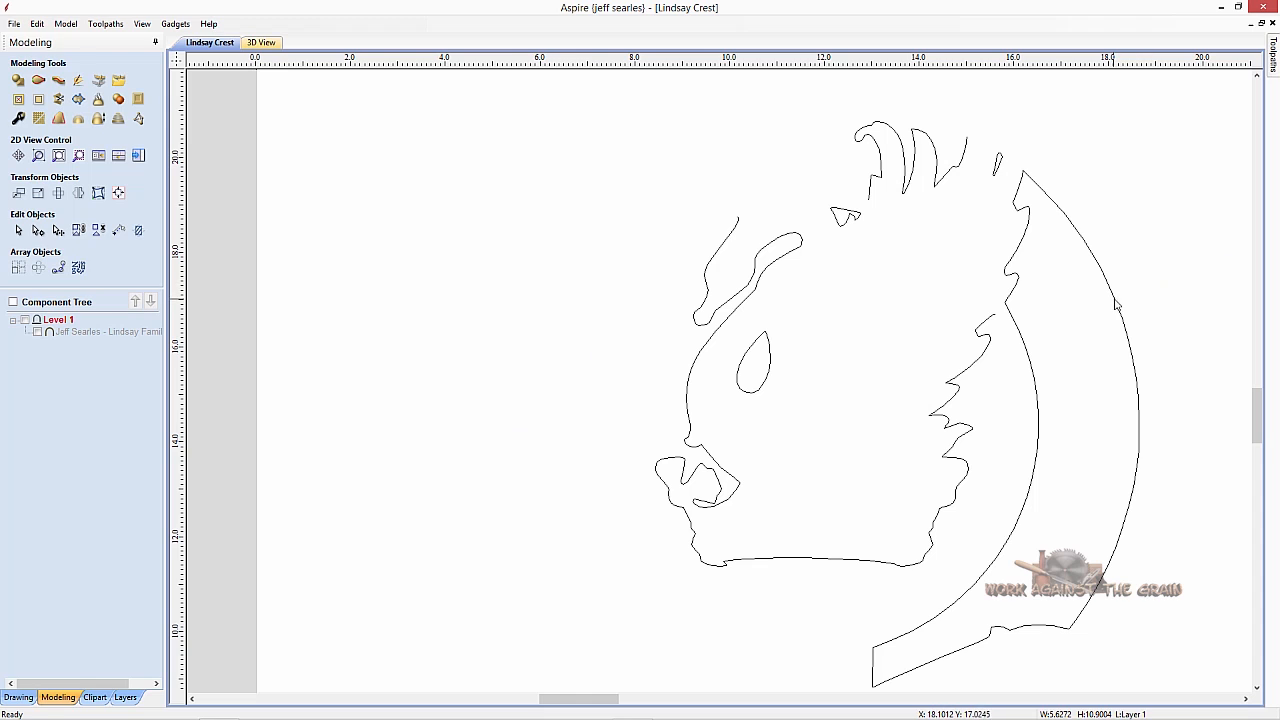
Edit the right ring outline's nodes at its top junction and the head's back edge.
left_click(1120, 300)
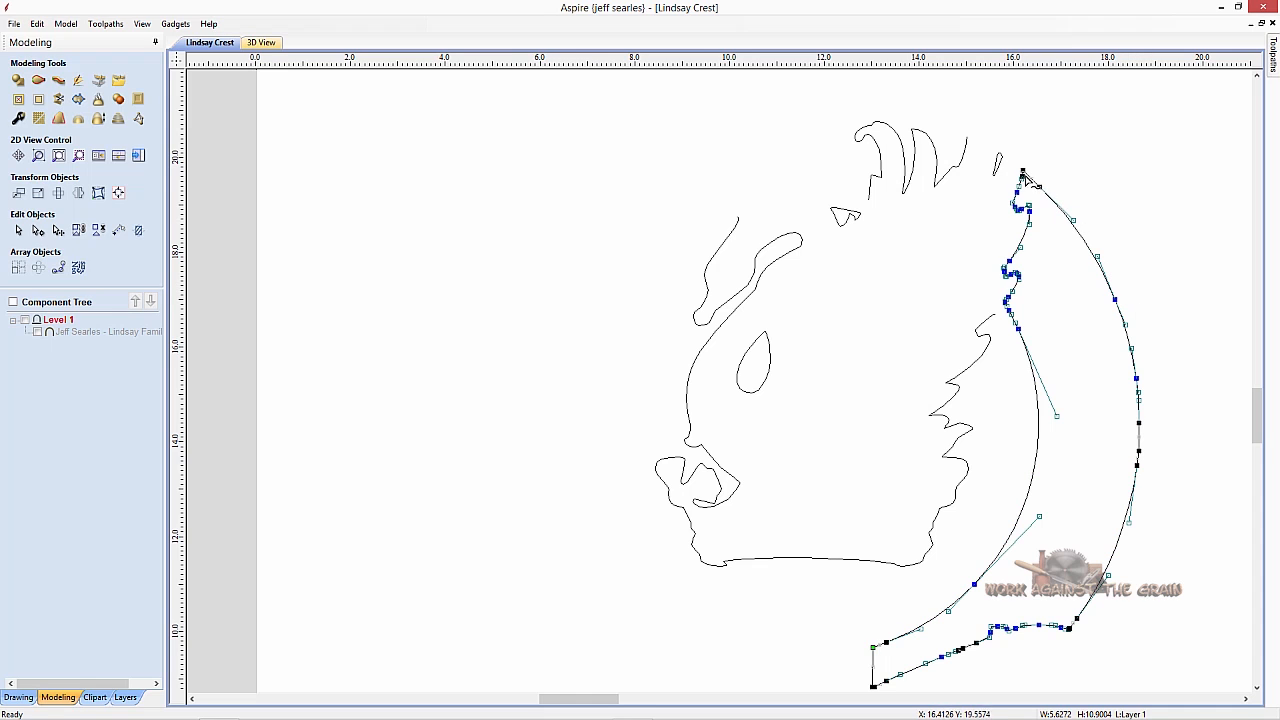
right_click(1023, 175)
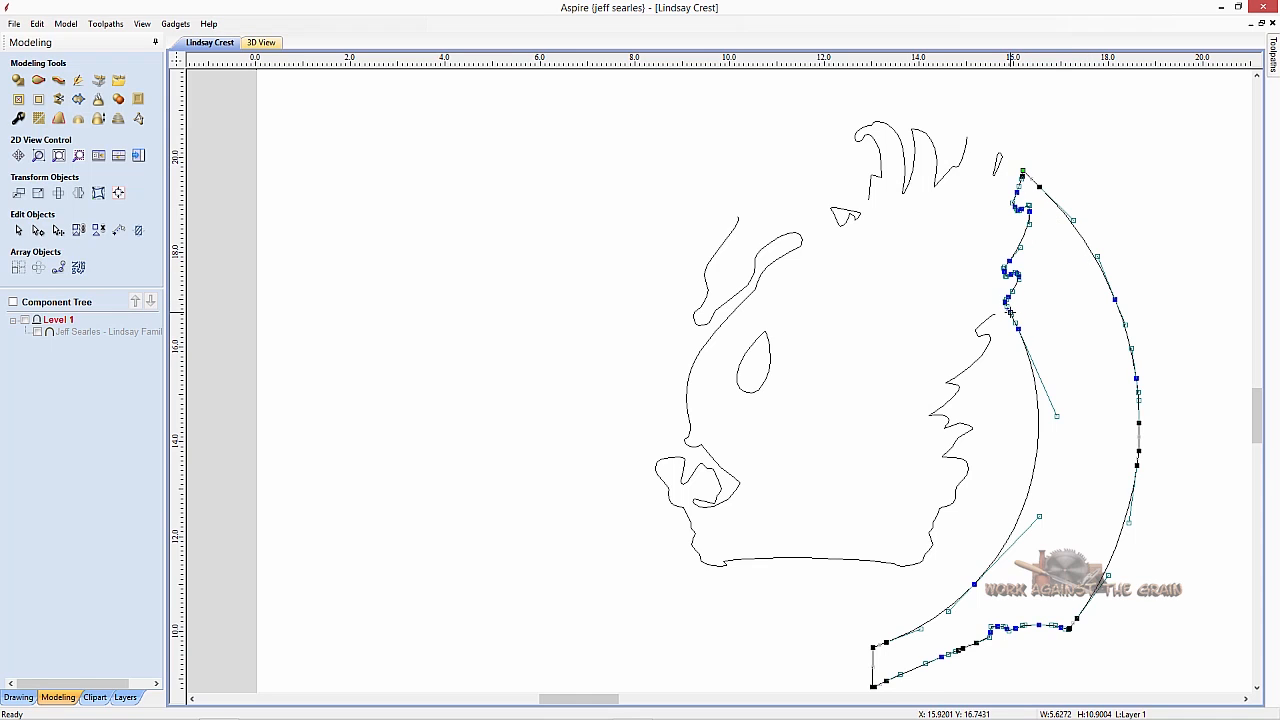
right_click(1010, 313)
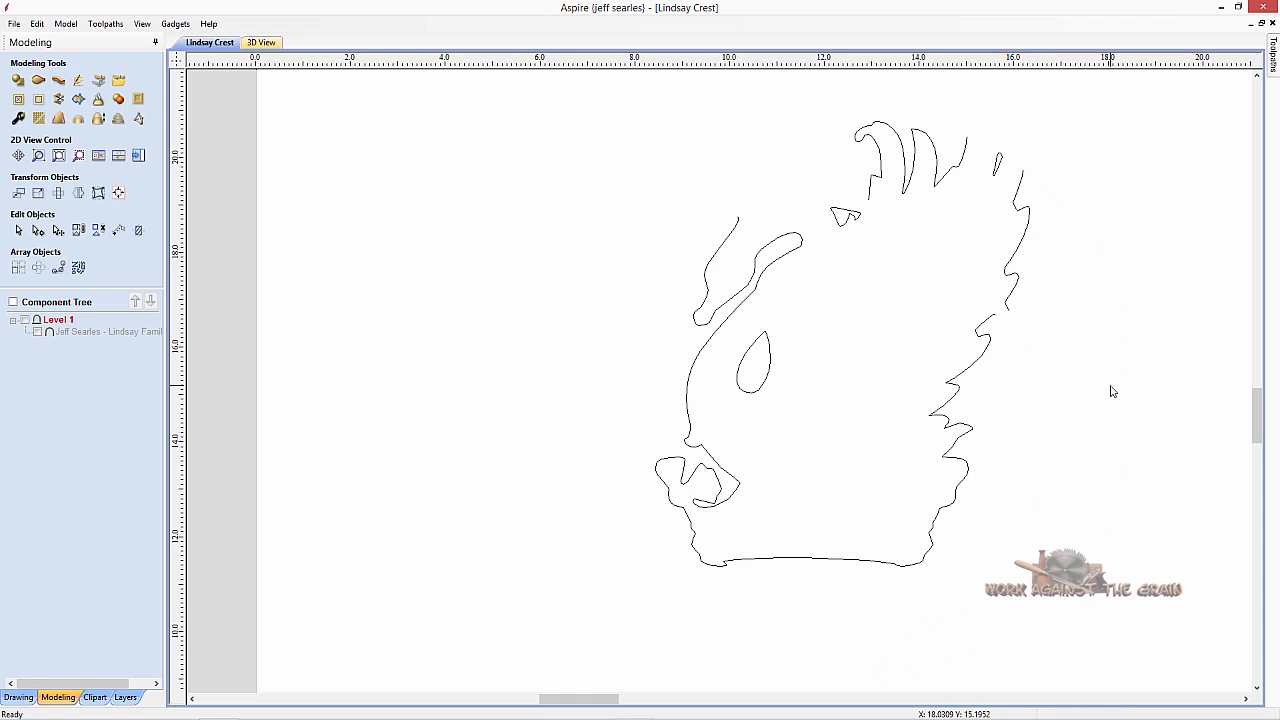
mouse_move(1023, 383)
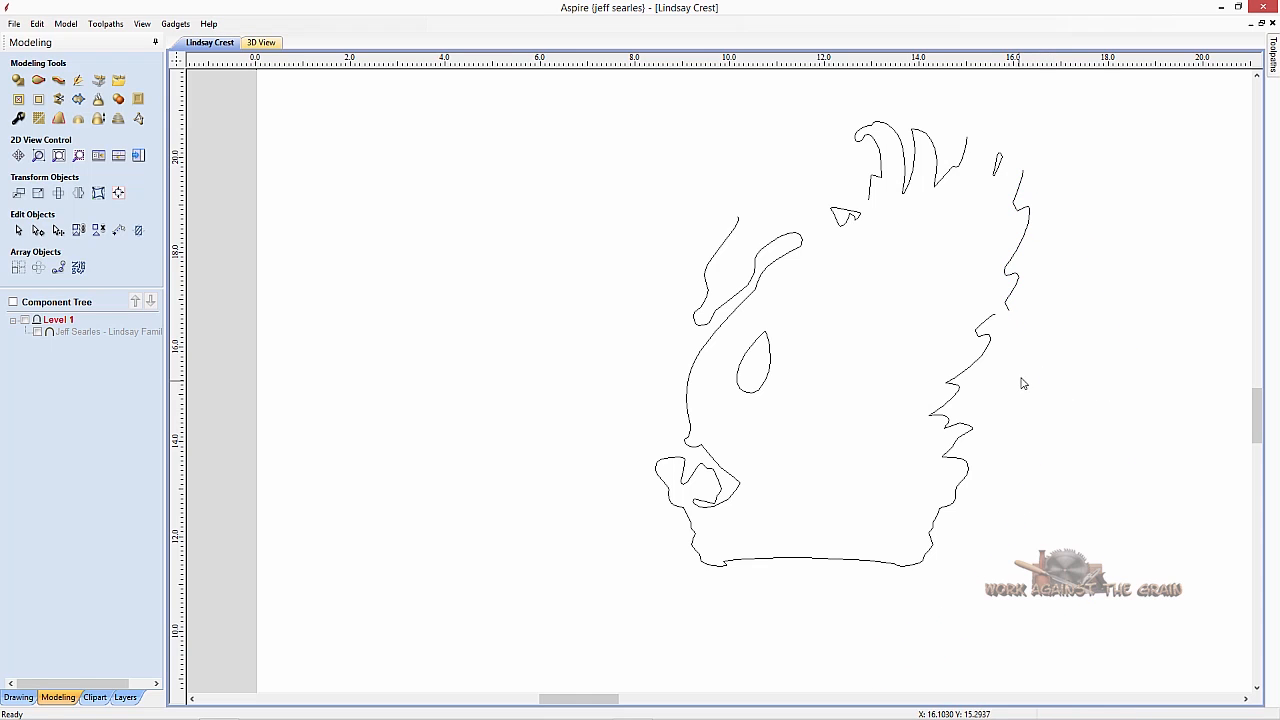
mouse_move(977, 377)
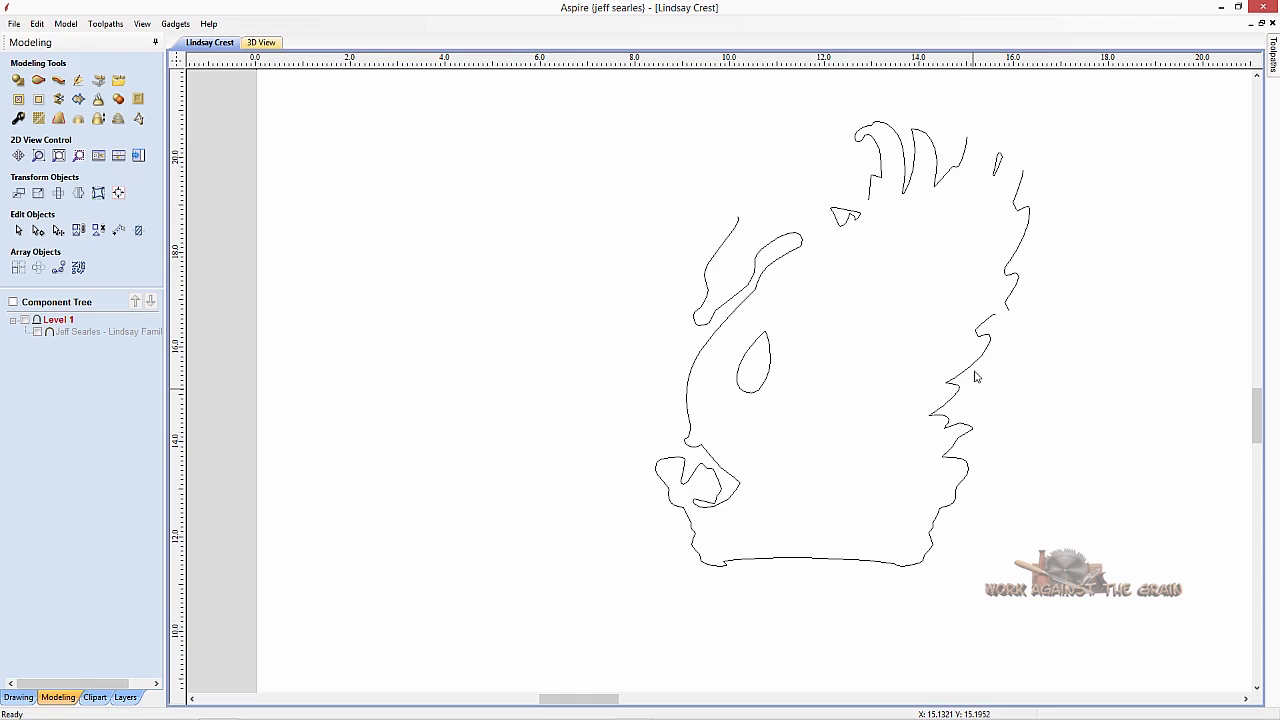
mouse_move(869, 387)
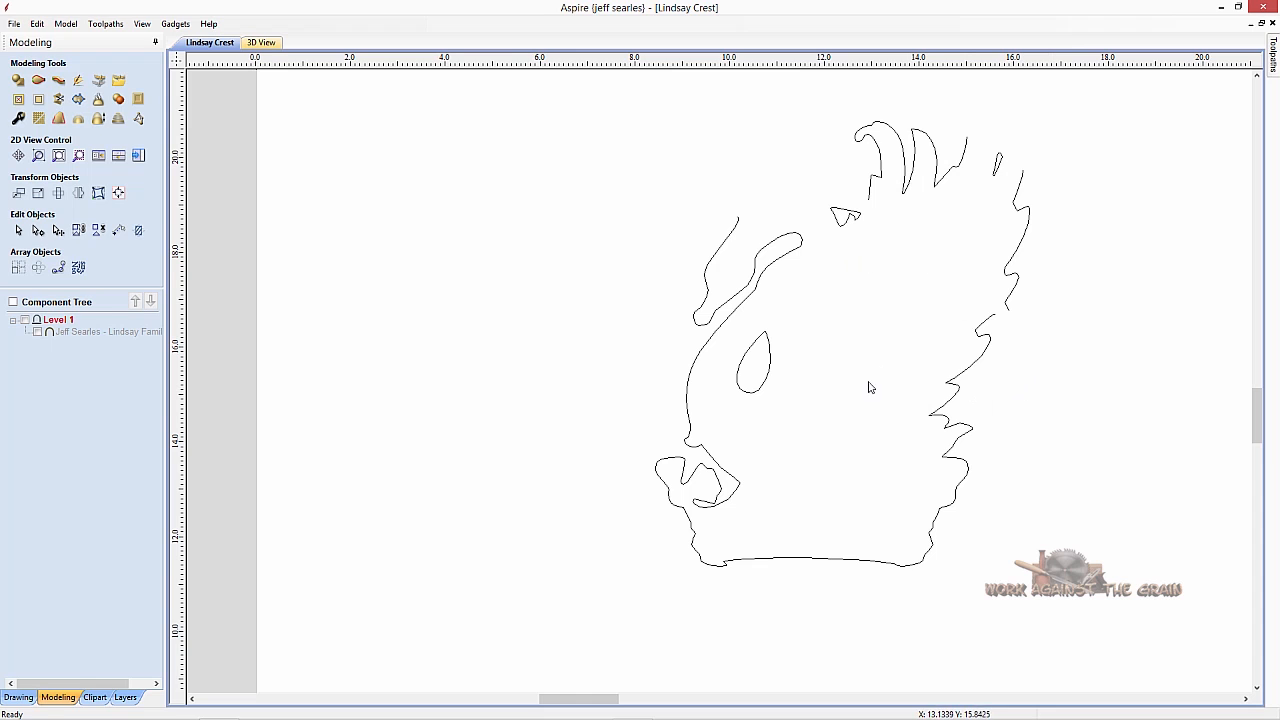
mouse_move(1011, 324)
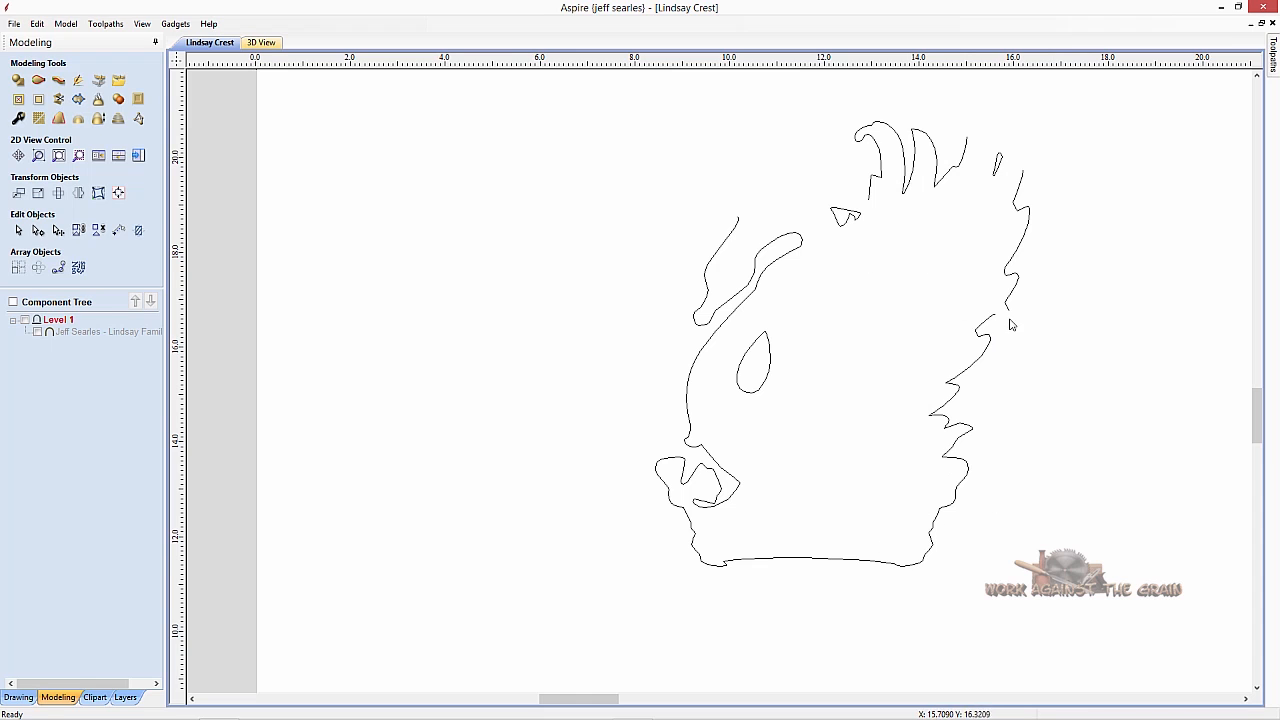
mouse_move(947, 139)
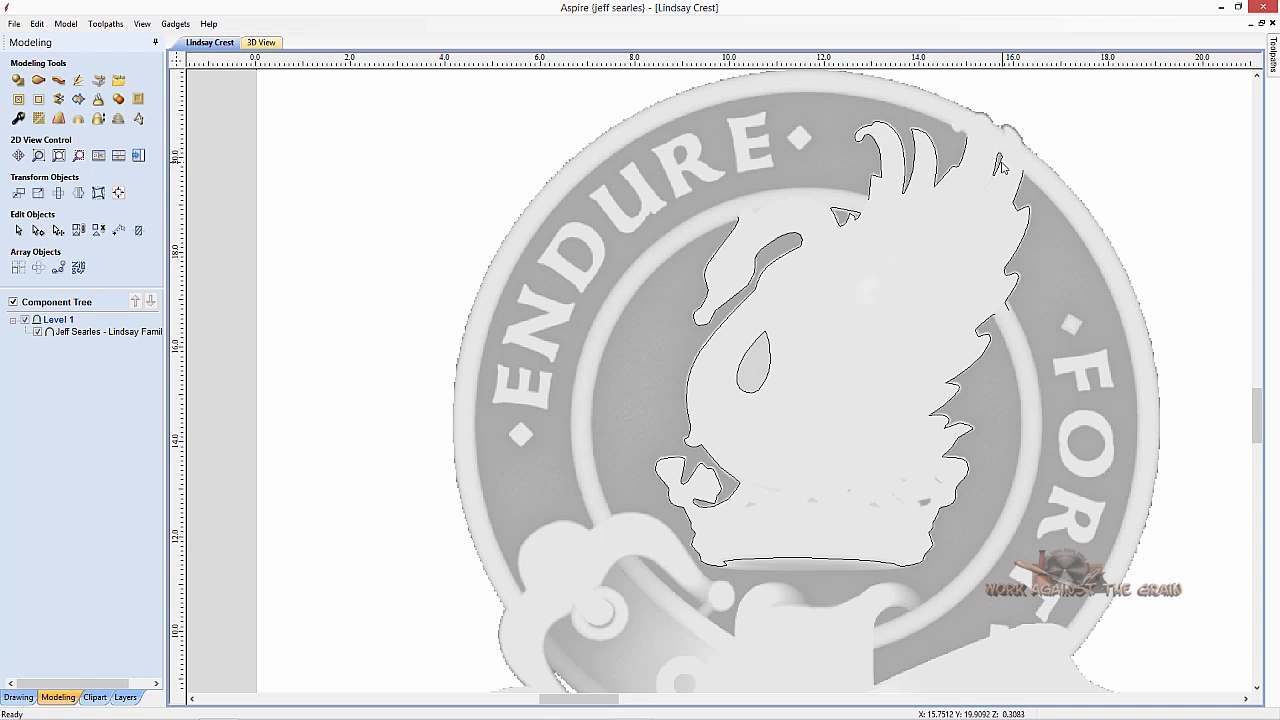
mouse_move(1017, 120)
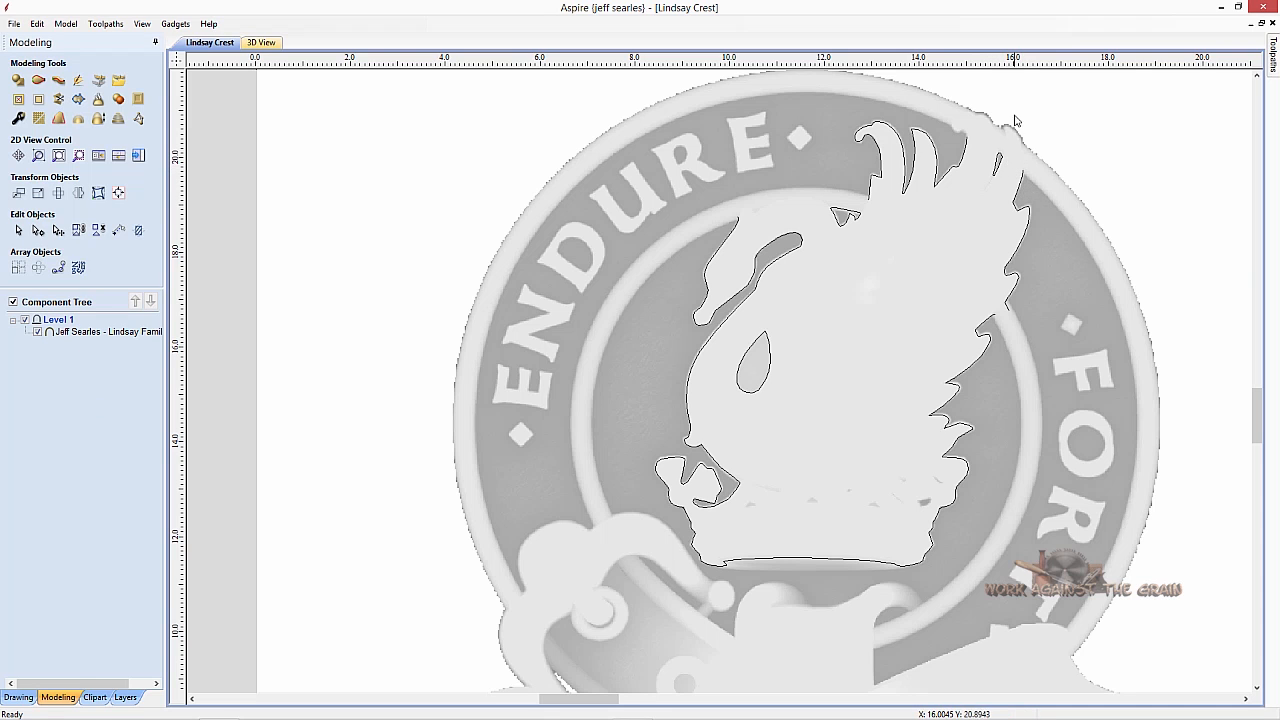
mouse_move(1010, 130)
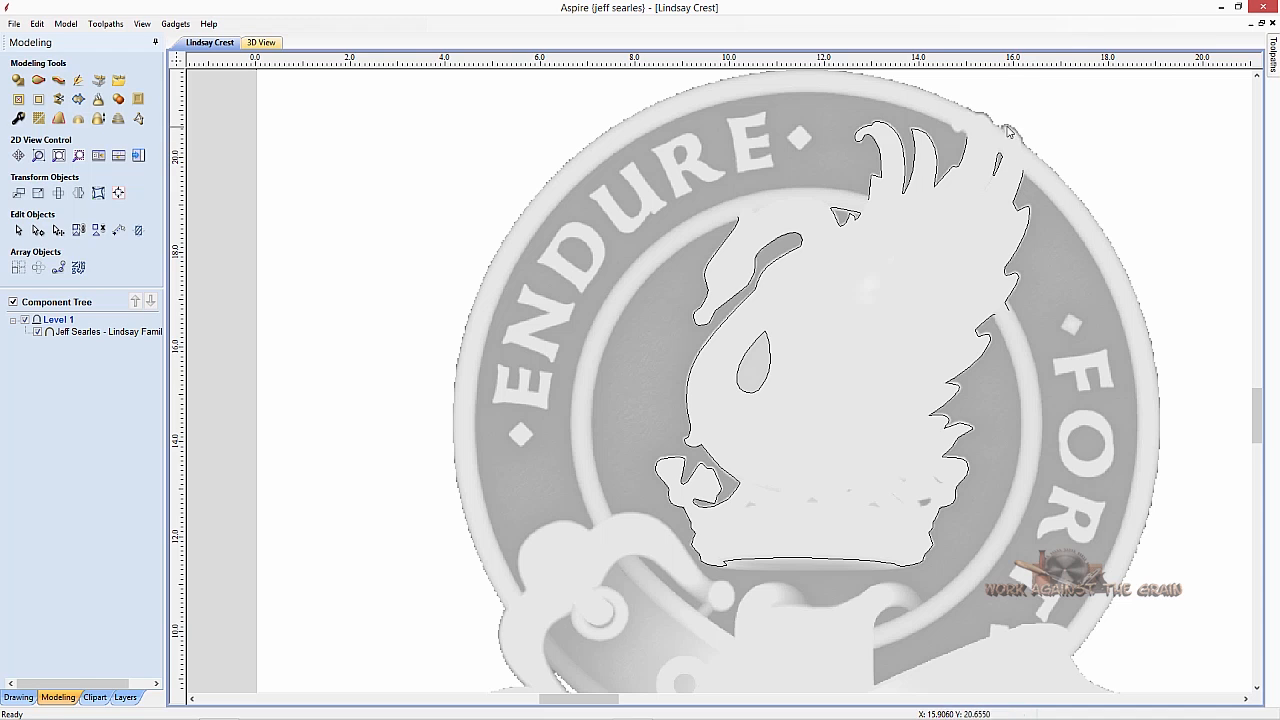
mouse_move(963, 138)
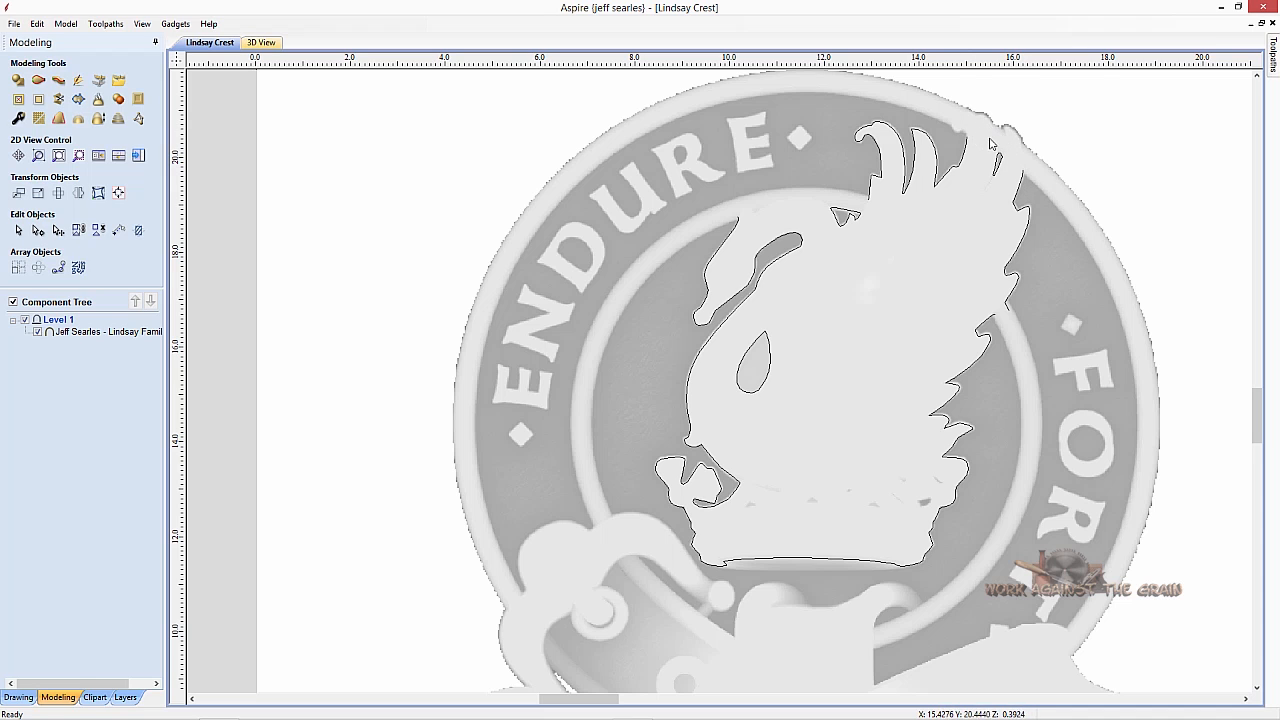
mouse_move(983, 141)
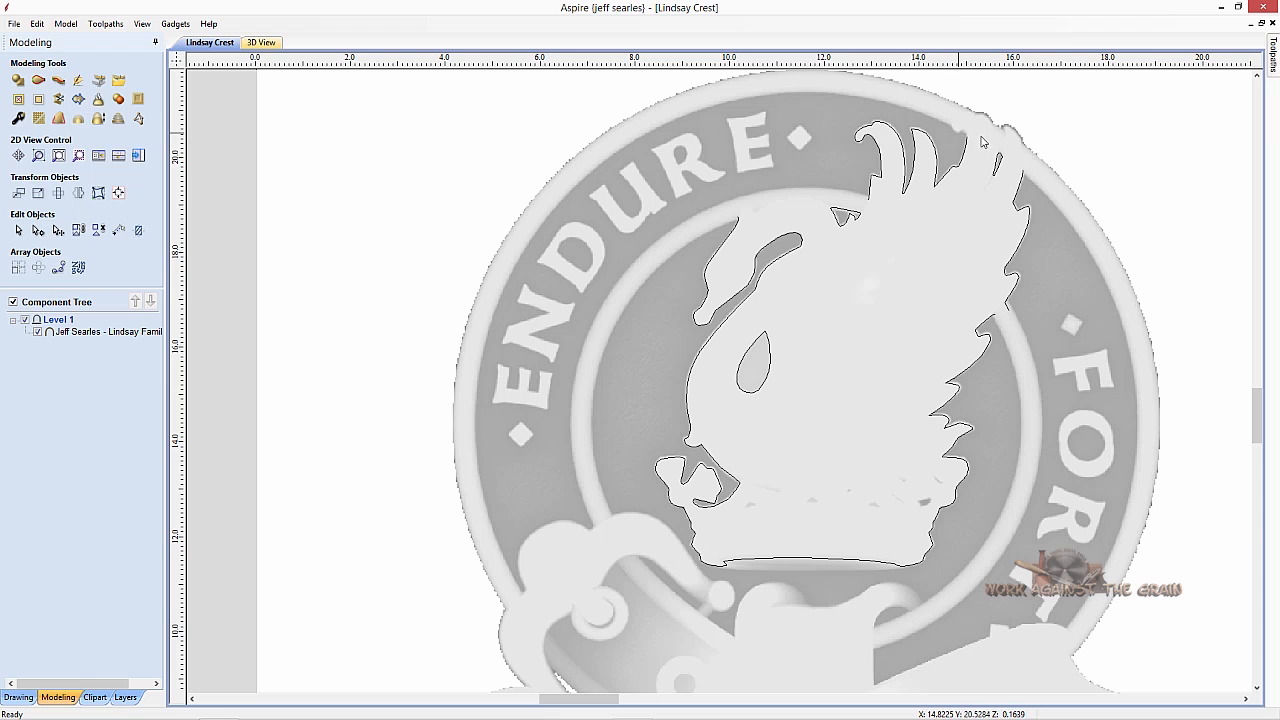
mouse_move(1064, 114)
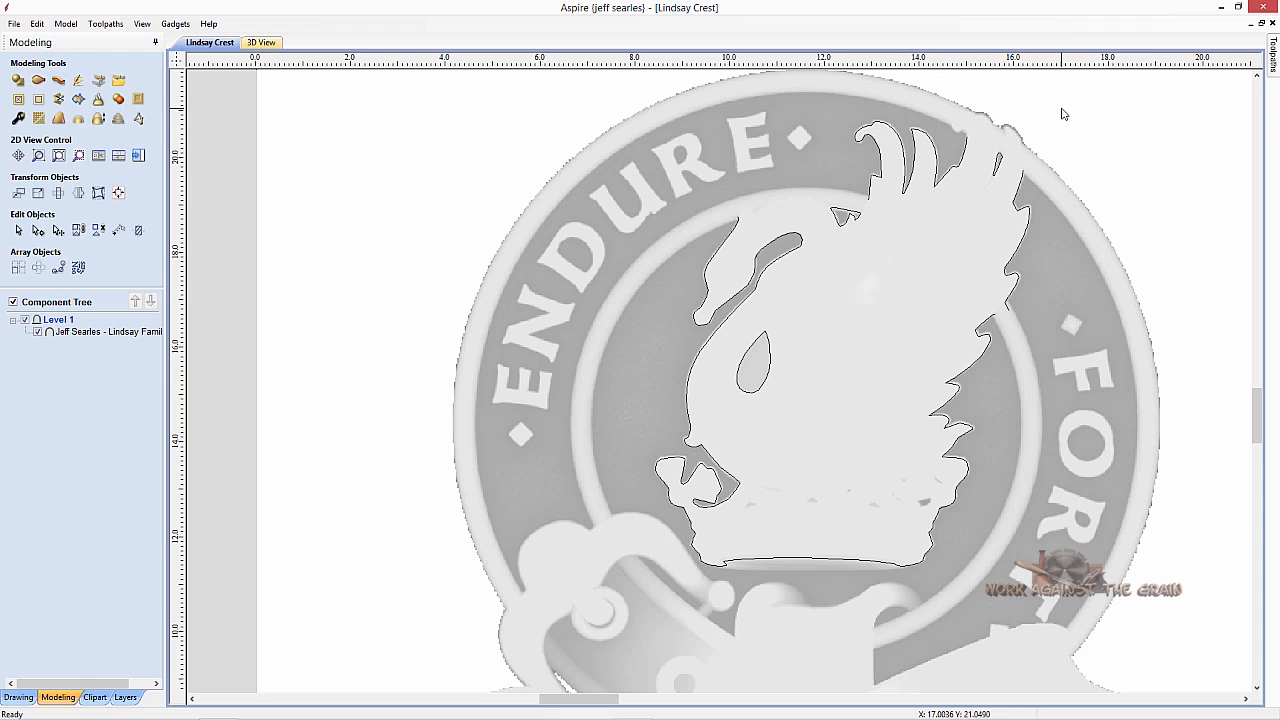
mouse_move(6, 390)
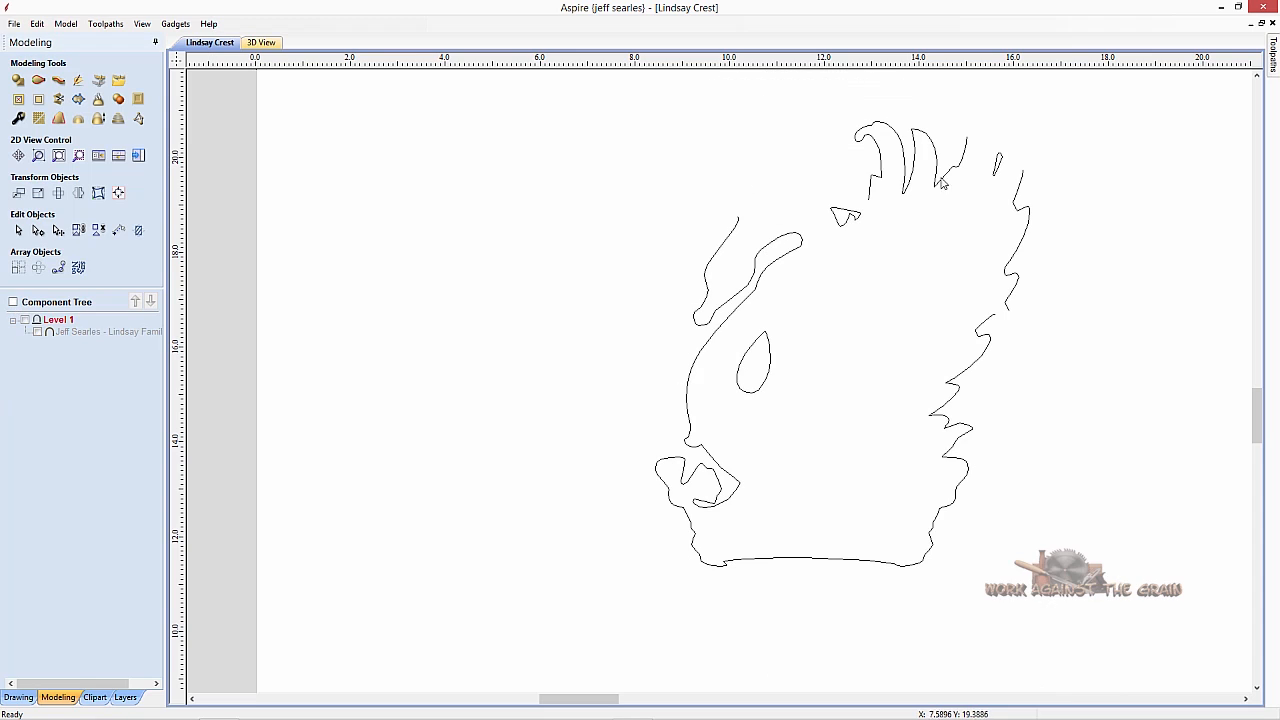
mouse_move(805, 532)
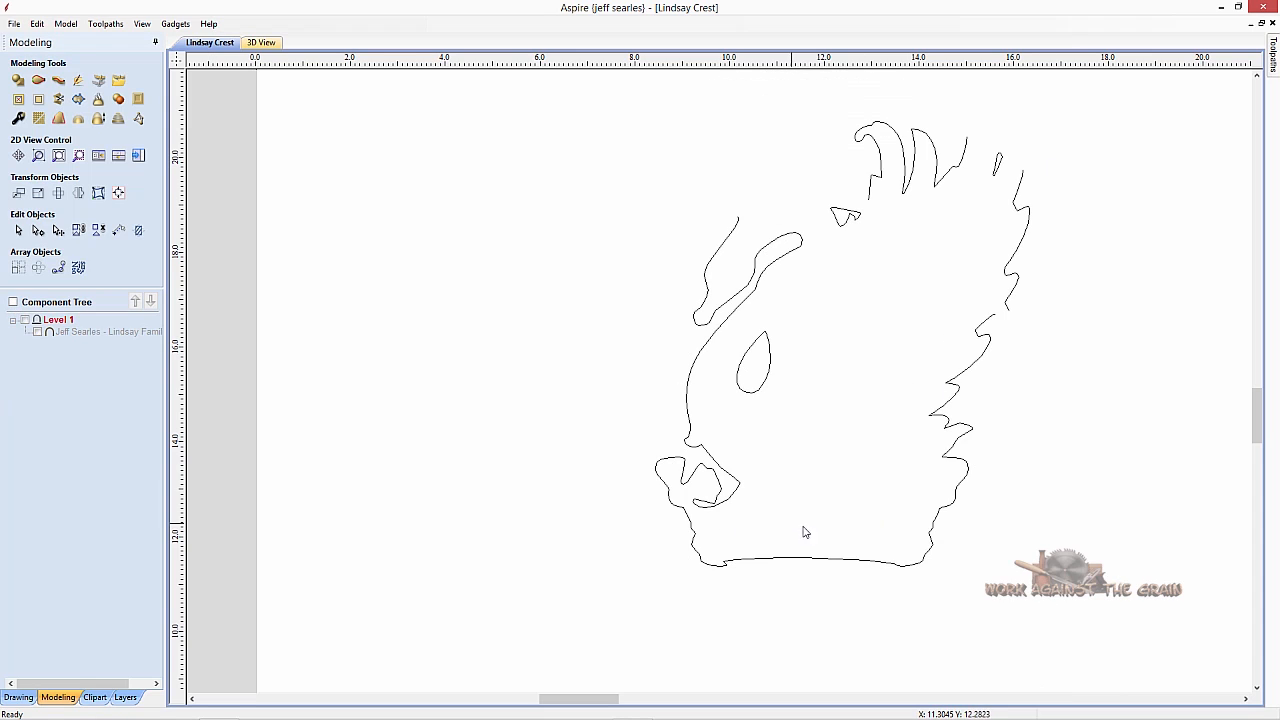
mouse_move(108, 438)
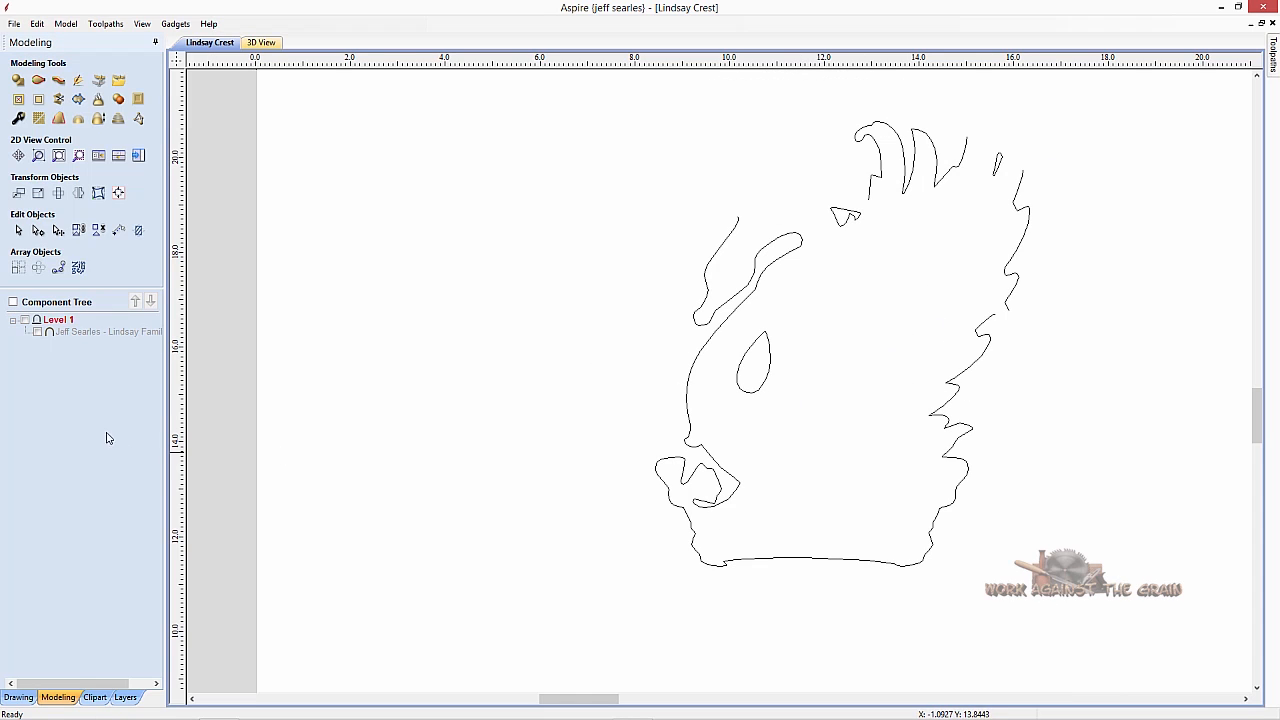
Trim overlapping line ends on the bird head's right outline with vector trim.
left_click(18, 697)
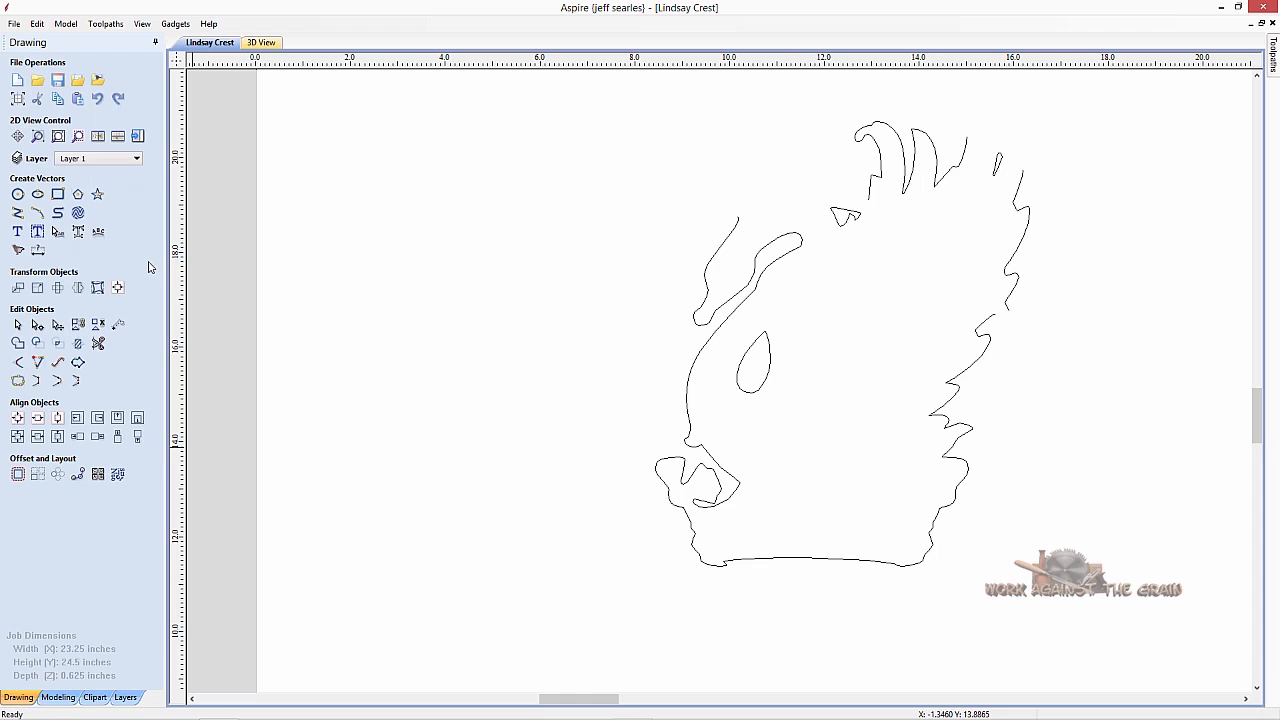
mouse_move(57, 212)
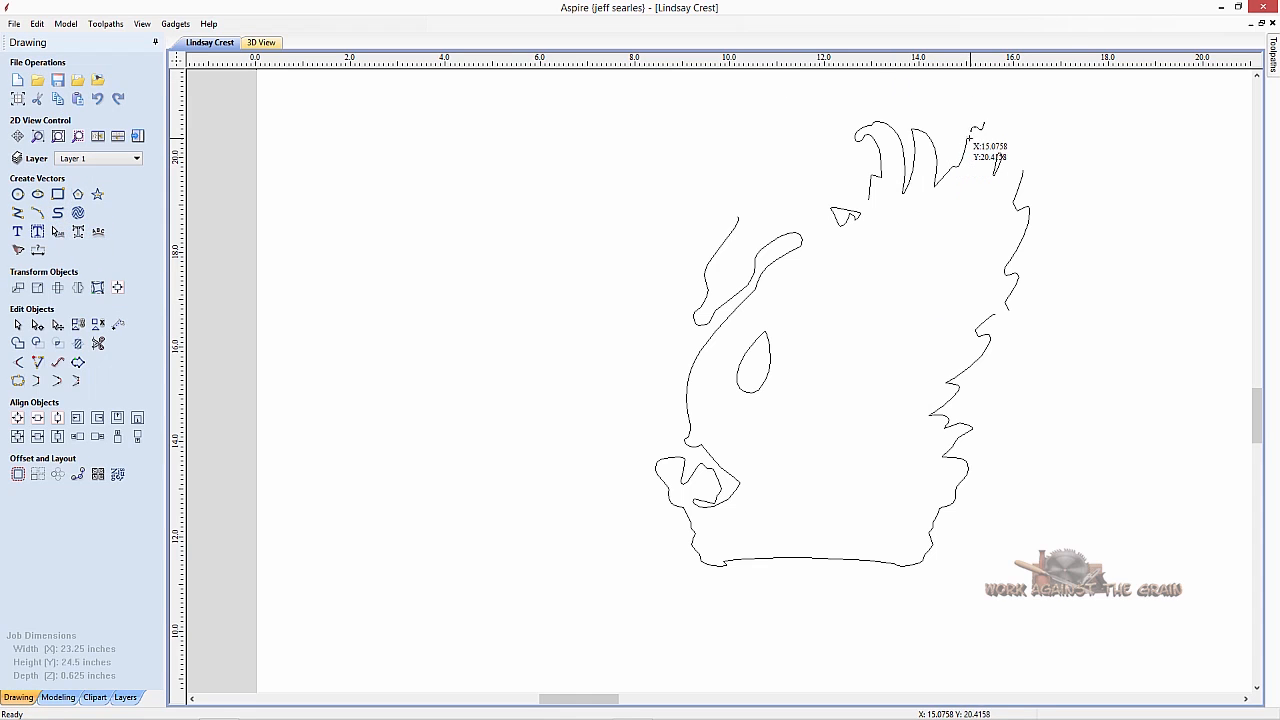
mouse_move(965, 138)
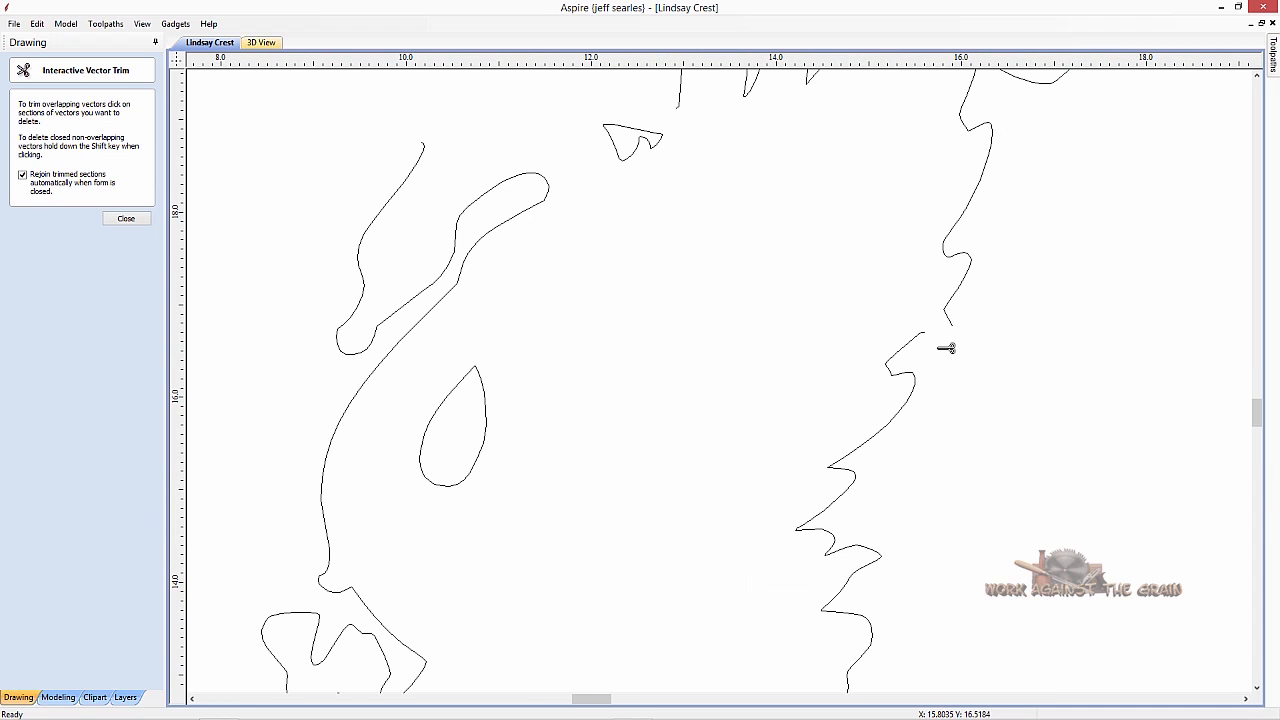
left_click(125, 218)
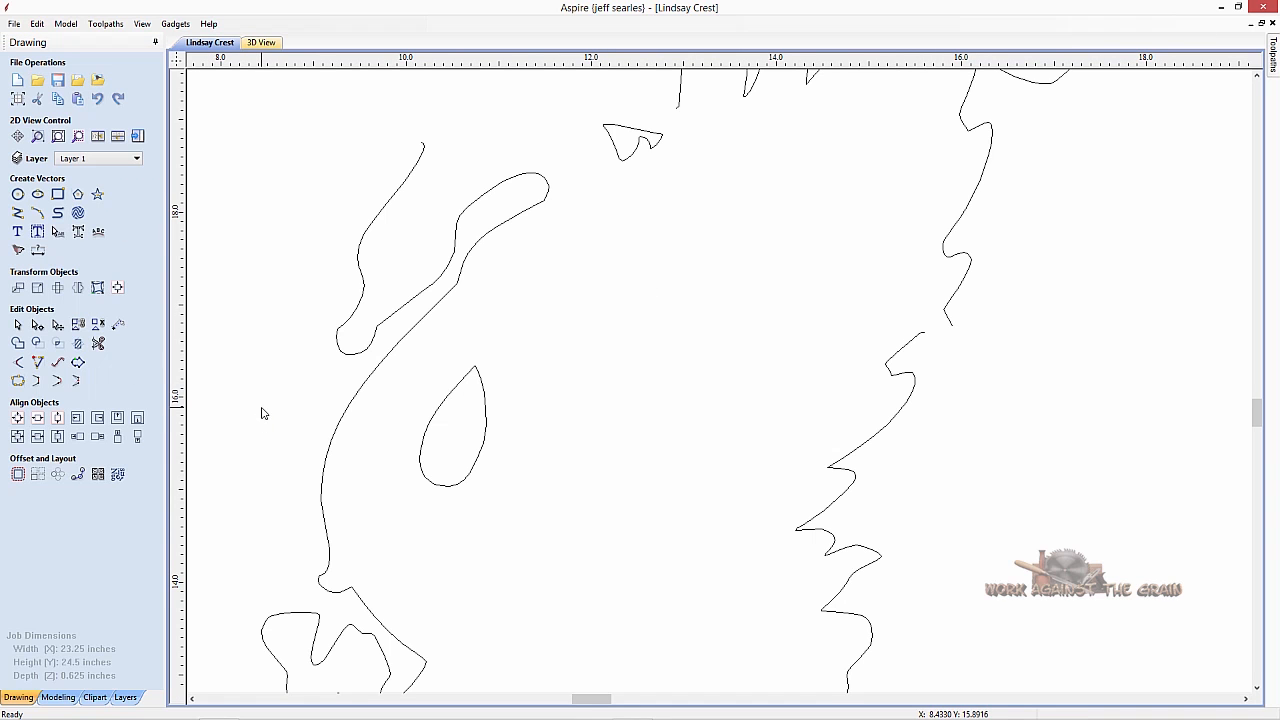
mouse_move(198, 408)
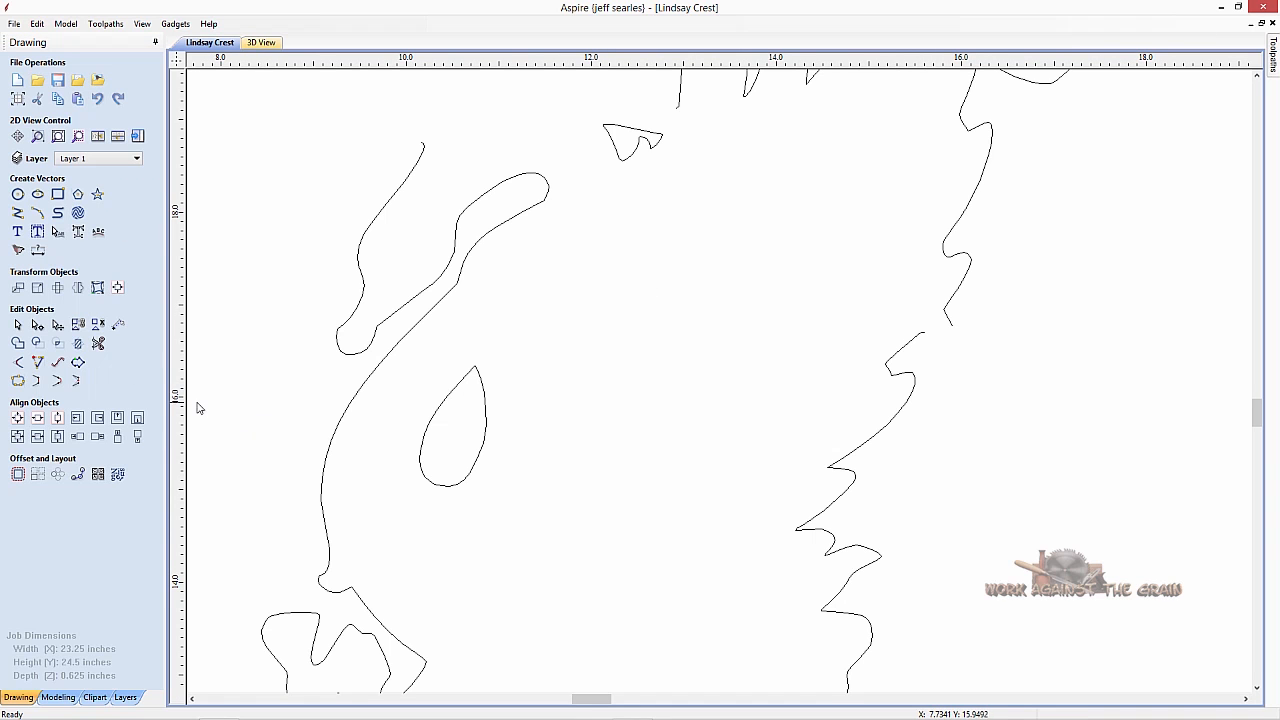
mouse_move(78, 252)
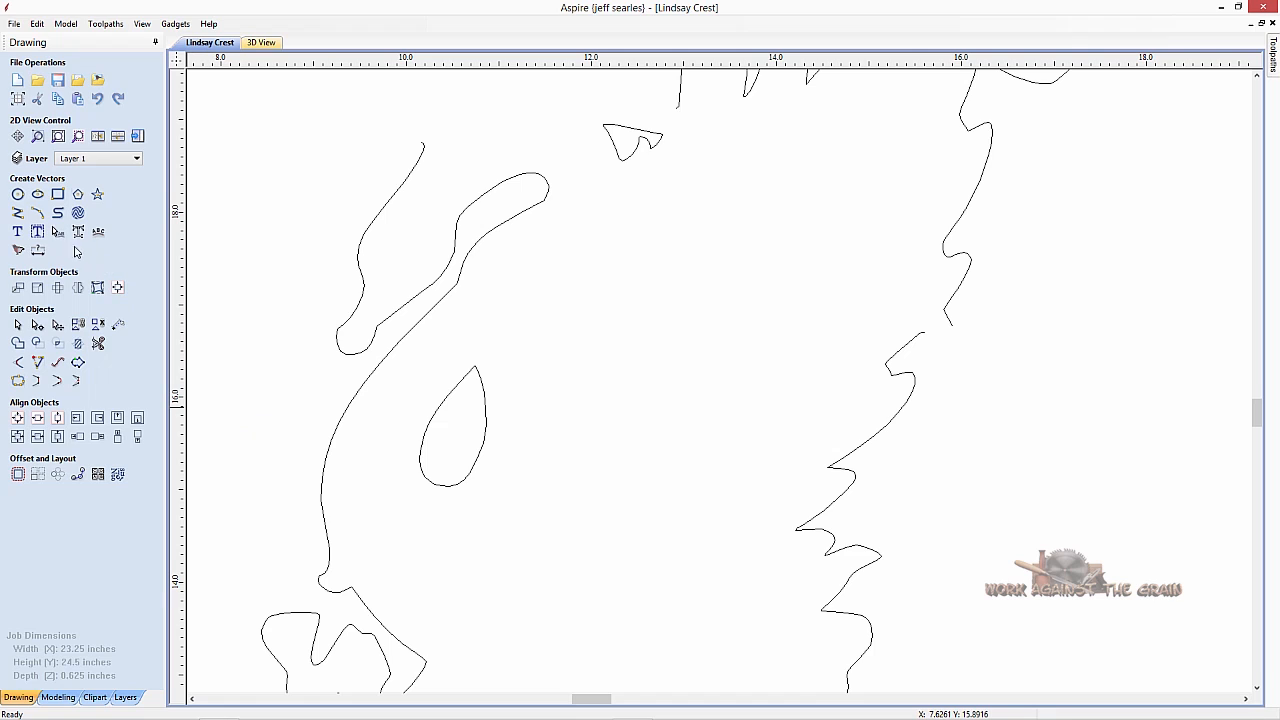
mouse_move(18, 213)
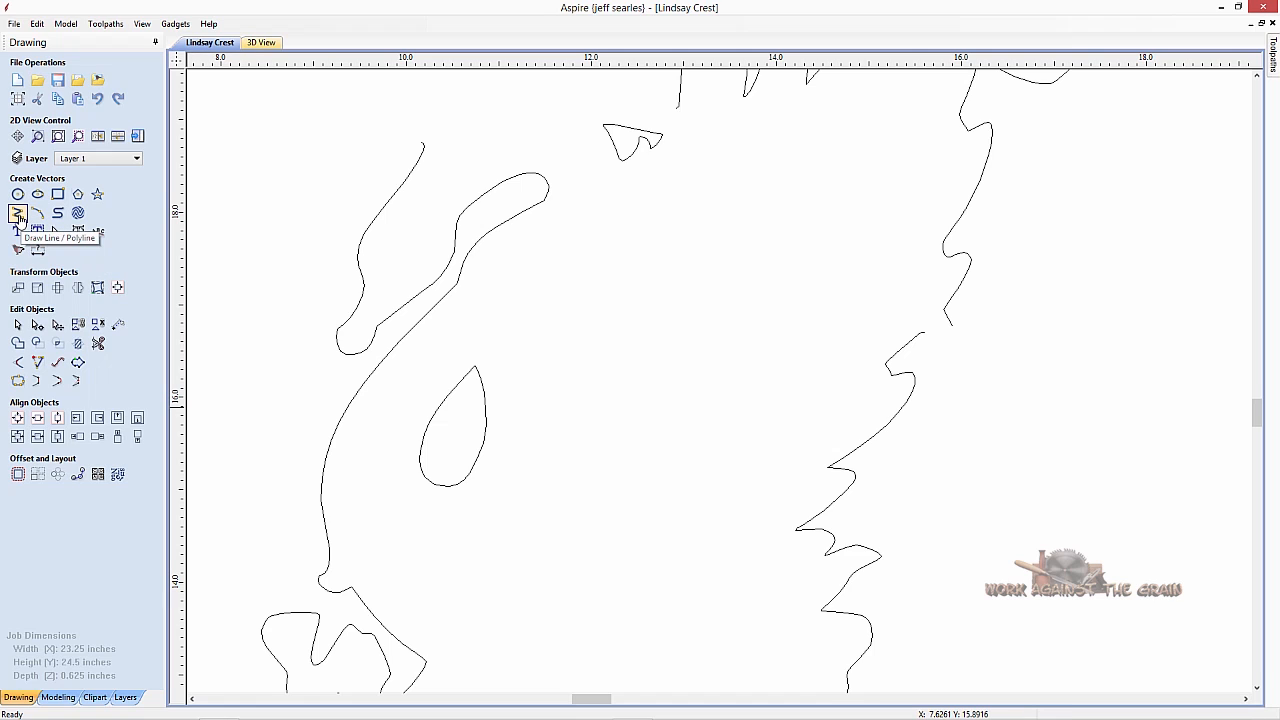
Bridge the gap in the bird head's right outline with a line and trim the overhanging ends.
left_click(18, 213)
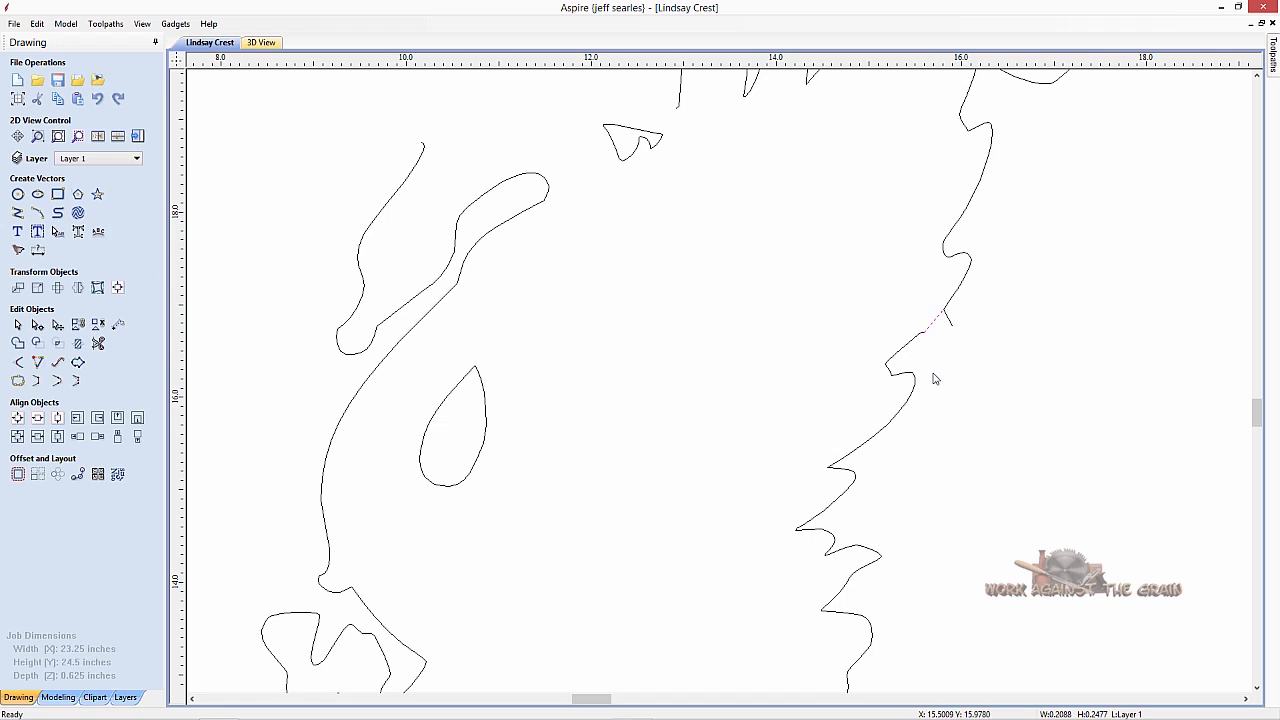
mouse_move(952, 368)
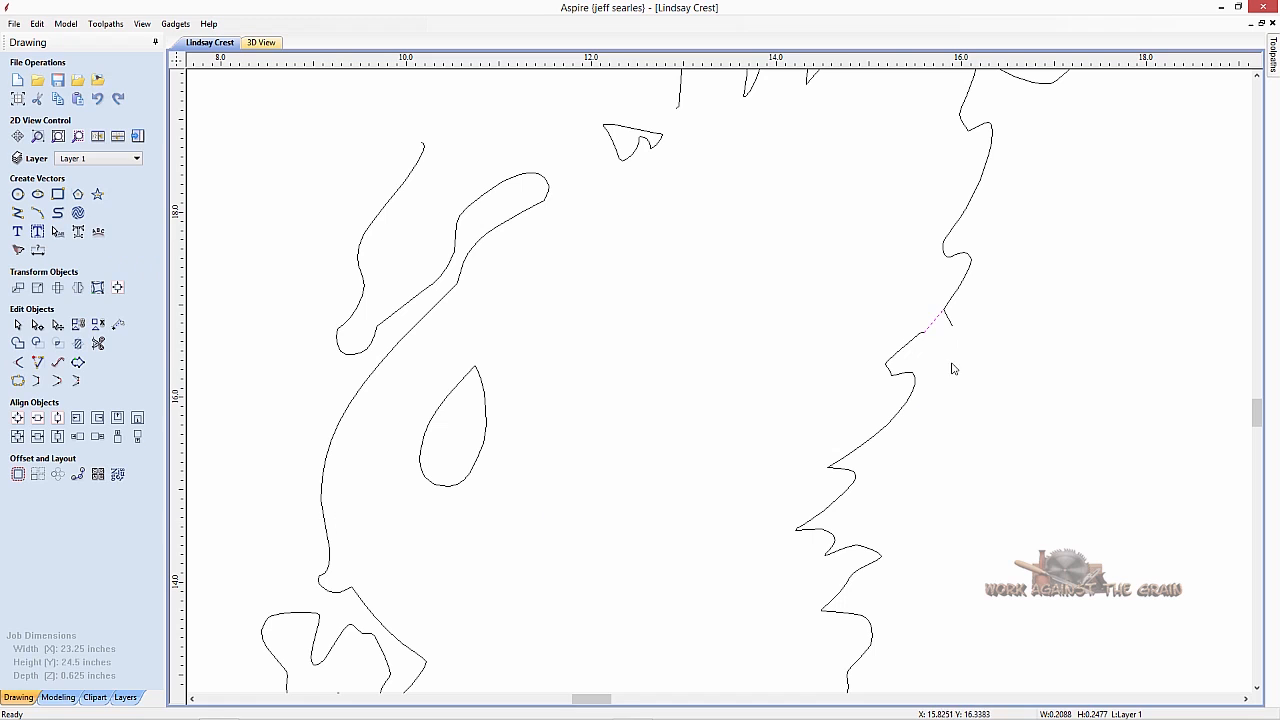
mouse_move(908, 351)
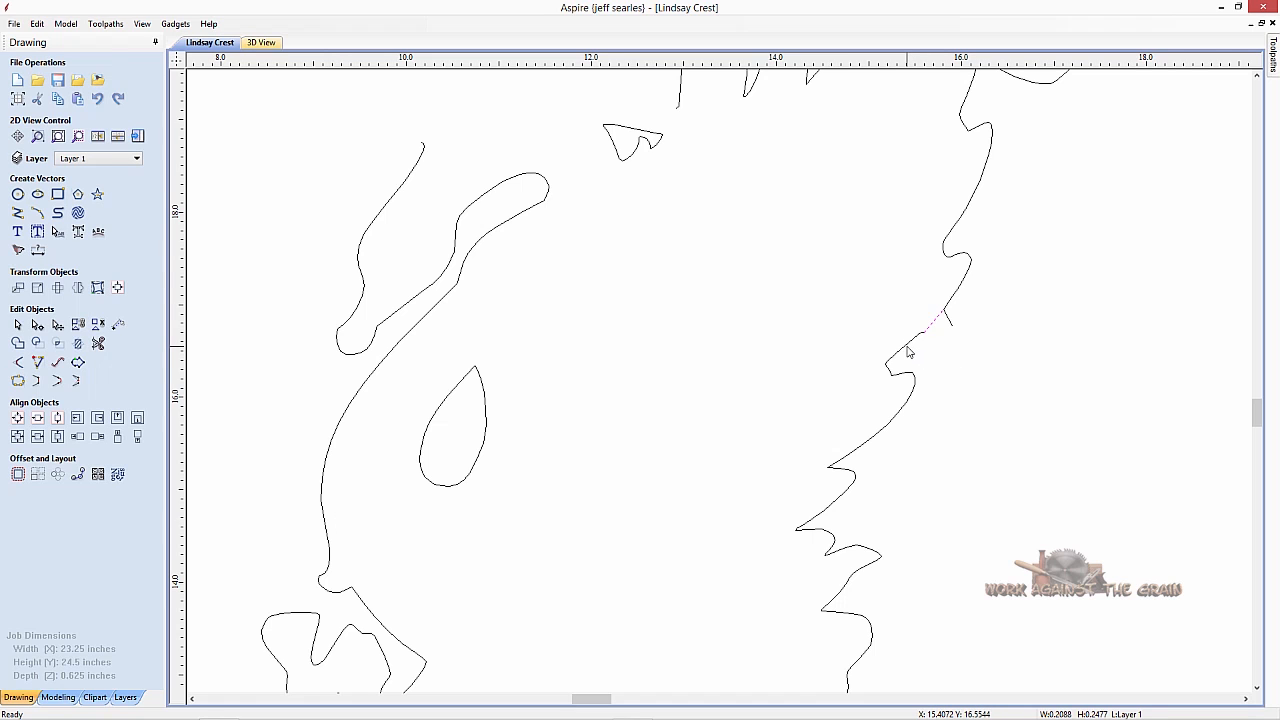
right_click(908, 352)
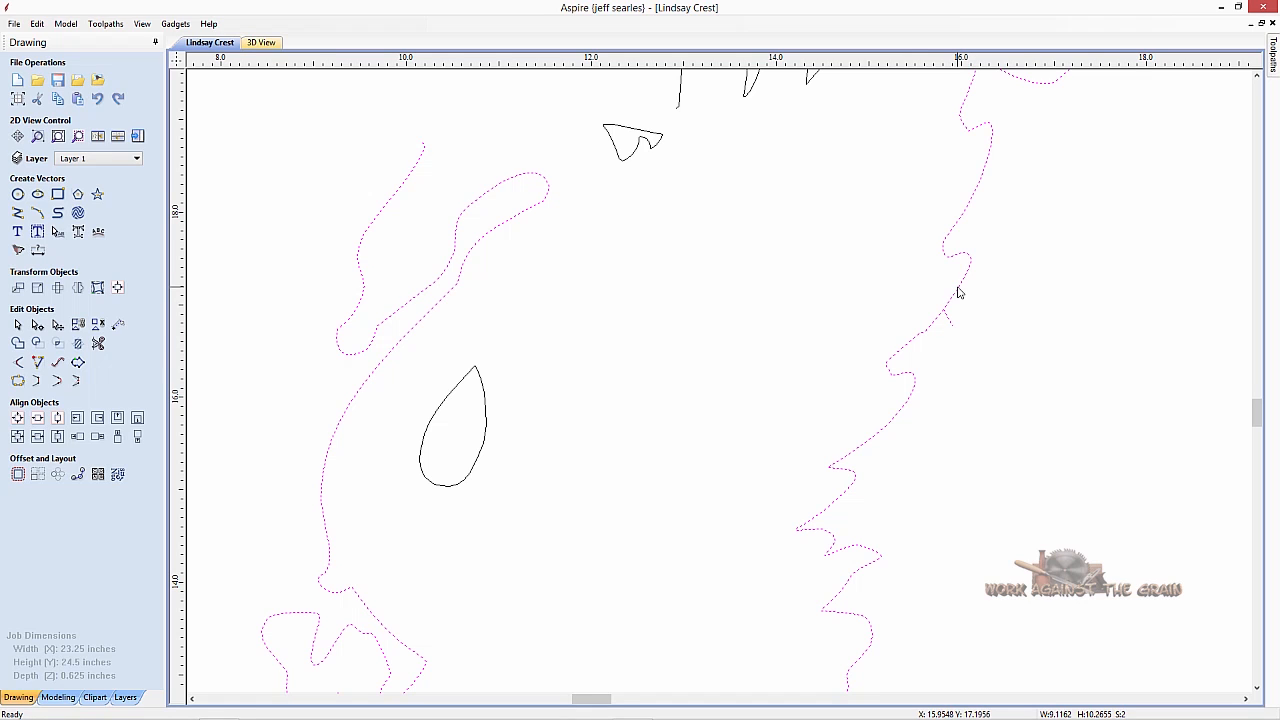
left_click(98, 343)
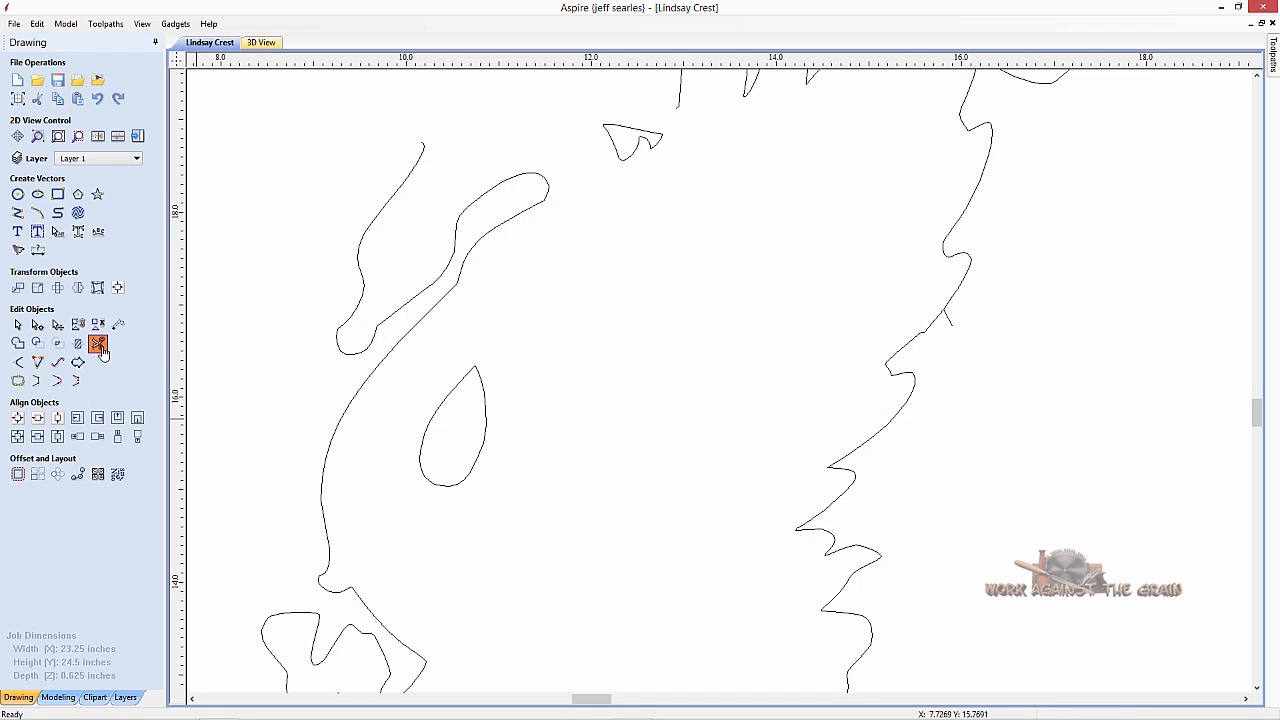
left_click(98, 343)
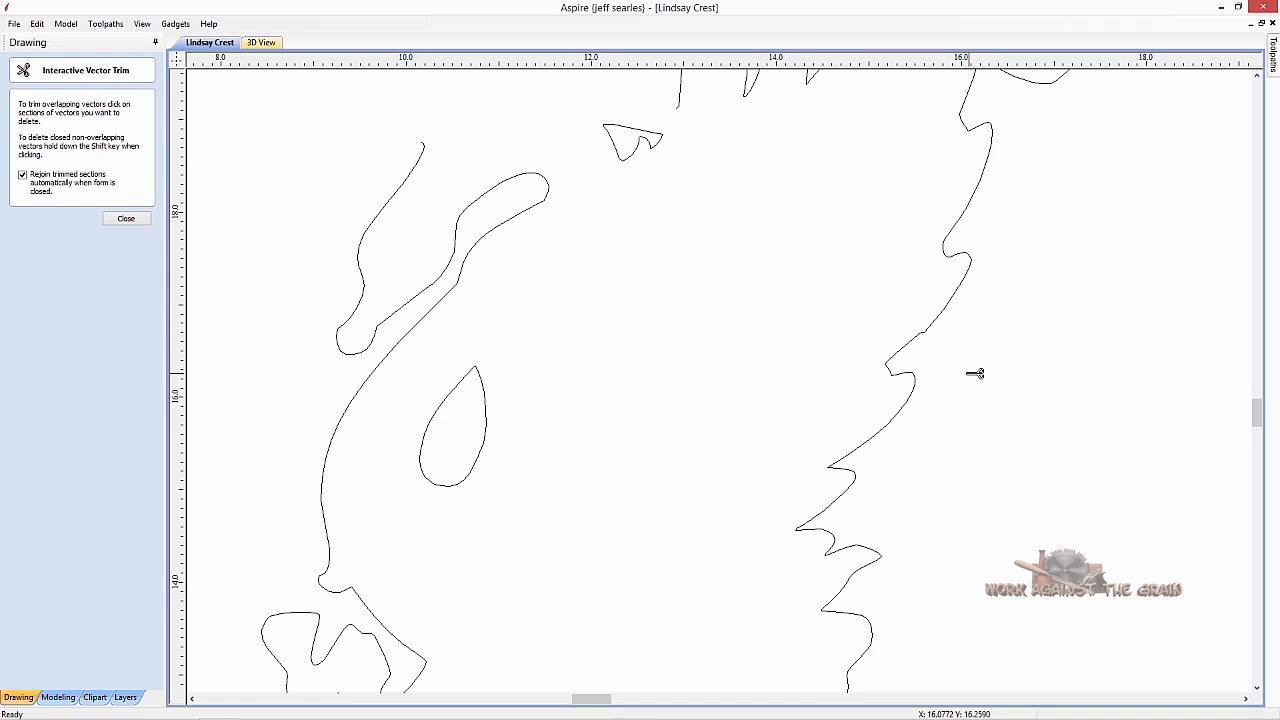
left_click(126, 218)
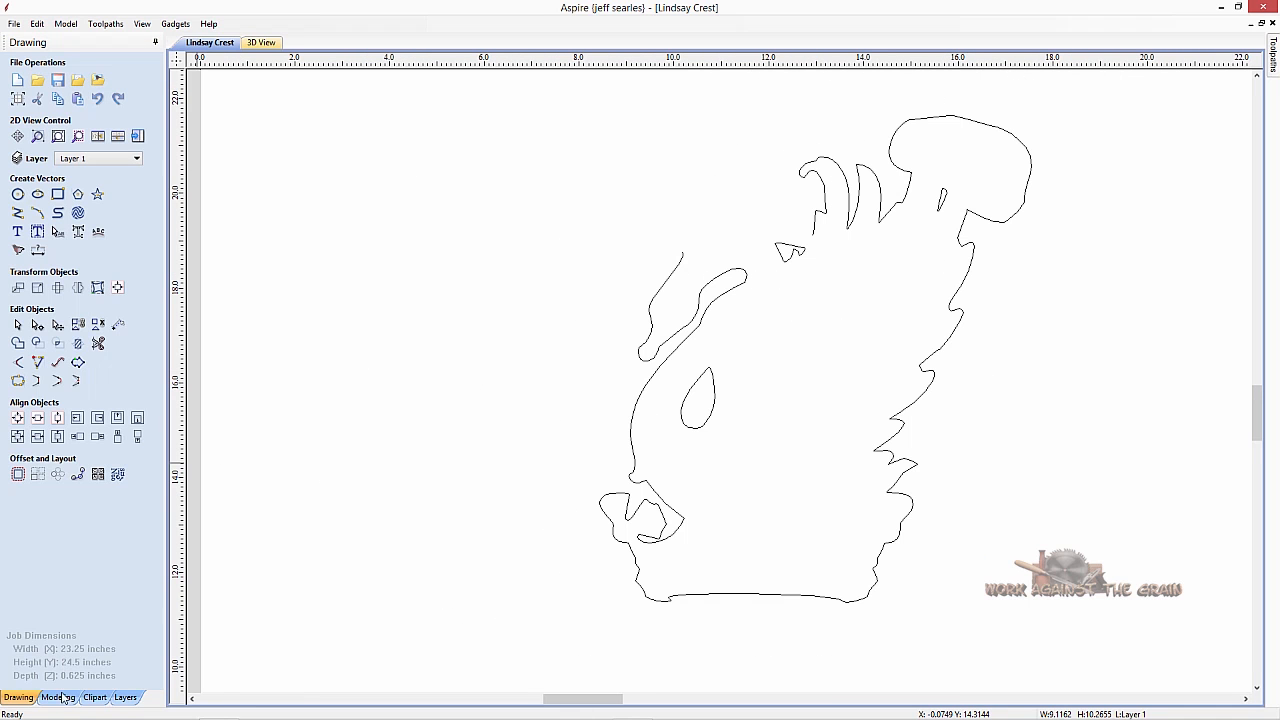
Show the shaded crest relief via Modeling, then return to the drawing tools.
left_click(57, 697)
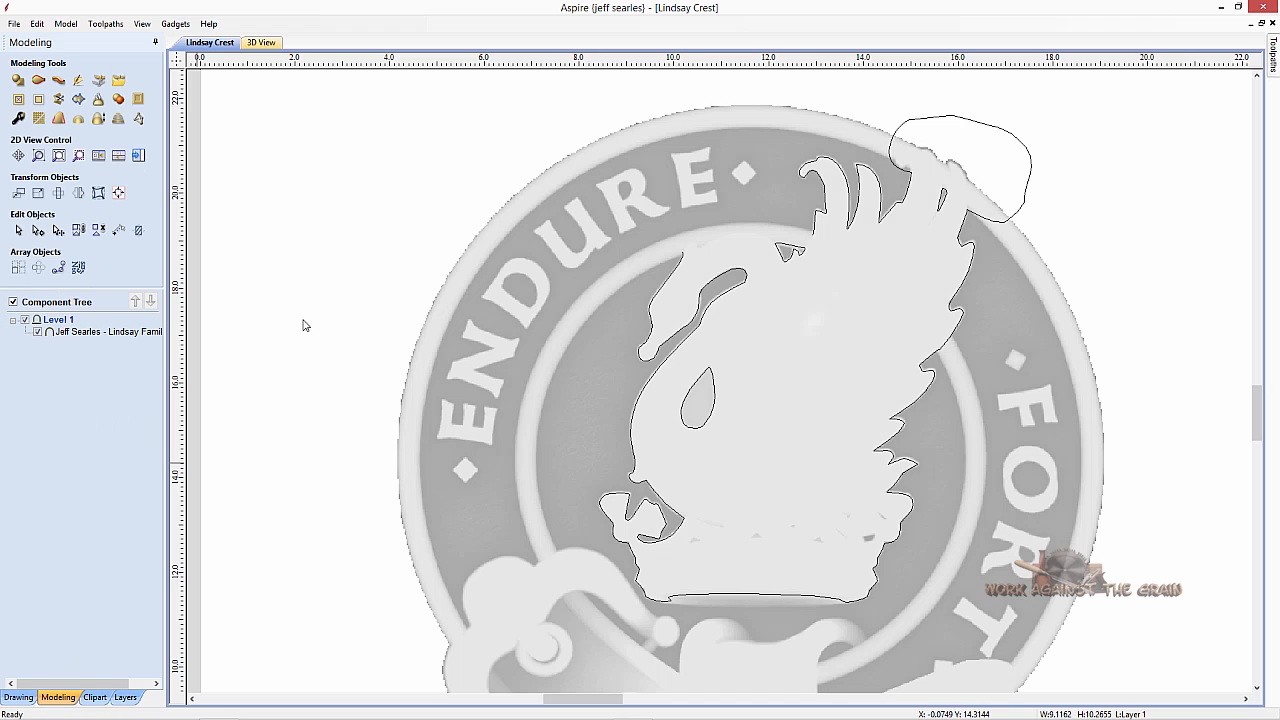
mouse_move(675, 268)
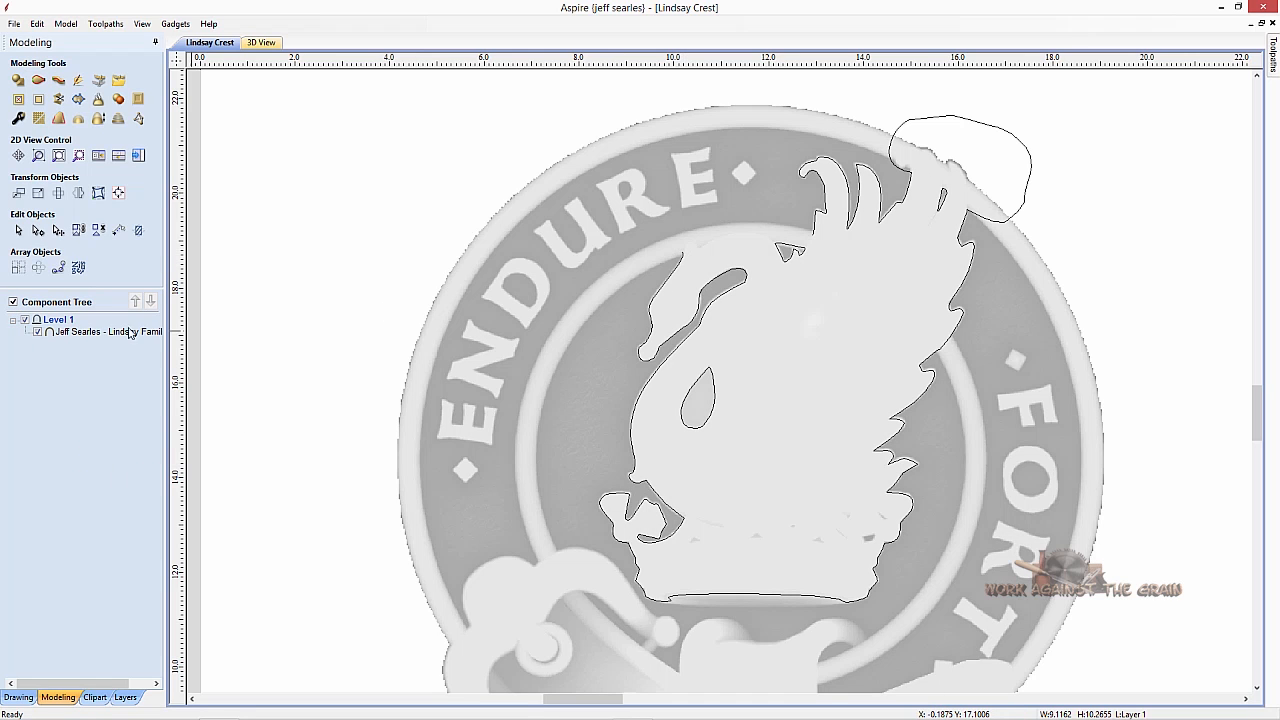
left_click(17, 697)
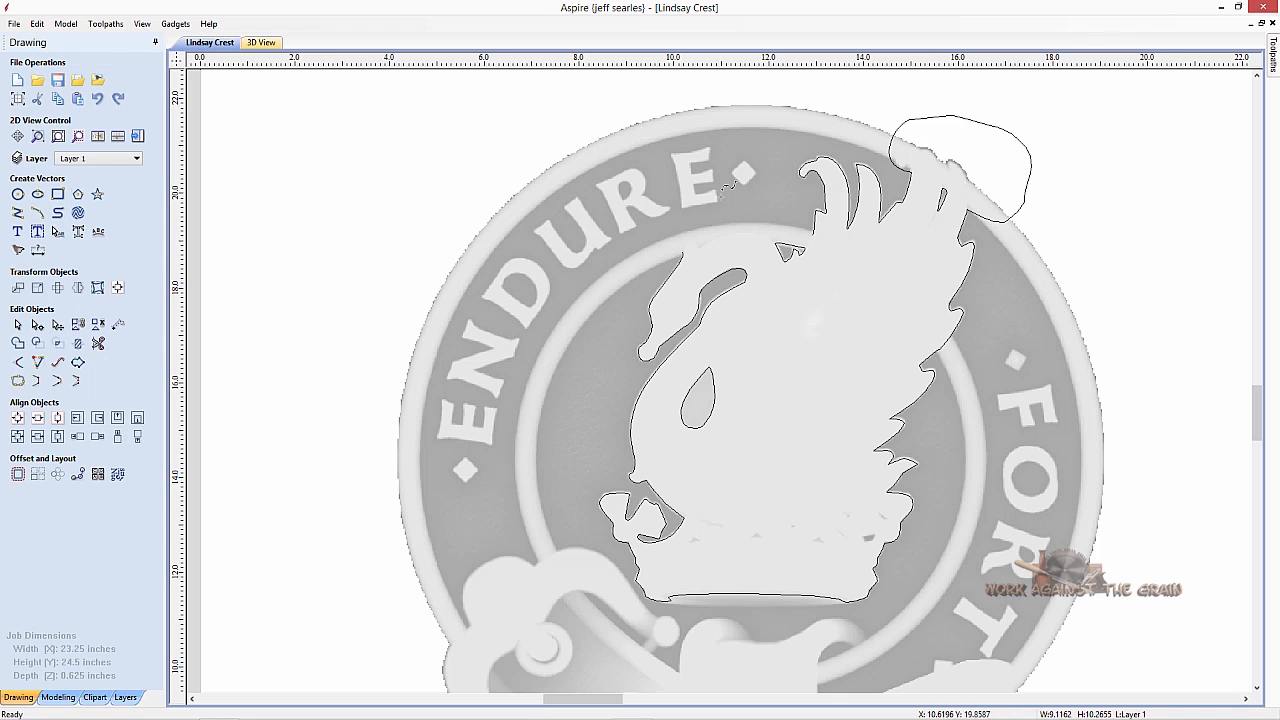
mouse_move(682, 250)
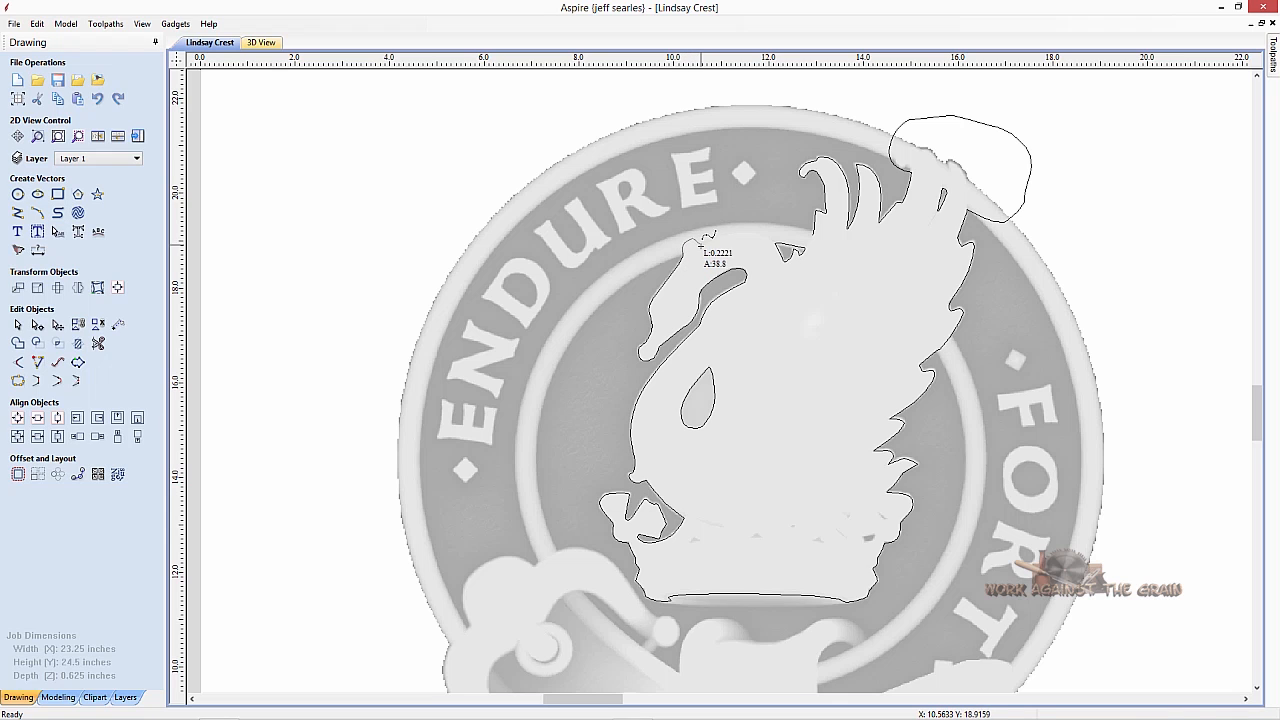
mouse_move(725, 234)
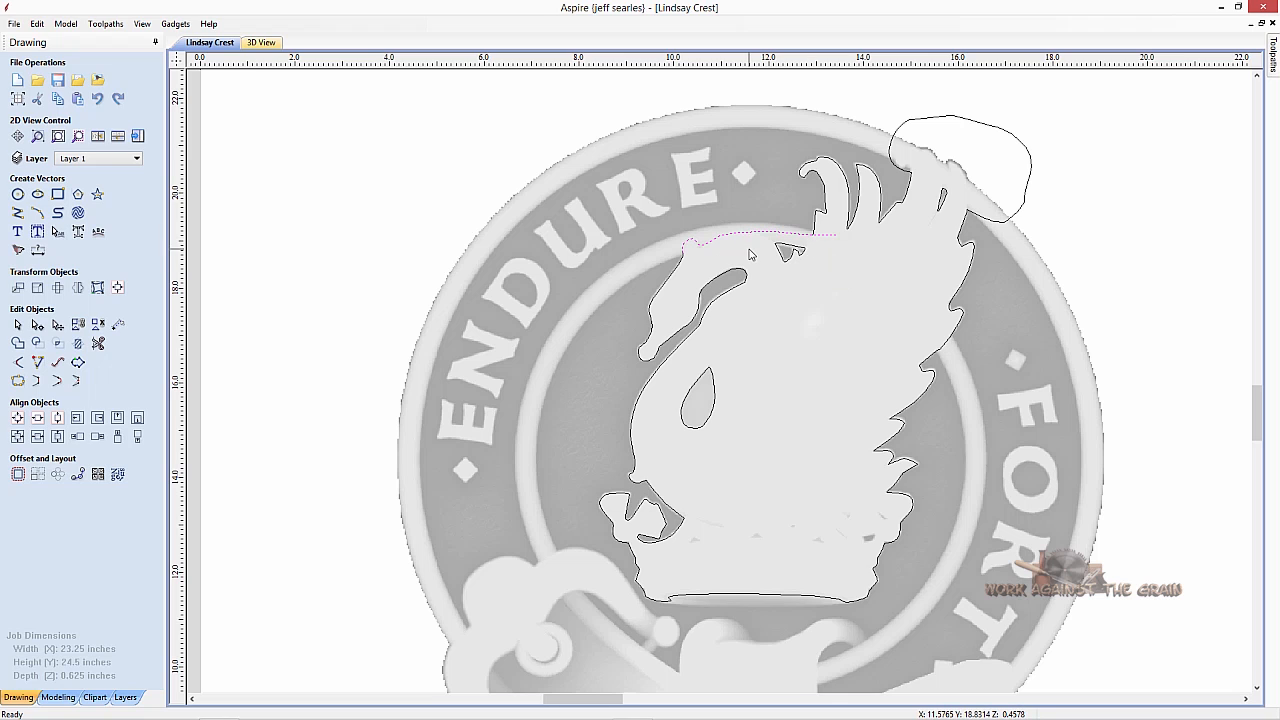
mouse_move(685, 285)
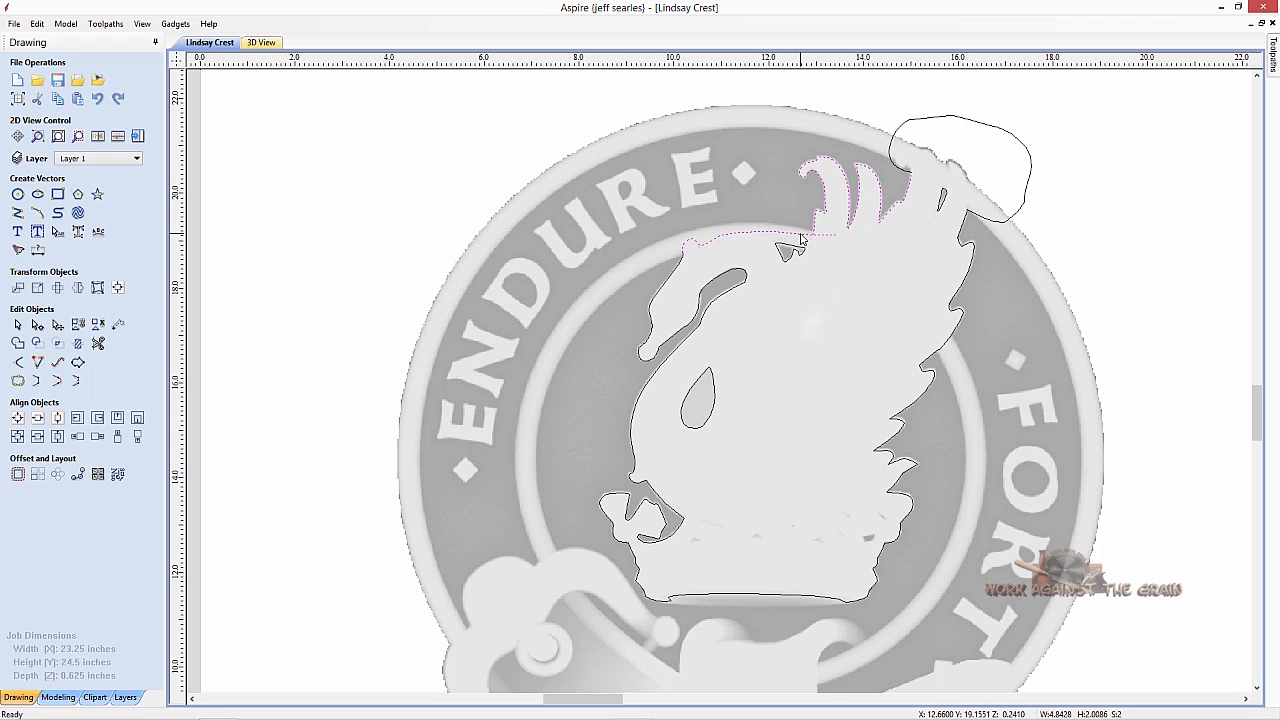
Join the top-of-head line and feather outline with Move End Points.
right_click(790, 245)
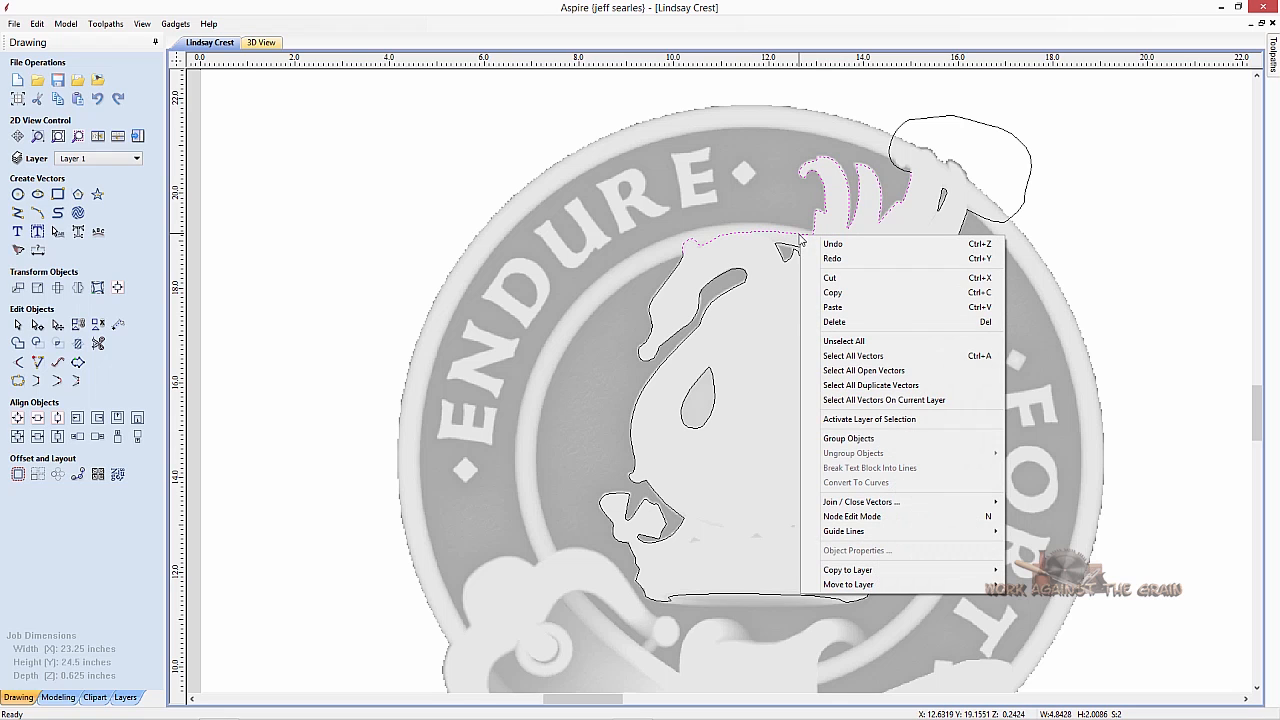
mouse_move(970, 497)
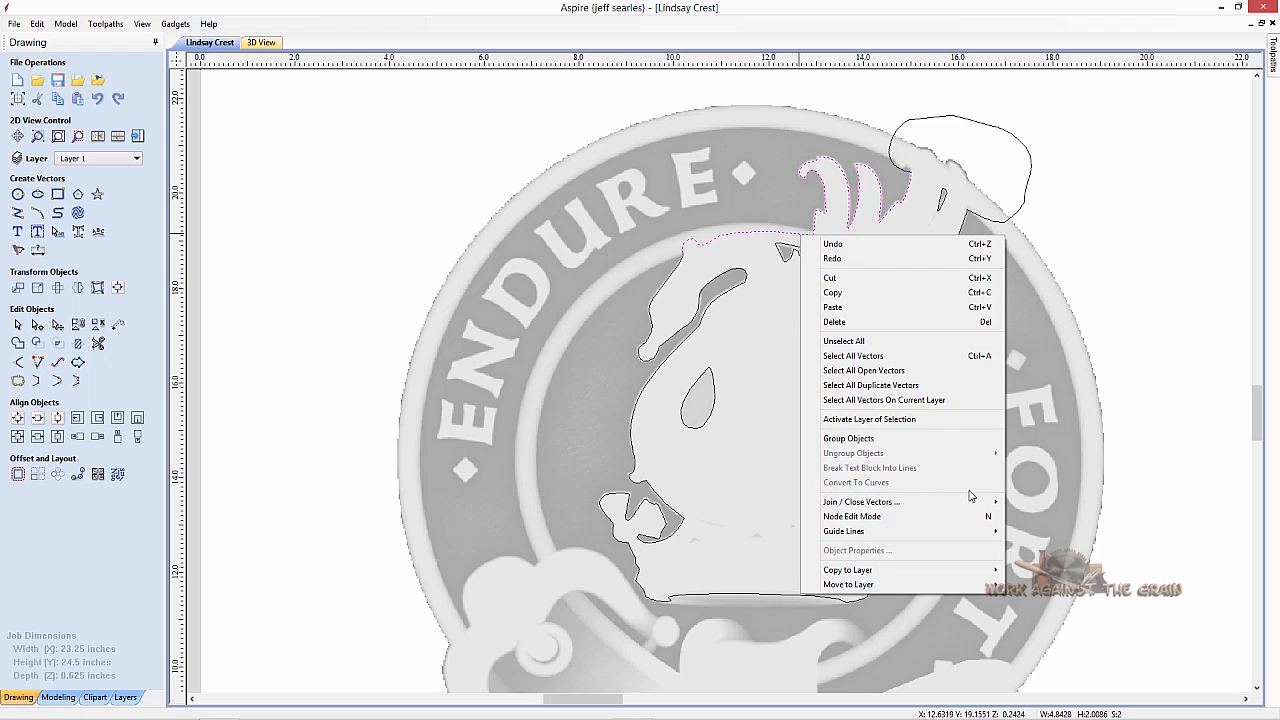
mouse_move(860, 501)
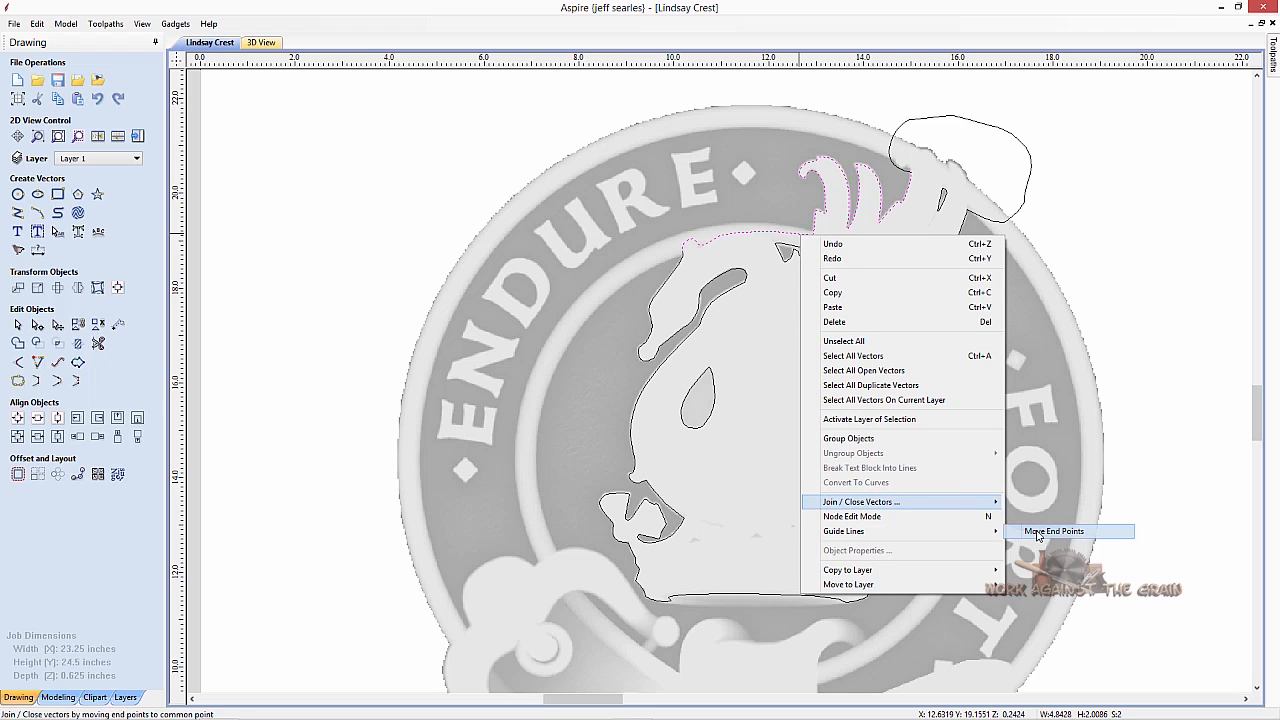
left_click(1053, 531)
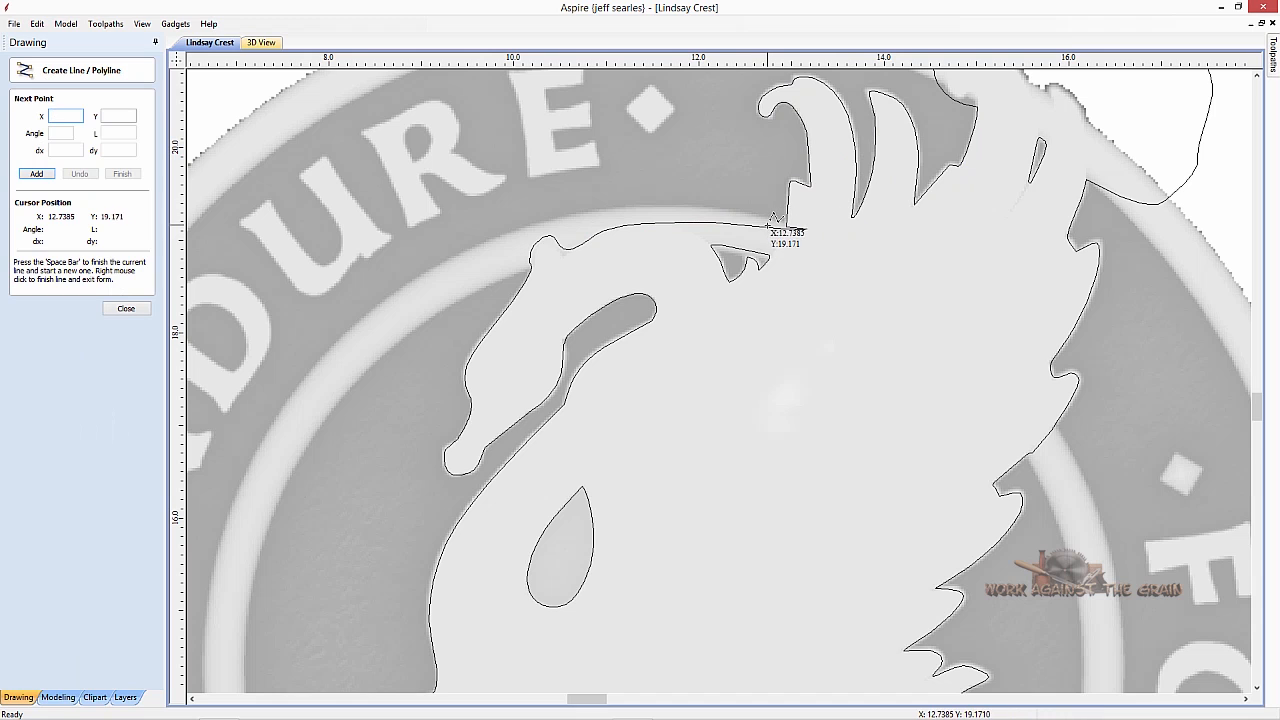
mouse_move(785, 222)
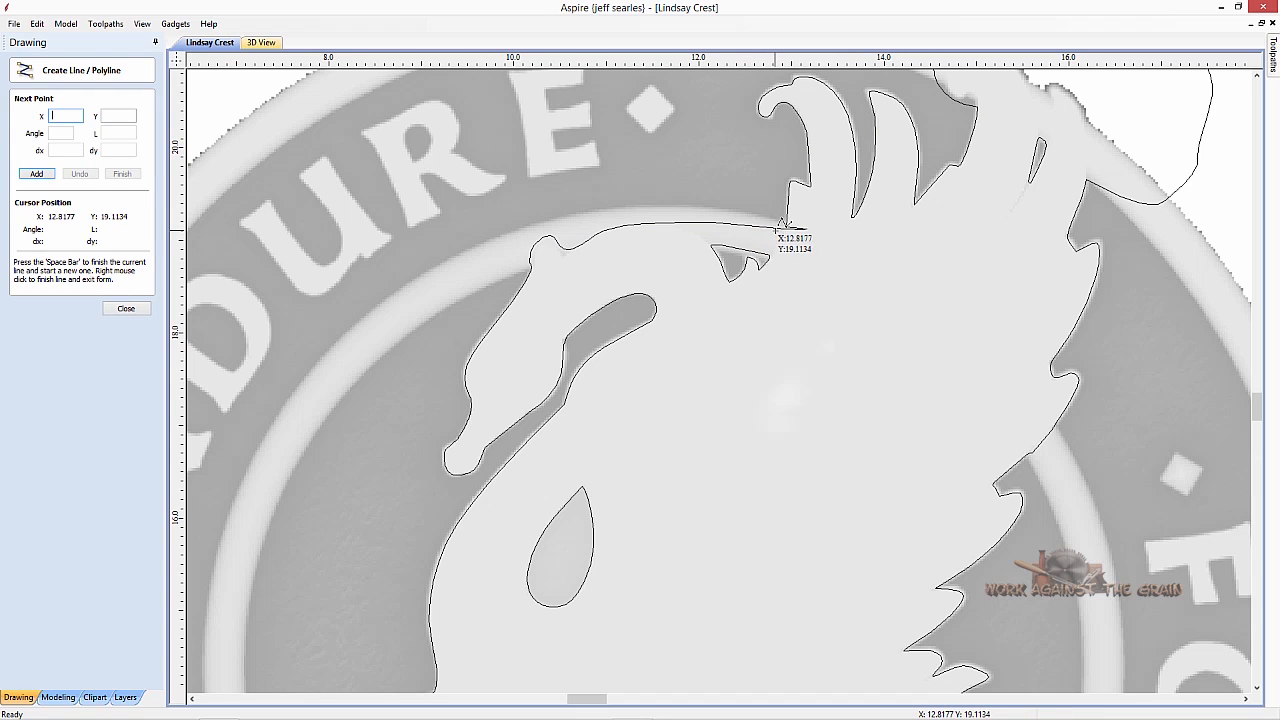
mouse_move(795, 217)
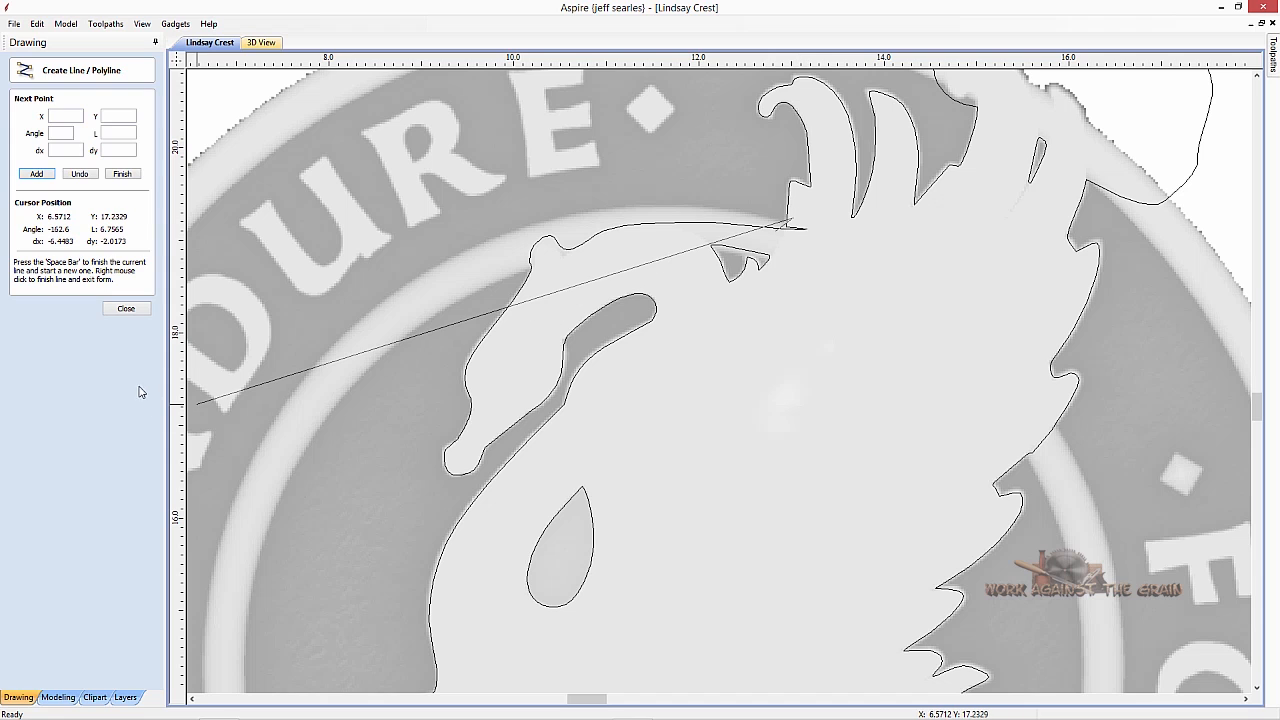
Finish the short line crossing the head-to-feather junction.
left_click(125, 308)
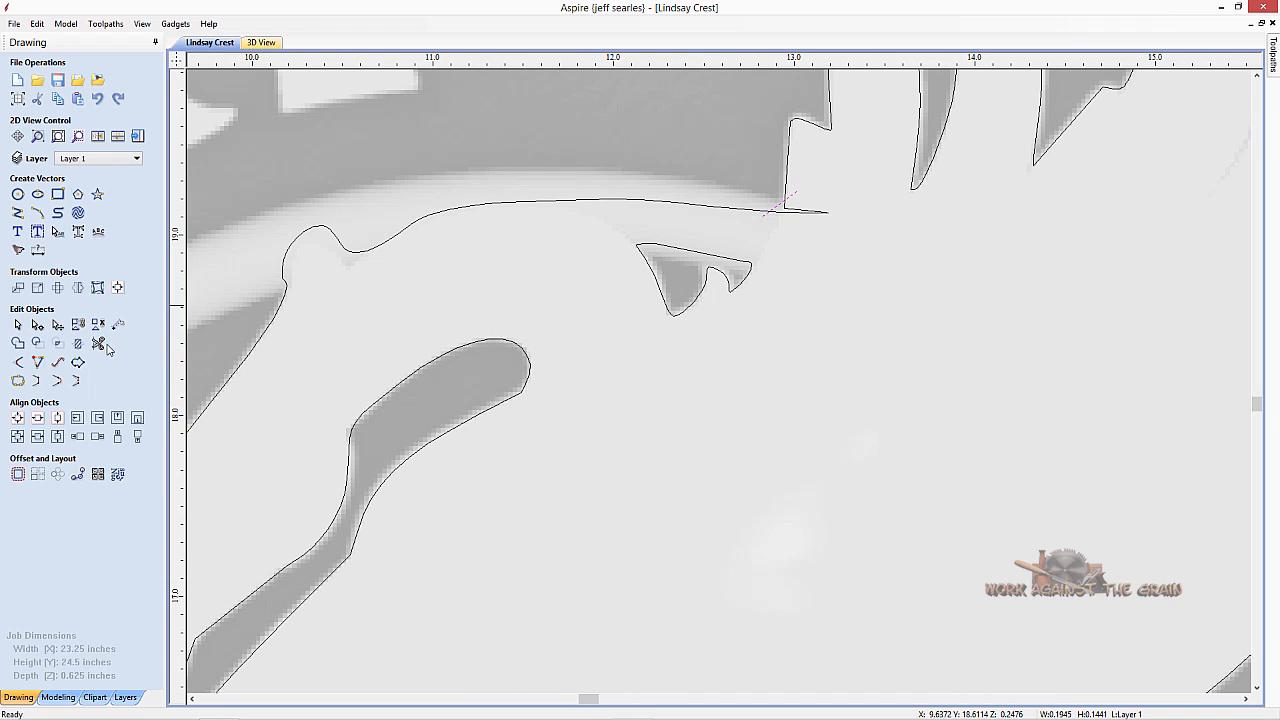
Trim the overlapping ends at the head-to-feather junction, then hide the relief.
left_click(98, 343)
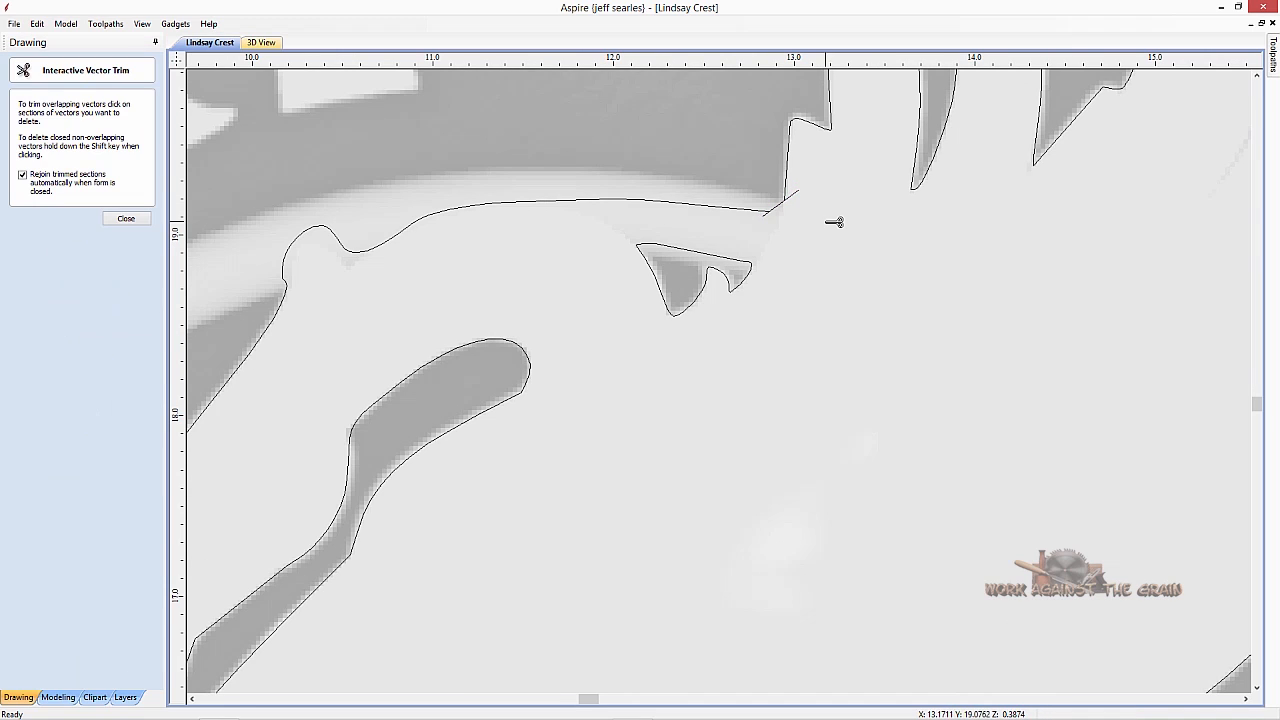
mouse_move(803, 198)
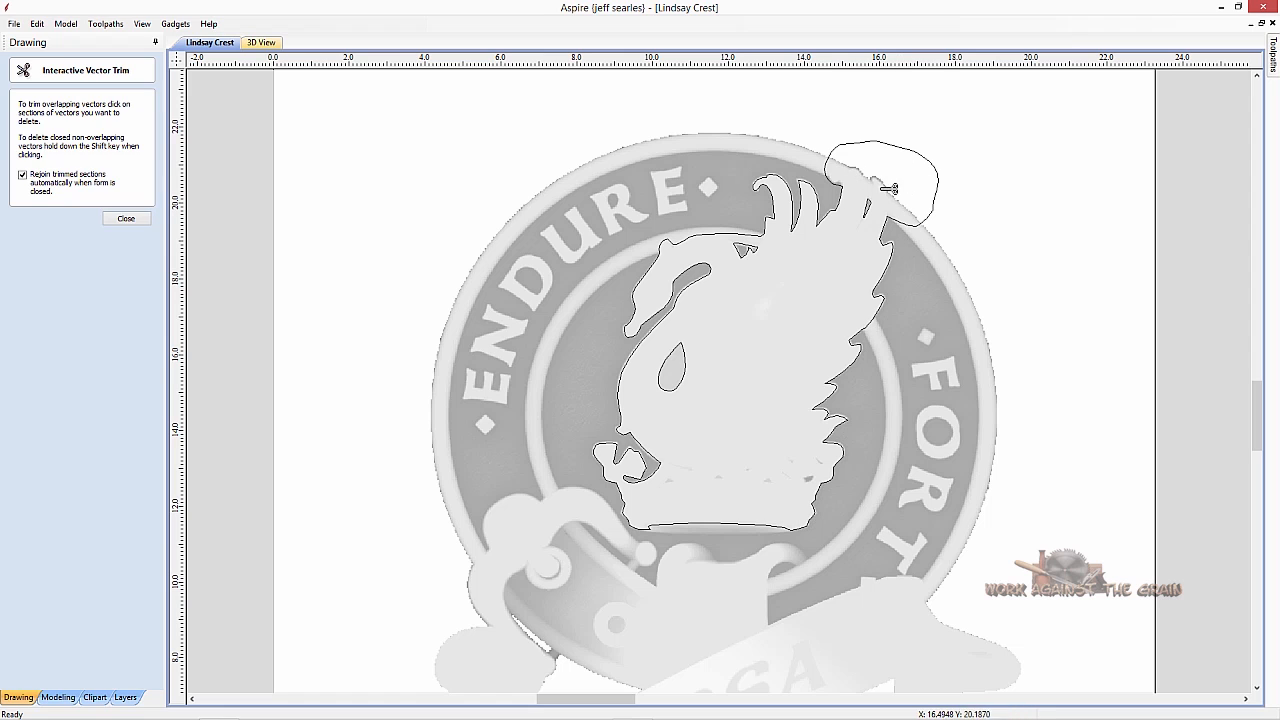
mouse_move(908, 165)
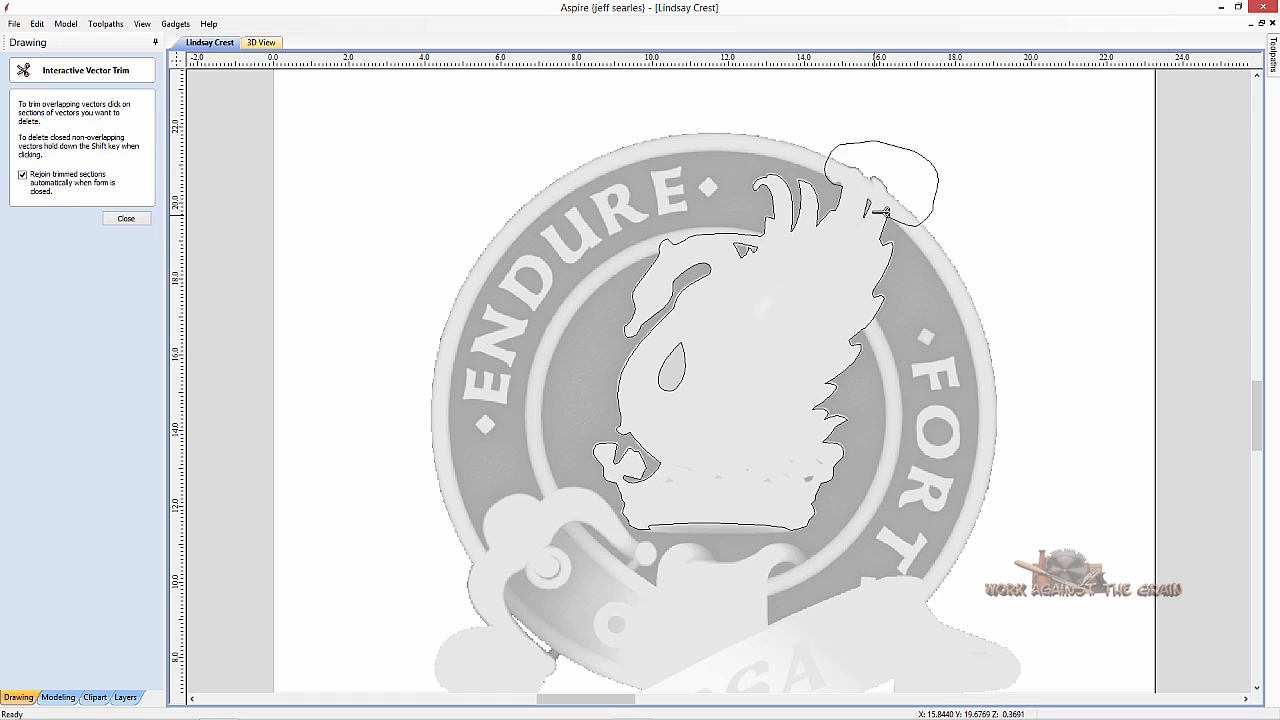
mouse_move(878, 210)
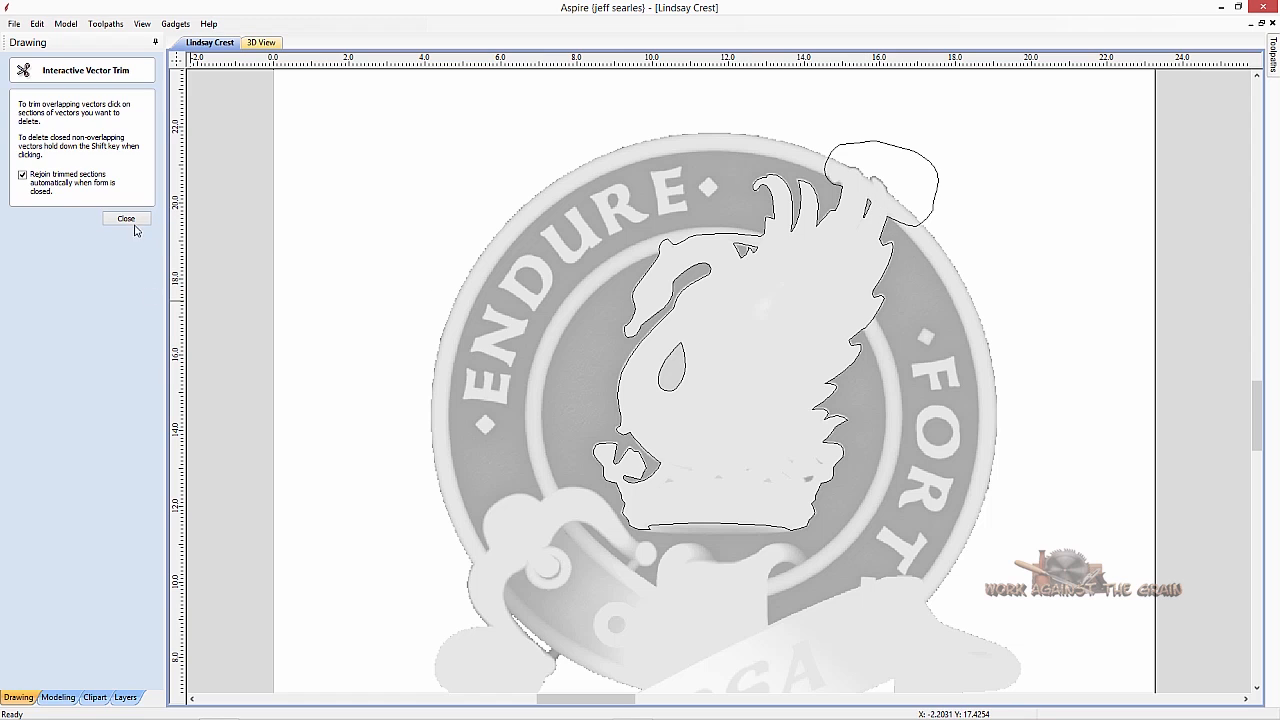
left_click(126, 218)
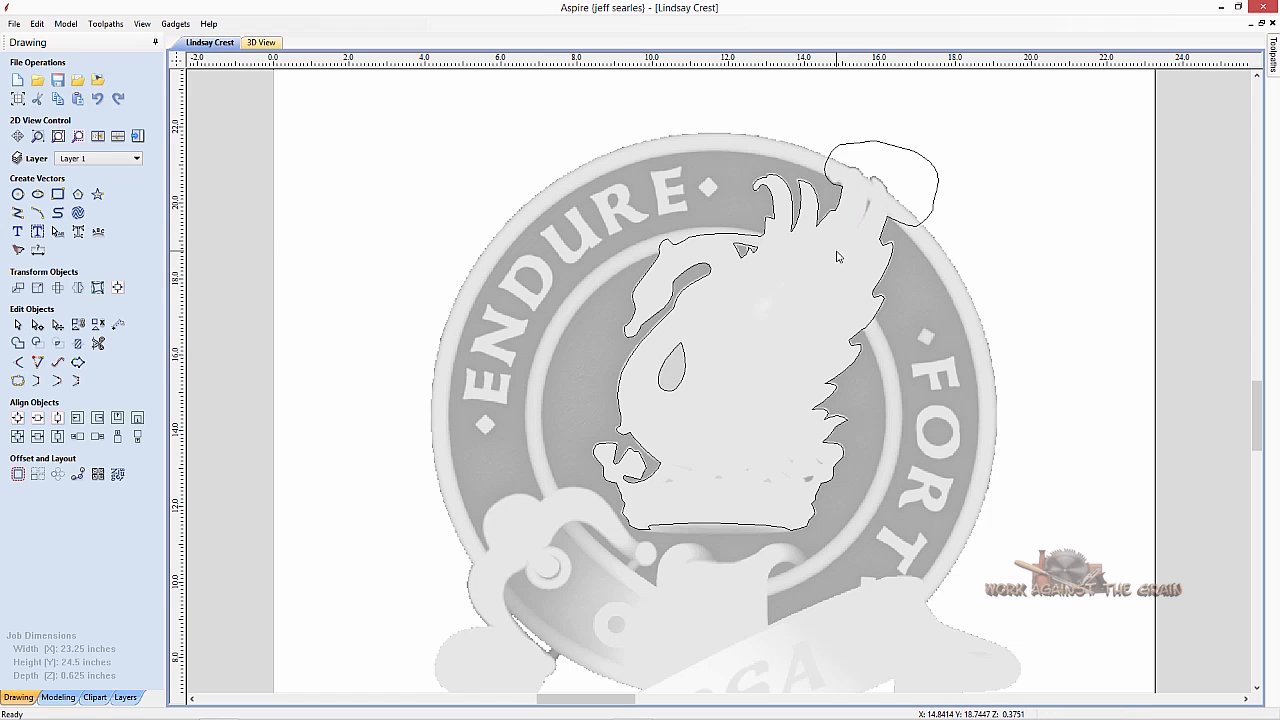
mouse_move(780, 483)
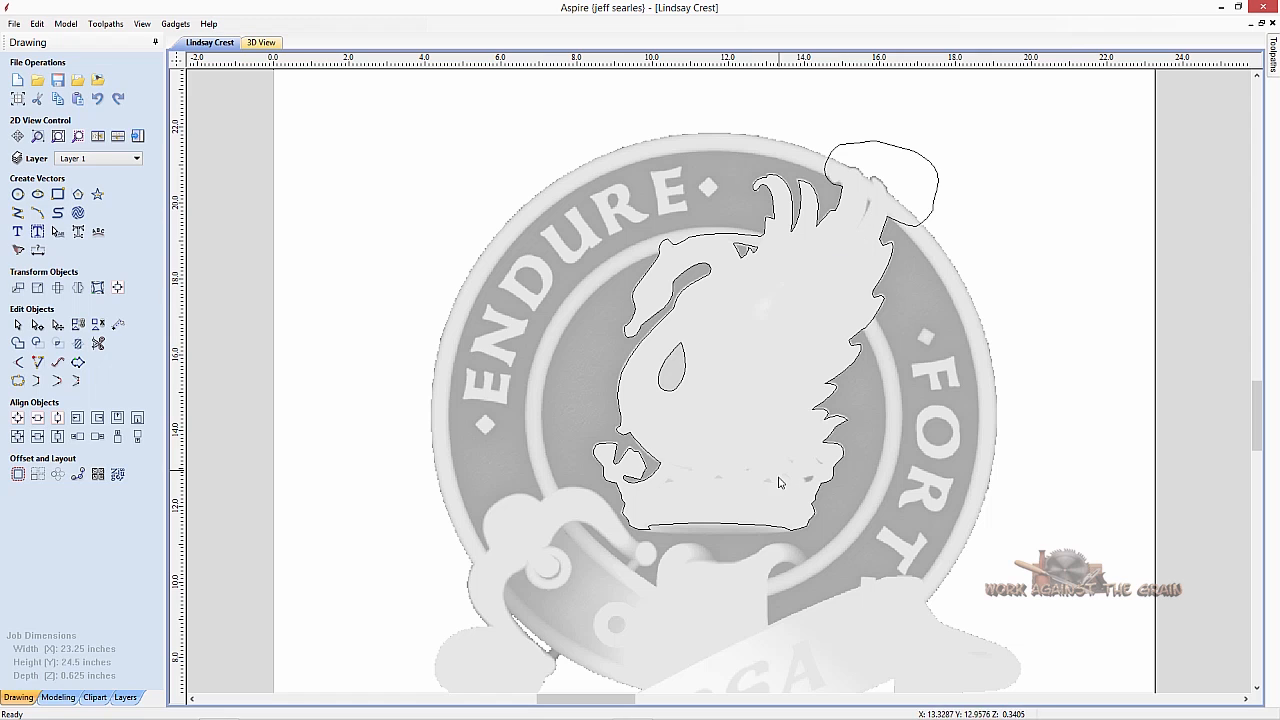
left_click(57, 697)
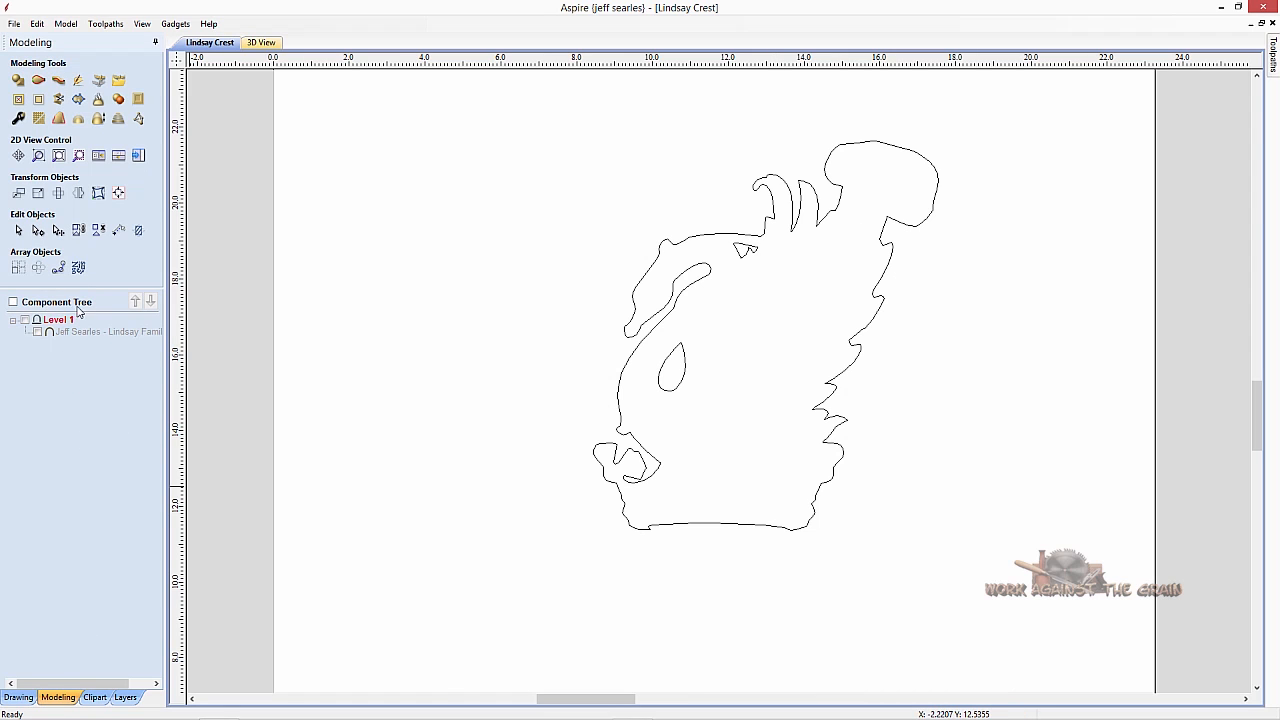
mouse_move(570, 391)
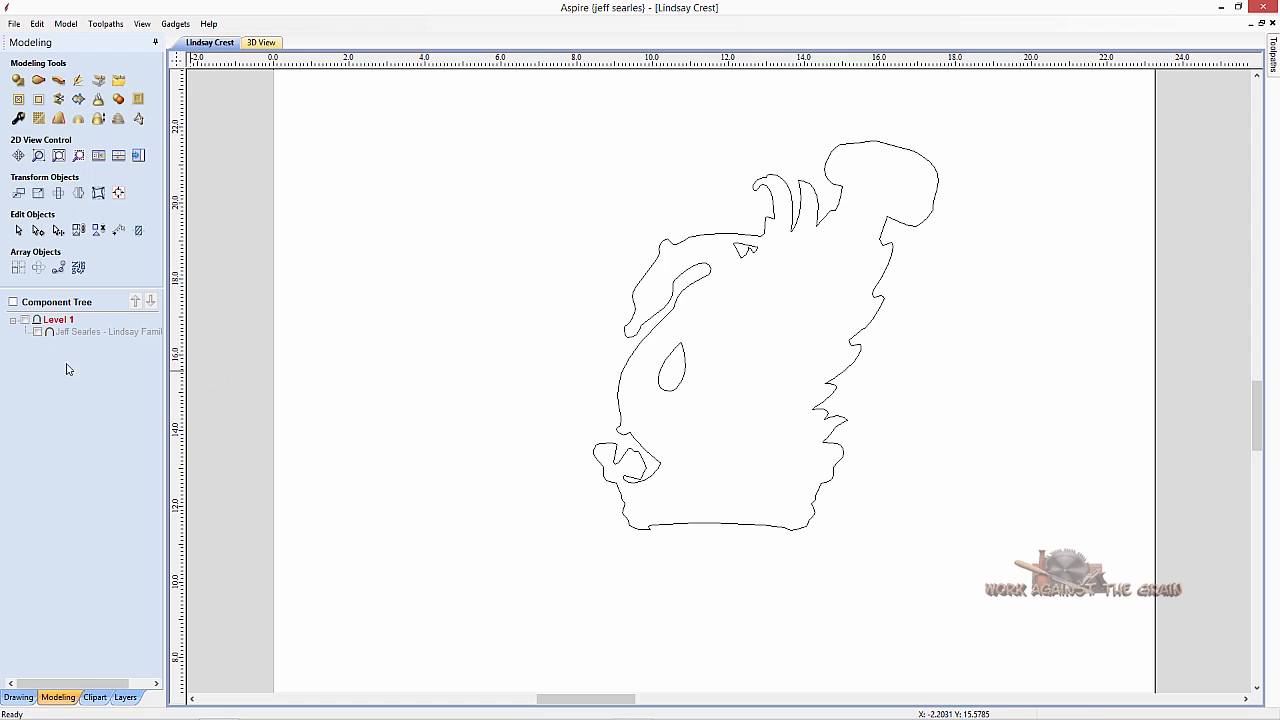
Re-enable the crest relief component in the Component Tree.
left_click(13, 301)
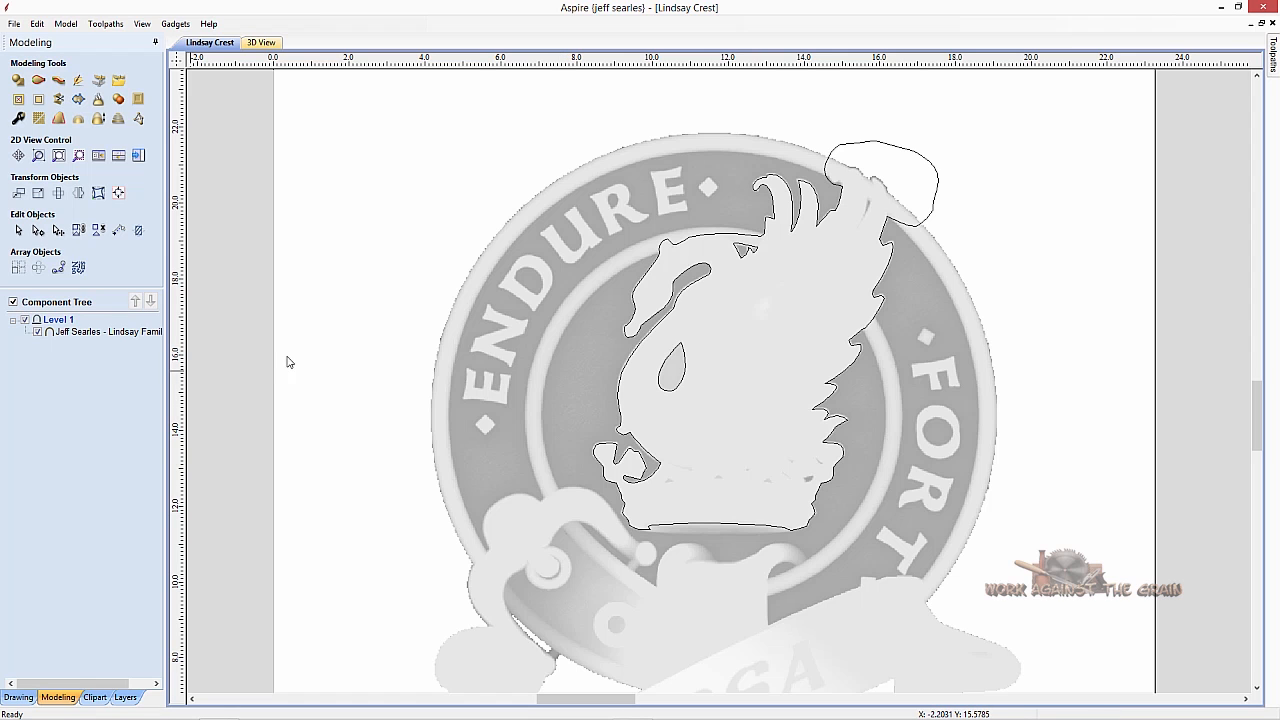
mouse_move(1240, 438)
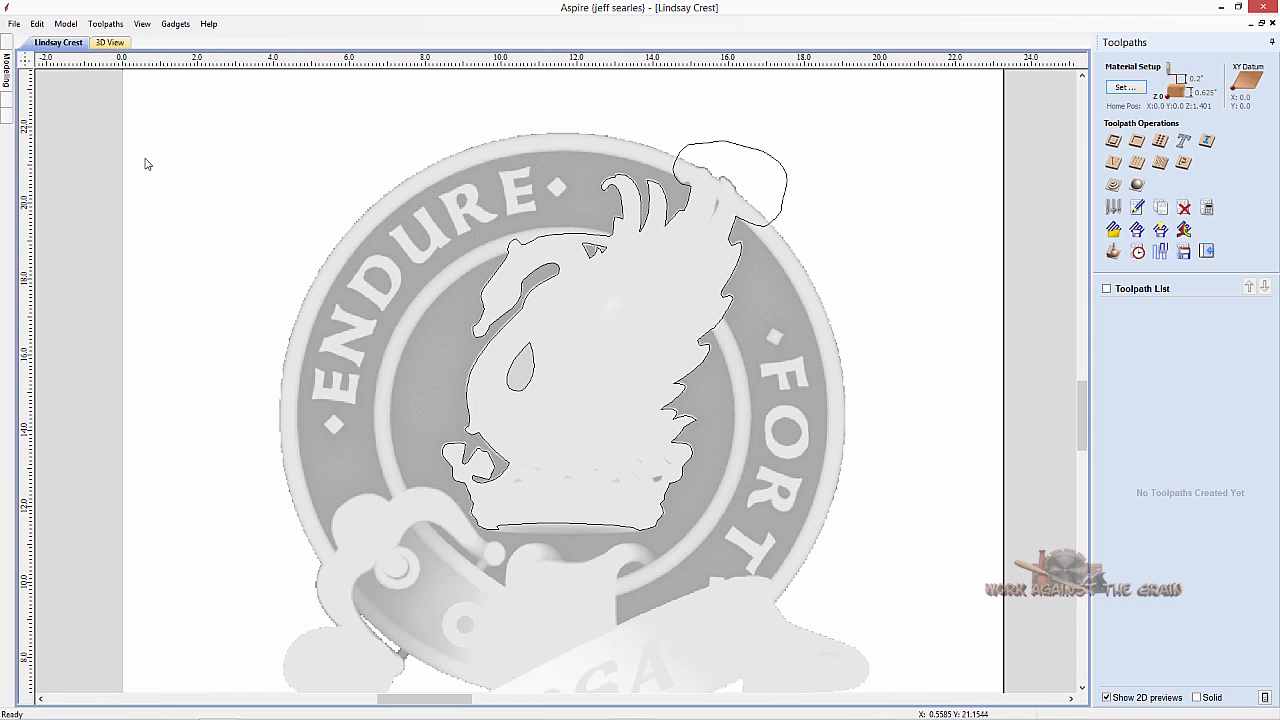
mouse_move(1197, 274)
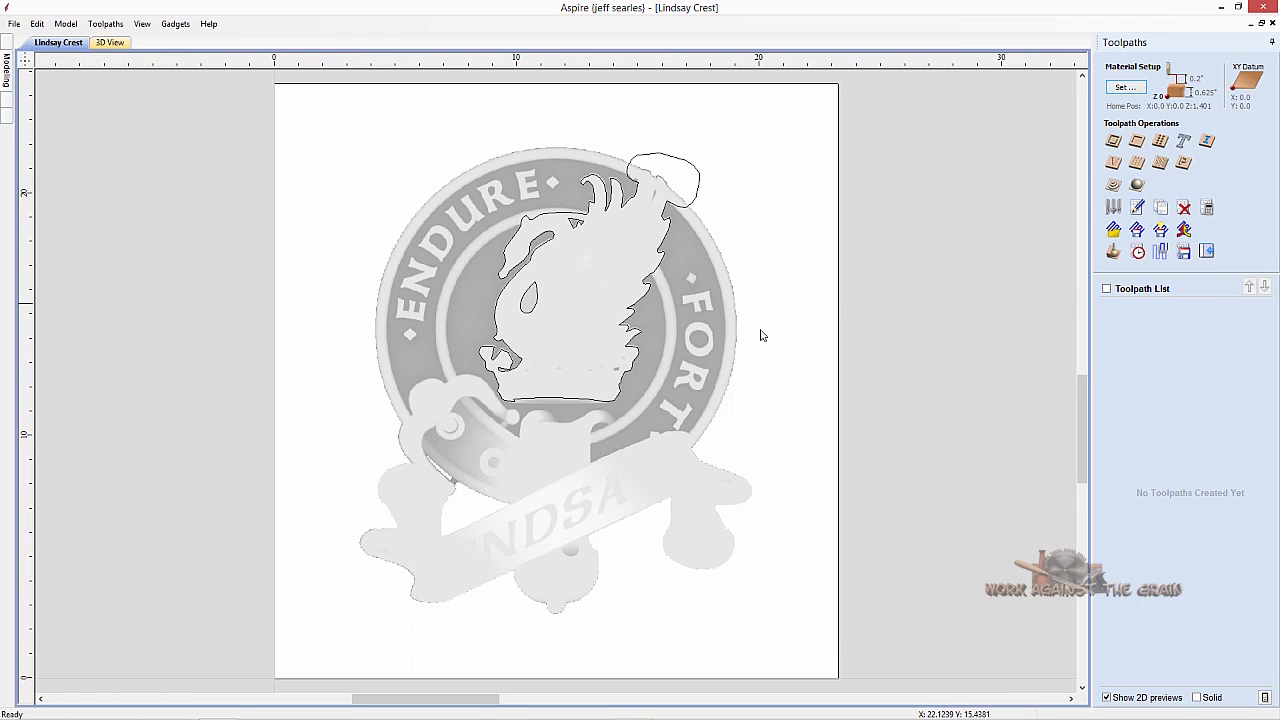
mouse_move(665, 291)
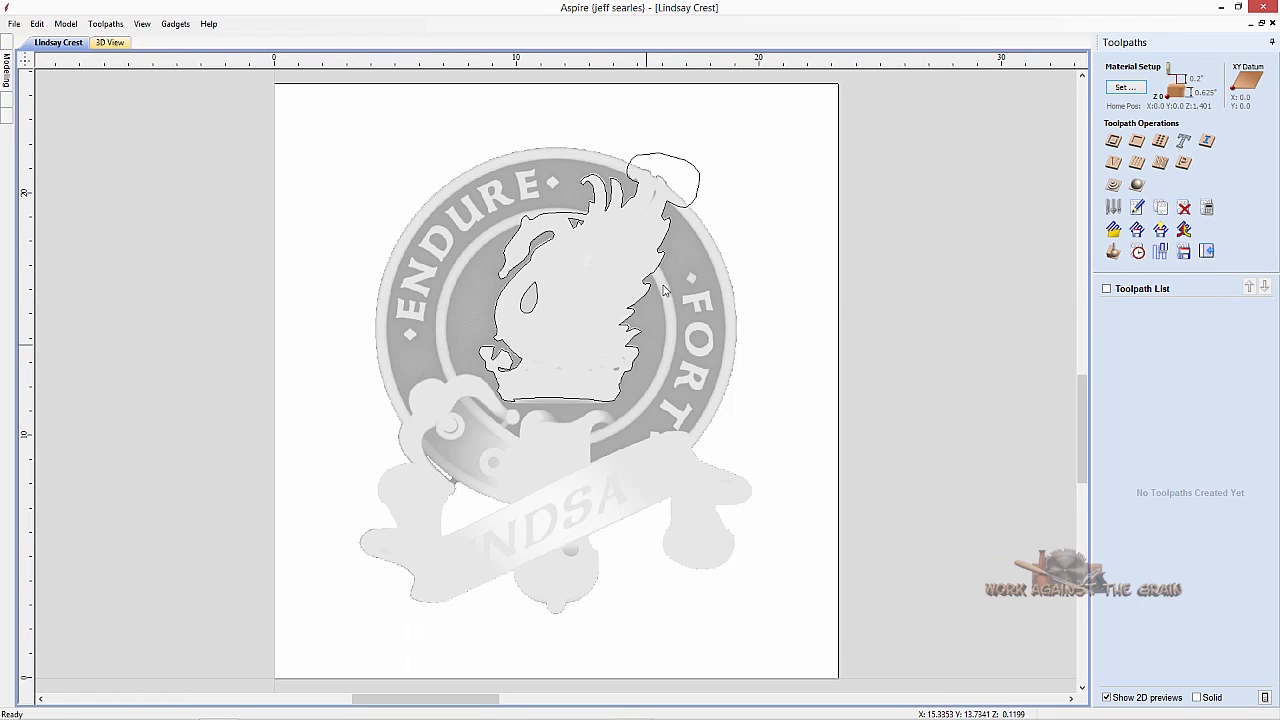
mouse_move(668, 500)
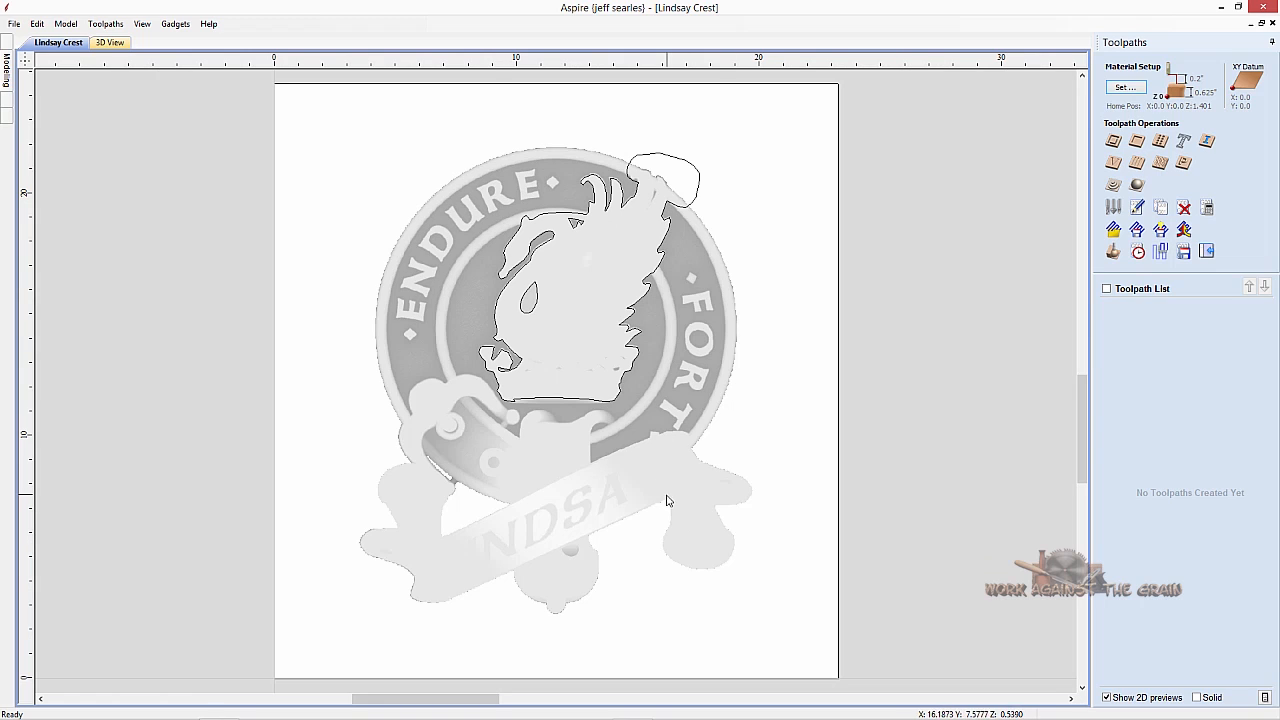
mouse_move(611, 271)
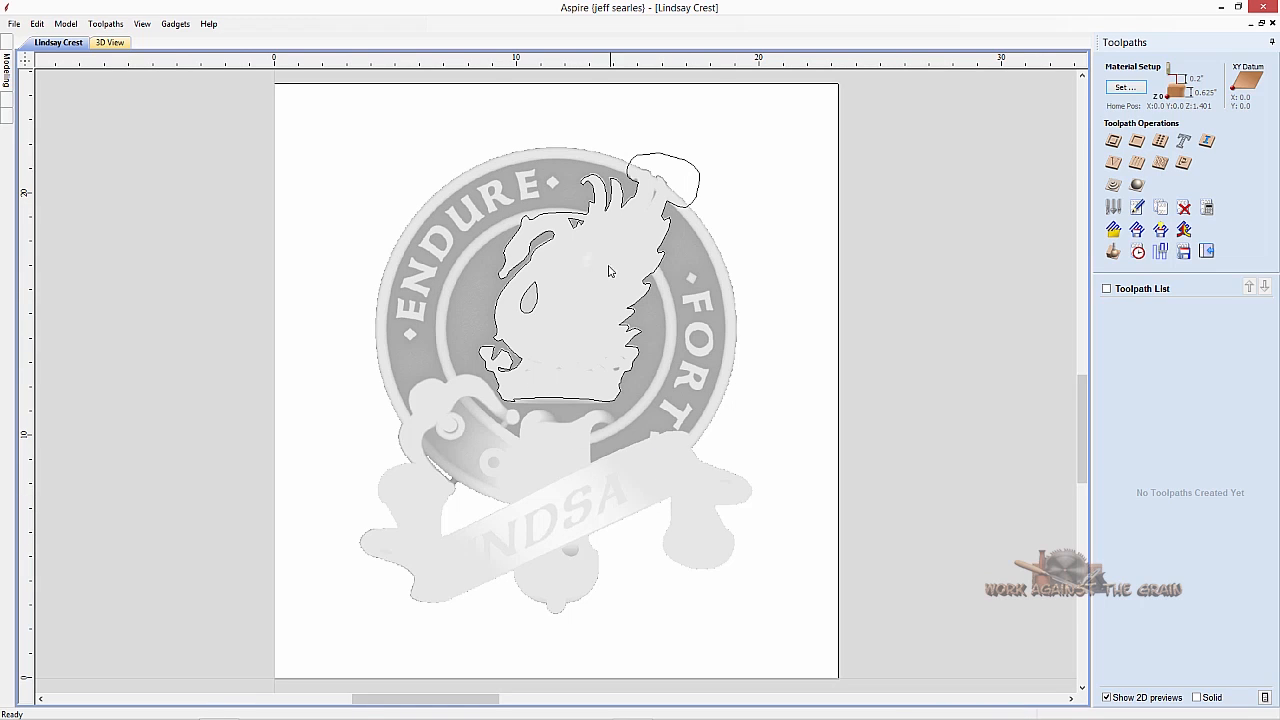
mouse_move(553, 387)
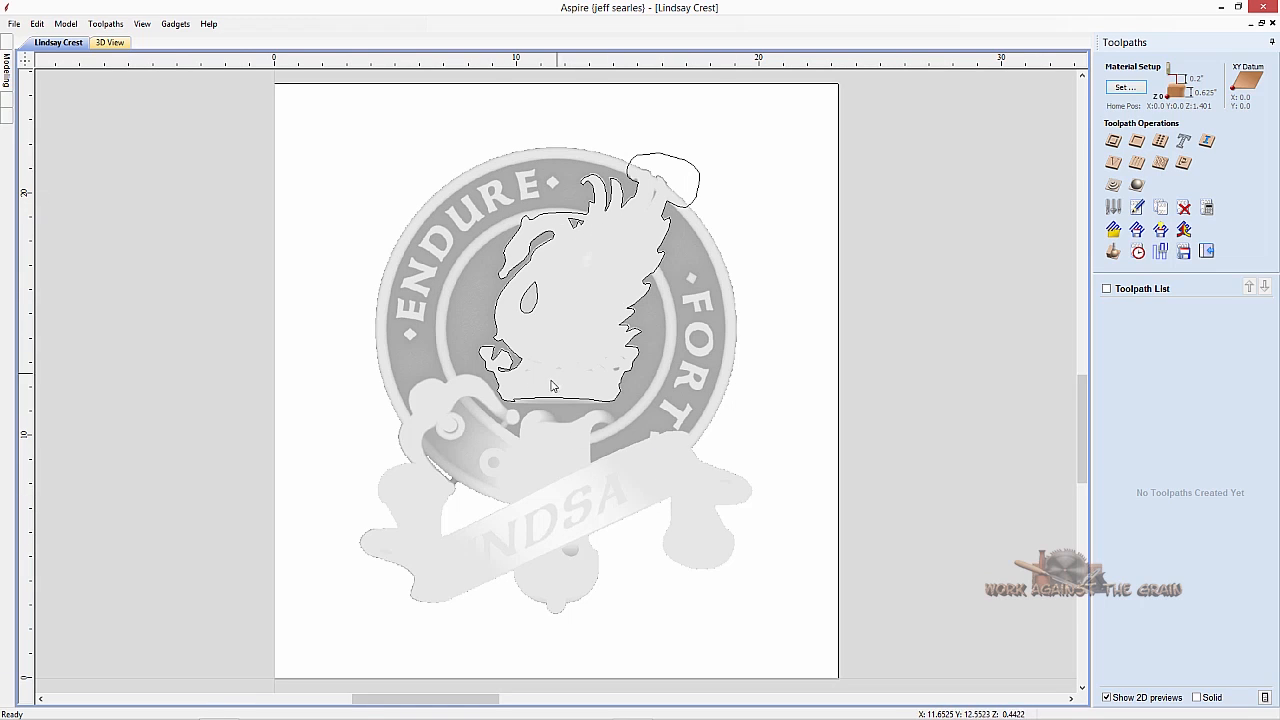
mouse_move(615, 376)
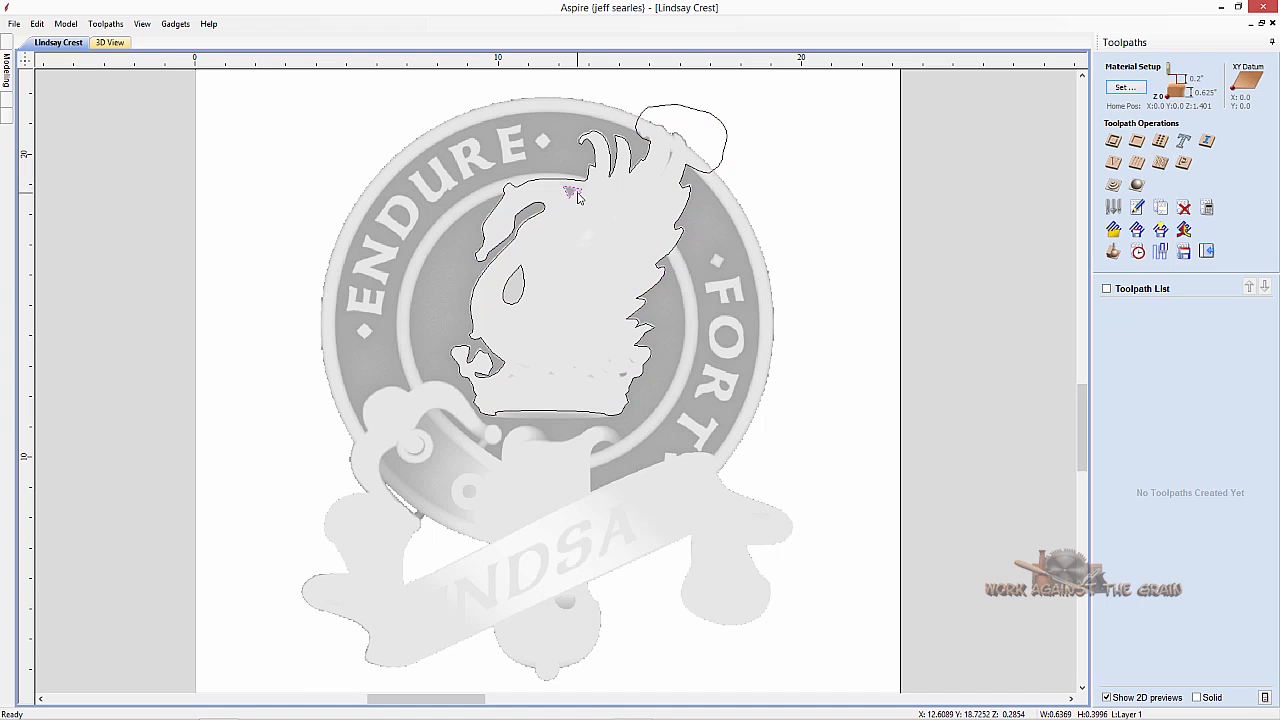
mouse_move(590, 204)
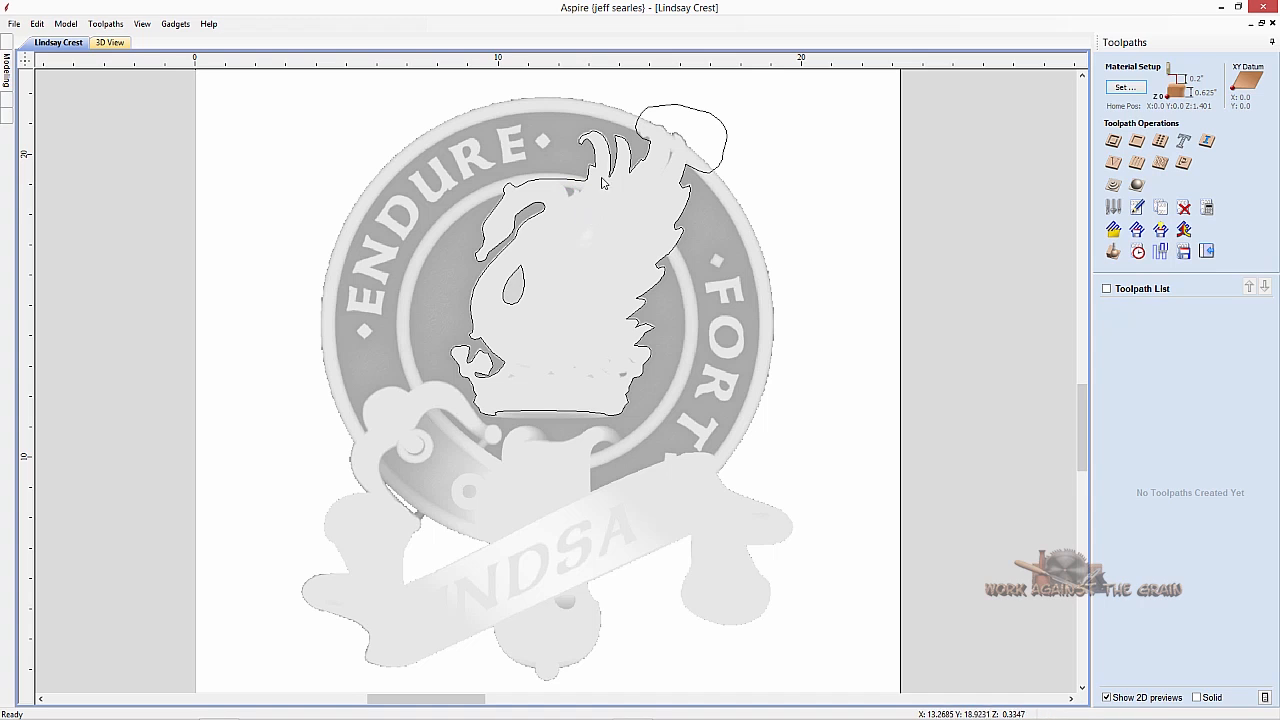
left_click(600, 165)
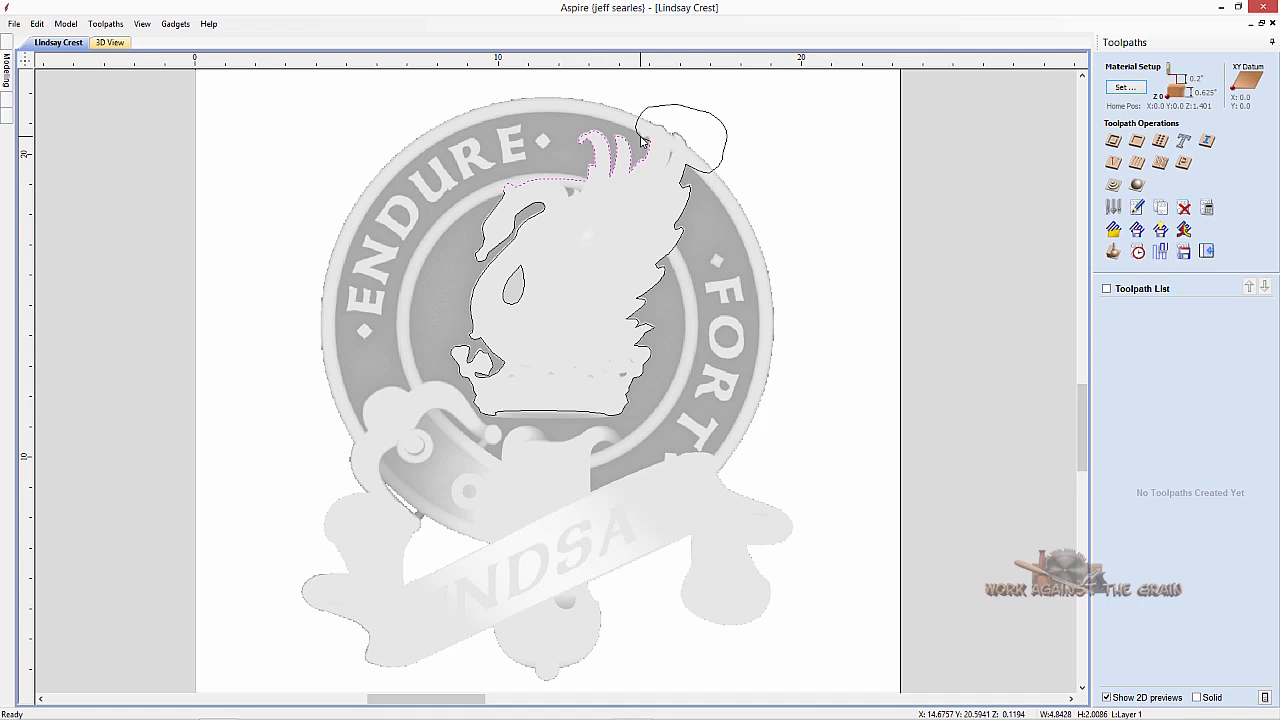
Close the selected bird-head outline vectors with straight line segments.
right_click(643, 145)
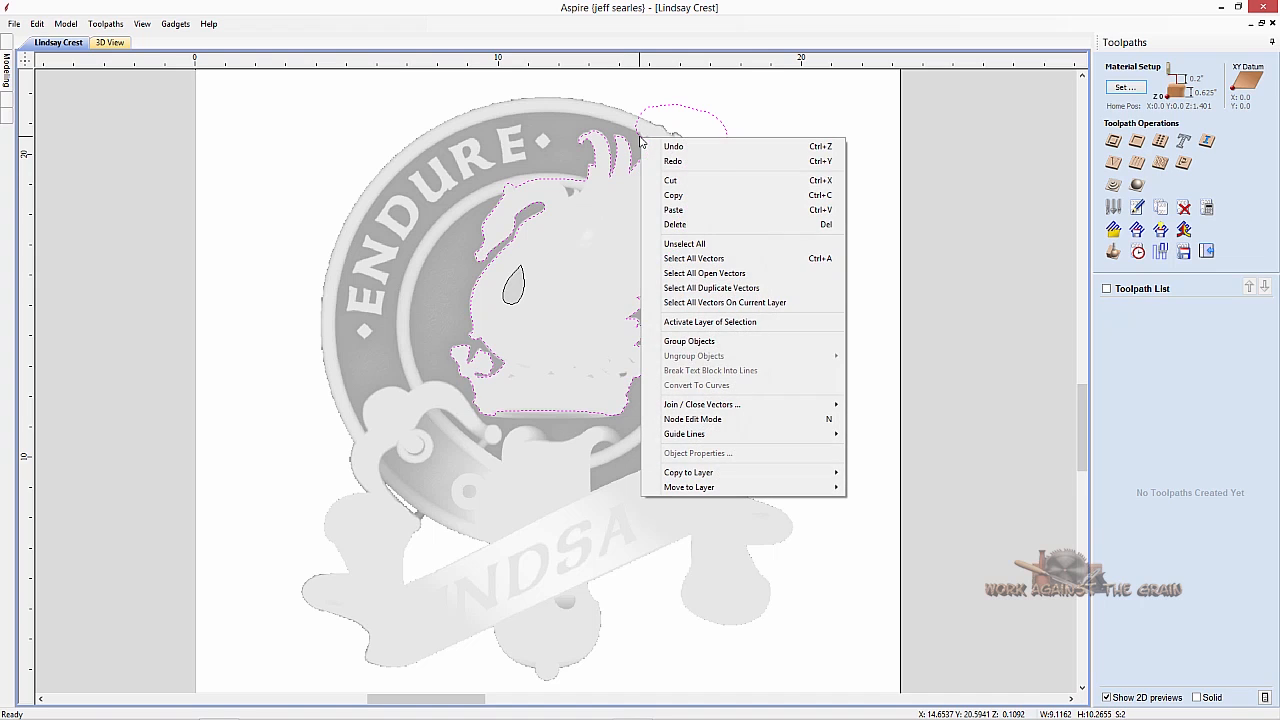
mouse_move(701, 404)
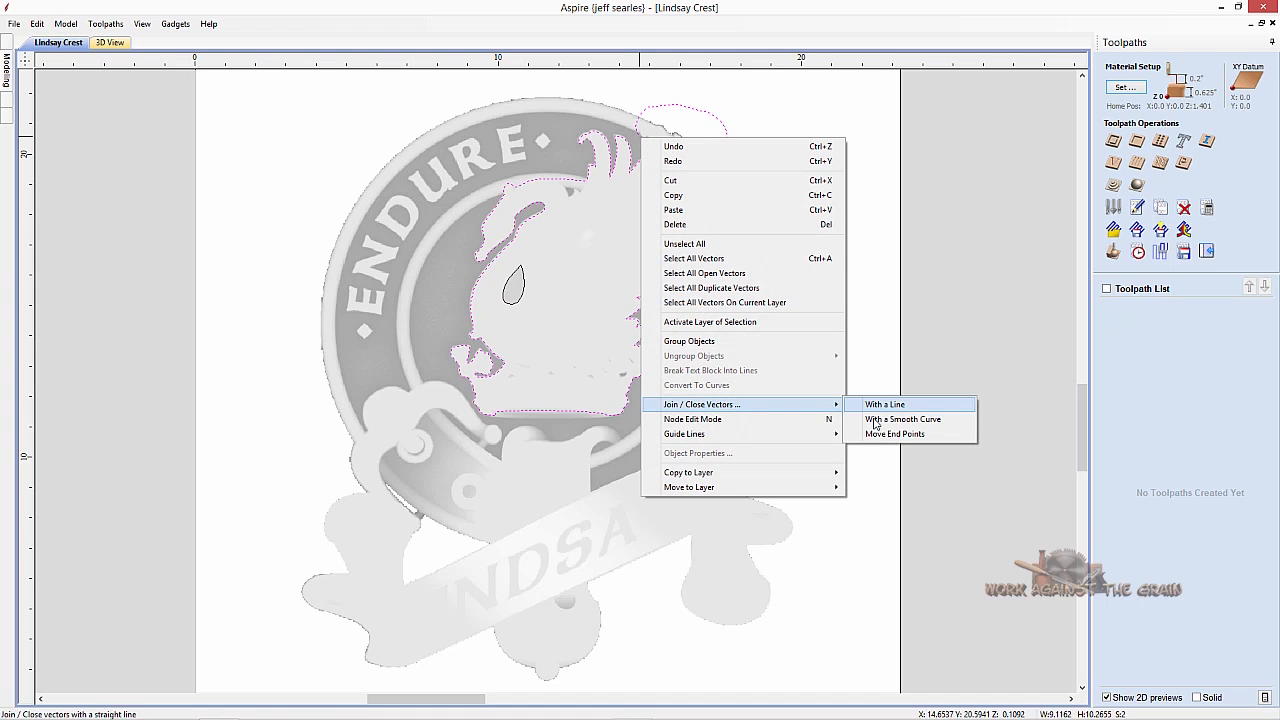
left_click(884, 404)
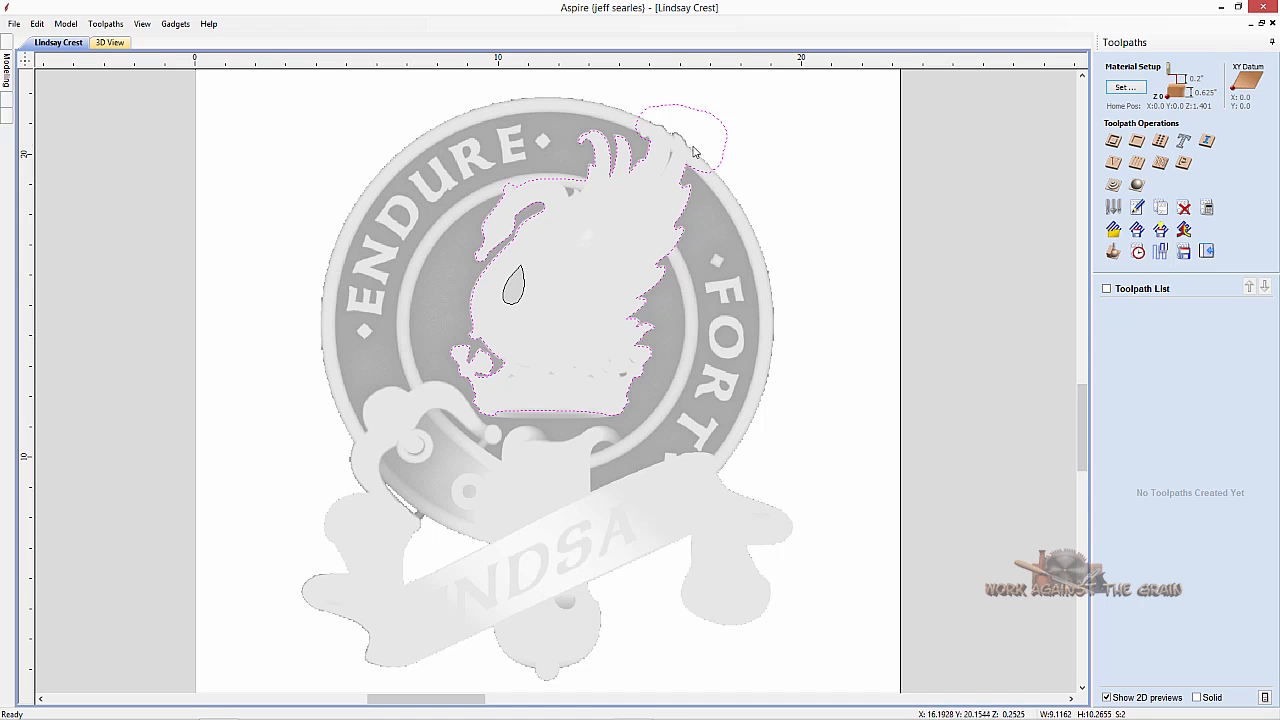
mouse_move(615, 348)
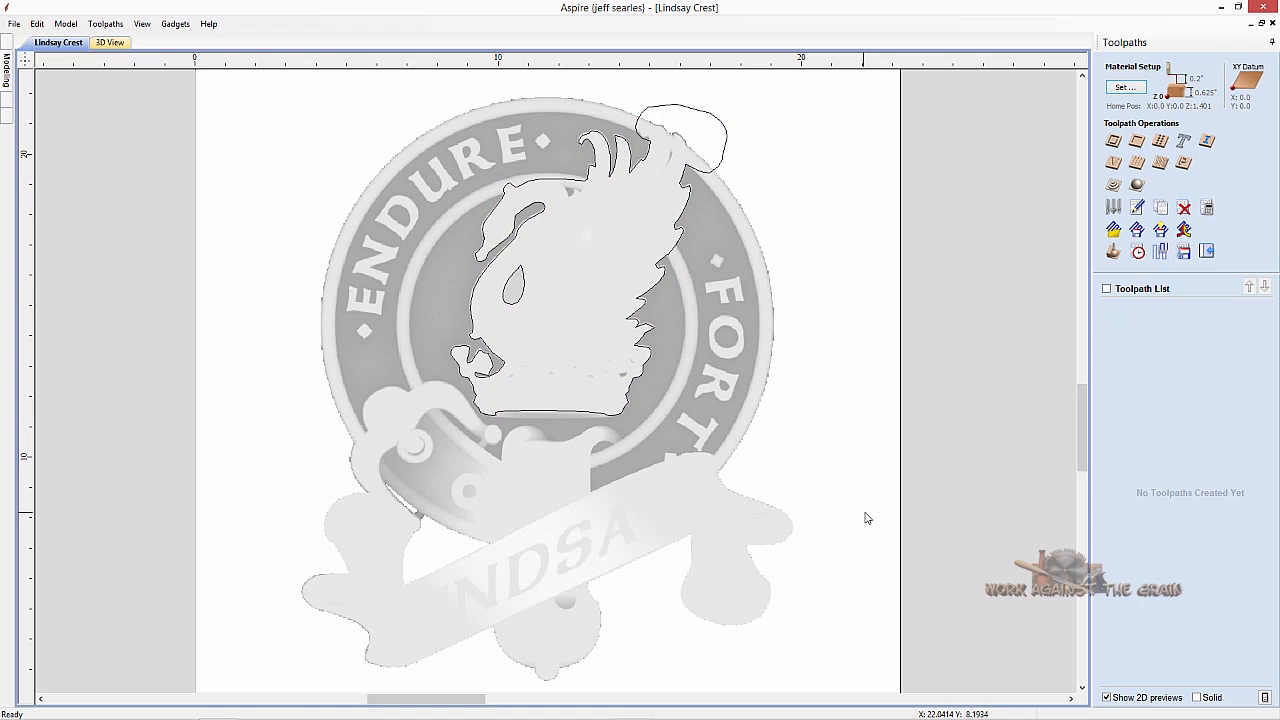
mouse_move(630, 355)
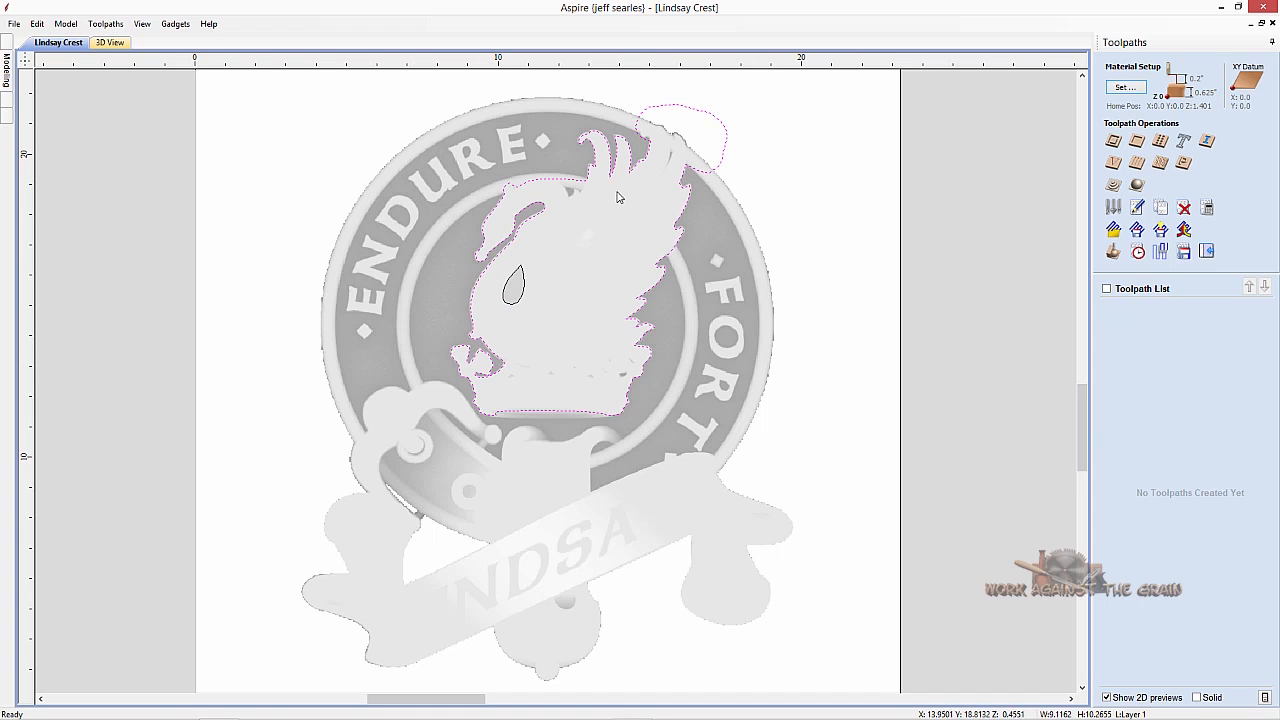
mouse_move(550, 296)
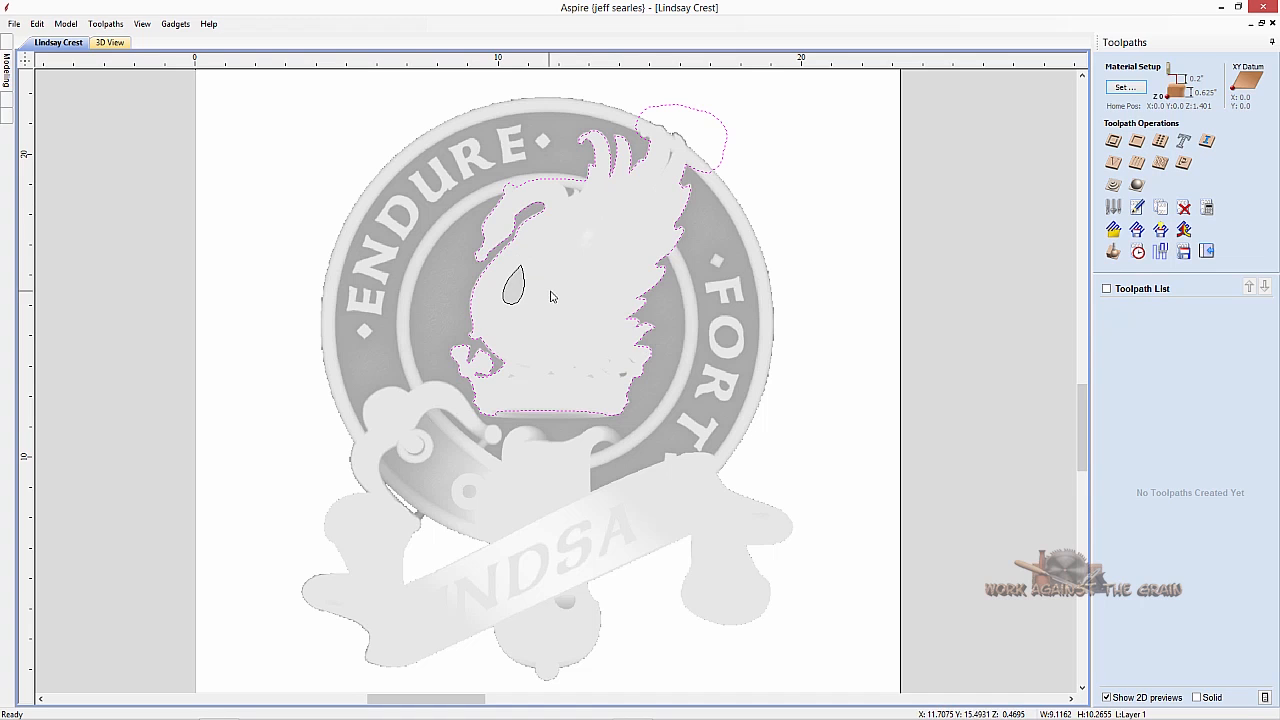
mouse_move(939, 273)
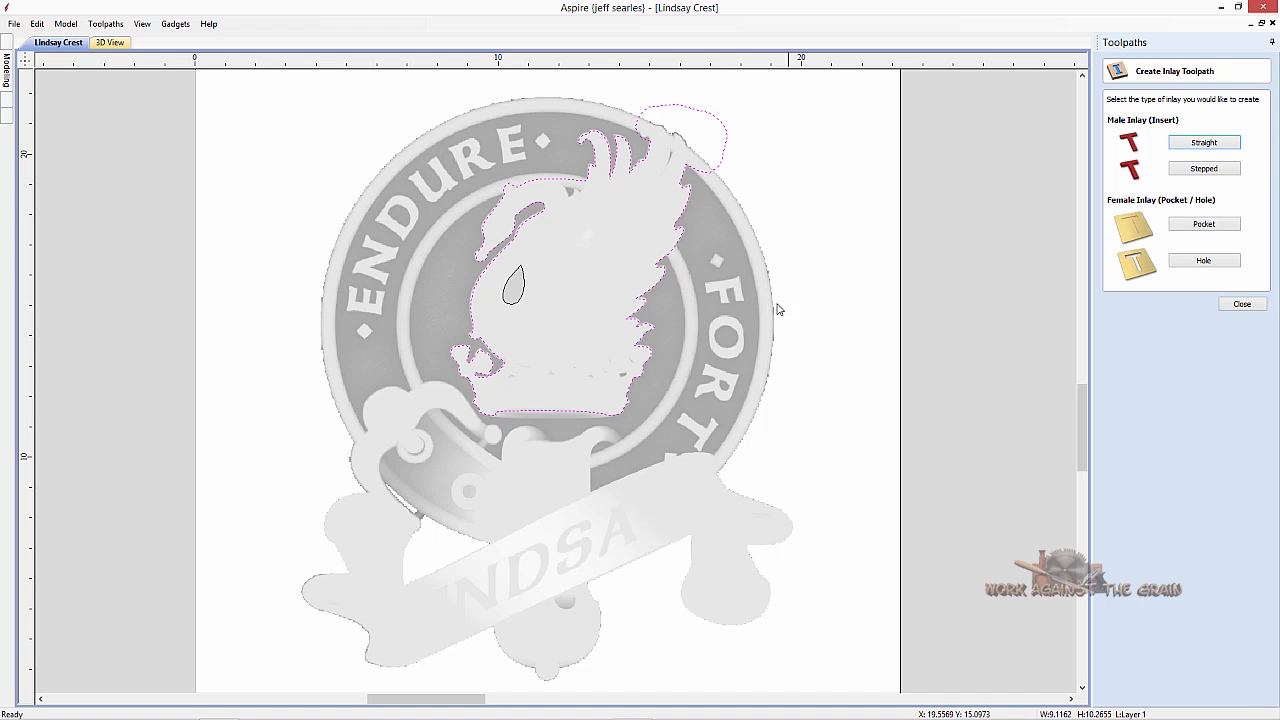
Calculate a 0.5-inch-deep female pocket inlay toolpath, Pocket Inlay 1, for the bird head.
left_click(1203, 223)
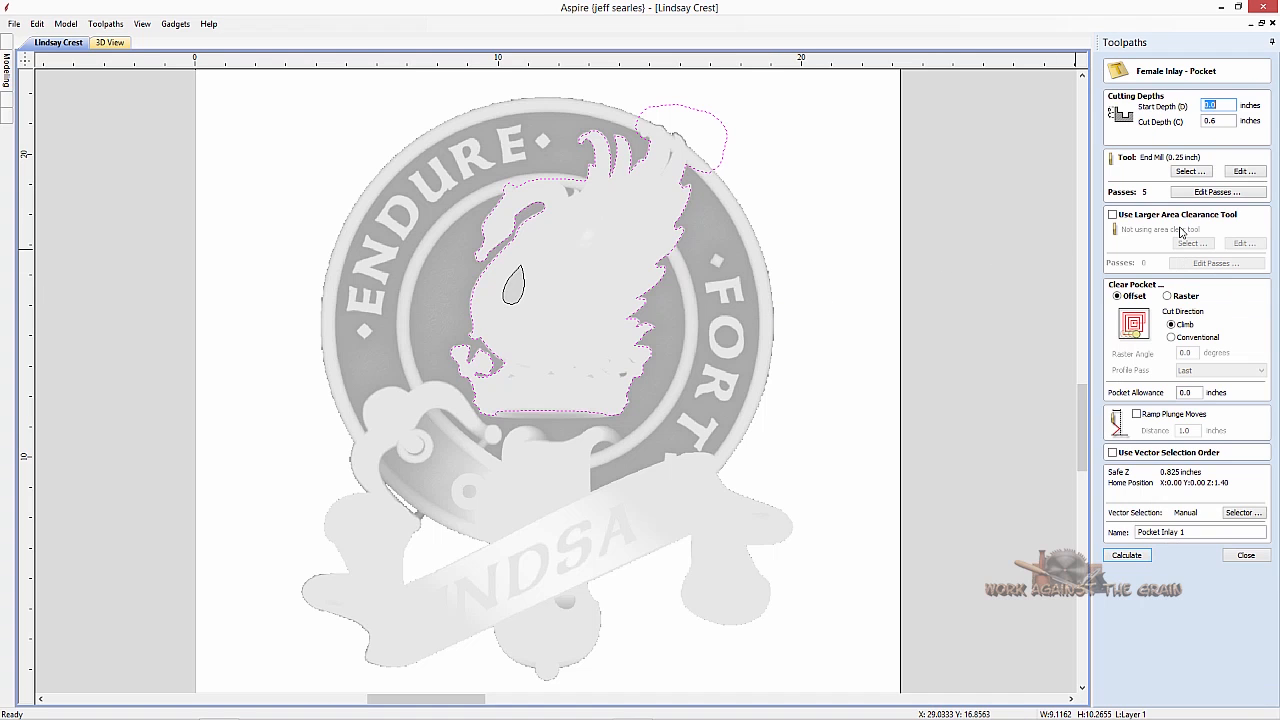
mouse_move(720, 248)
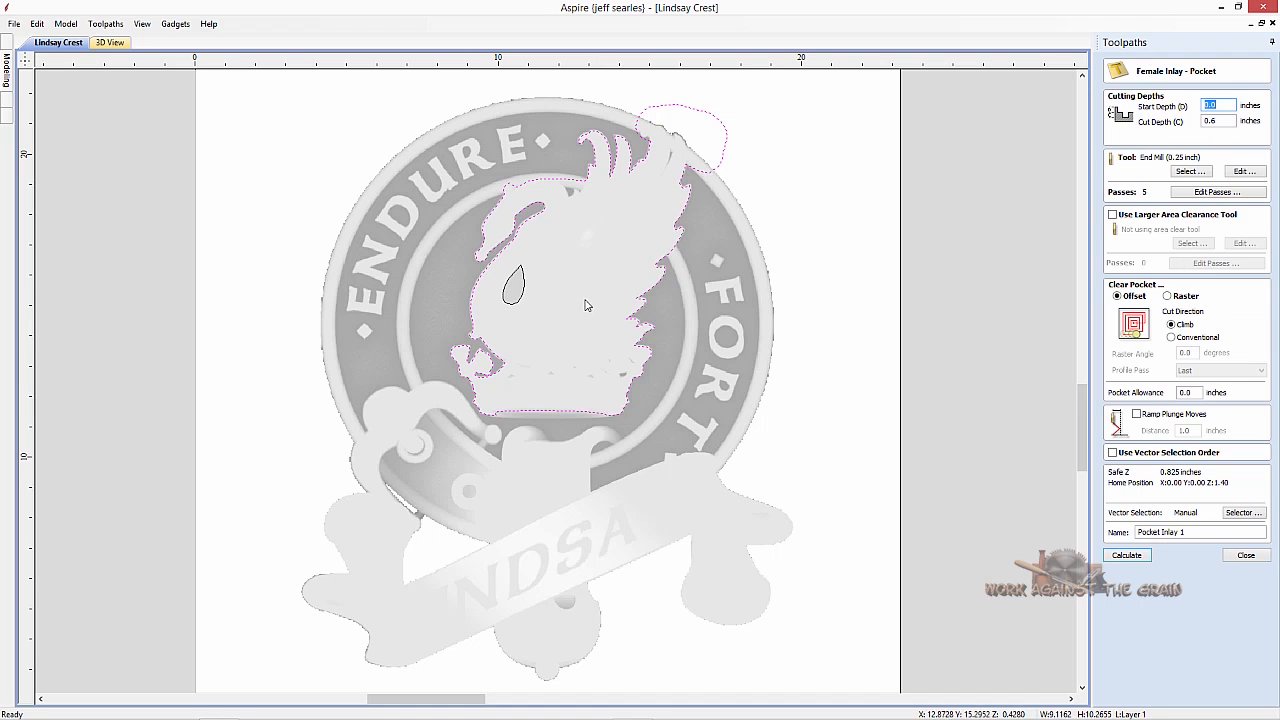
mouse_move(575, 341)
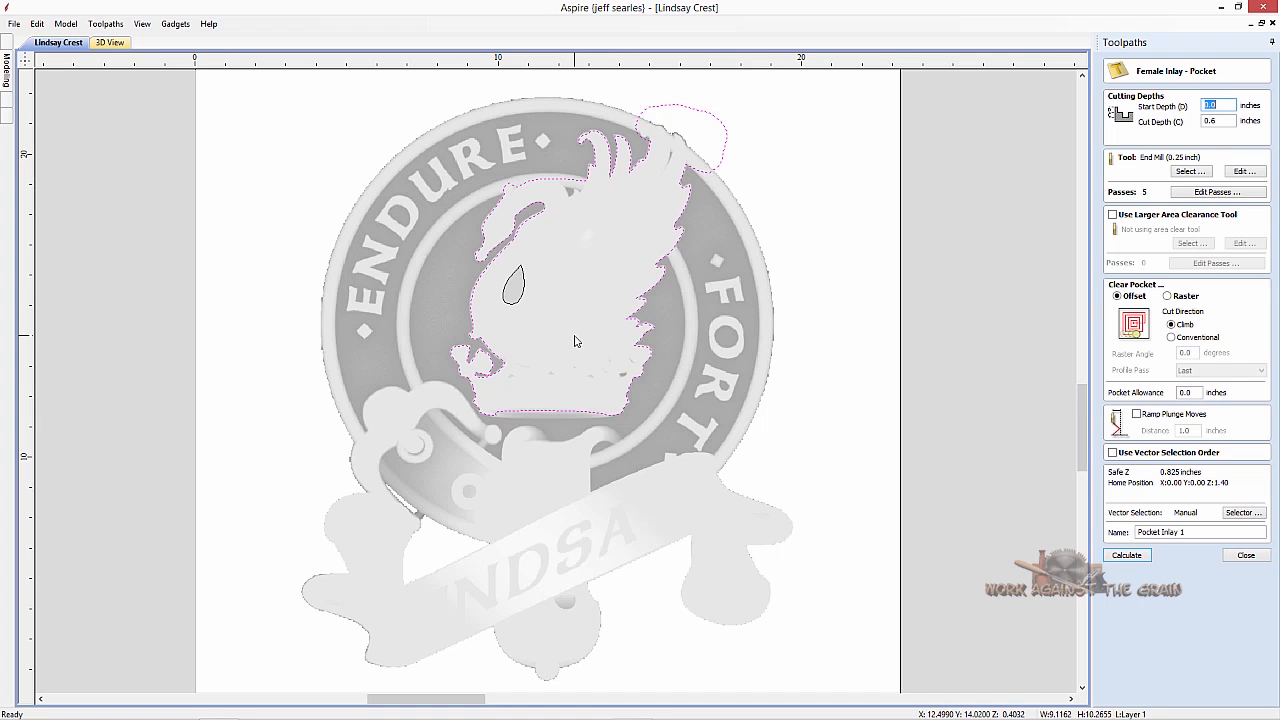
mouse_move(1226, 225)
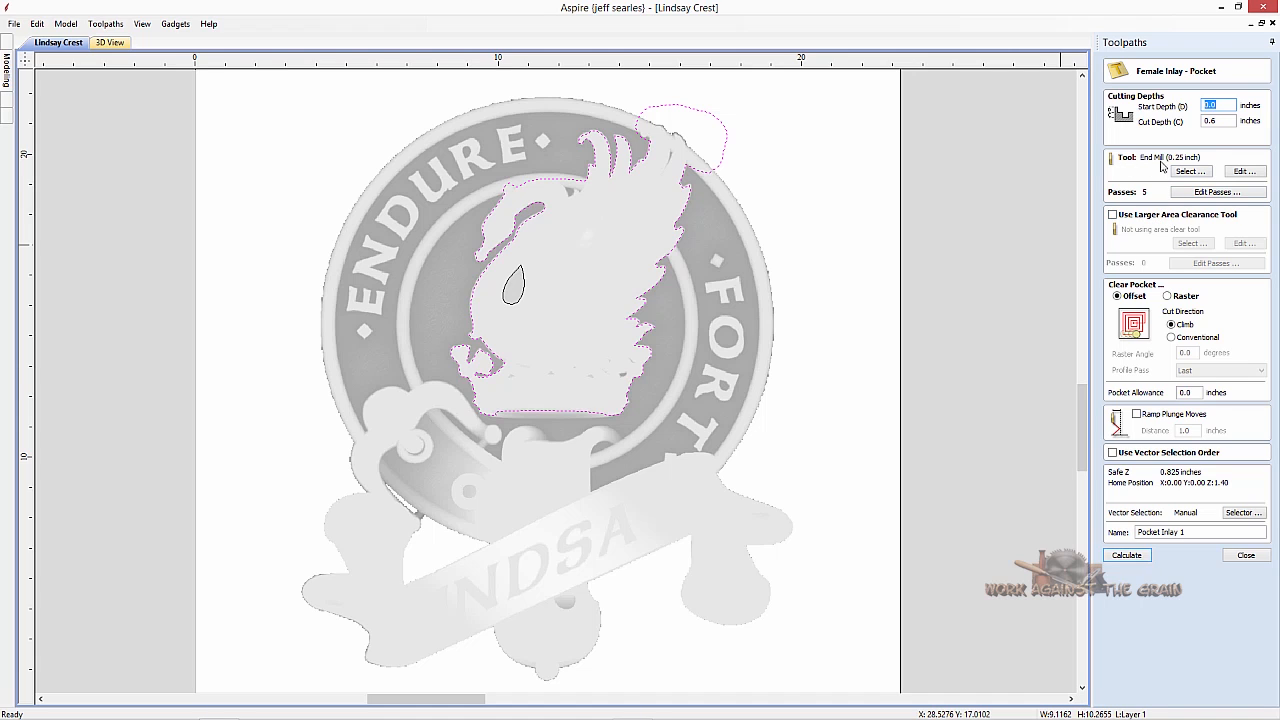
left_click(1218, 121)
type("0.5")
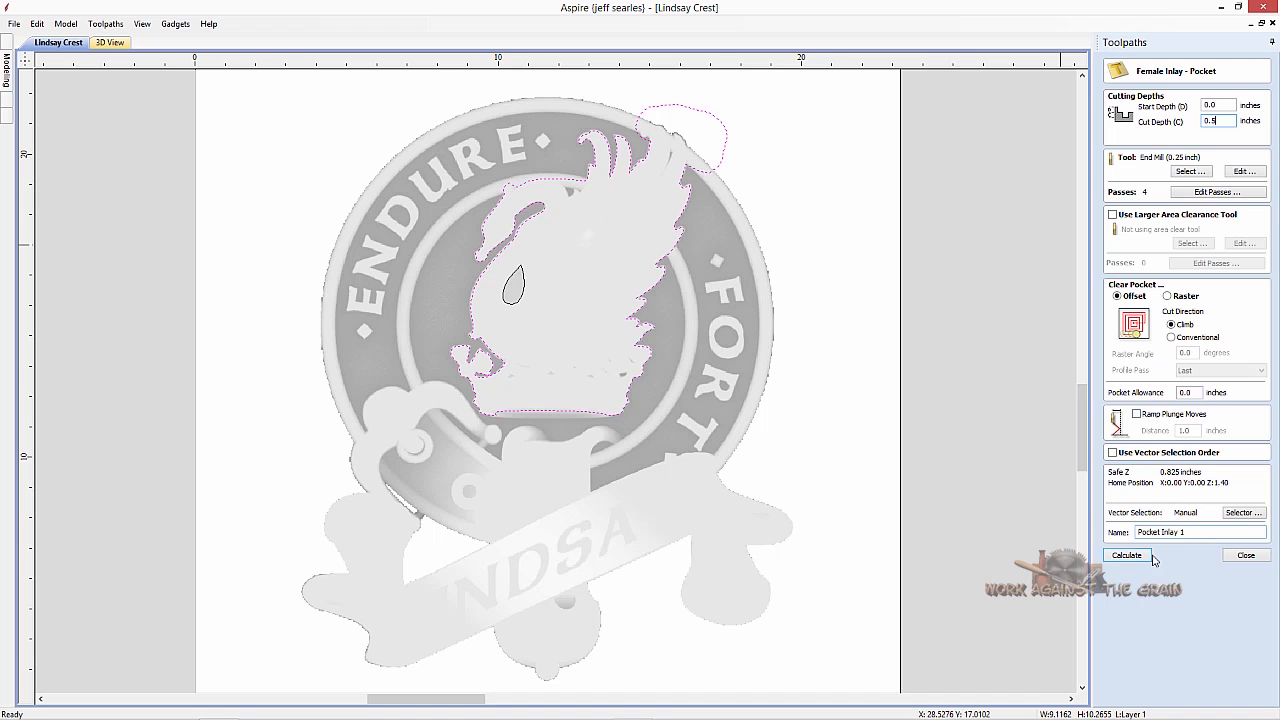
left_click(1126, 555)
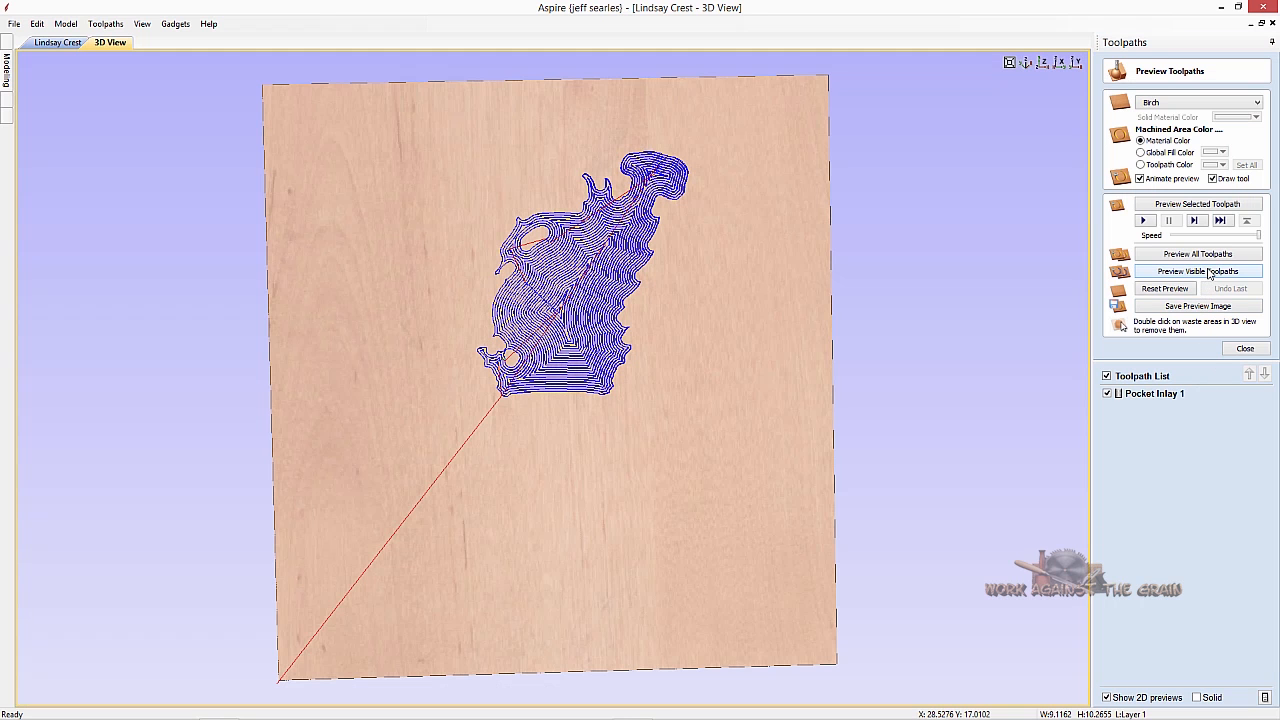
Preview Pocket Inlay 1 cut into the birch board, then return to the 2D design.
left_click(1197, 271)
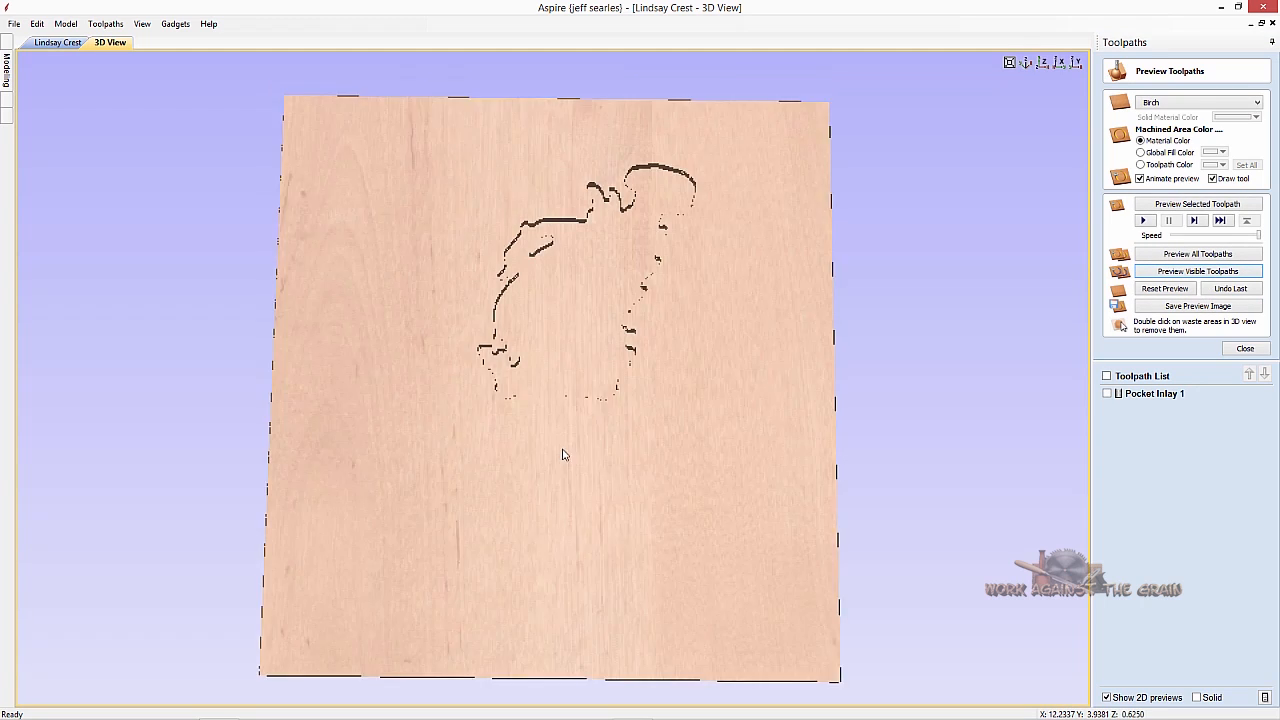
left_click_drag(563, 455, 481, 455)
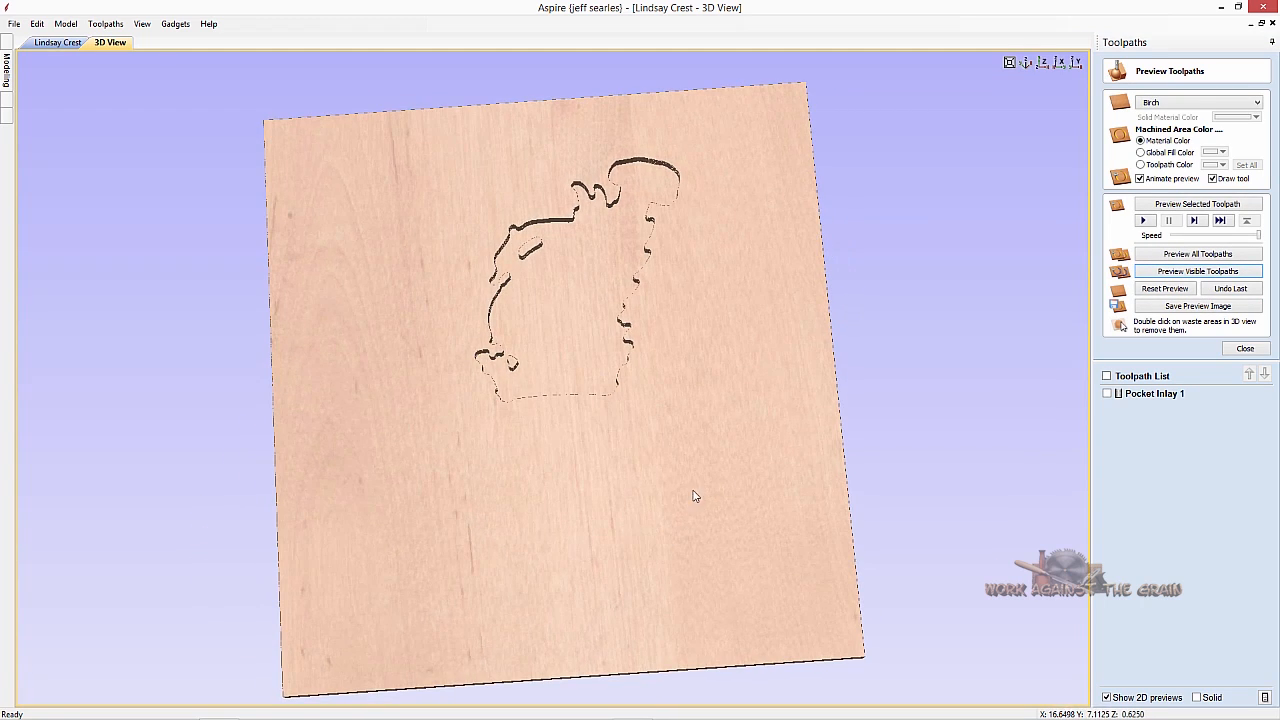
left_click(57, 42)
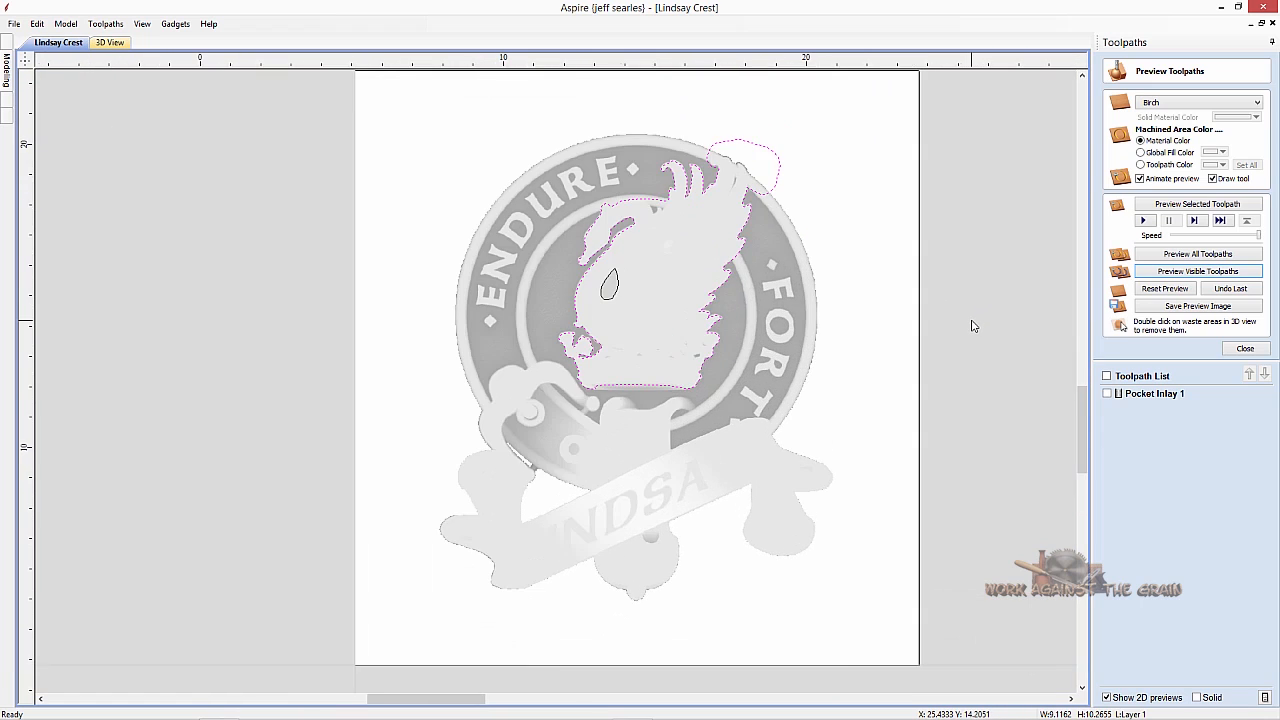
left_click(1245, 348)
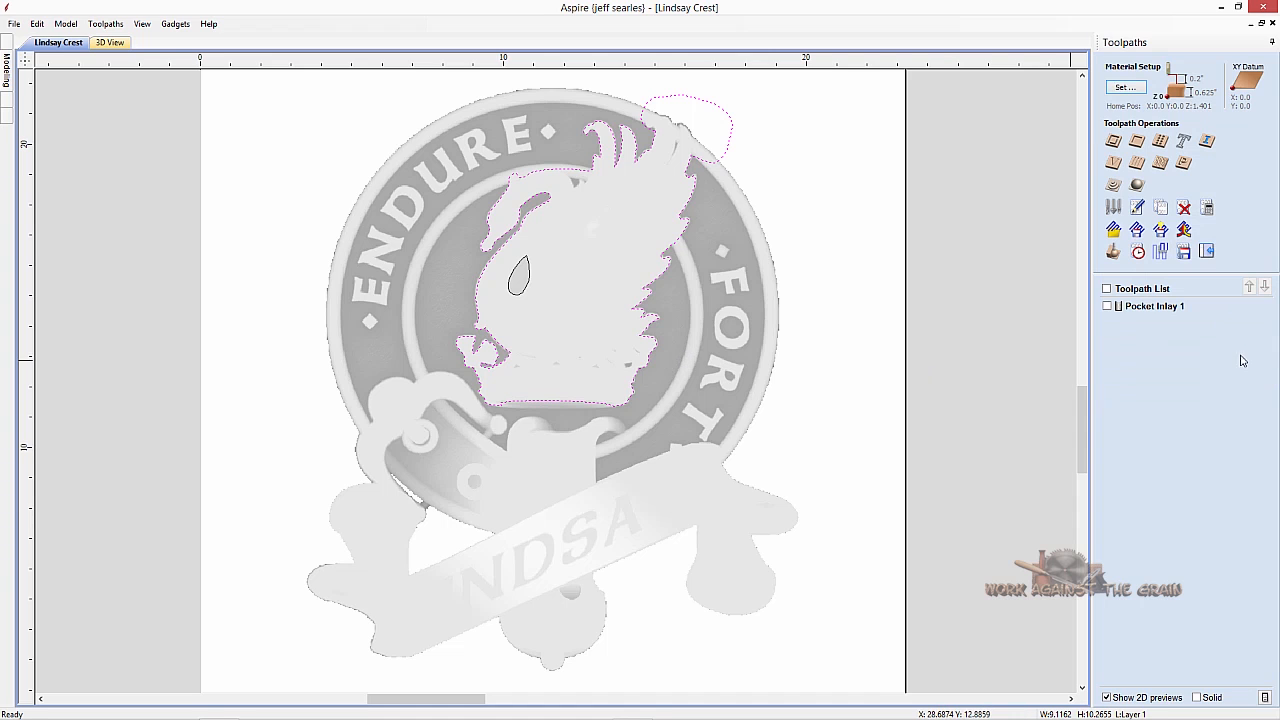
mouse_move(645, 308)
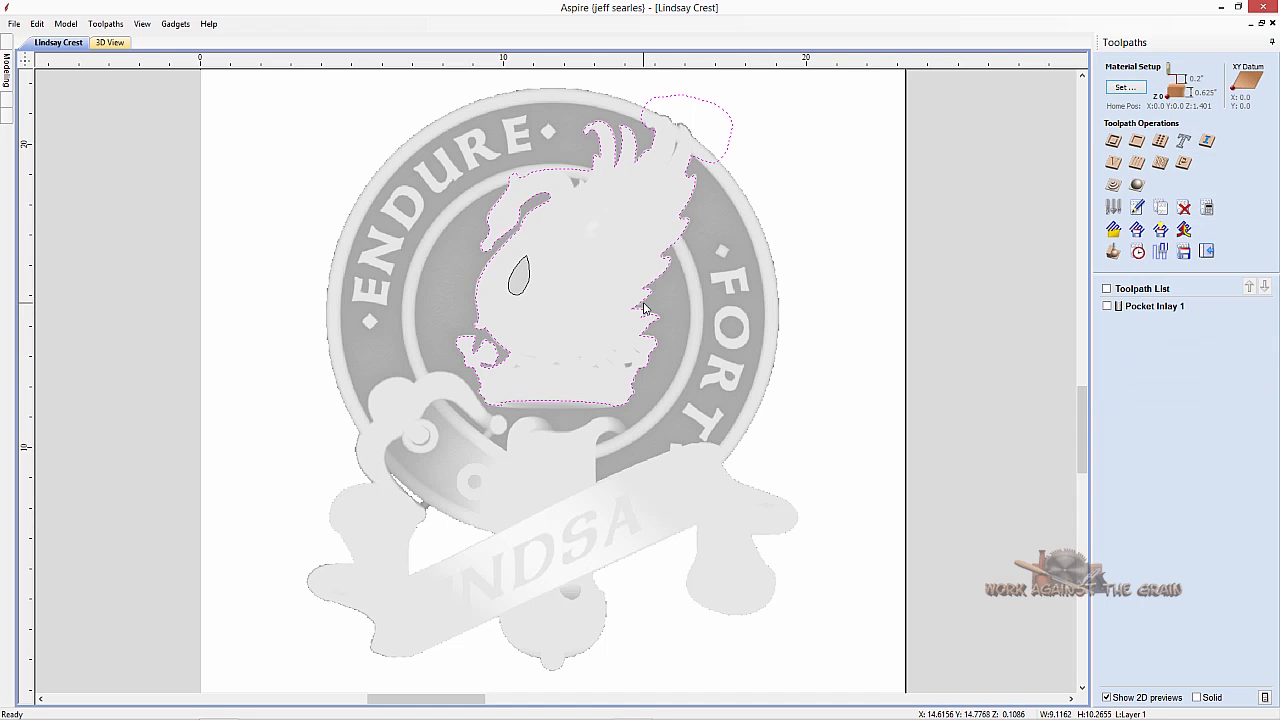
Copy the bird head outline and create a new 24 × 24-inch job, 0.5 inch thick.
right_click(645, 308)
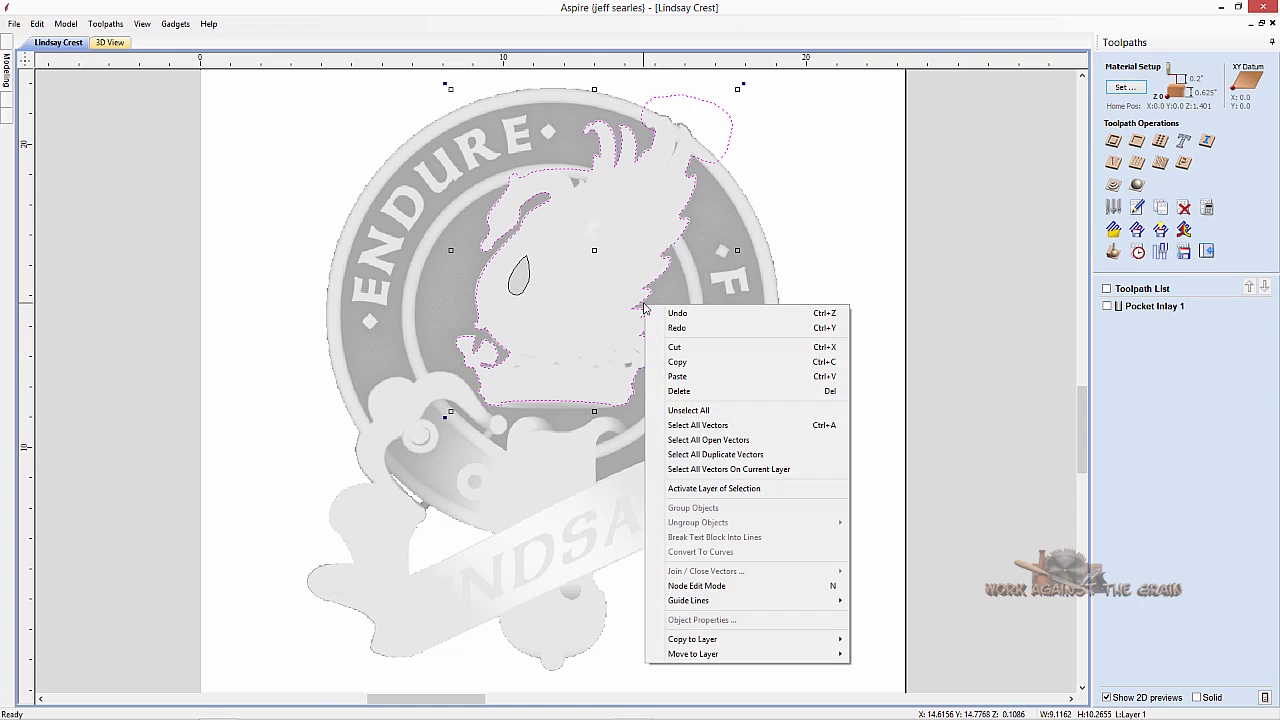
left_click(677, 362)
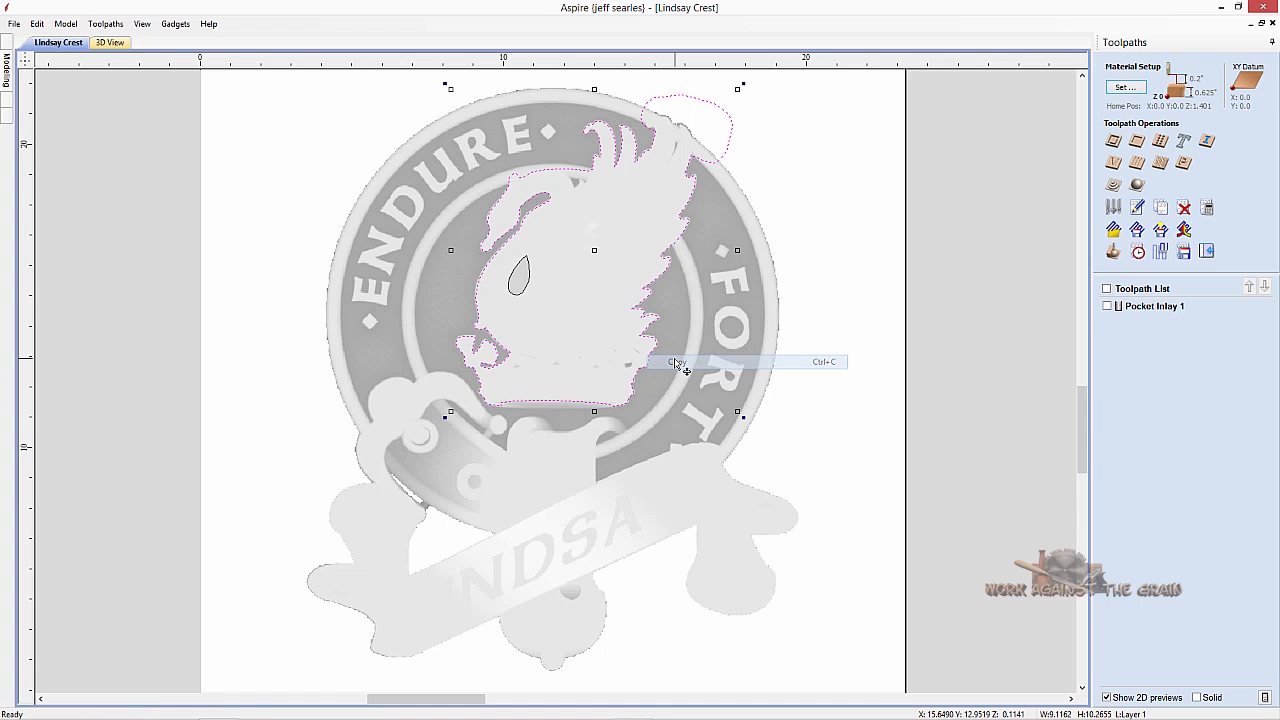
mouse_move(150, 213)
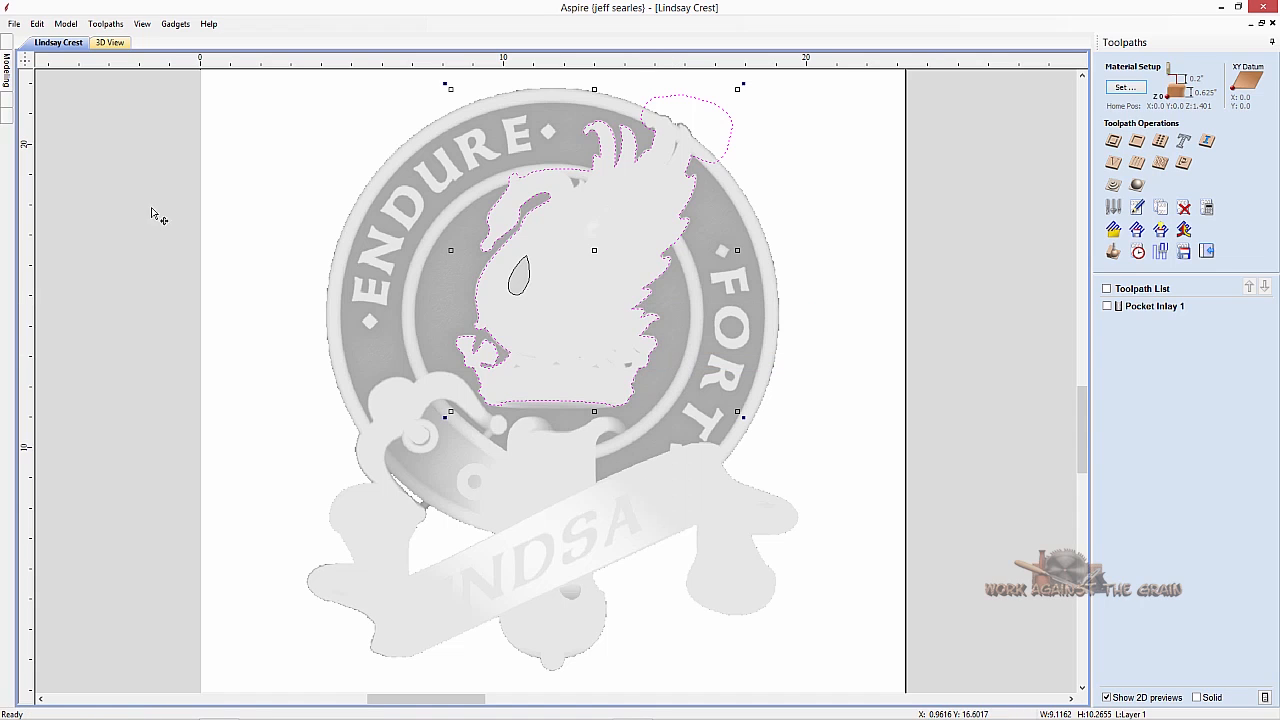
left_click(14, 23)
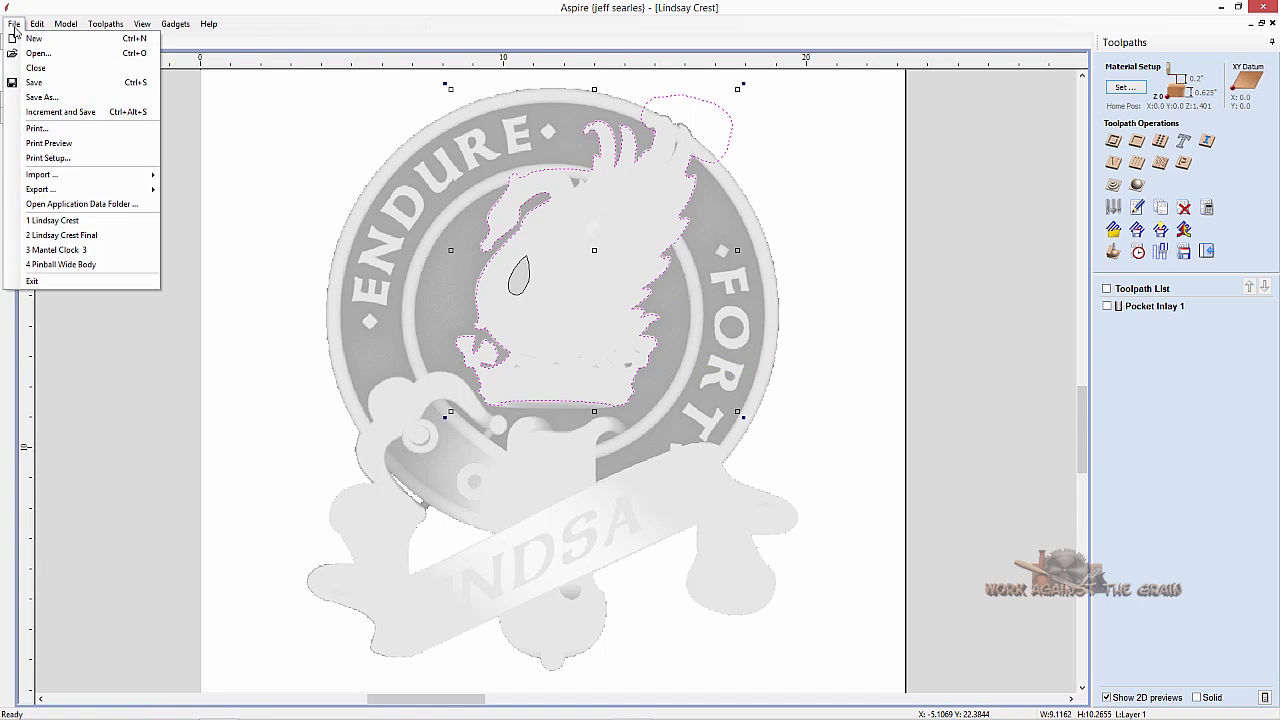
mouse_move(34, 38)
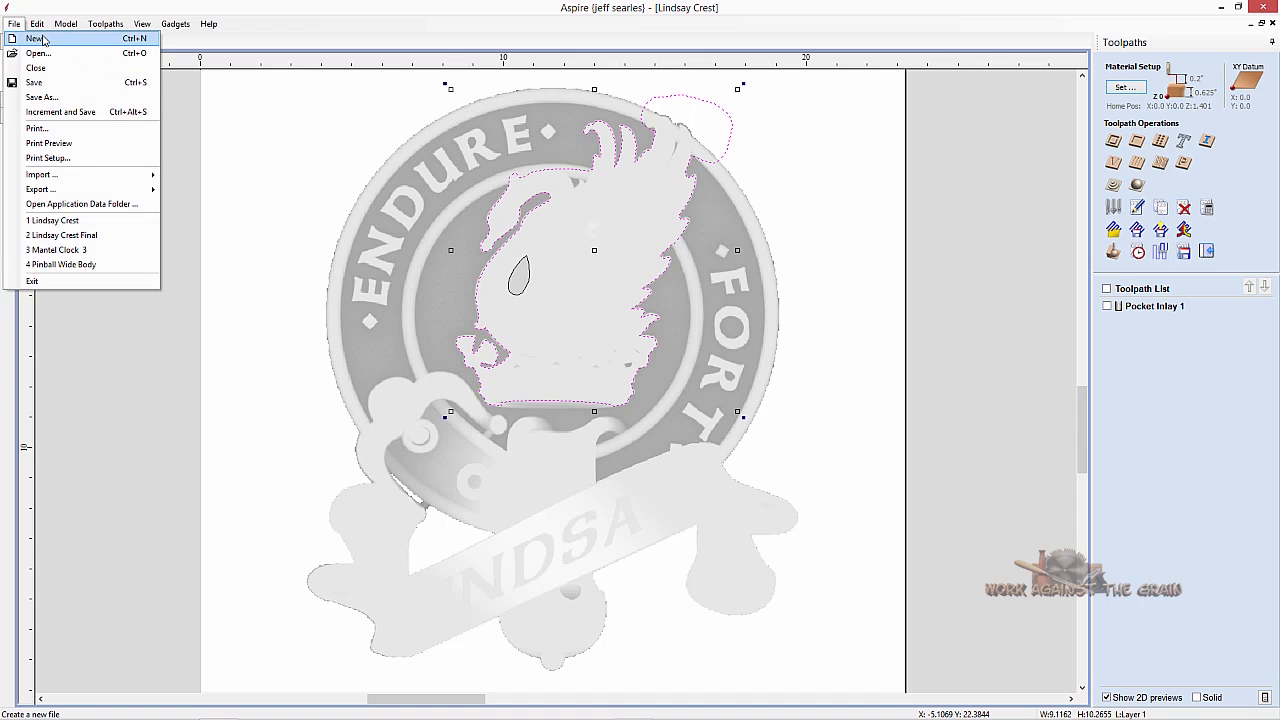
left_click(33, 38)
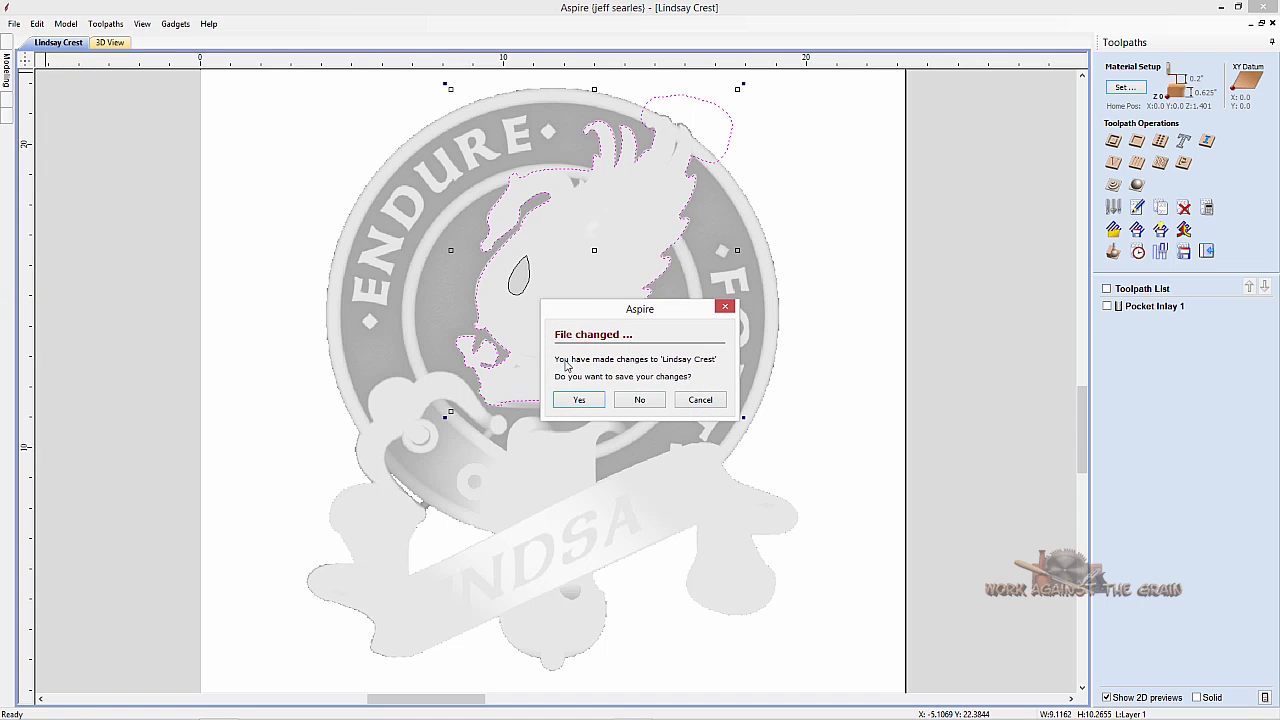
left_click(578, 399)
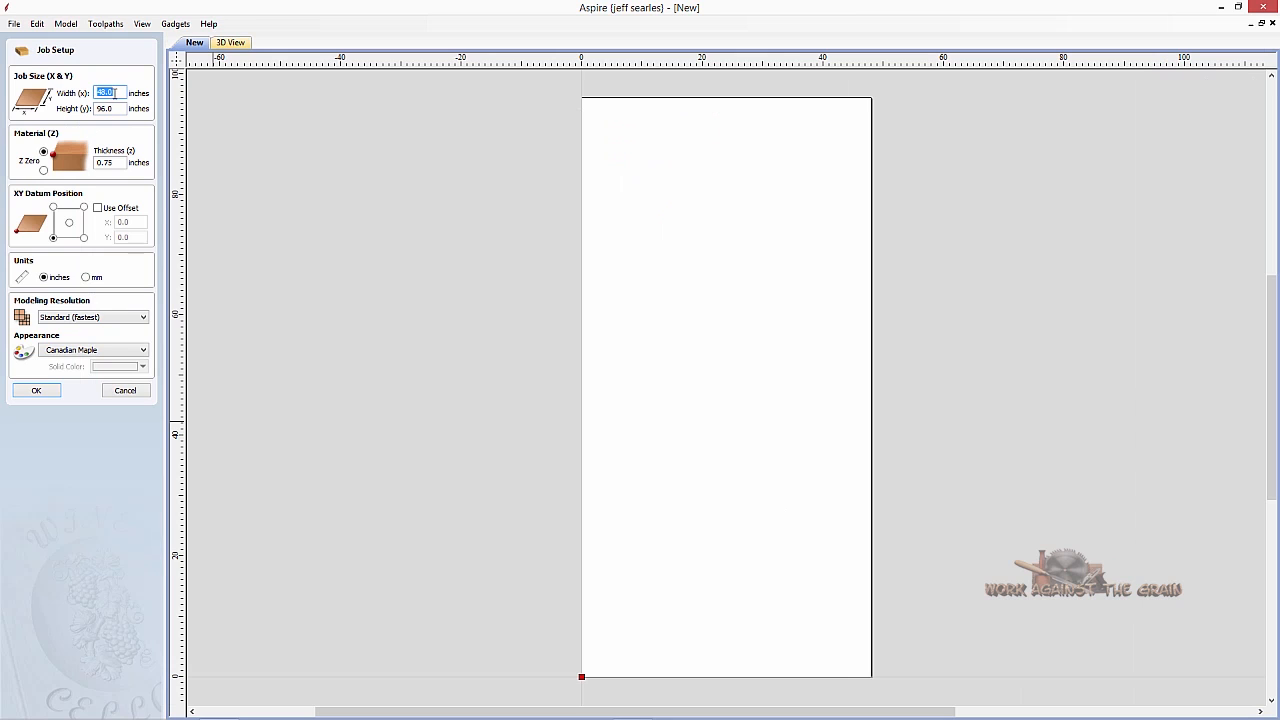
type("244")
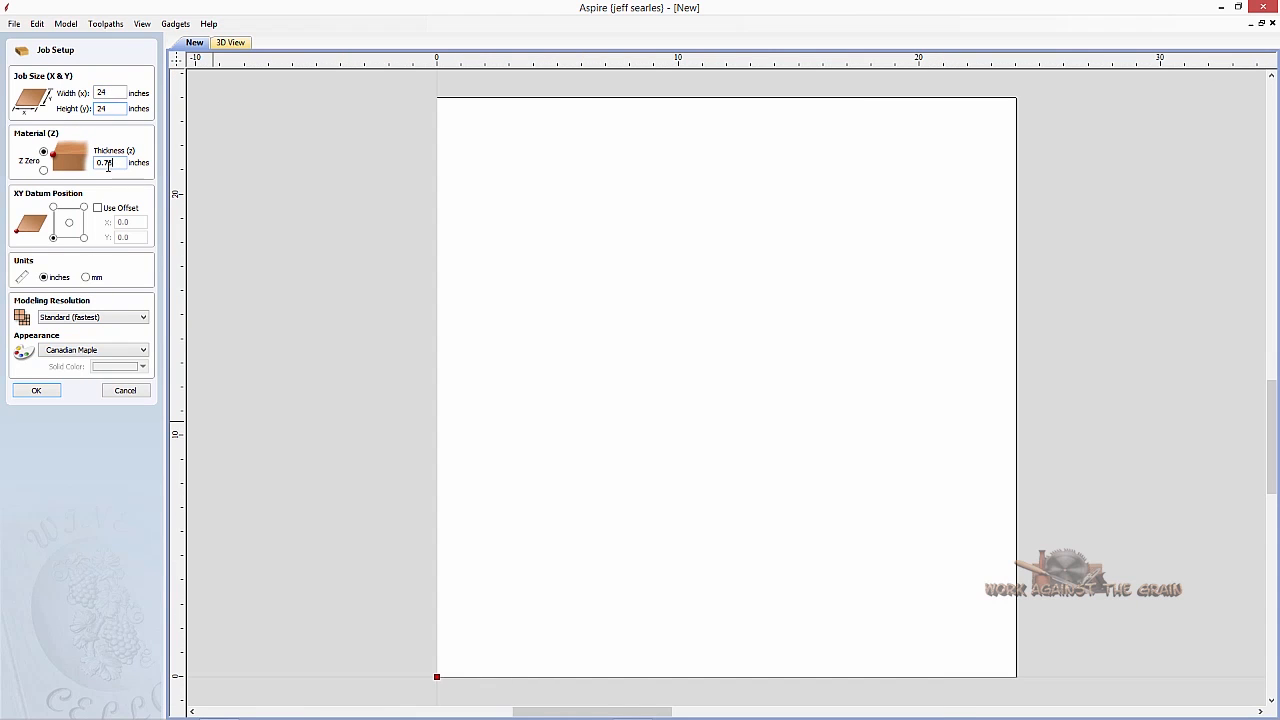
type(".5")
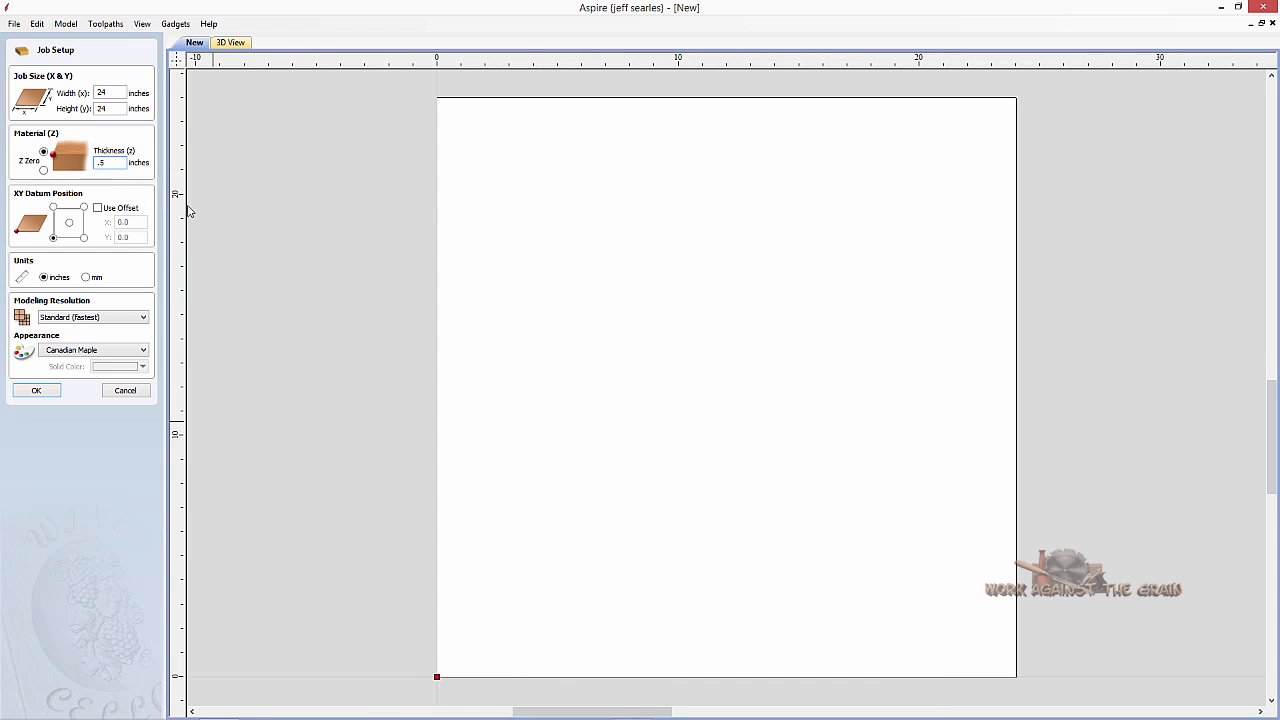
left_click(36, 390)
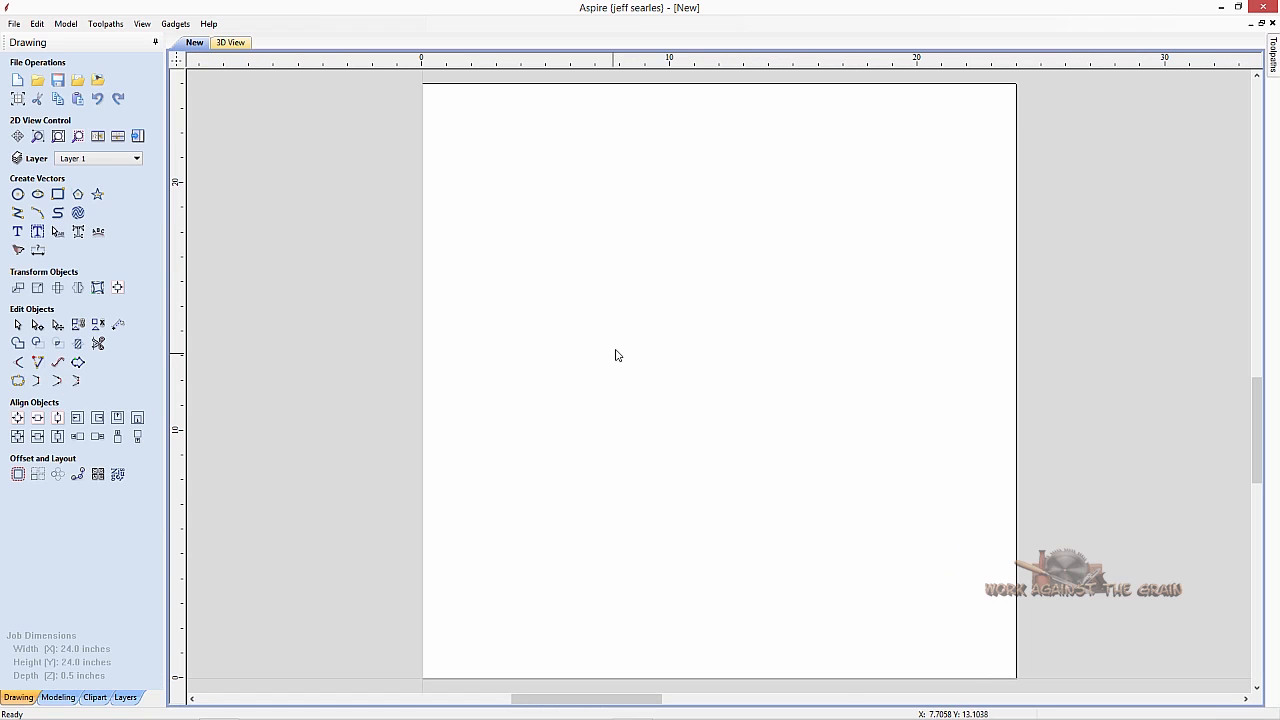
Paste the bird head outline into the new job and move it to the lower left.
right_click(618, 355)
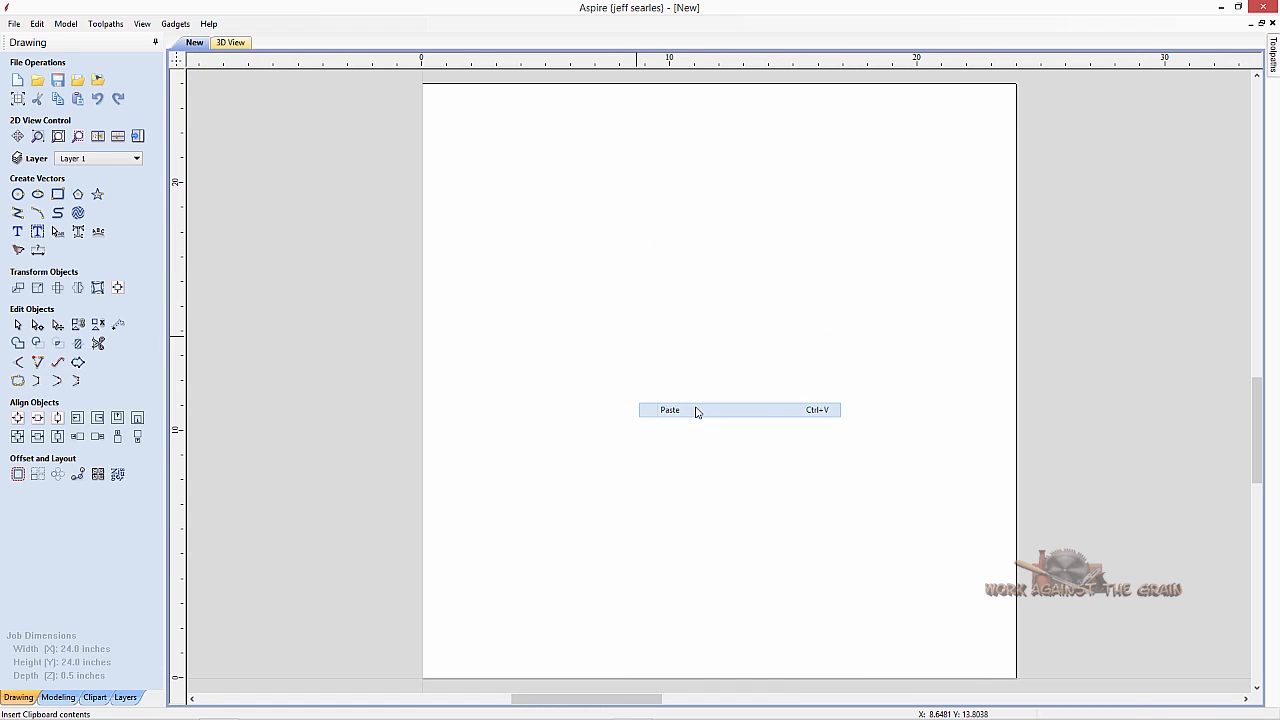
left_click(669, 410)
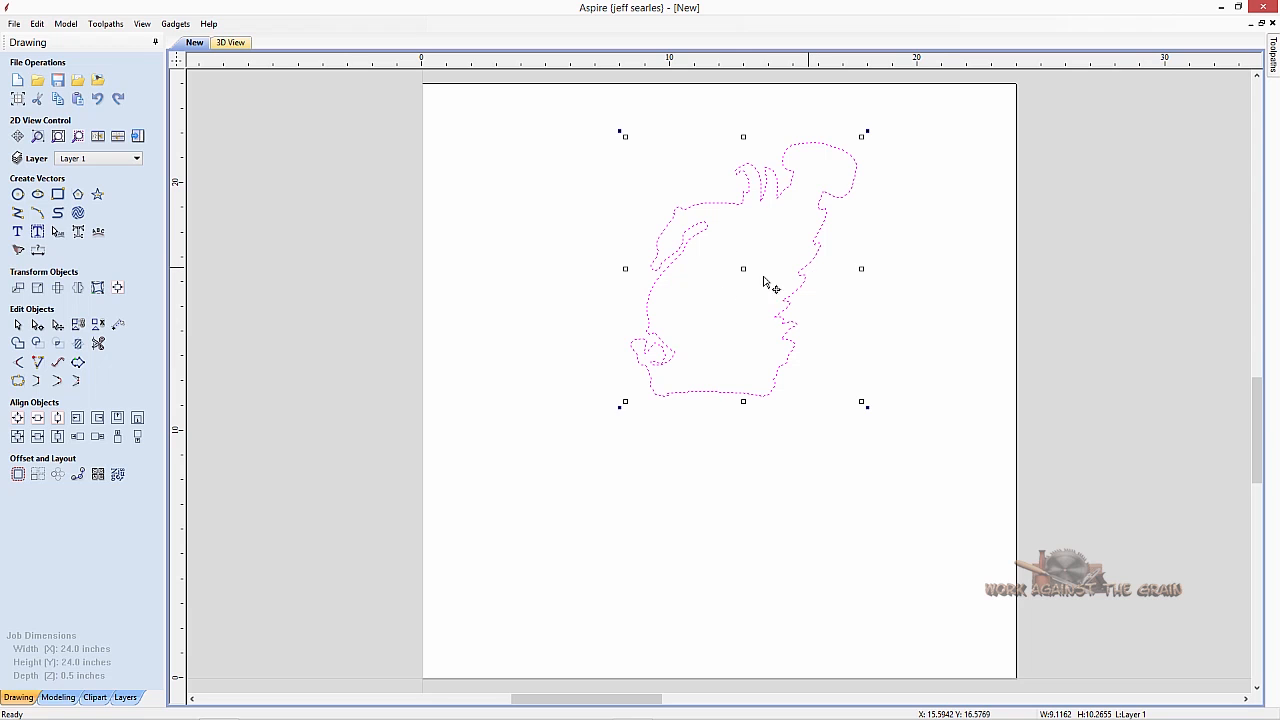
left_click_drag(765, 281, 575, 530)
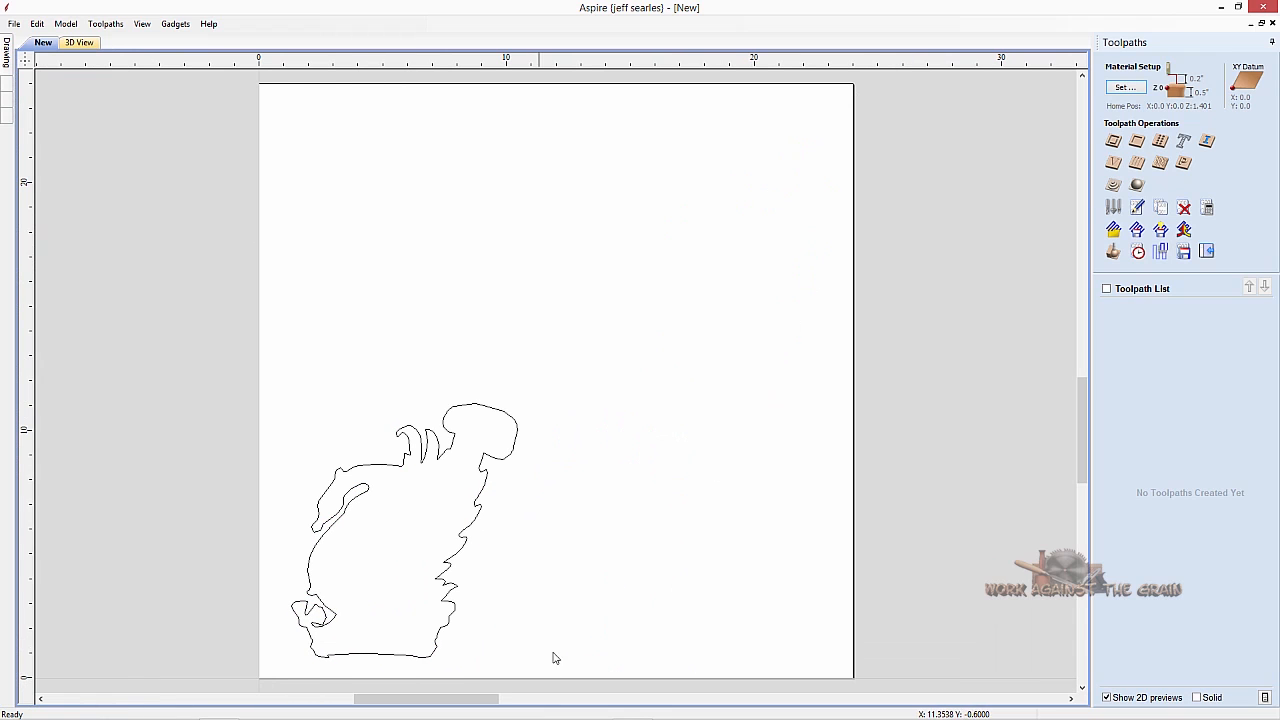
mouse_move(1159, 141)
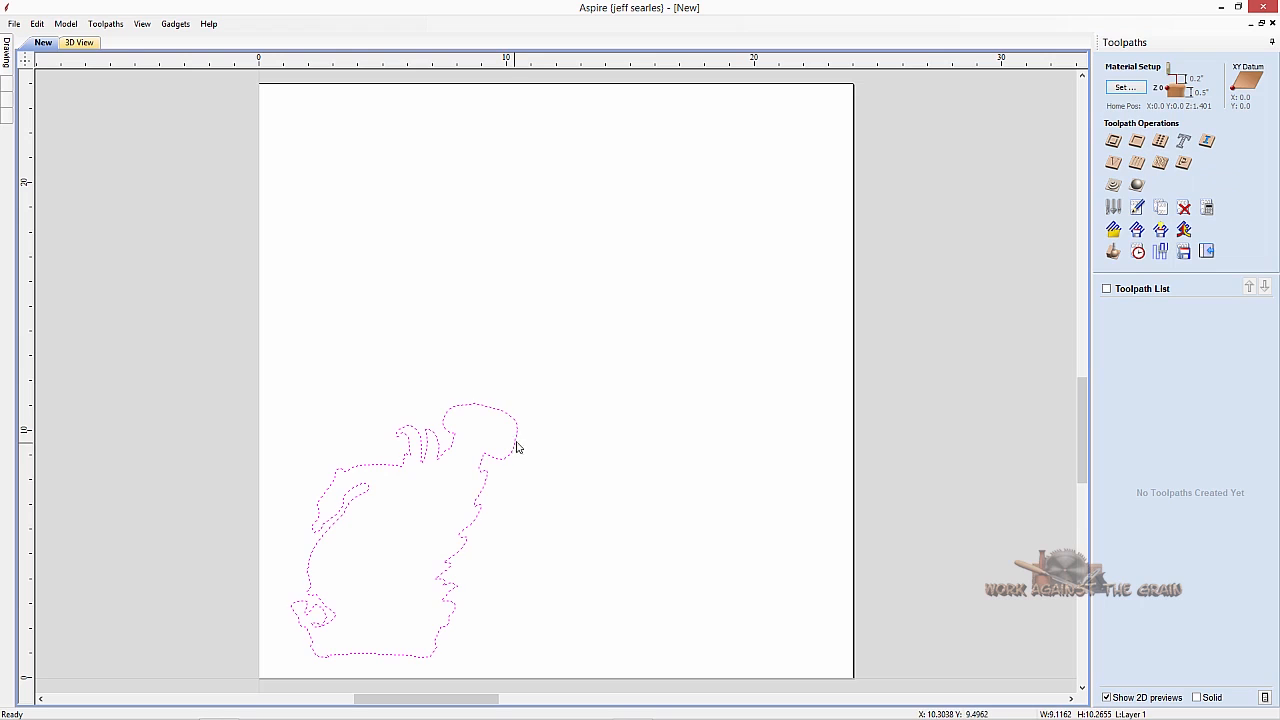
Calculate the 0.505-inch-deep outside profile 'Male Inlay' around the bird head outline, accepting the cut-through warning.
left_click(1112, 140)
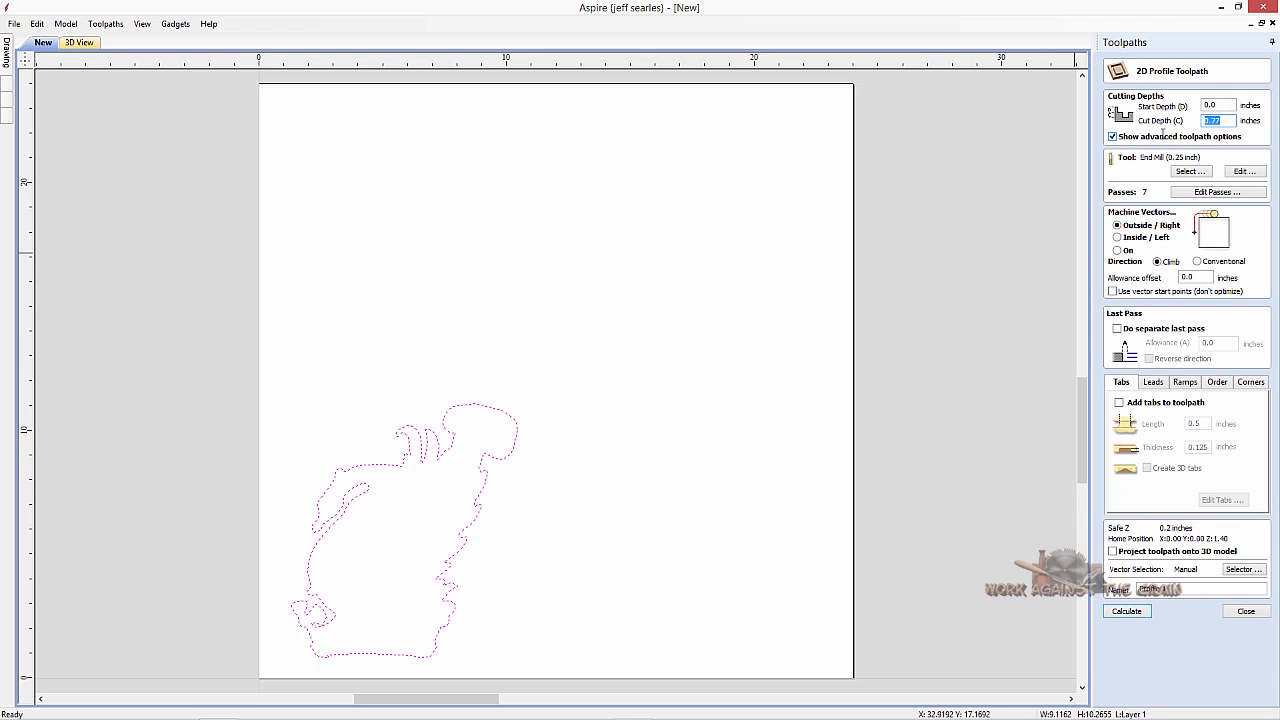
type(".905")
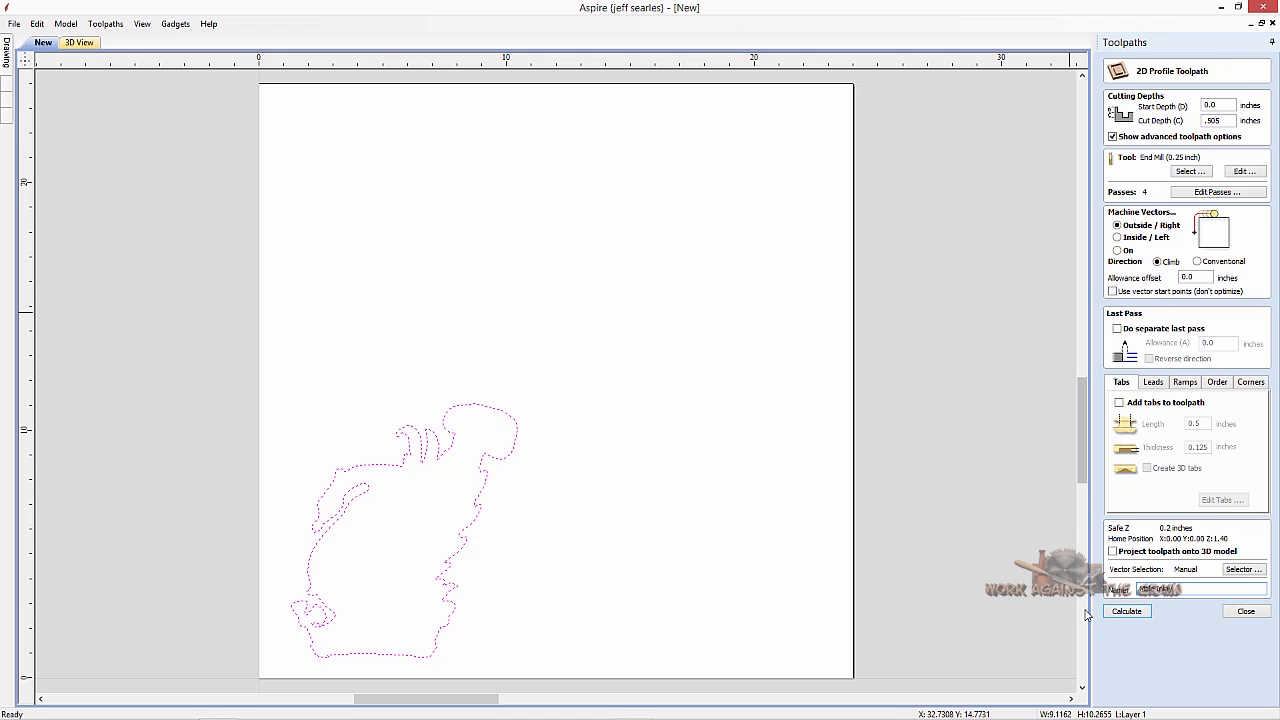
left_click(1126, 611)
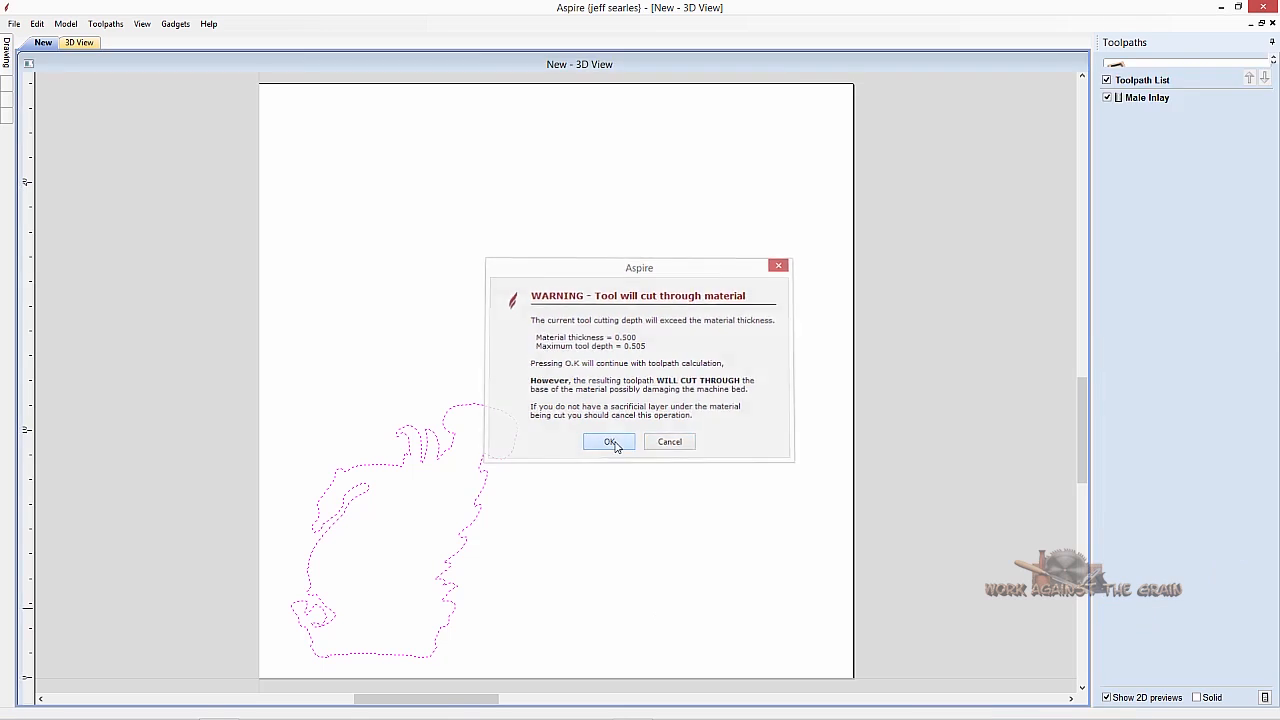
left_click(610, 442)
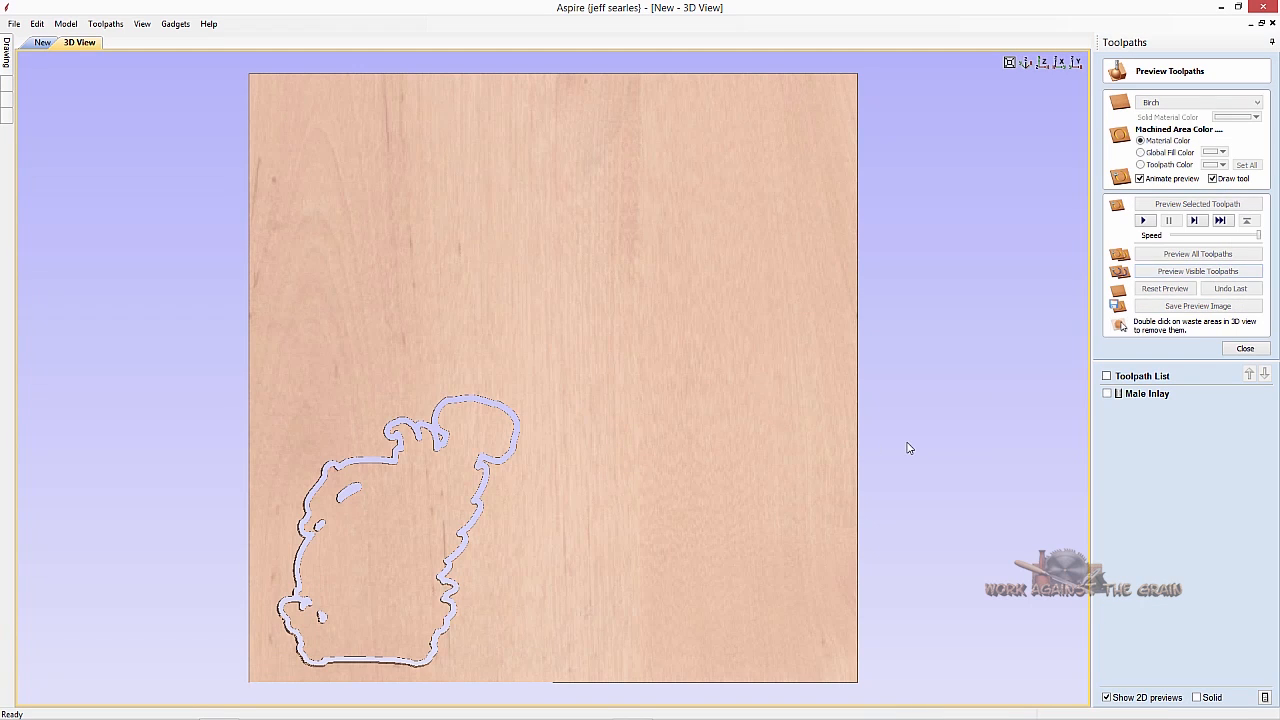
Switch back to the Lindsay Crest job to view Pocket Inlay 1 in 3D.
left_click(1197, 271)
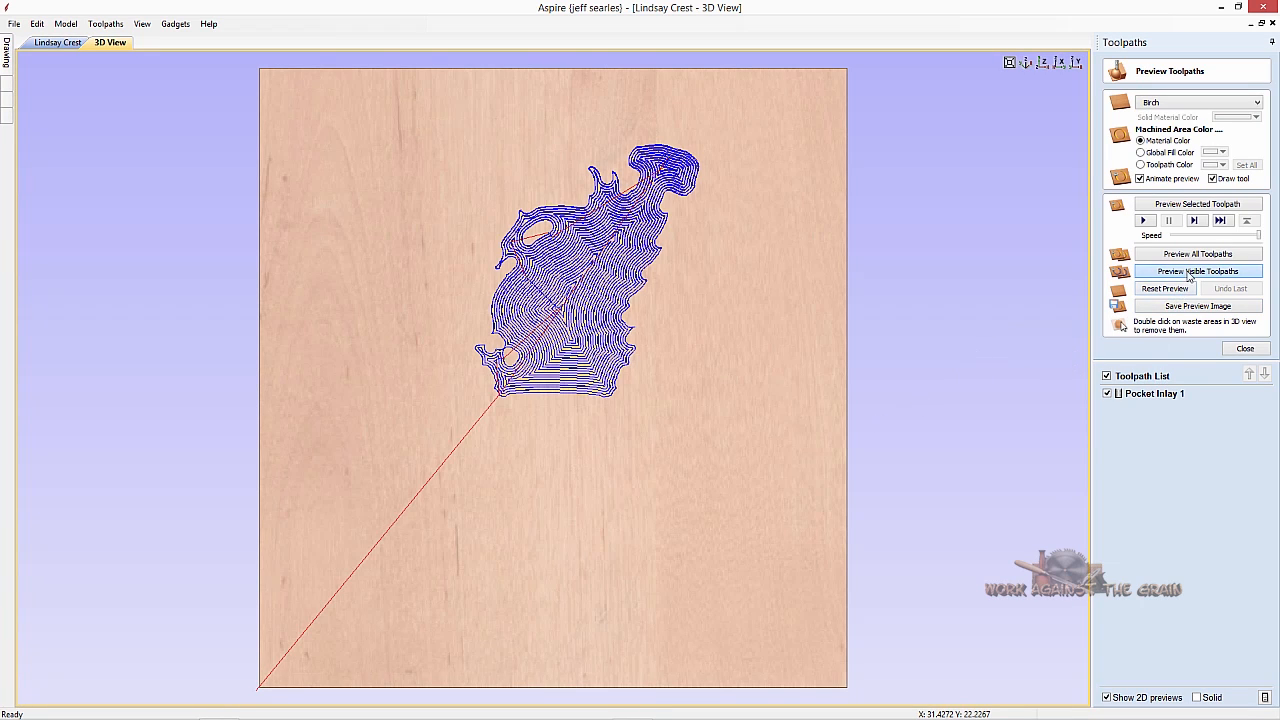
Simulate the visible Pocket Inlay 1 toolpath on the Lindsay Crest birch board.
left_click(1197, 253)
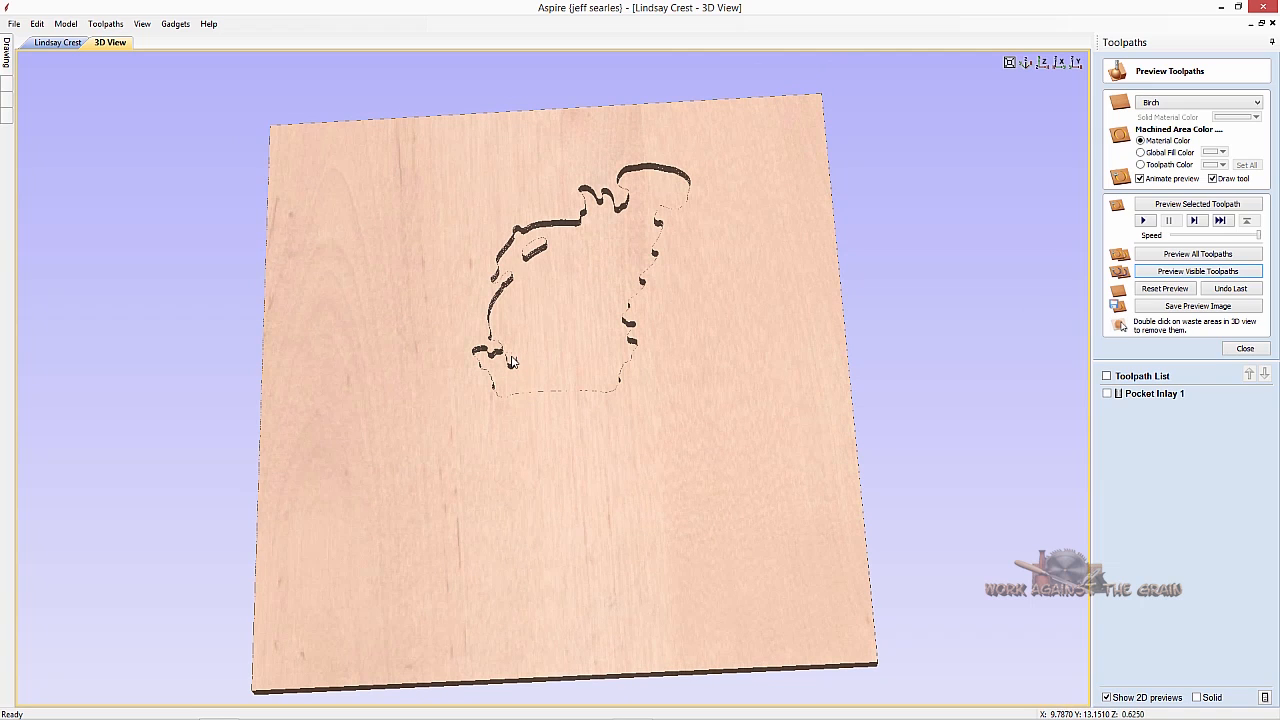
mouse_move(537, 254)
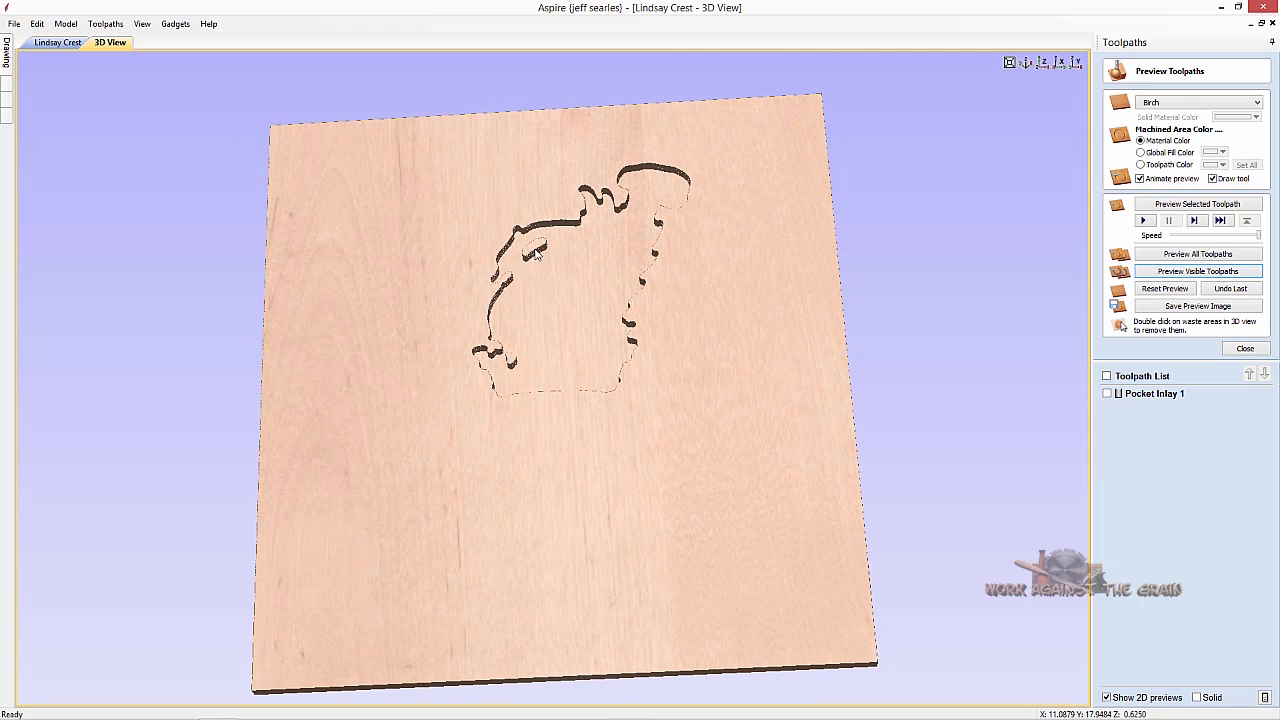
mouse_move(560, 216)
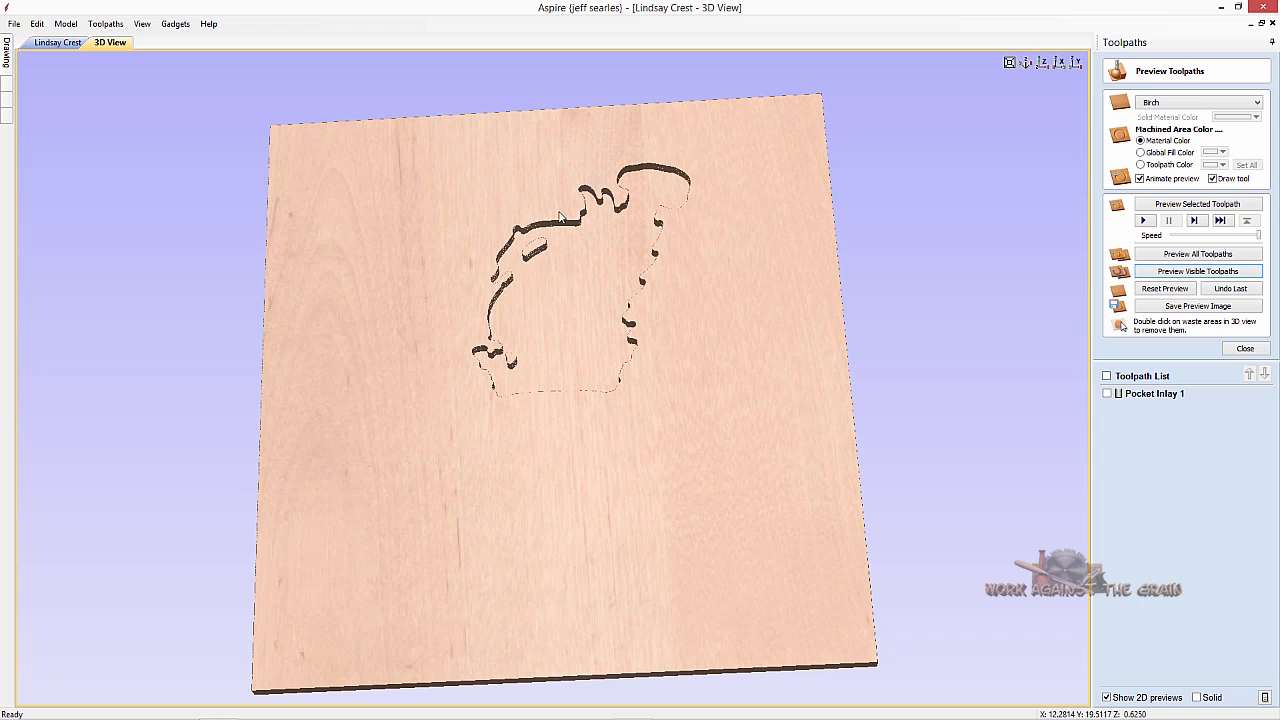
mouse_move(585, 295)
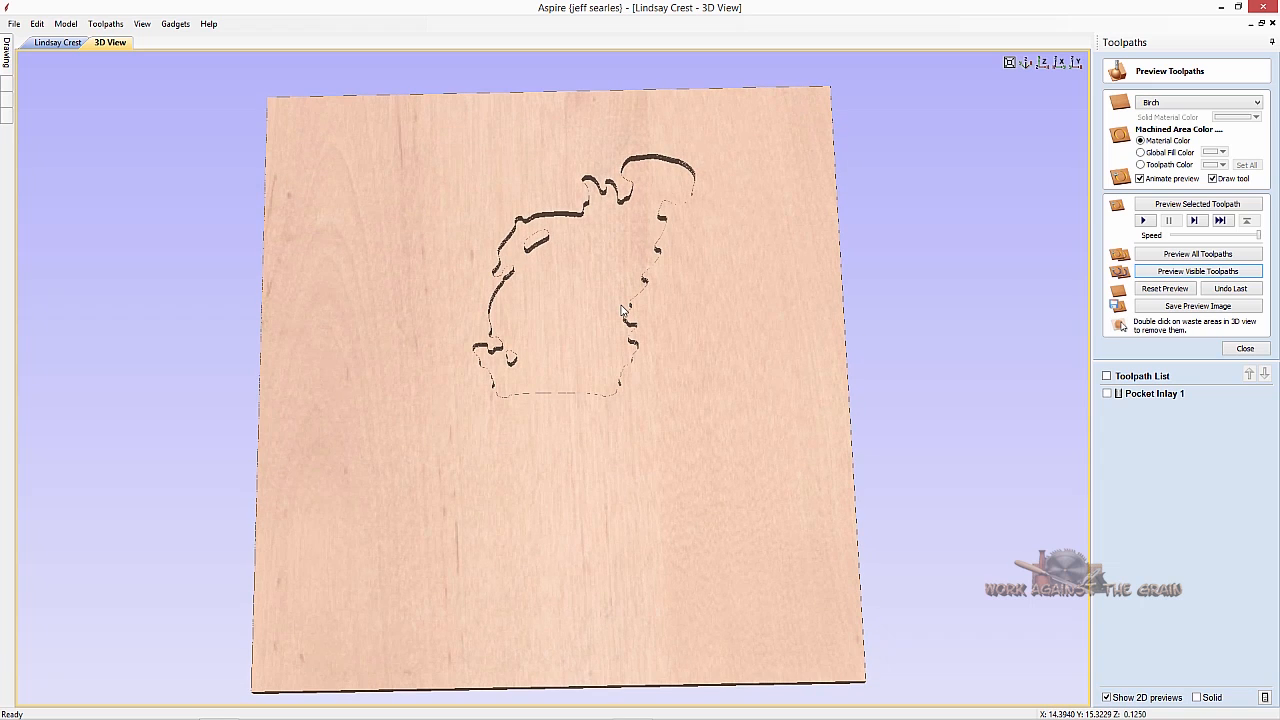
mouse_move(866, 340)
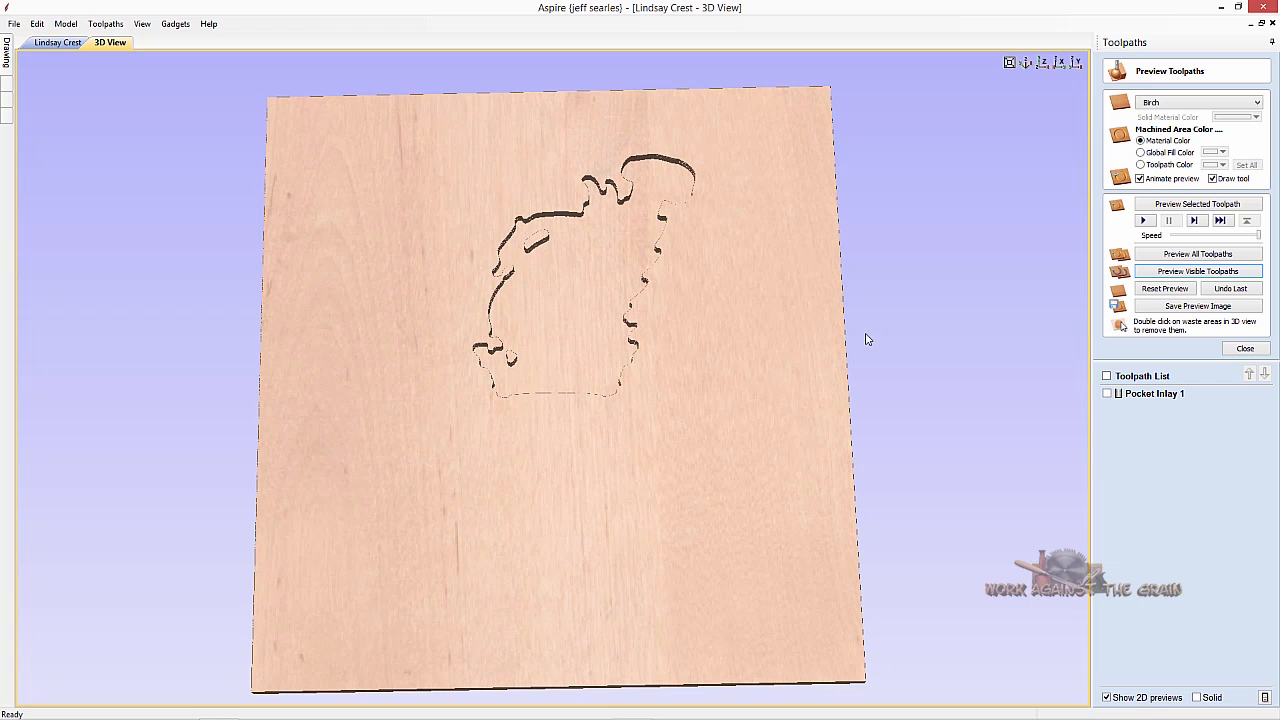
mouse_move(781, 372)
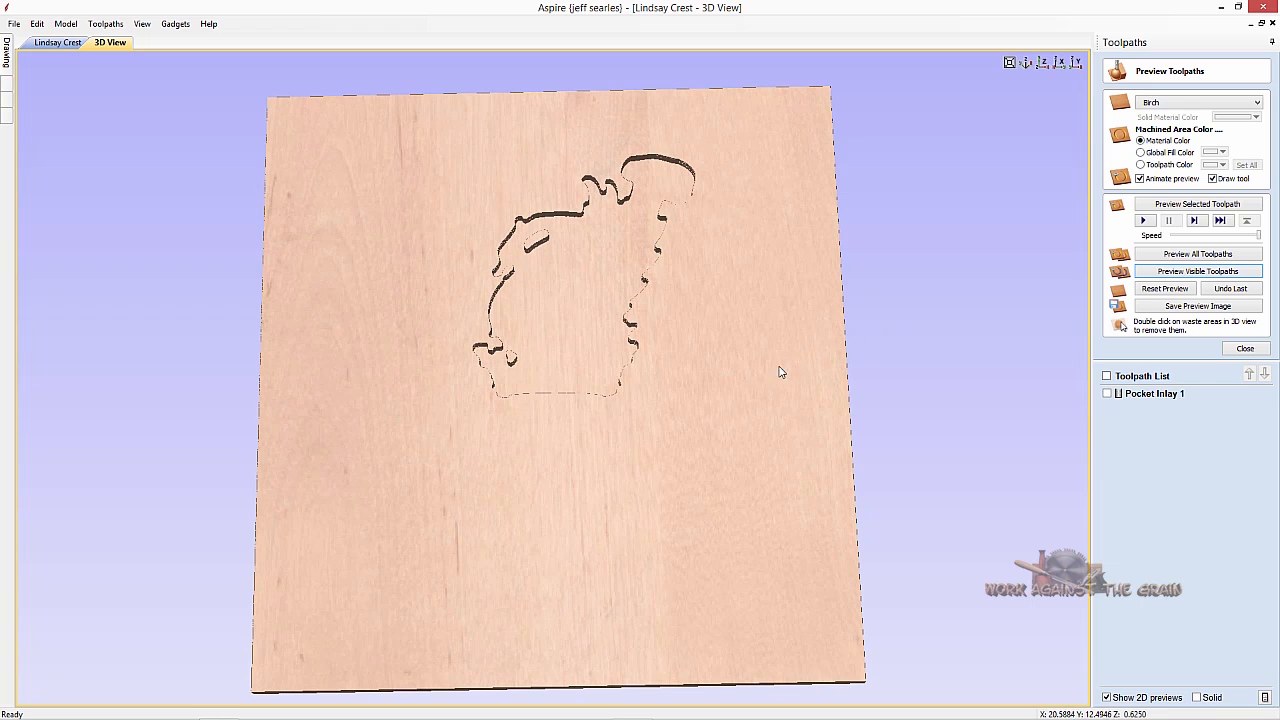
mouse_move(715, 428)
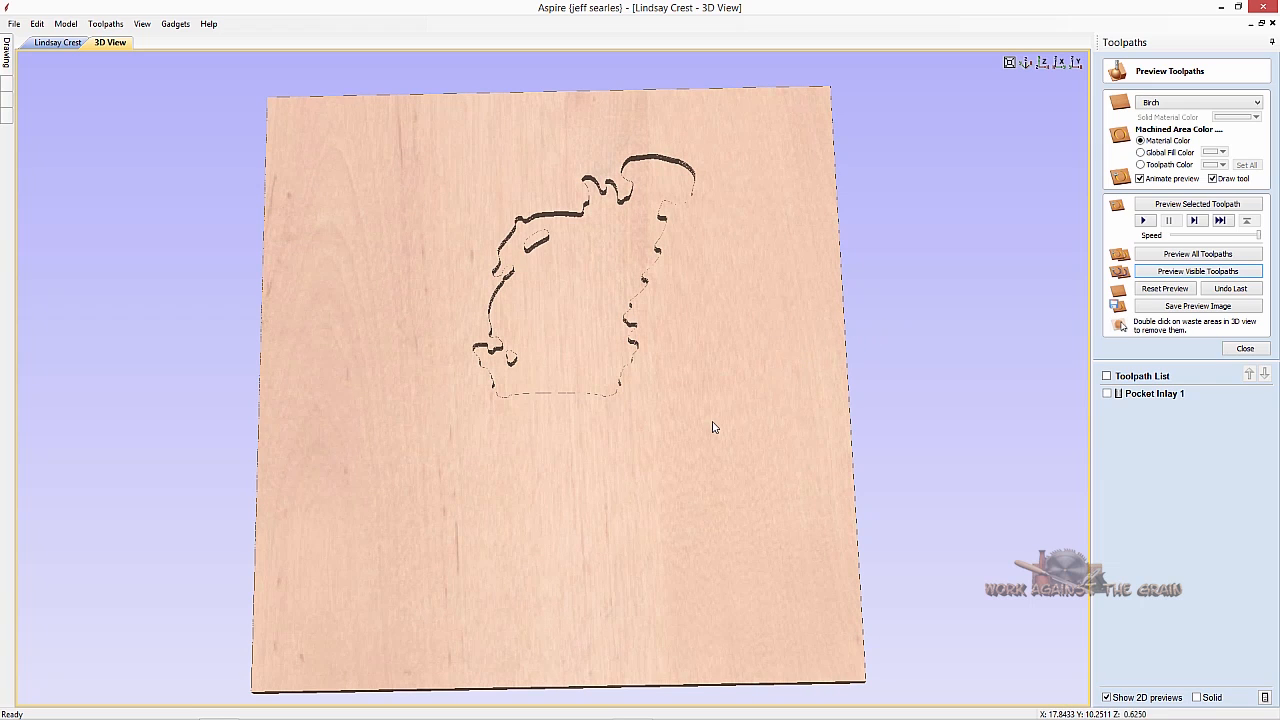
mouse_move(705, 387)
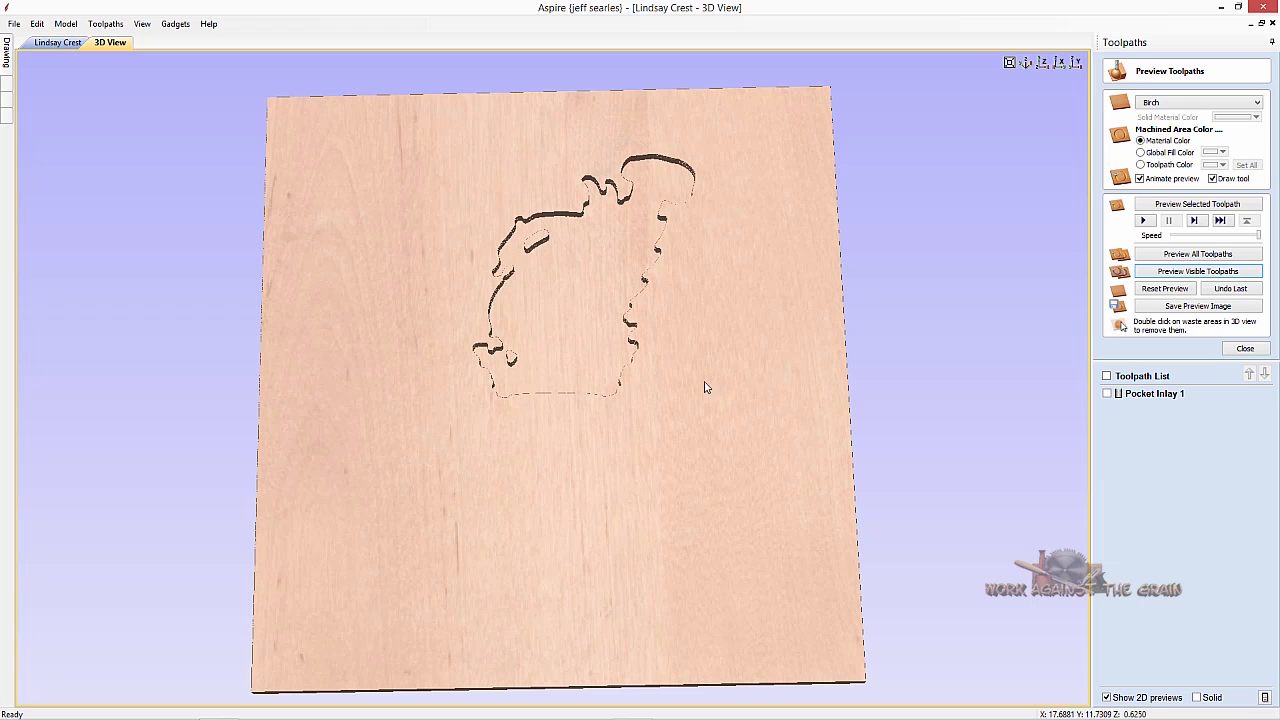
mouse_move(563, 256)
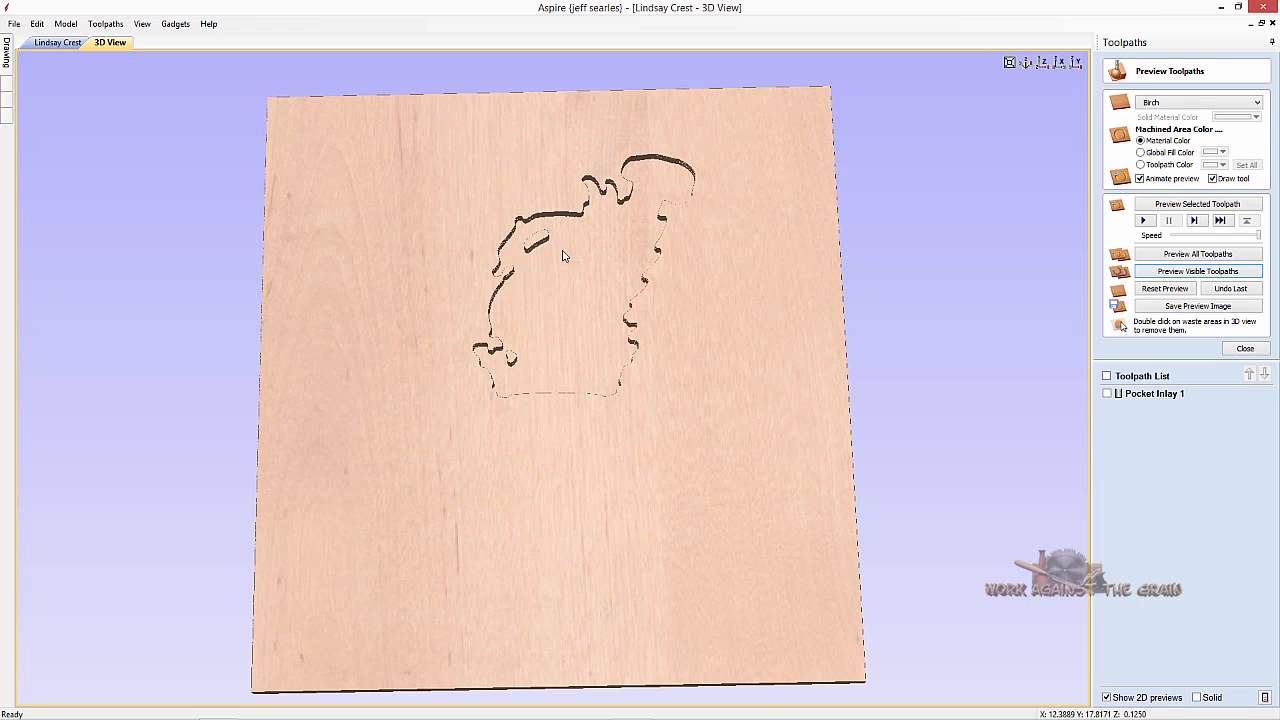
mouse_move(608, 303)
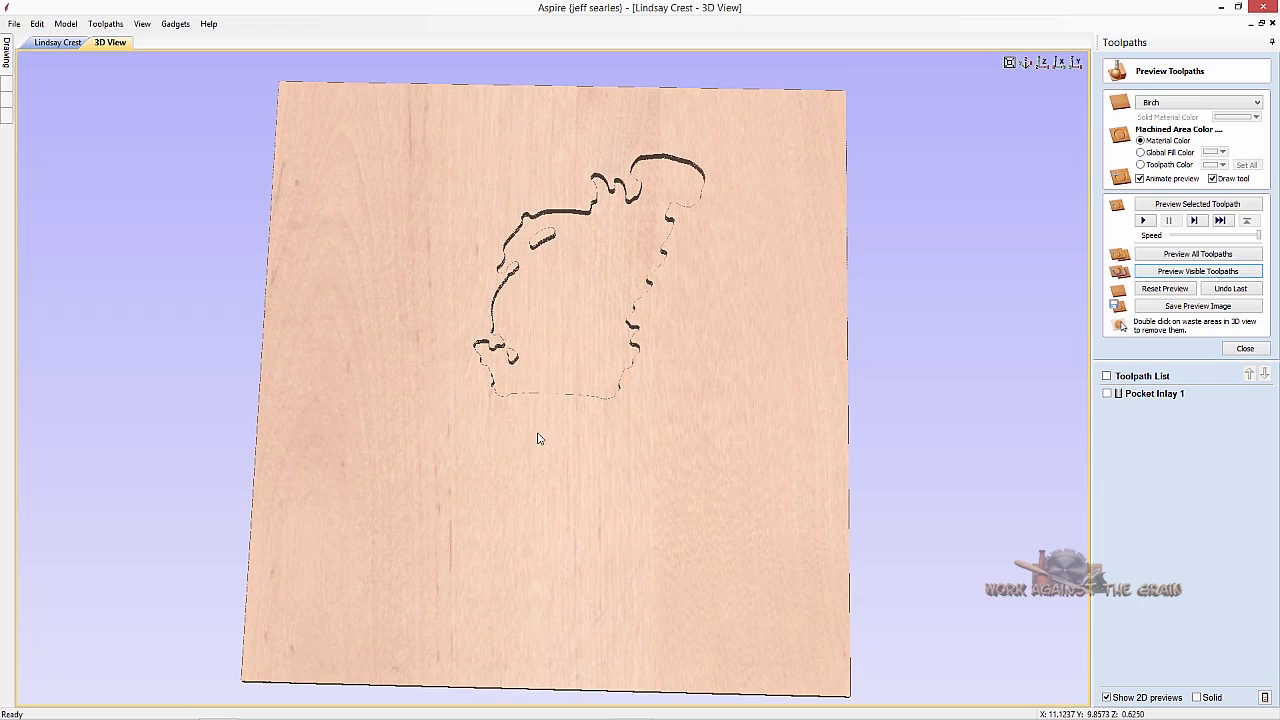
mouse_move(603, 400)
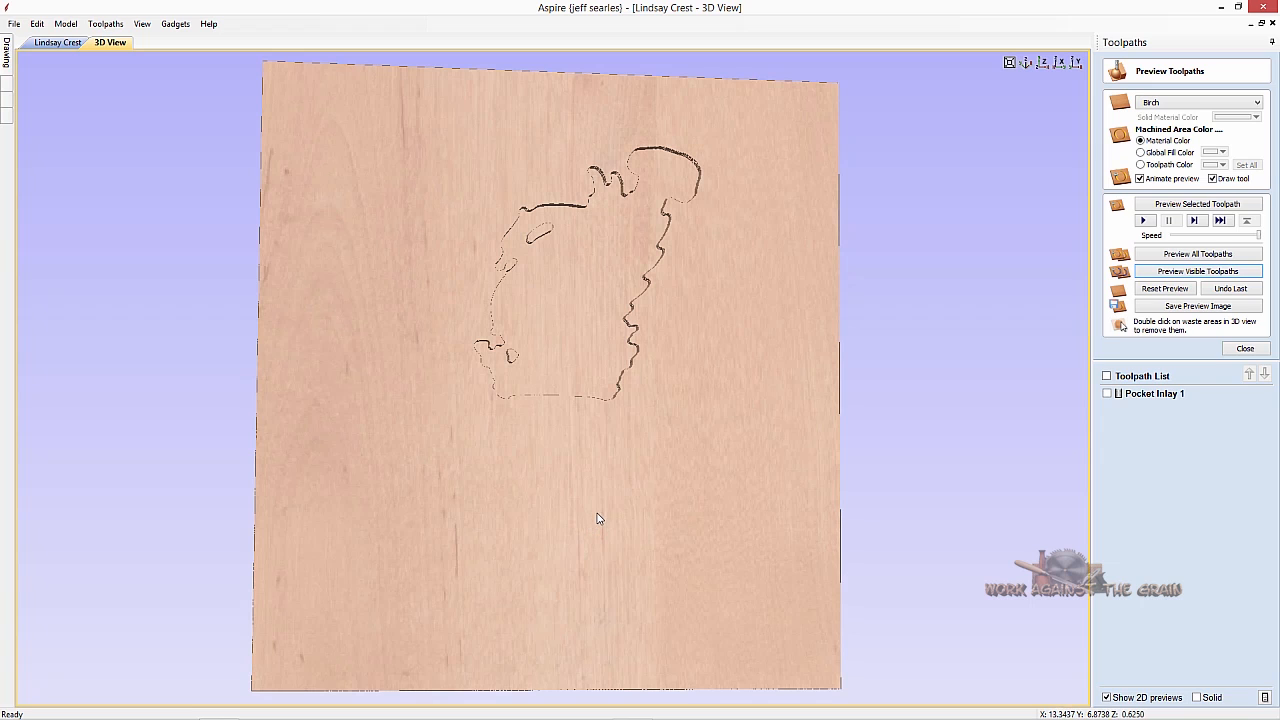
mouse_move(603, 517)
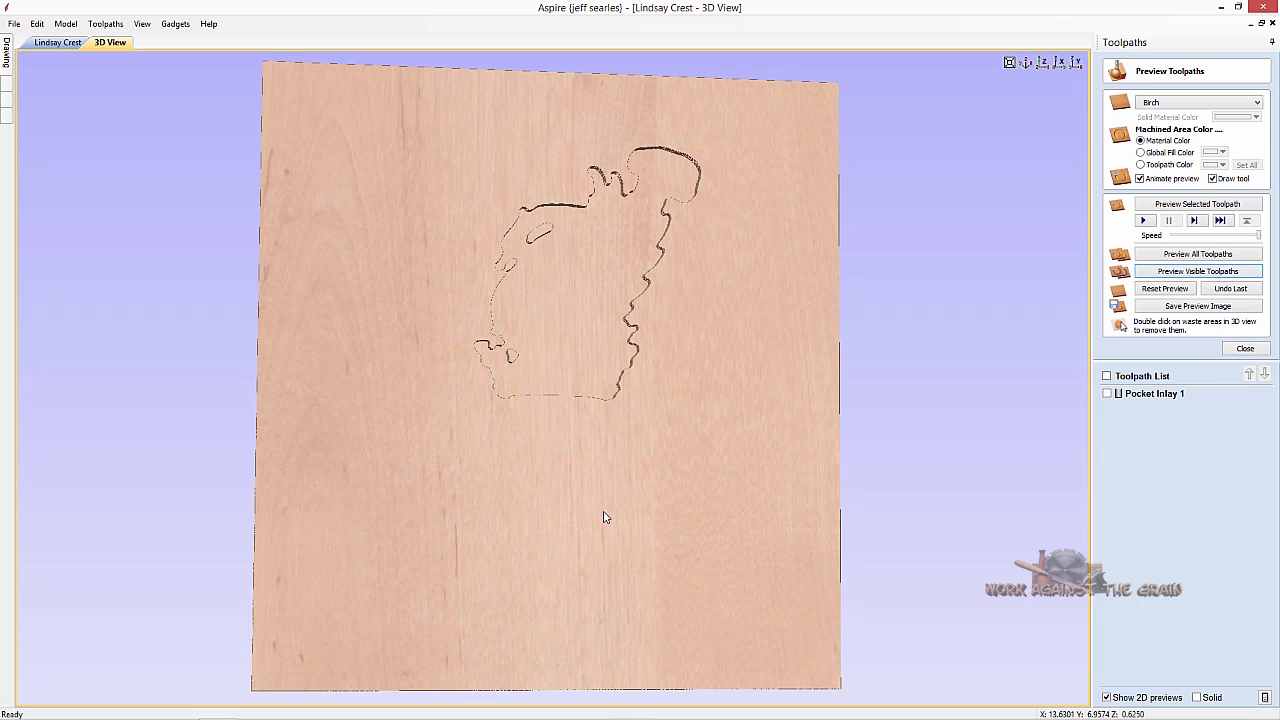